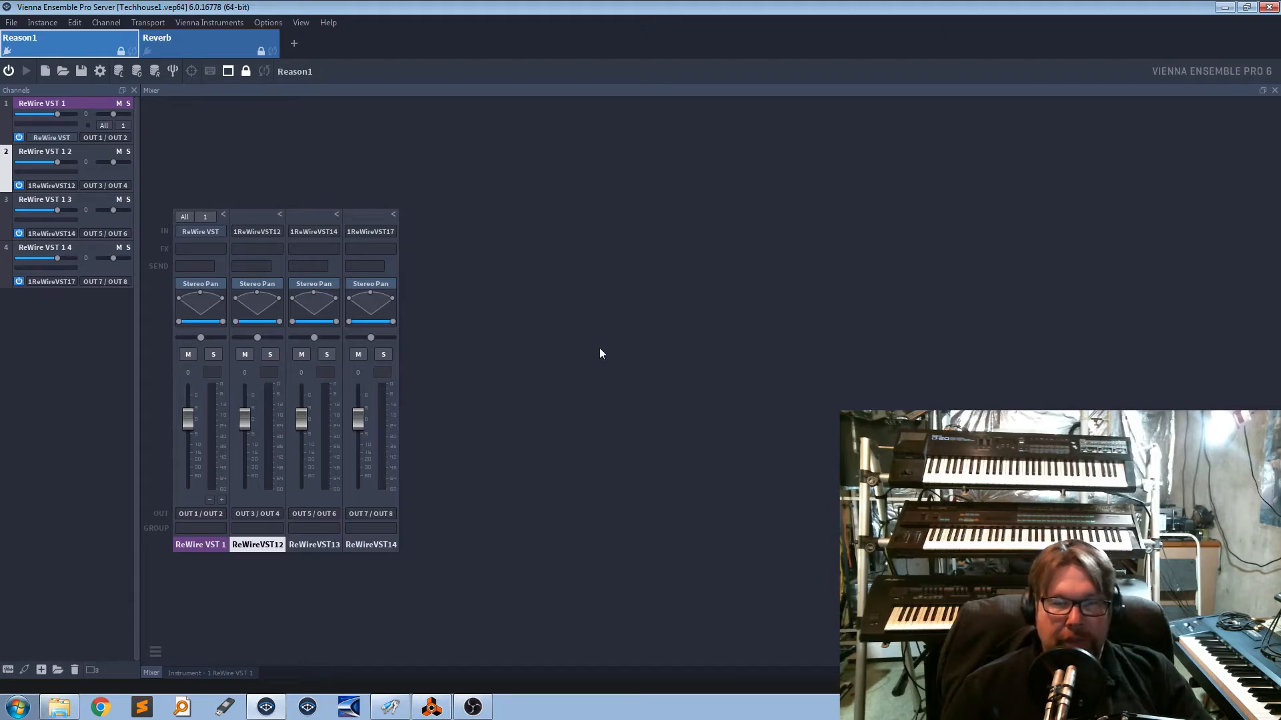
mouse_move(667, 330)
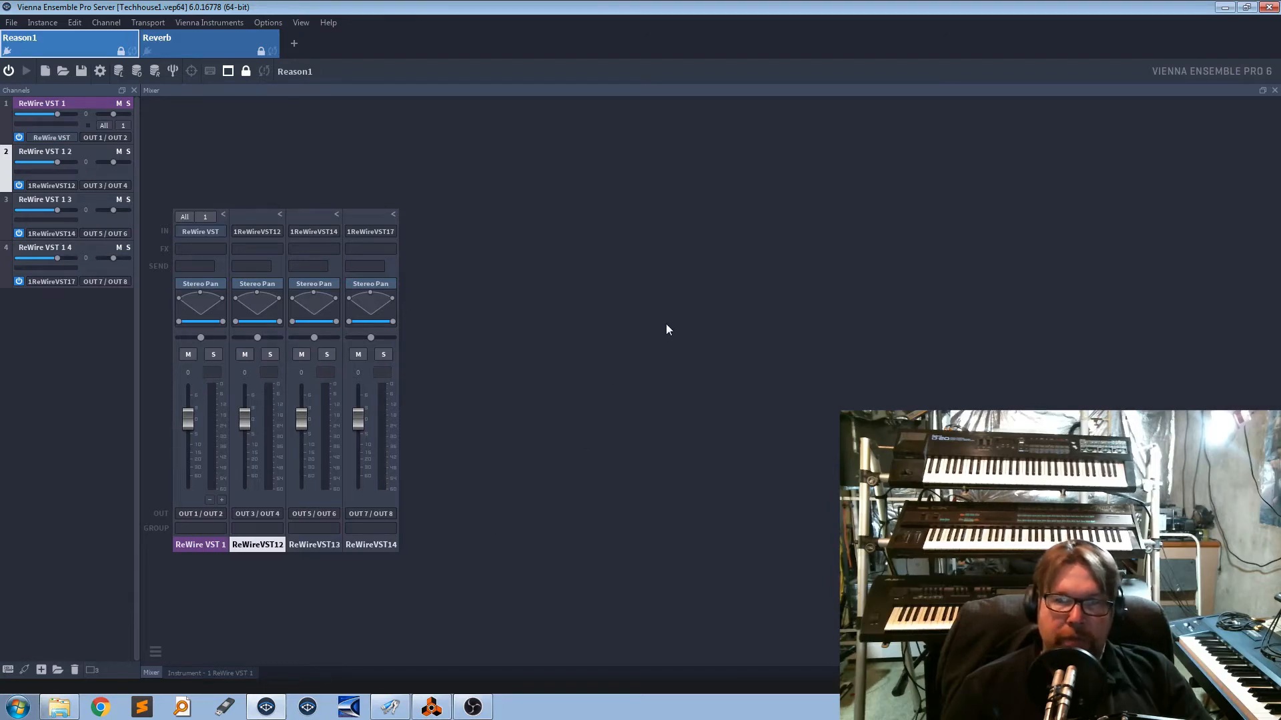
mouse_move(583, 300)
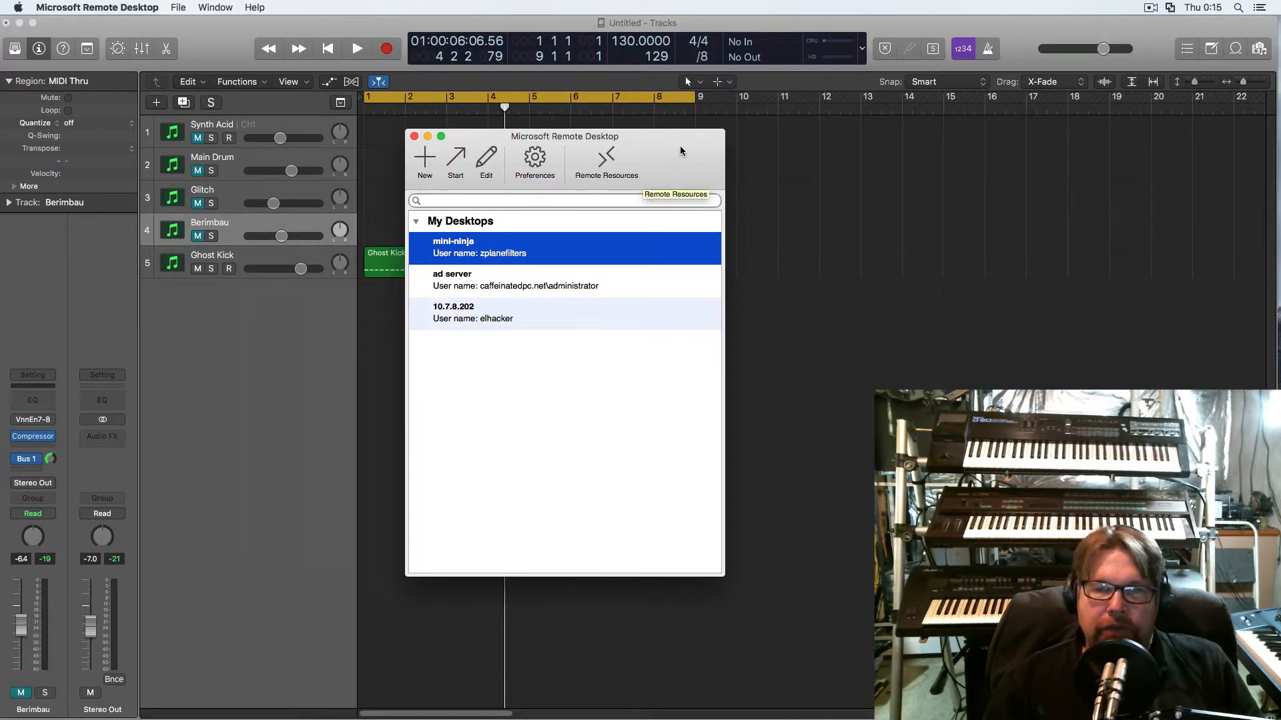
Step: Connect to the mini-ninja desktop from the saved My Desktops list
drag(565, 136, 642, 152)
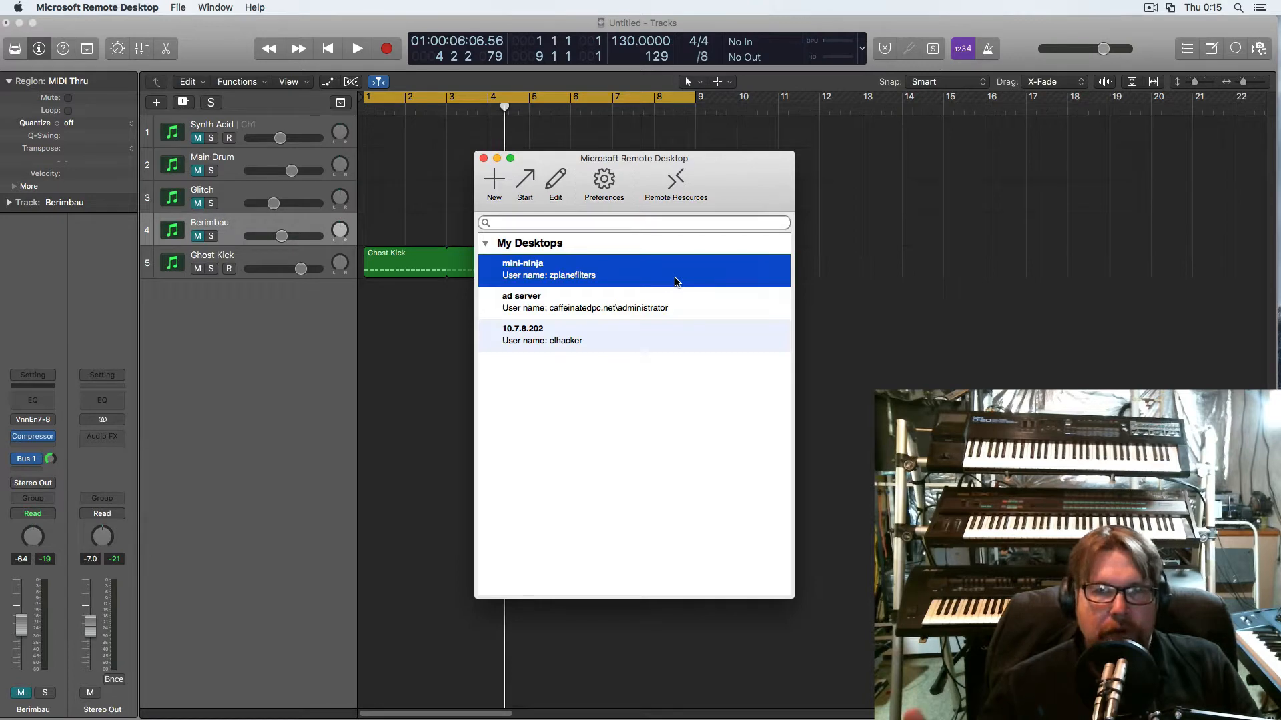
mouse_move(638, 272)
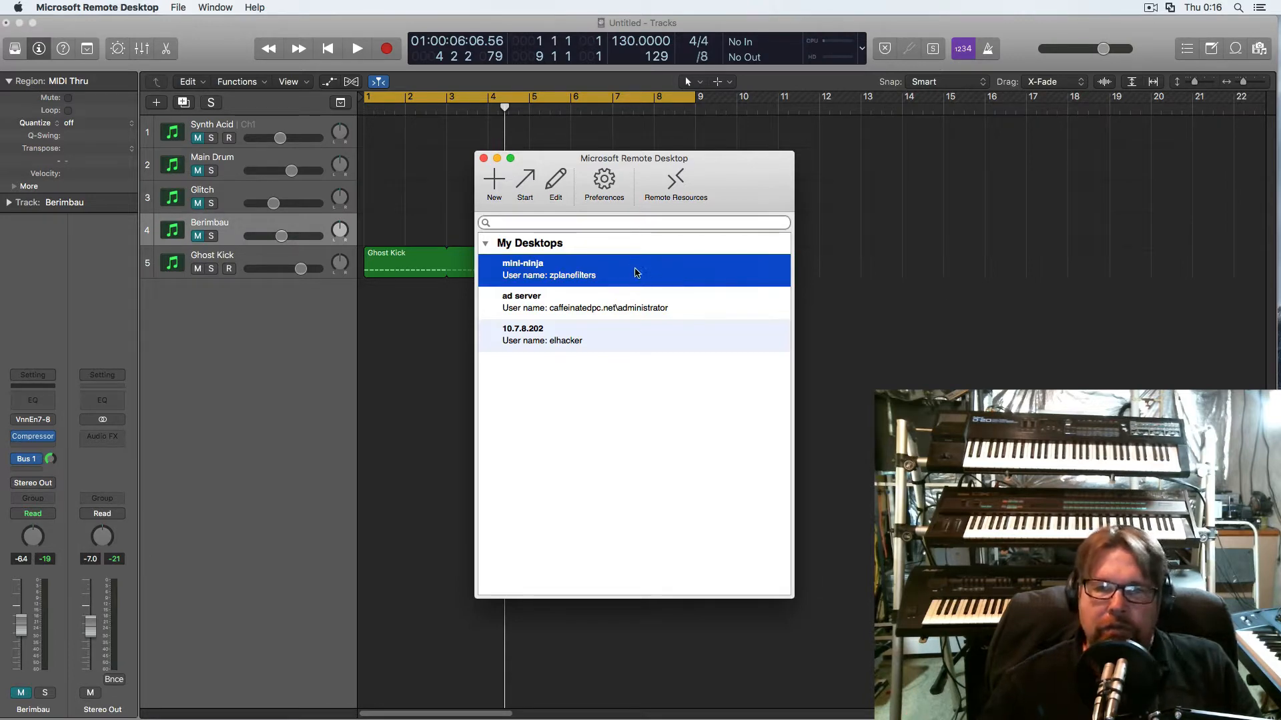
double_click(548, 269)
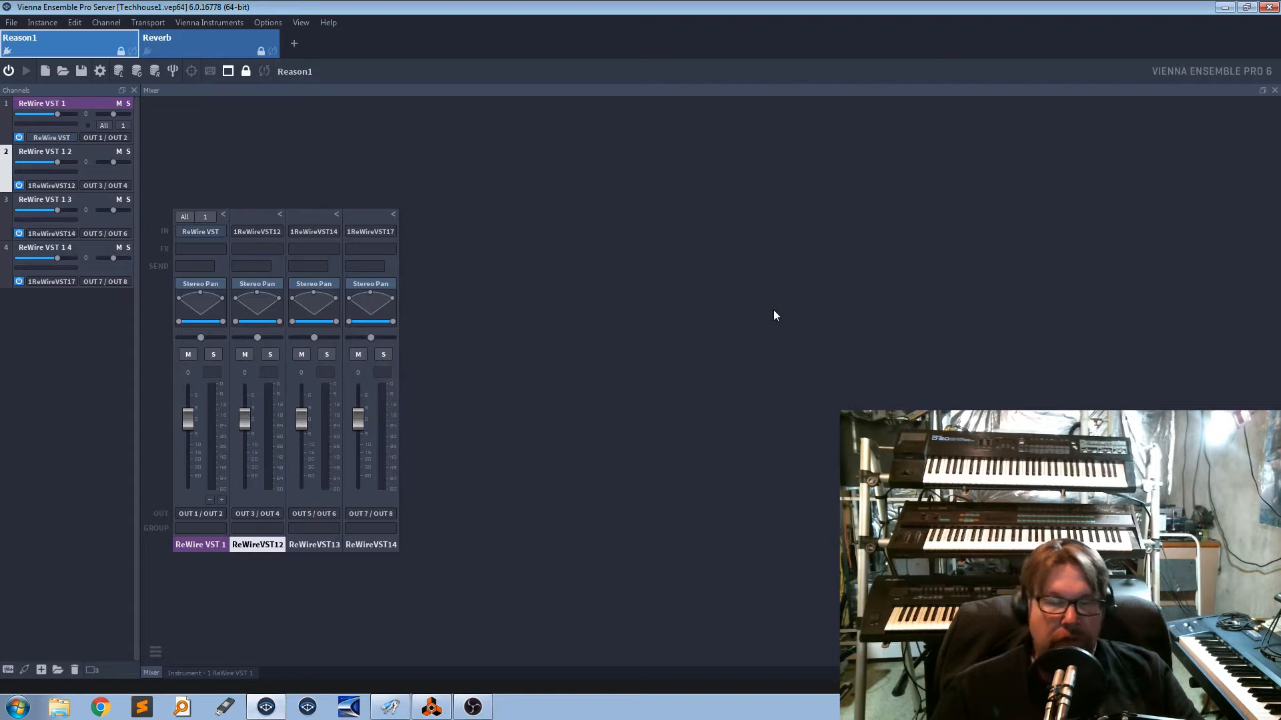
mouse_move(686, 283)
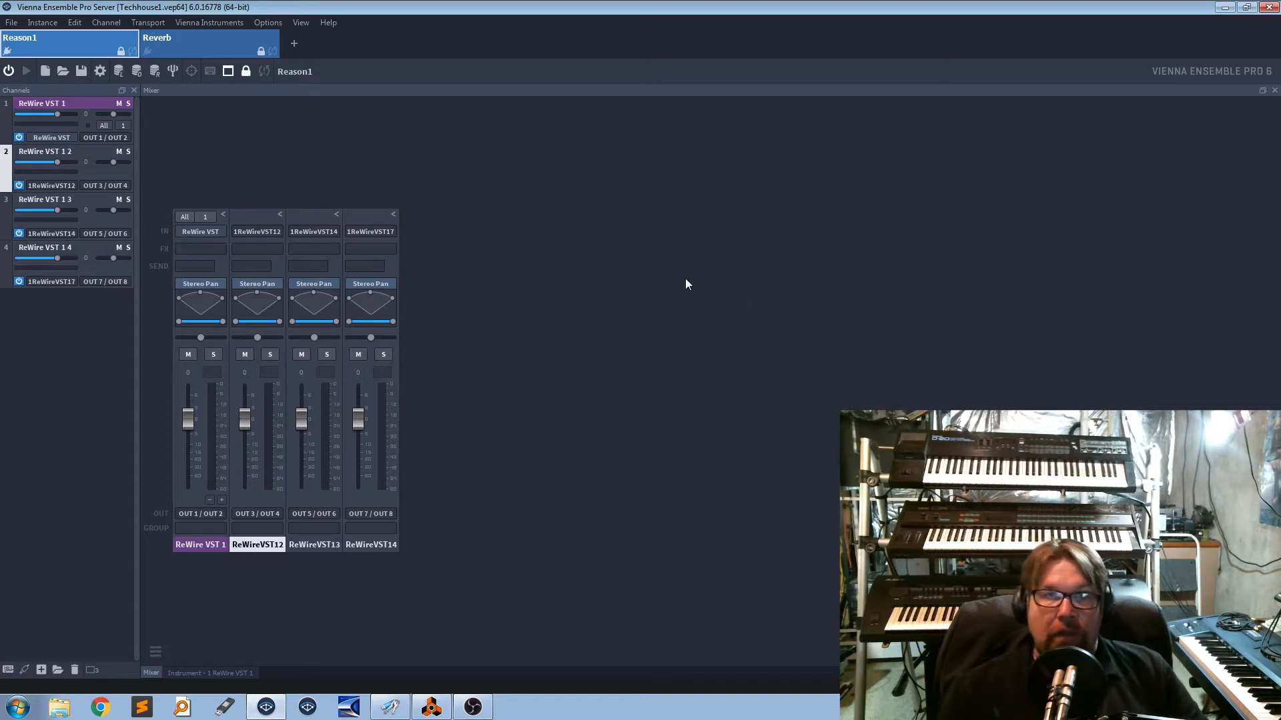
mouse_move(763, 310)
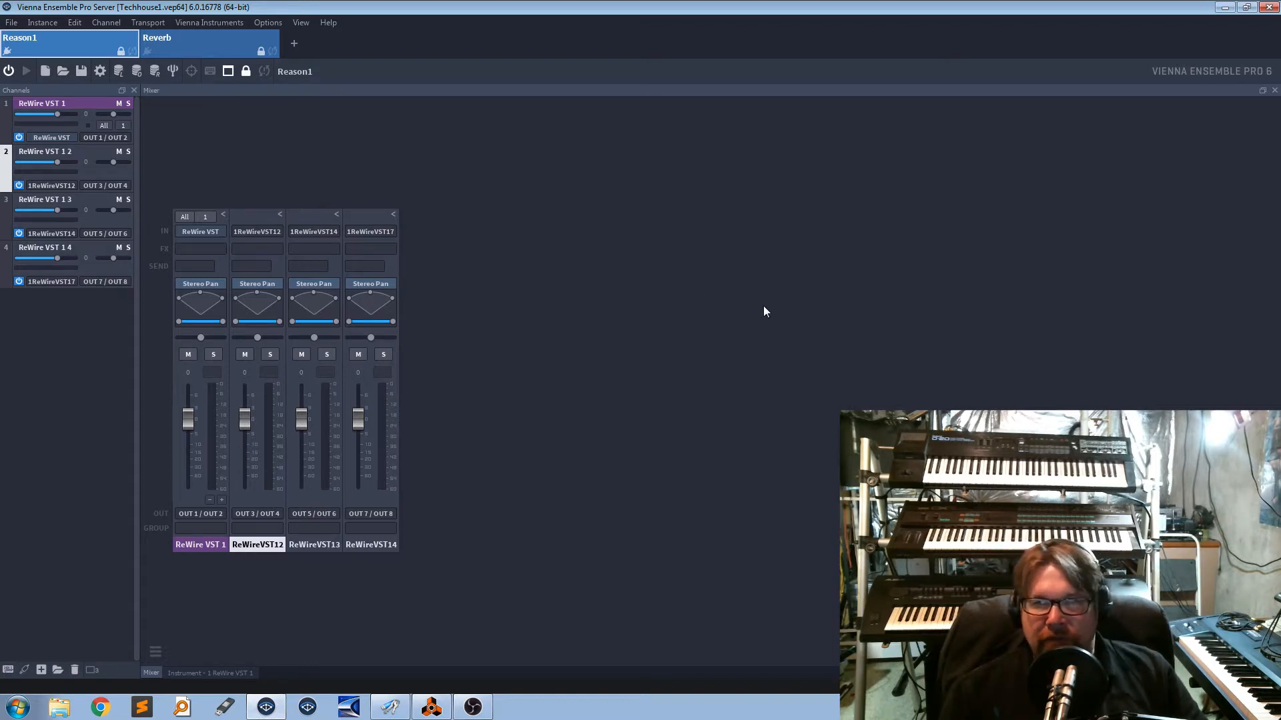
mouse_move(824, 307)
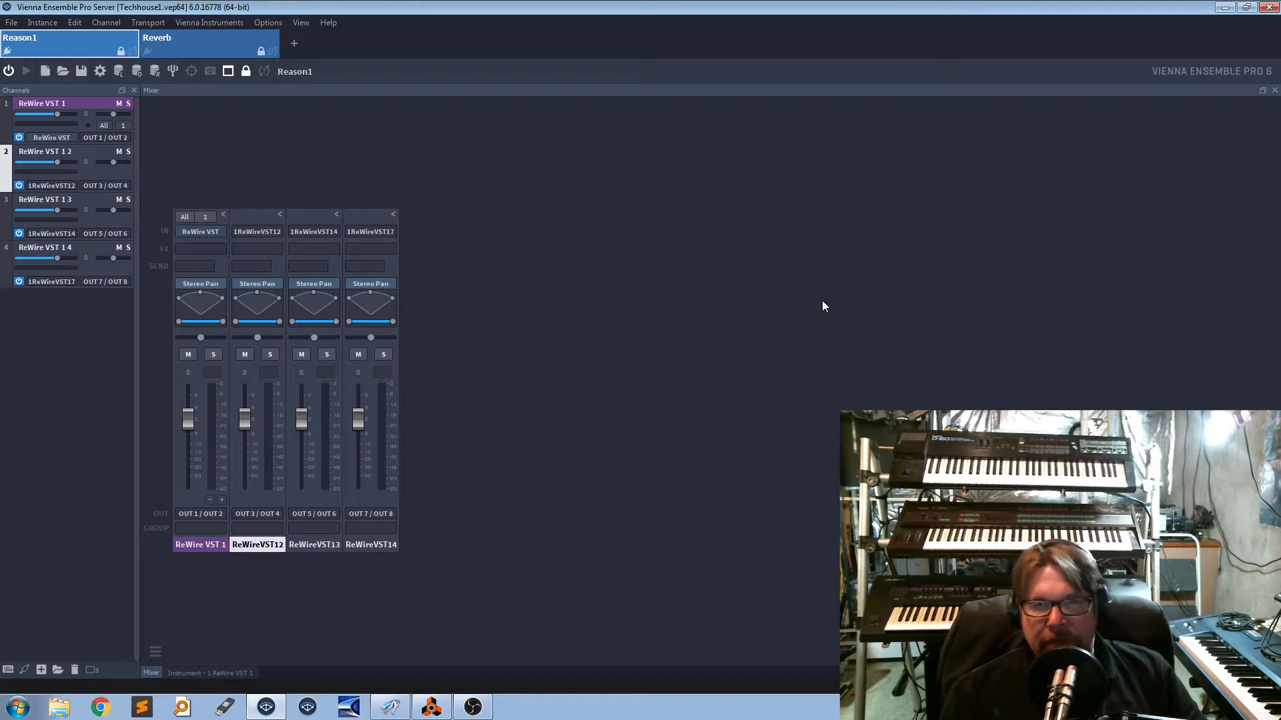
mouse_move(755, 348)
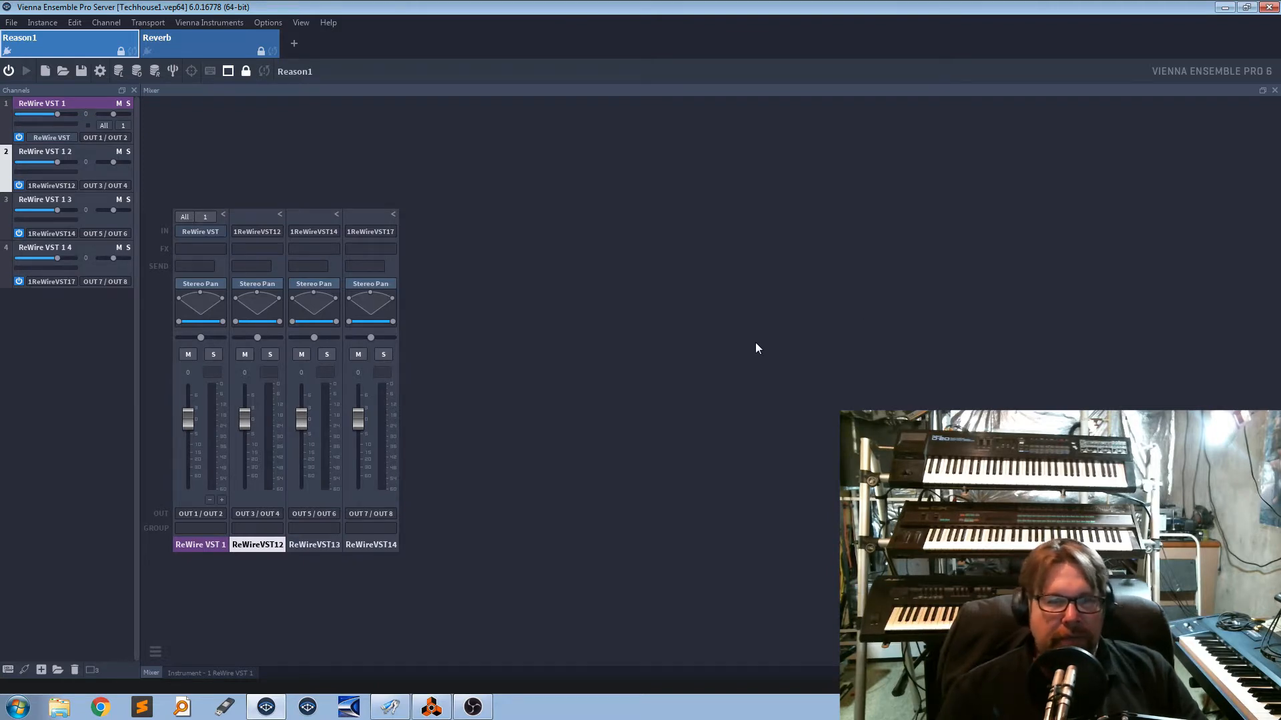
mouse_move(563, 277)
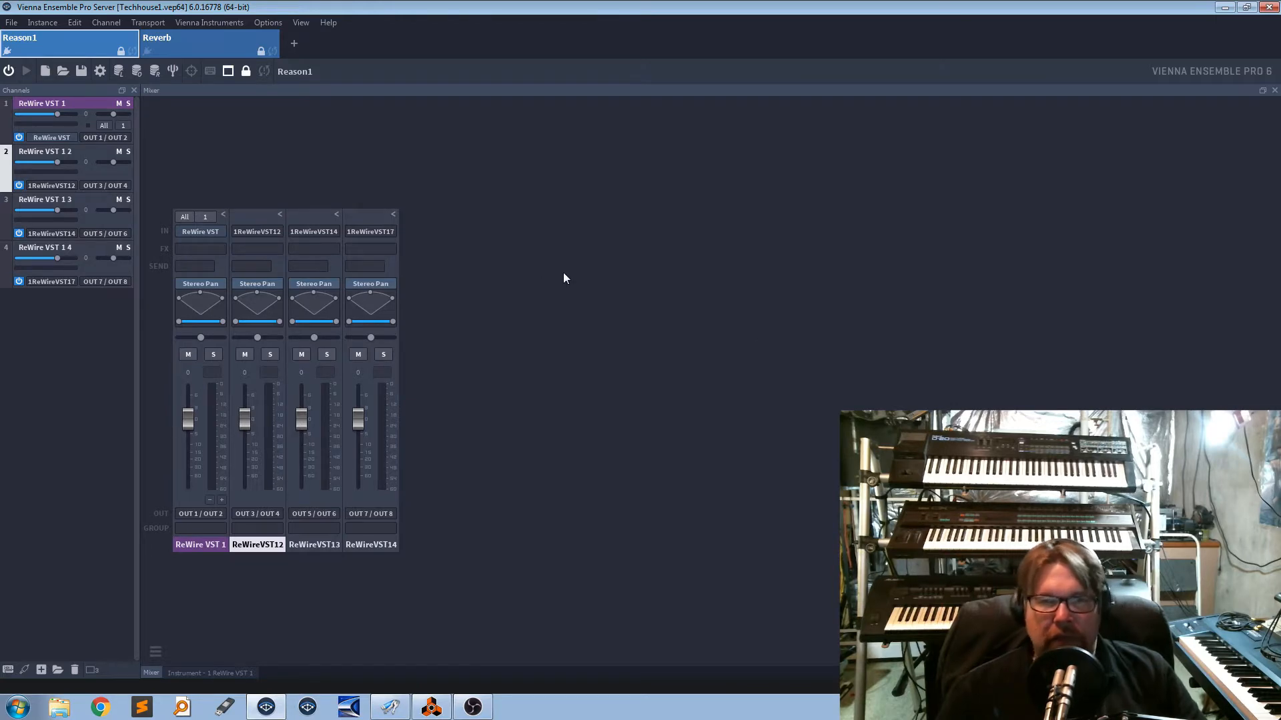
mouse_move(736, 310)
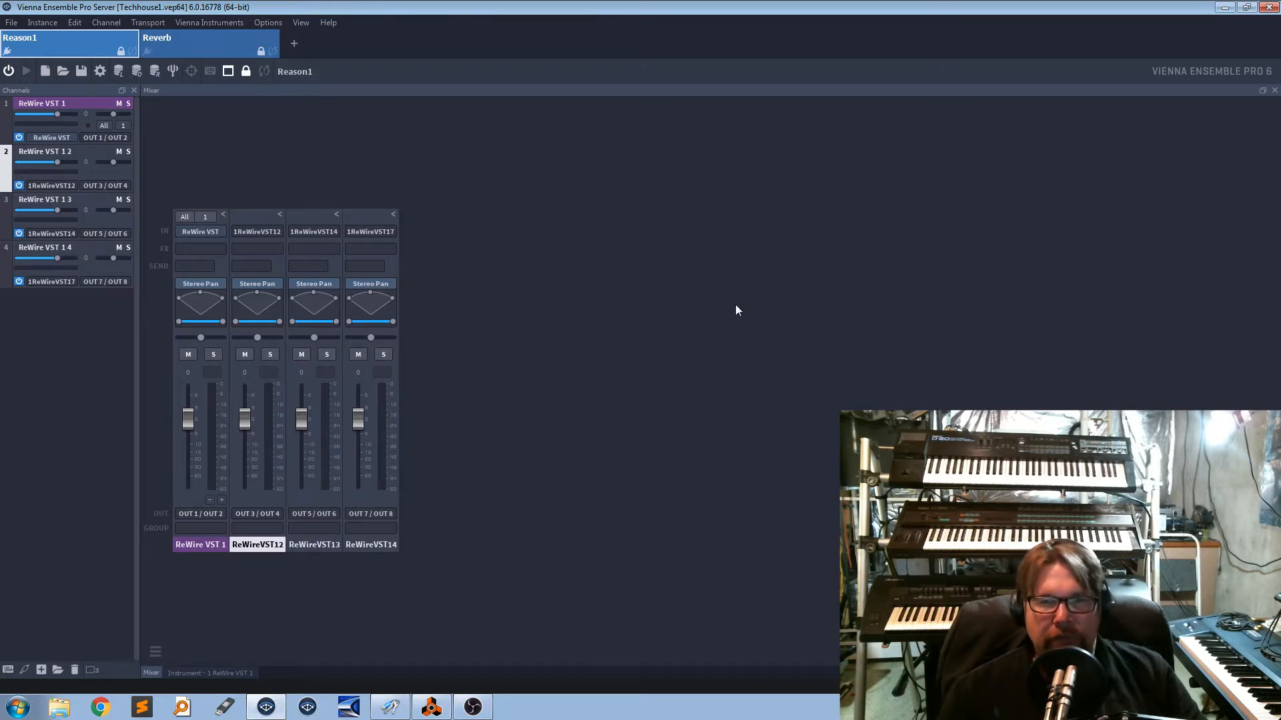
mouse_move(733, 311)
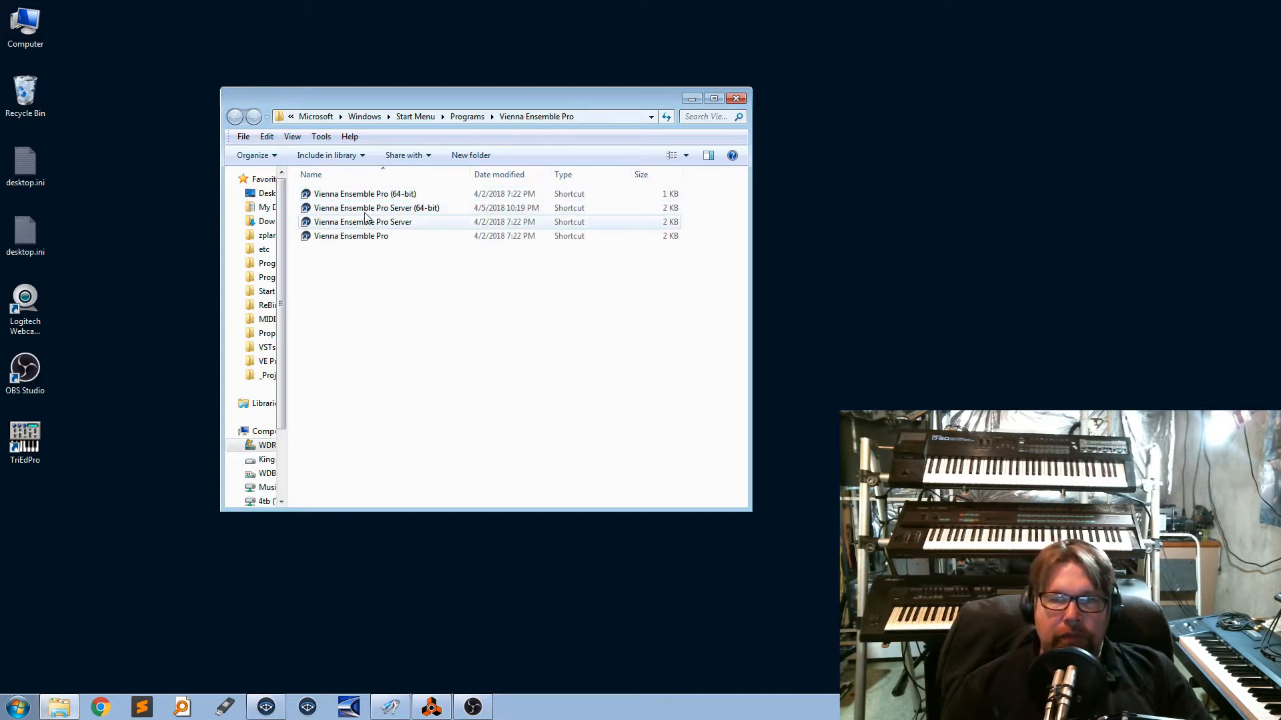
Step: Select the Vienna Ensemble Pro Server shortcut in the Start Menu folder
click(377, 208)
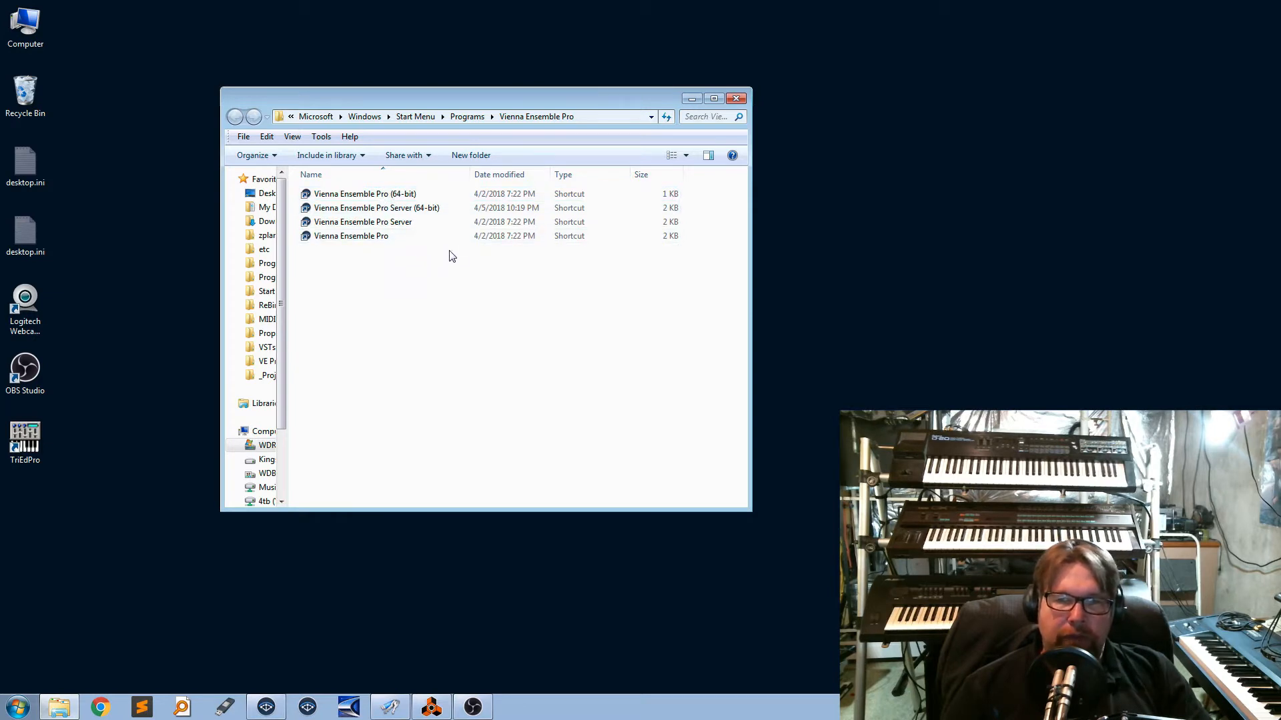
mouse_move(431, 260)
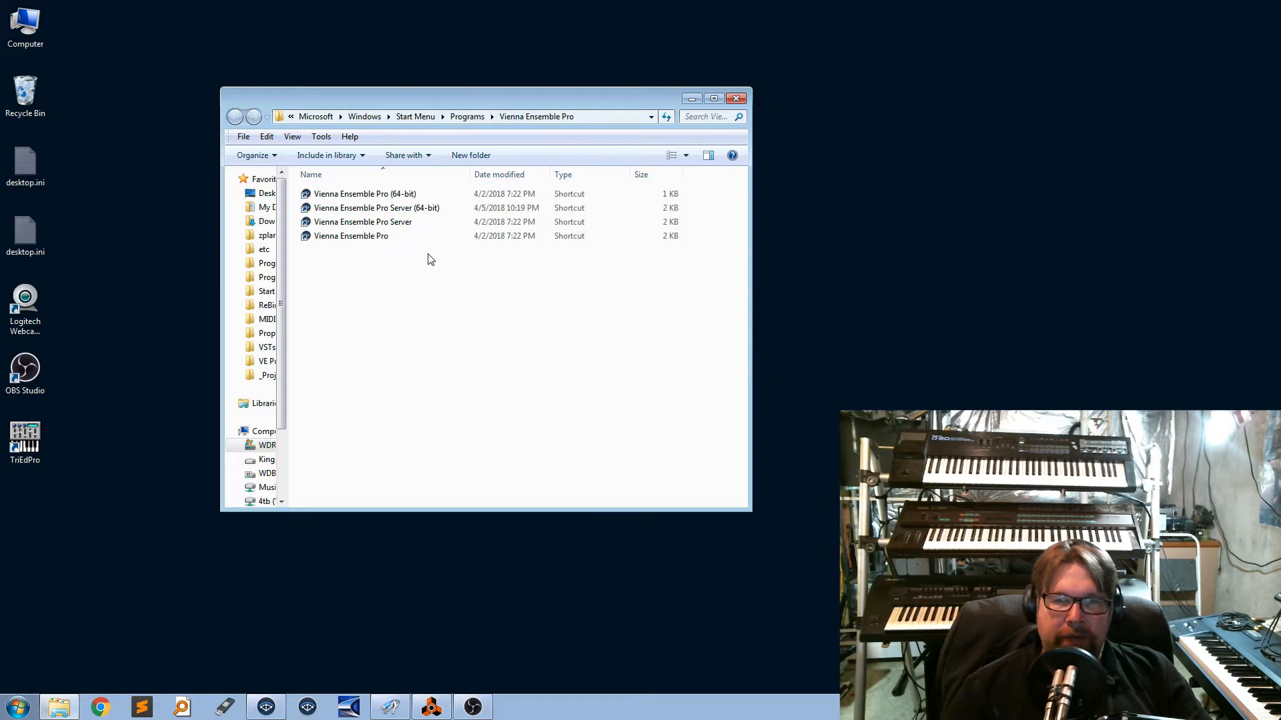
click(376, 208)
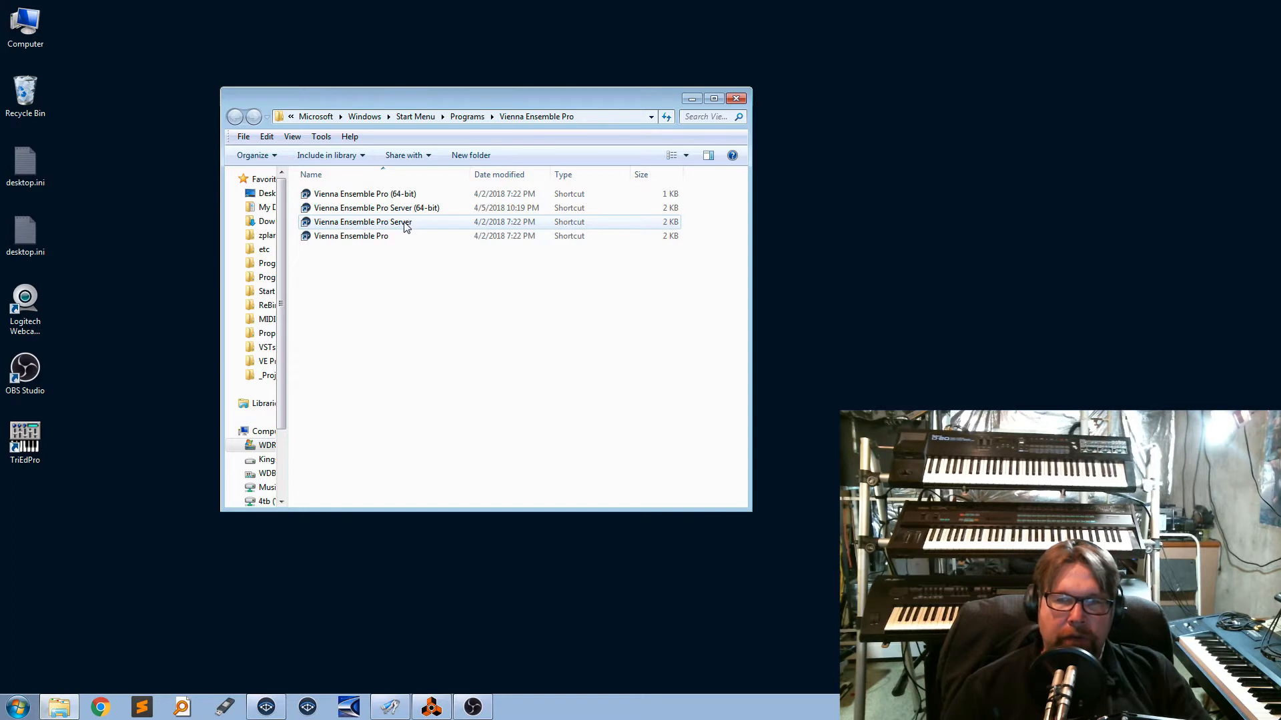
mouse_move(332, 230)
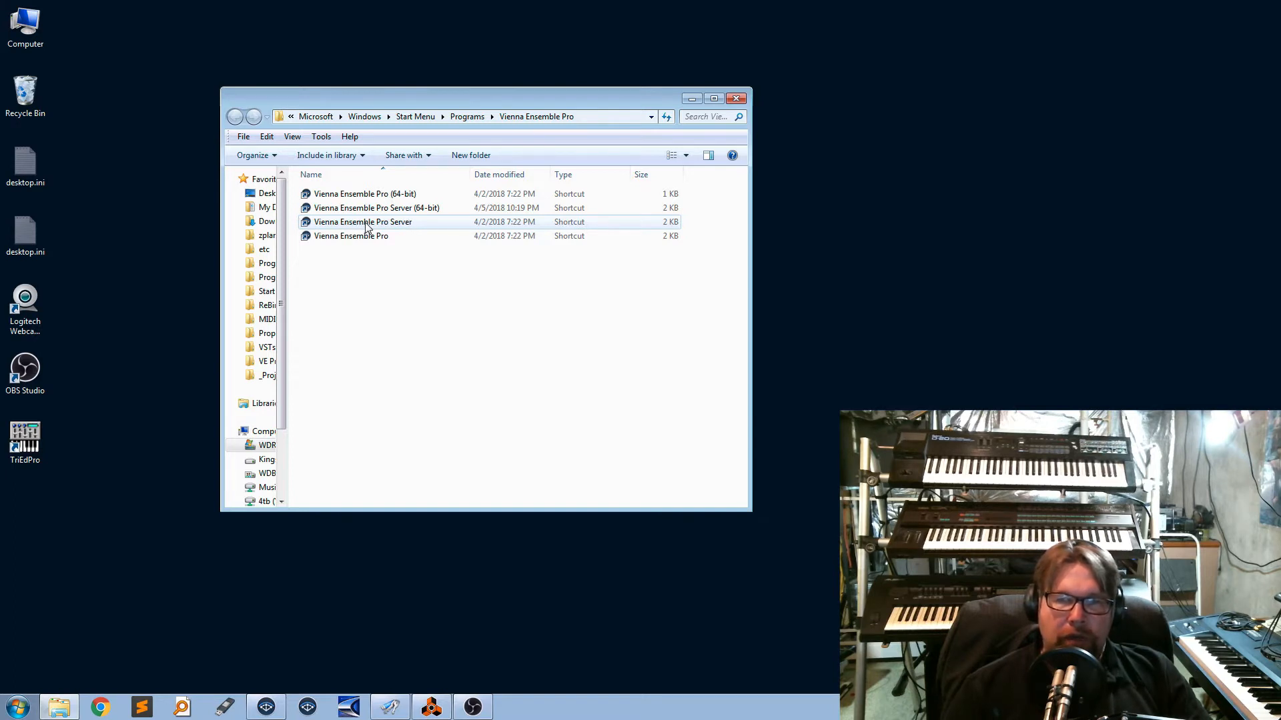
mouse_move(408, 228)
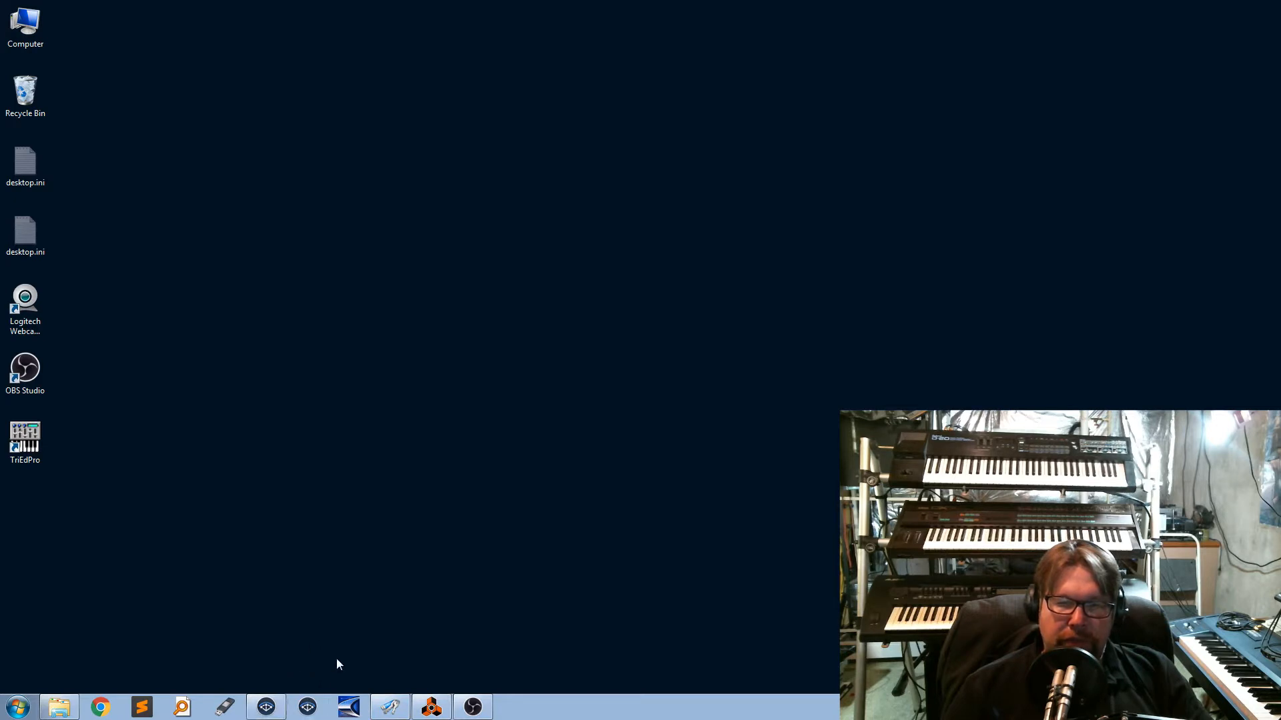
mouse_move(331, 578)
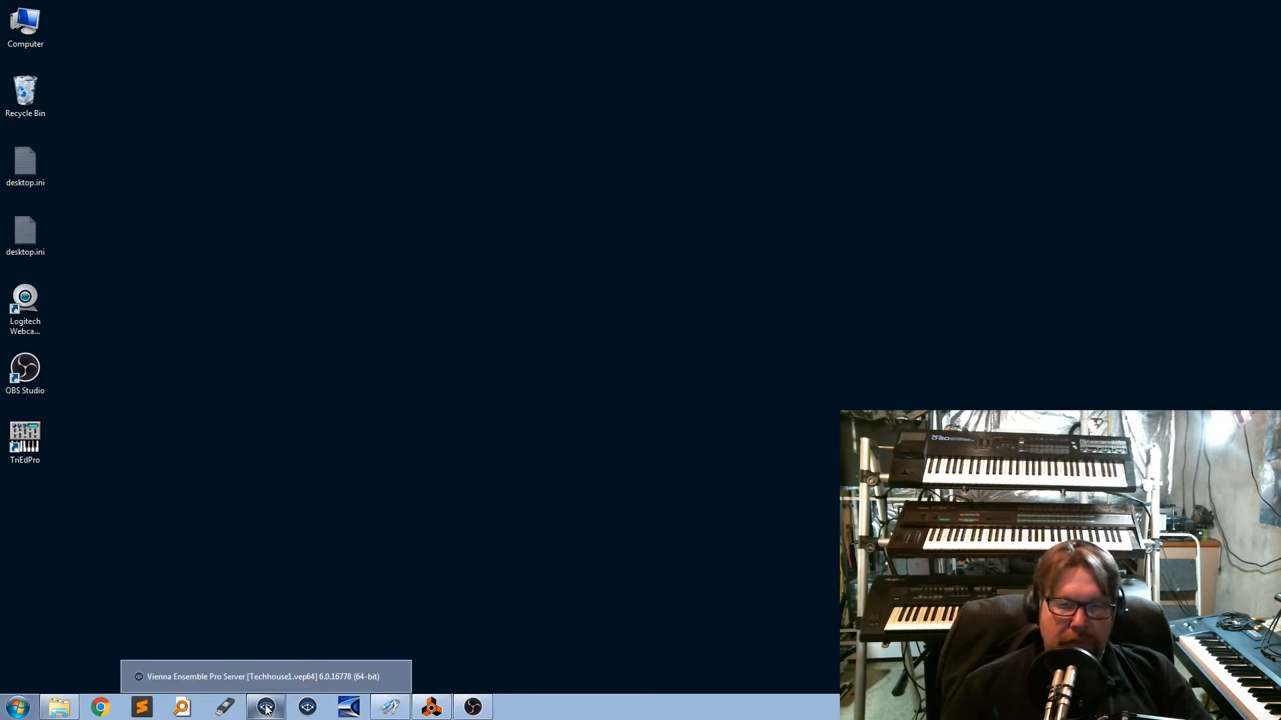
click(264, 707)
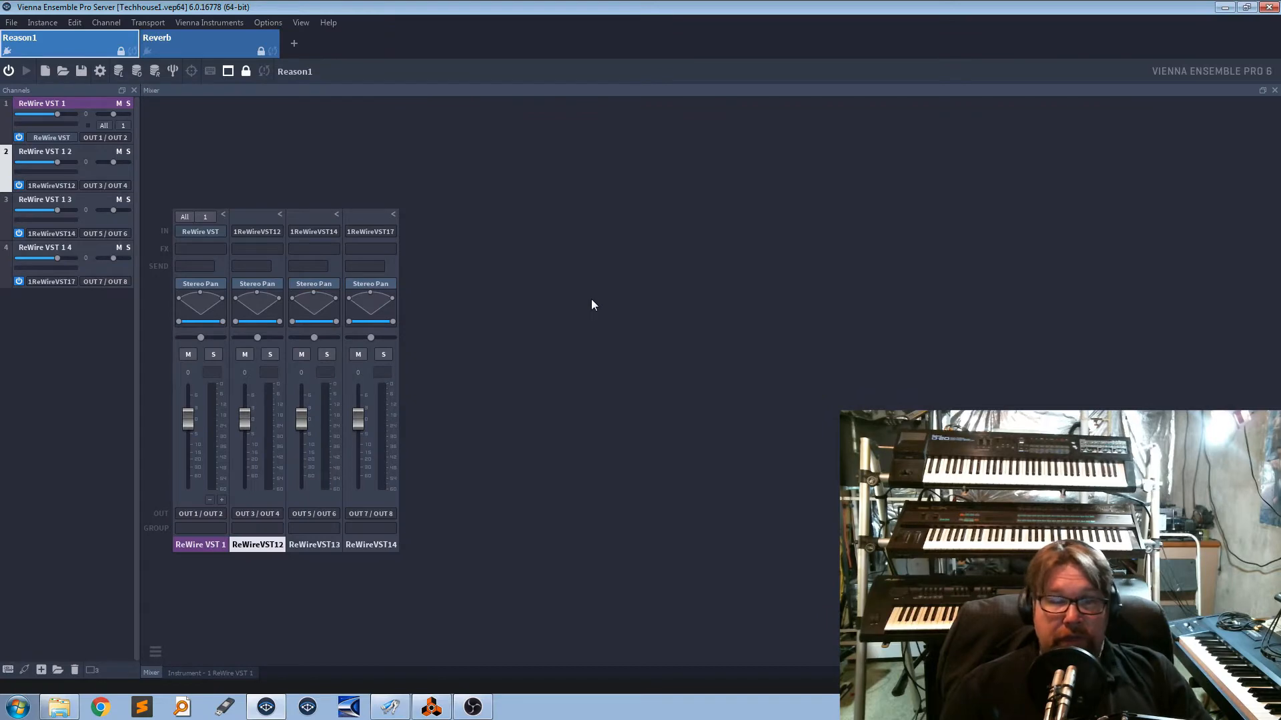
mouse_move(594, 336)
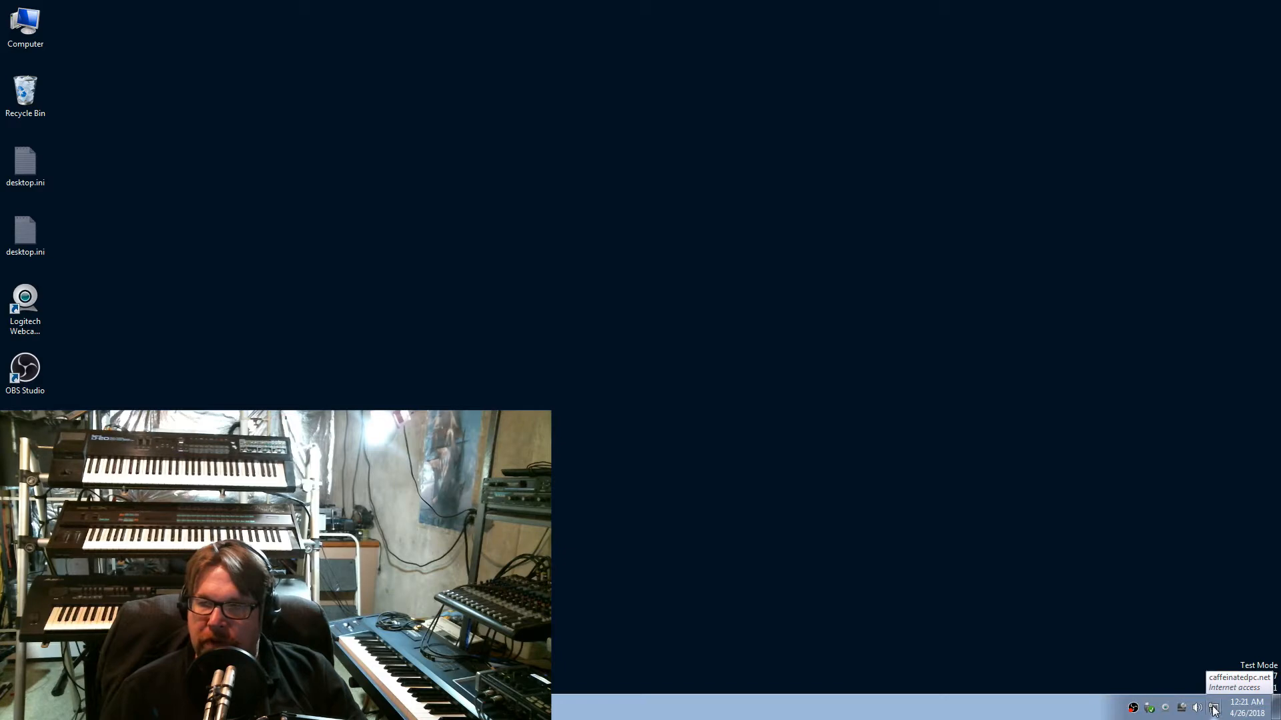
Step: Reach the Local Area Connection adapter's Link Speed settings showing 1.0 Gbps Full Duplex
click(1214, 707)
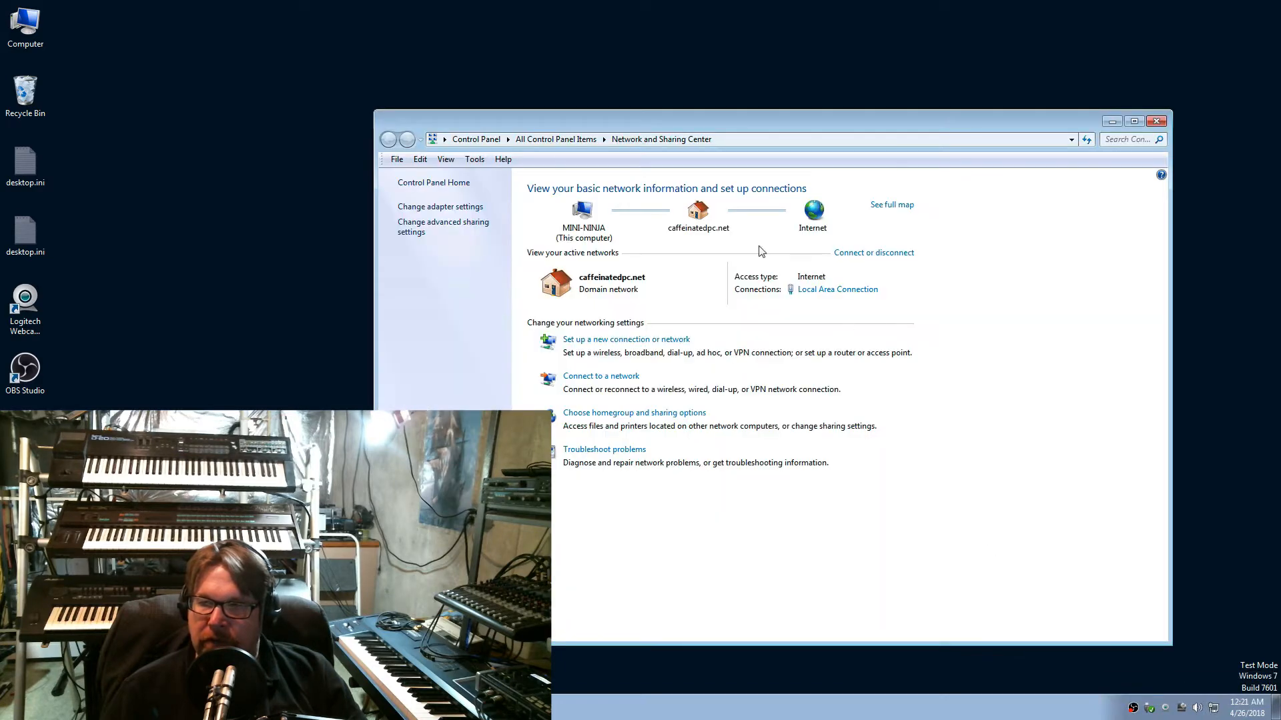
mouse_move(439, 207)
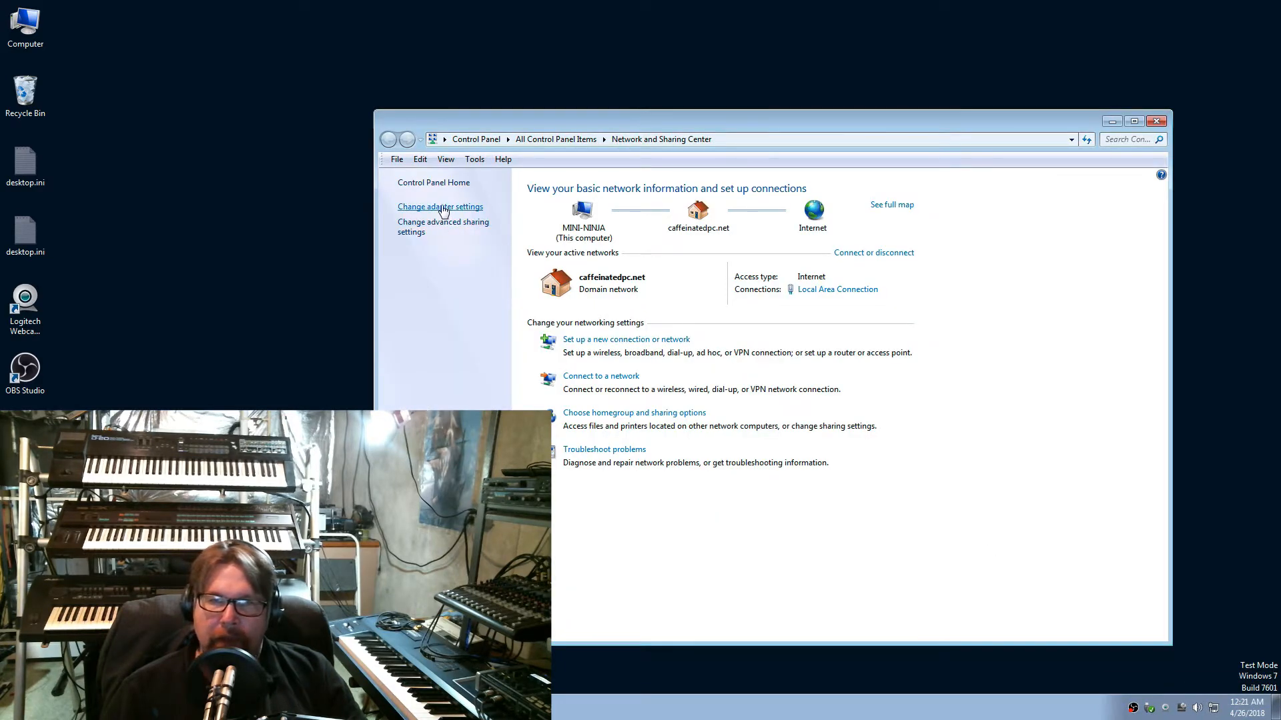
click(439, 205)
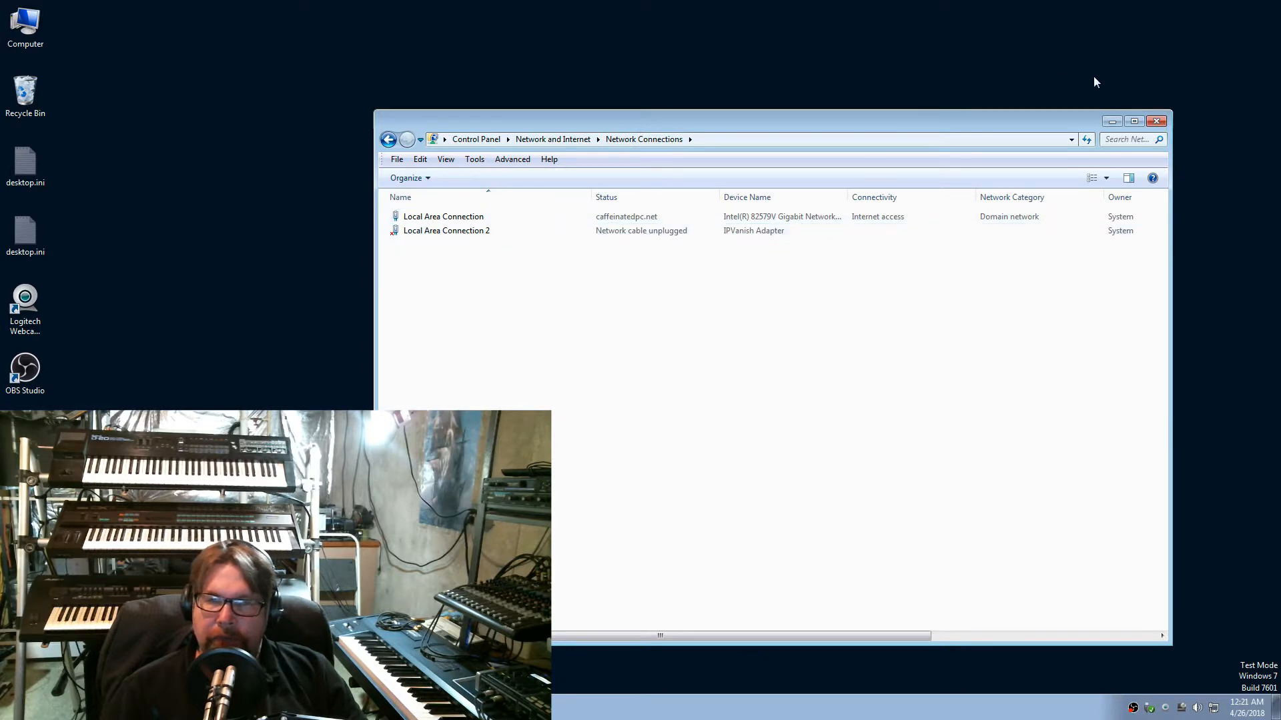
click(1132, 120)
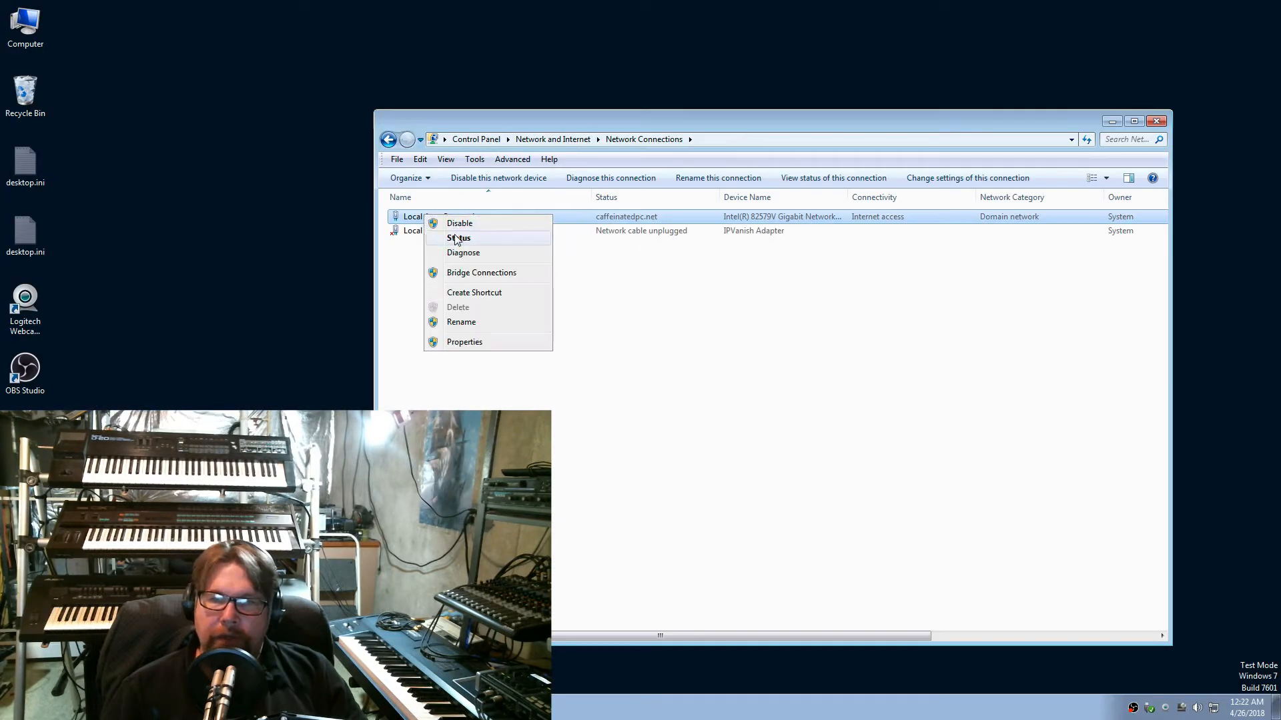
click(464, 341)
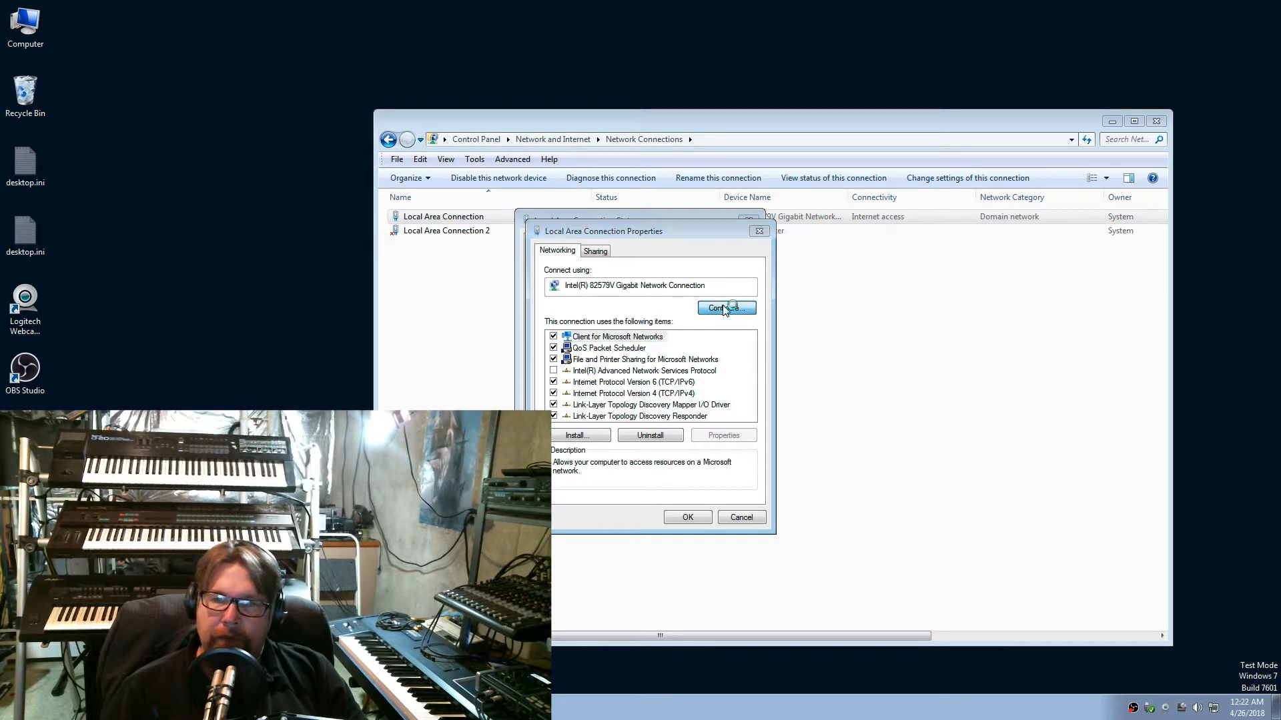
click(724, 308)
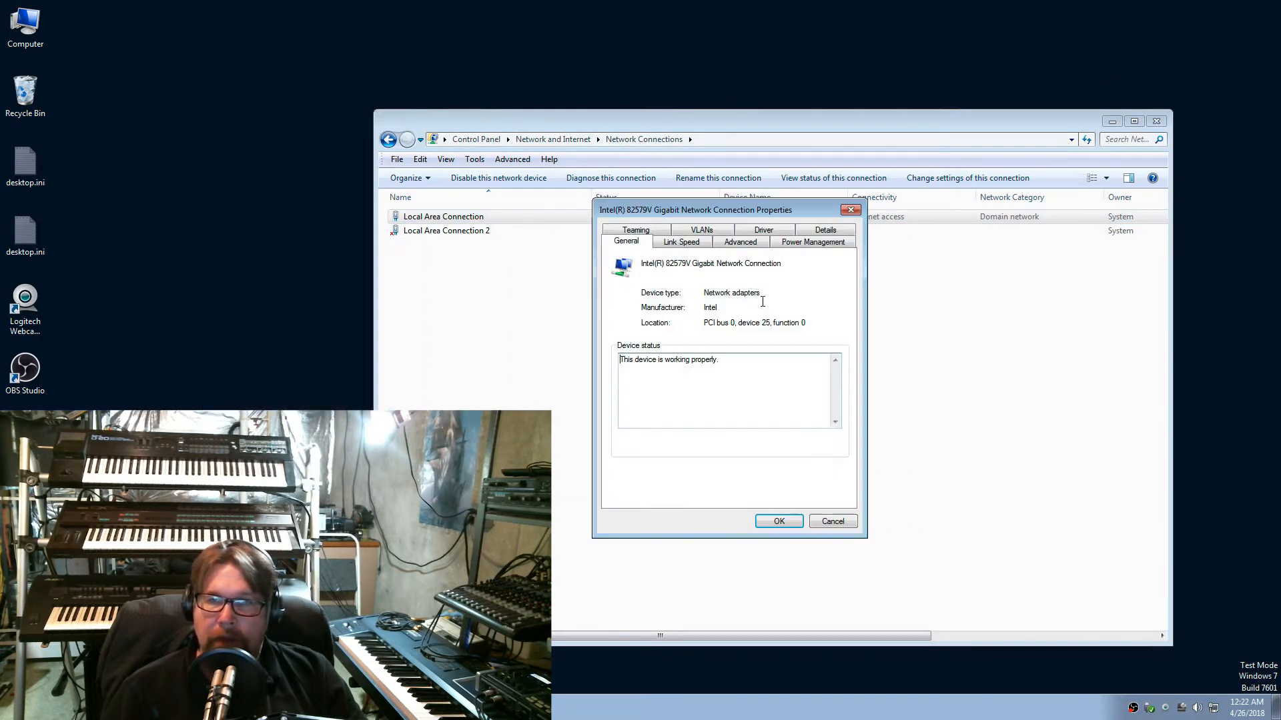
click(681, 242)
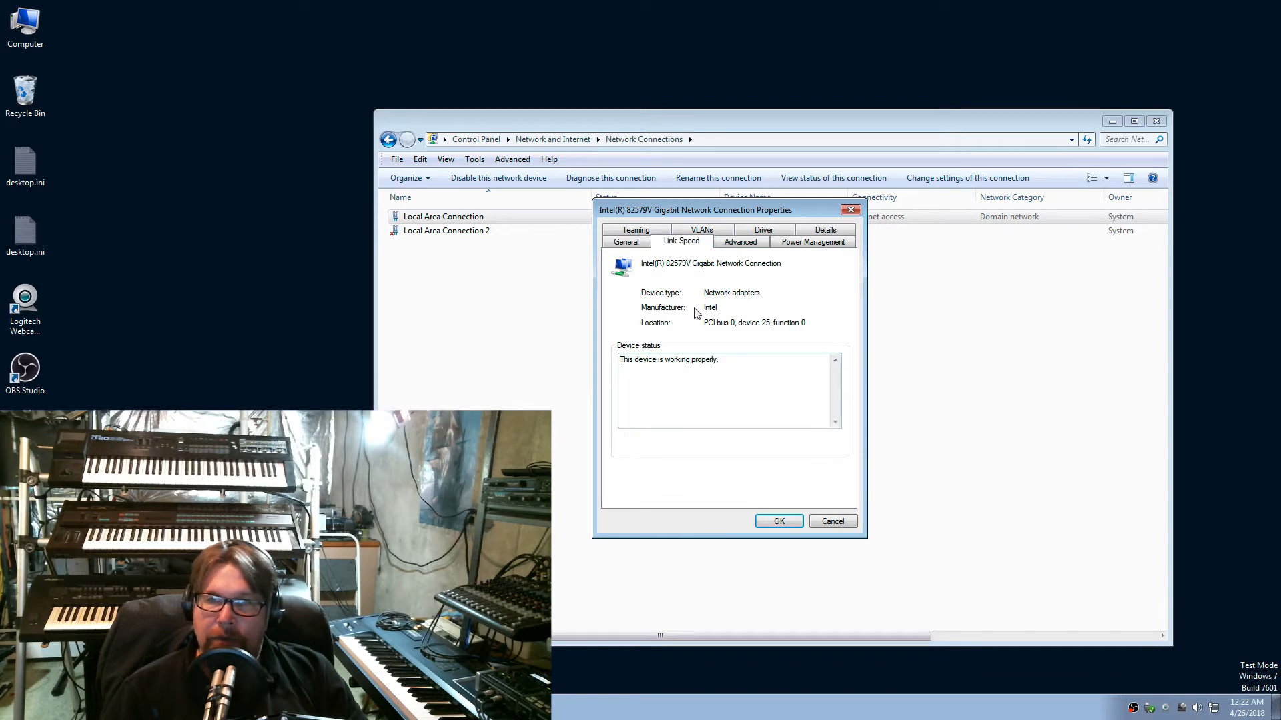
click(681, 242)
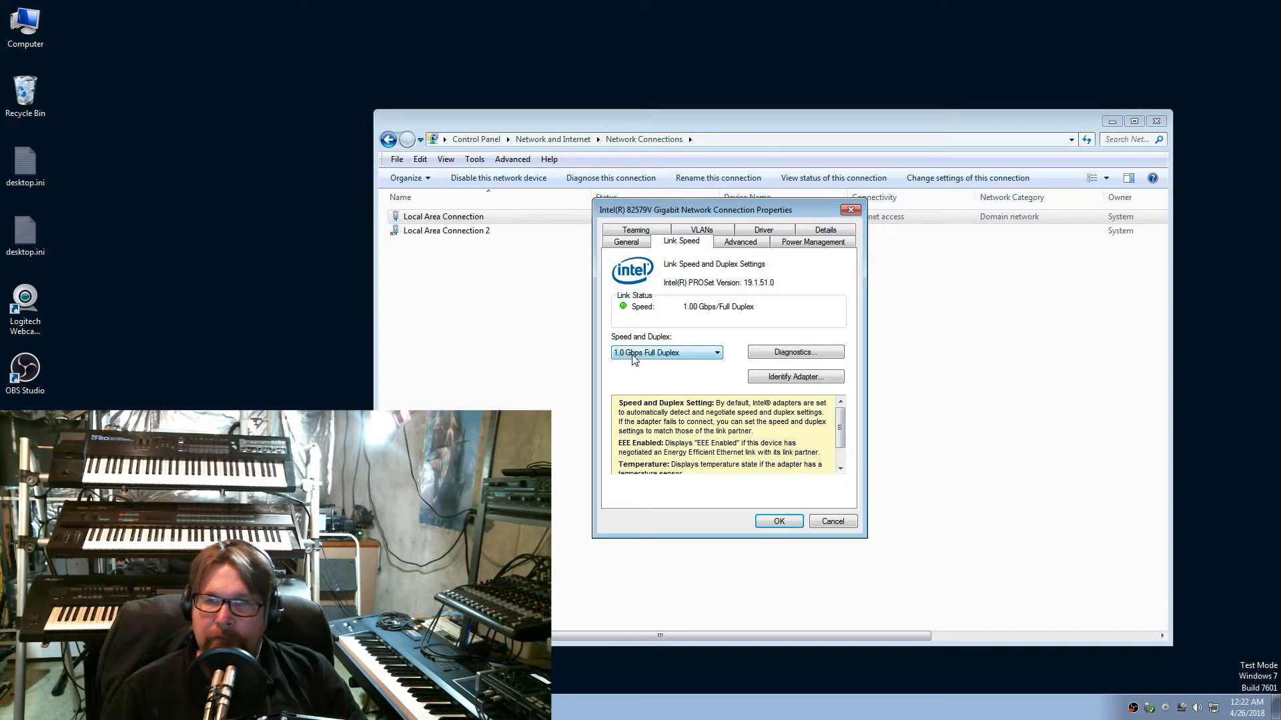
mouse_move(703, 361)
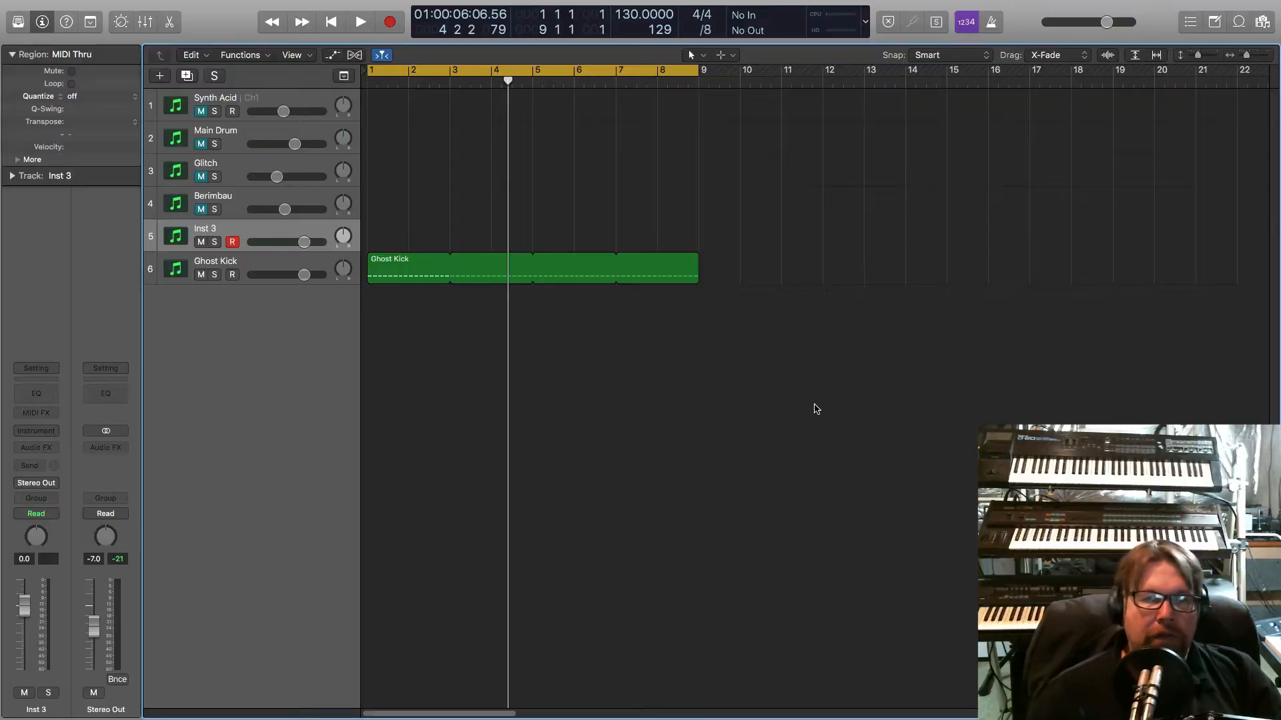
mouse_move(751, 418)
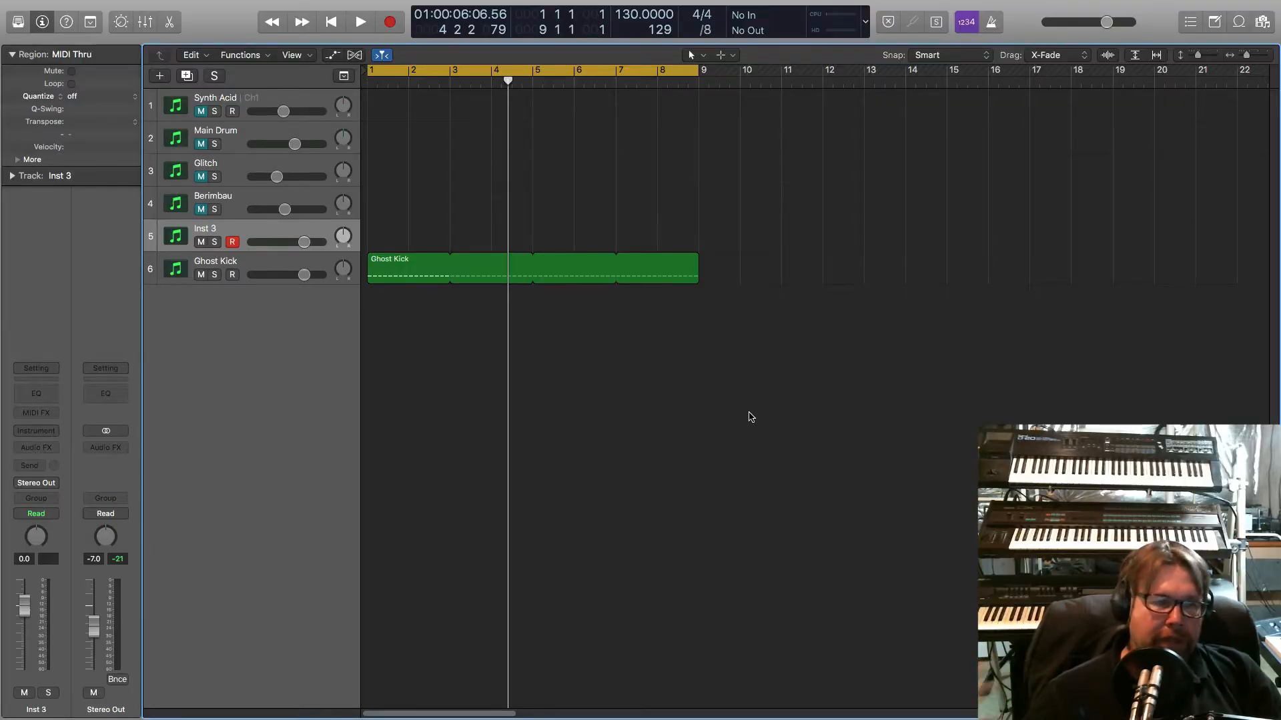
click(34, 431)
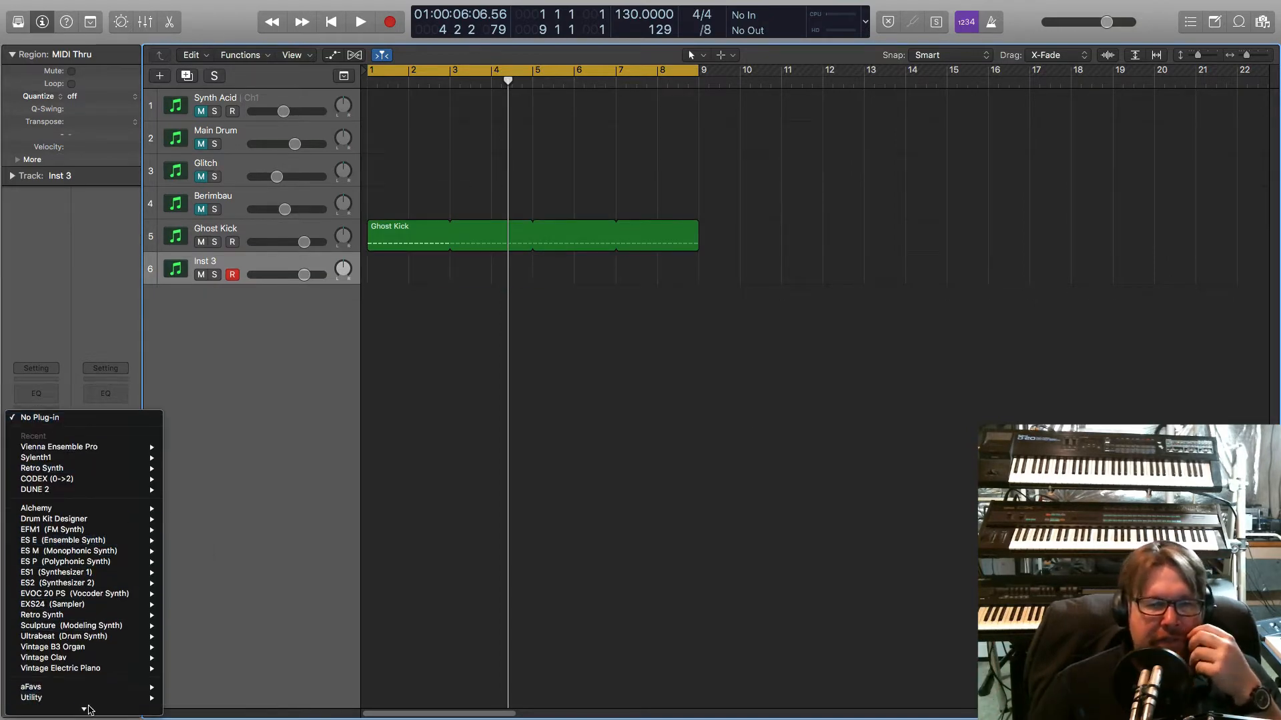
click(49, 687)
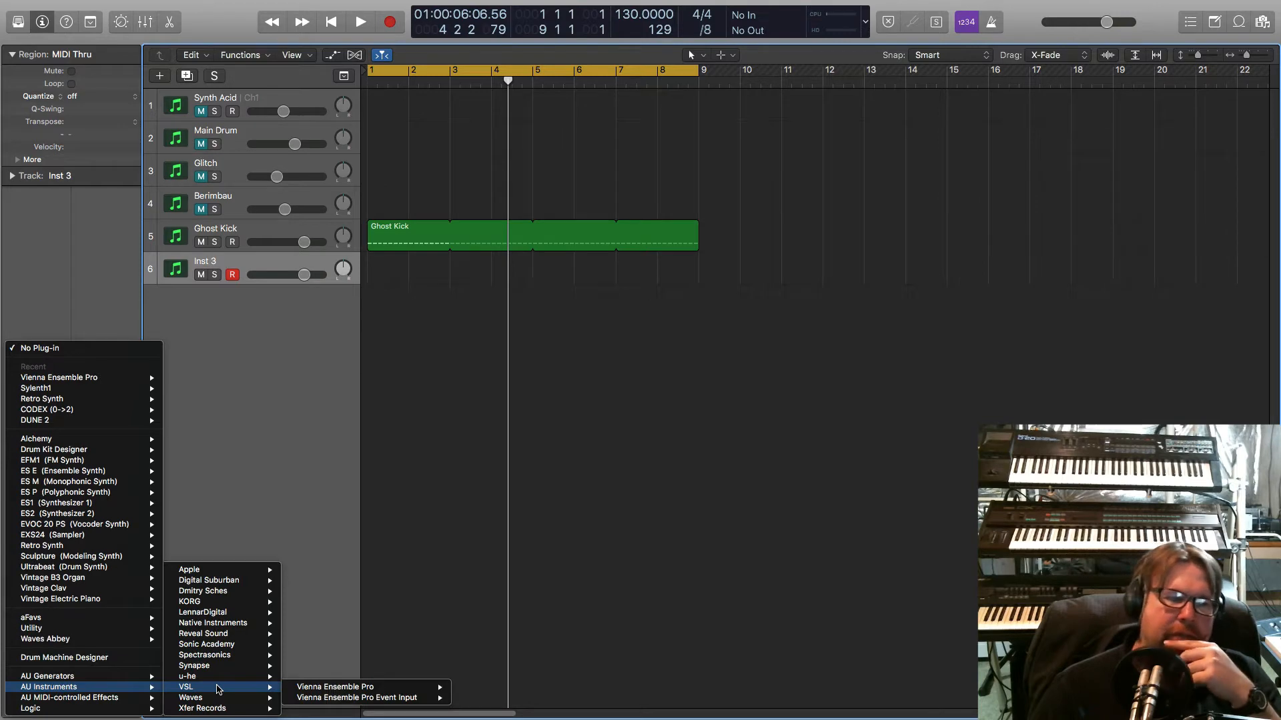
mouse_move(335, 685)
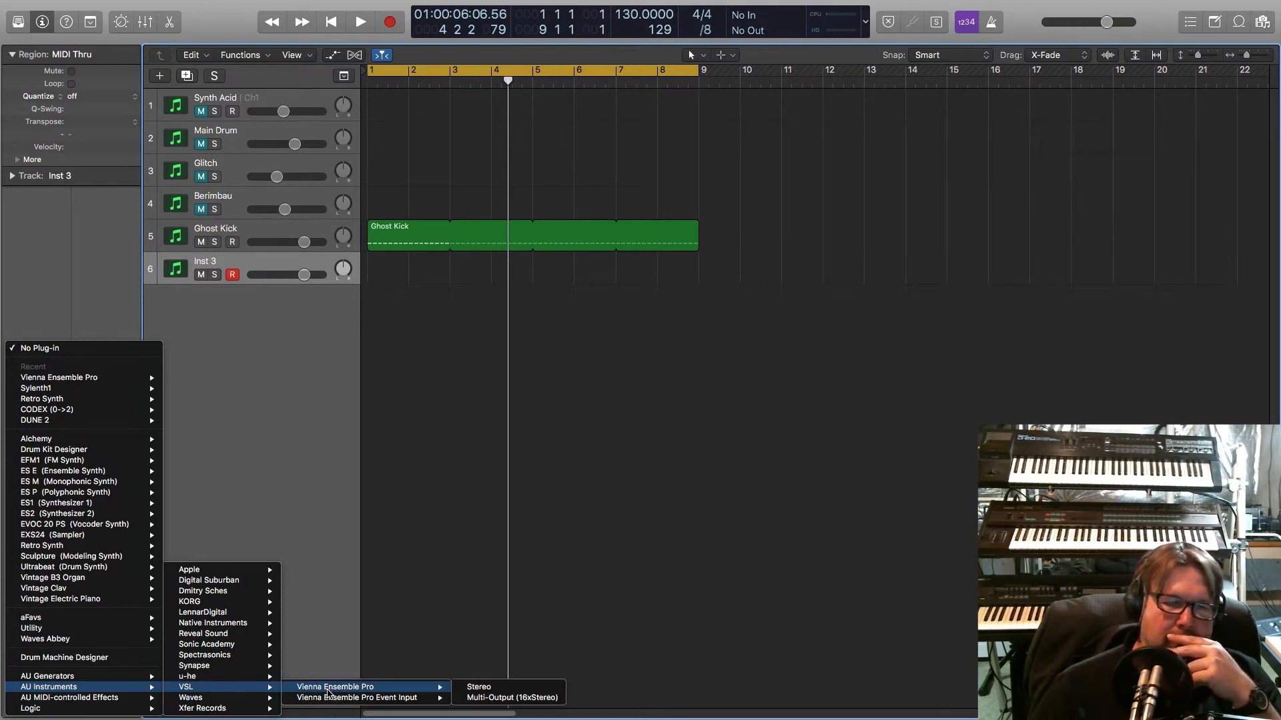
mouse_move(357, 698)
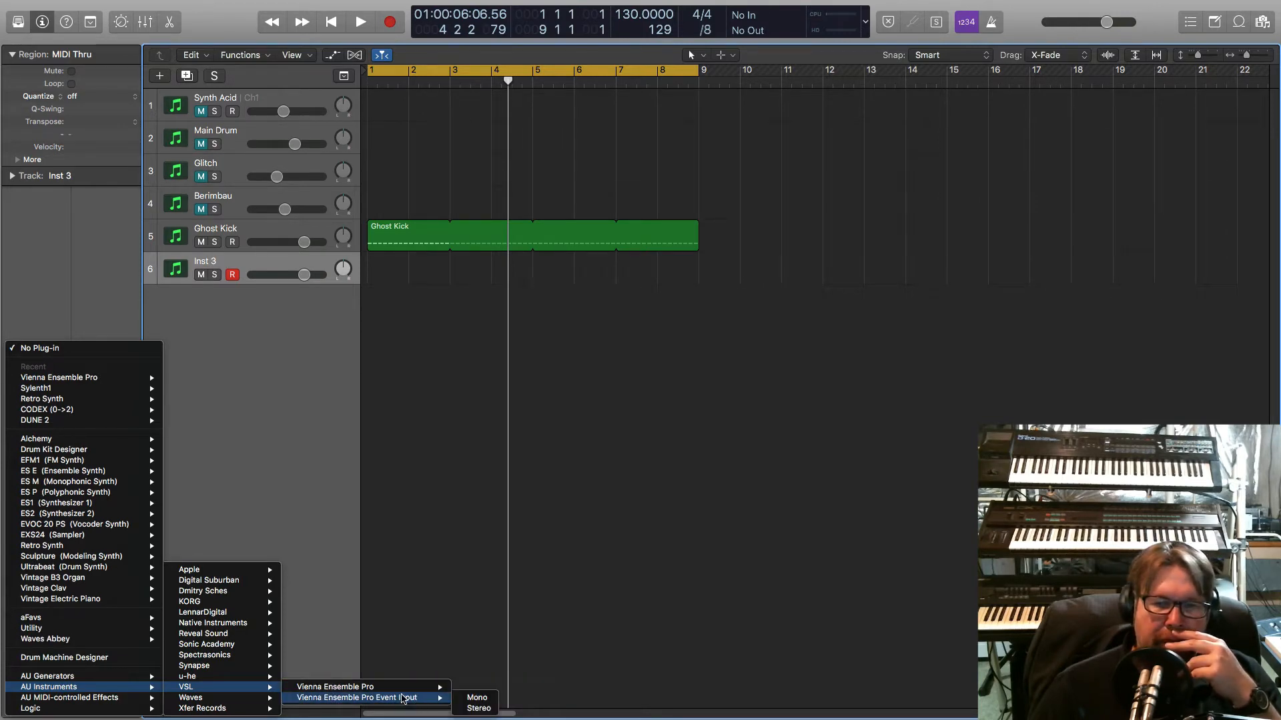
mouse_move(358, 698)
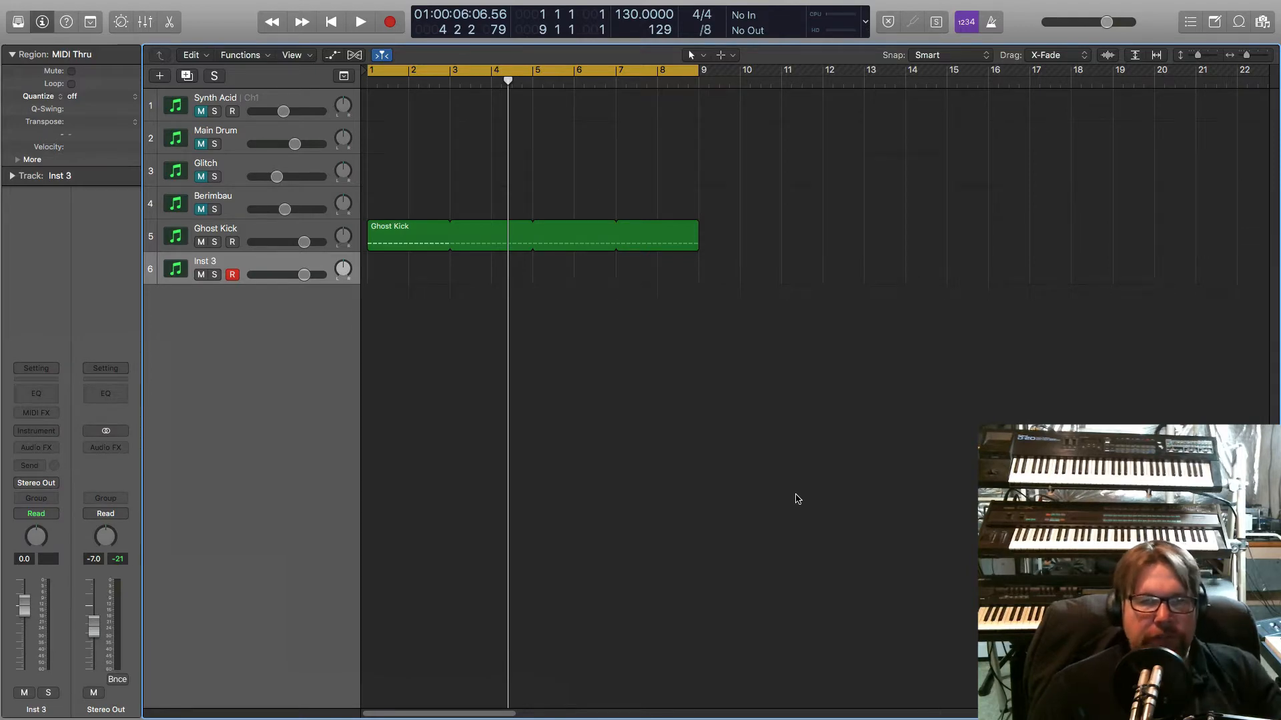
mouse_move(728, 456)
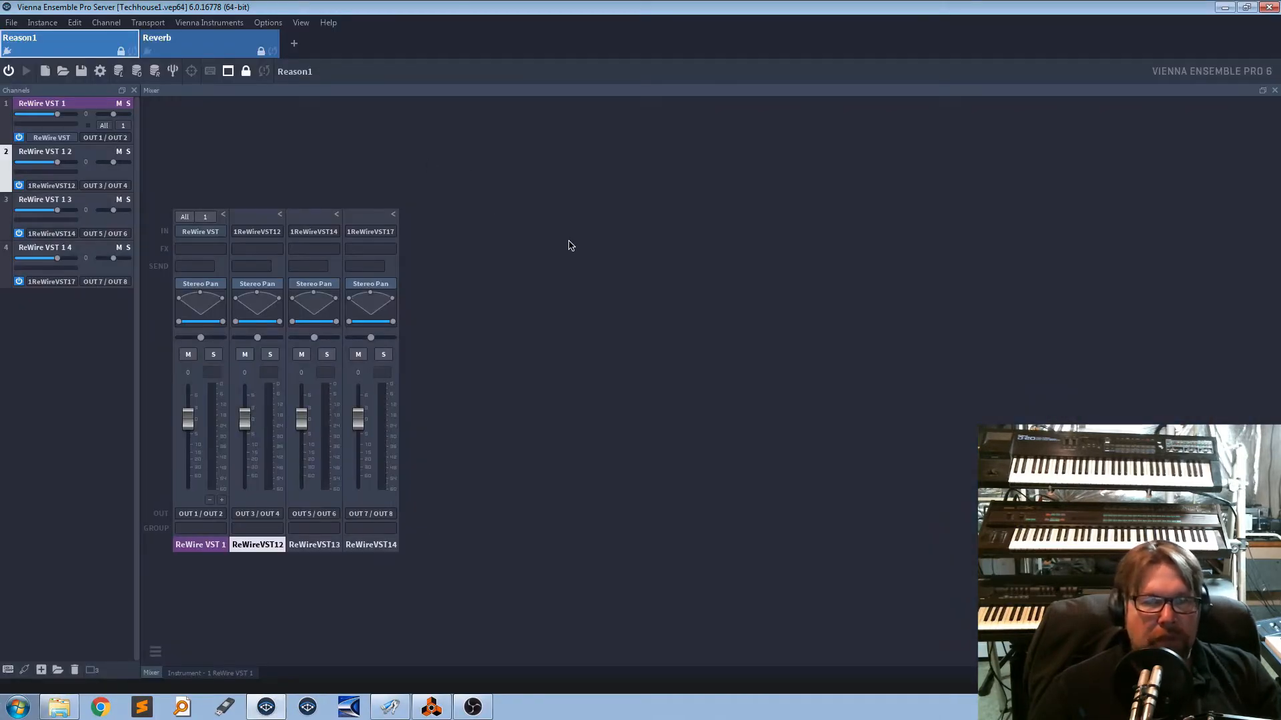
mouse_move(570, 415)
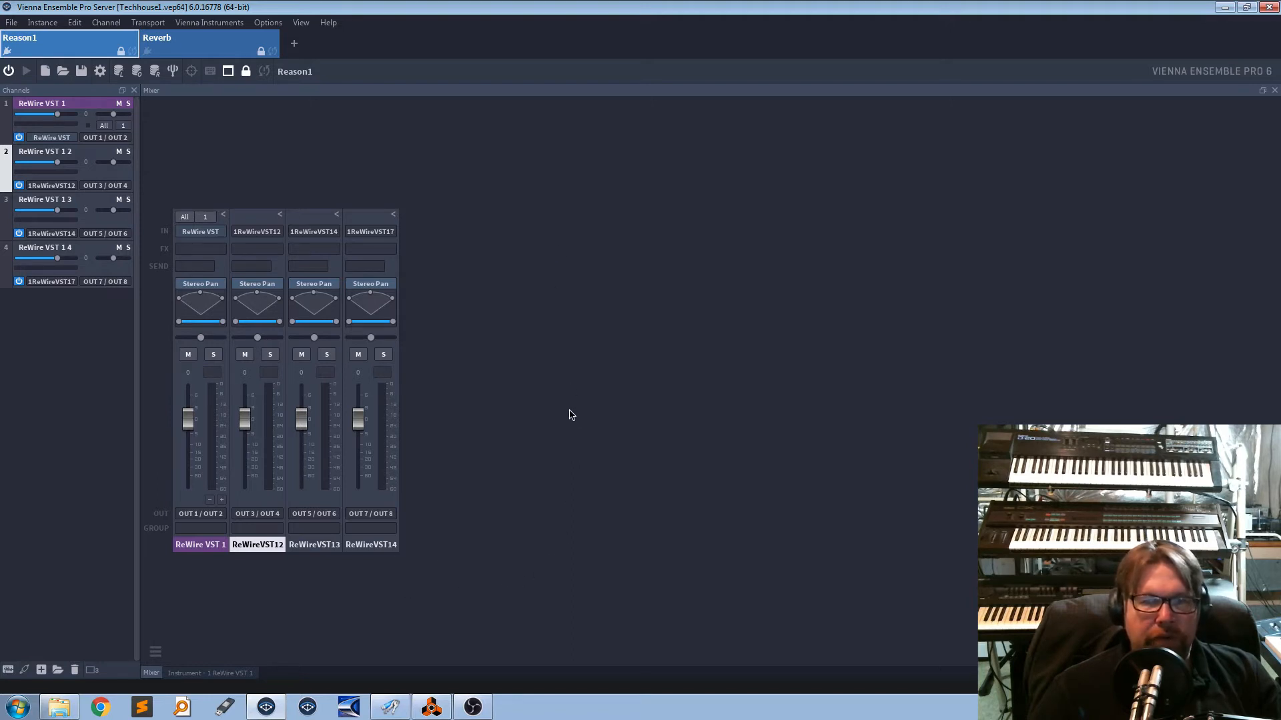
mouse_move(658, 363)
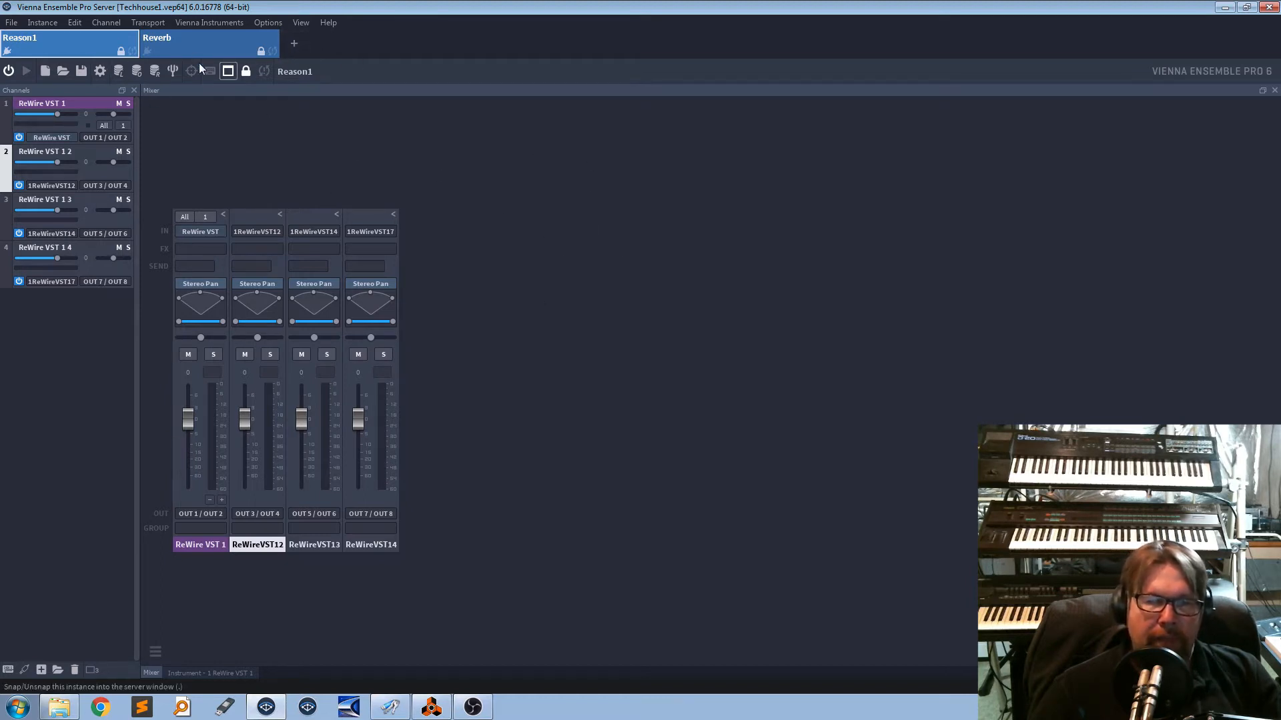
mouse_move(674, 240)
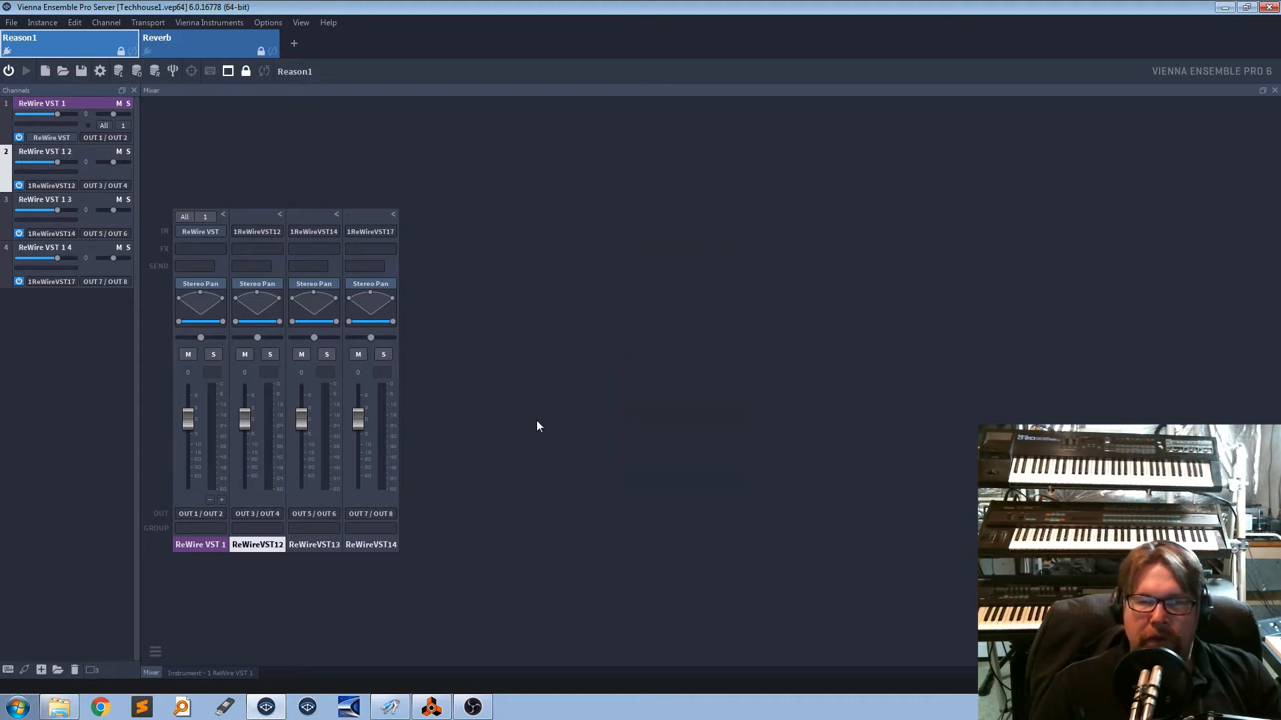
mouse_move(544, 345)
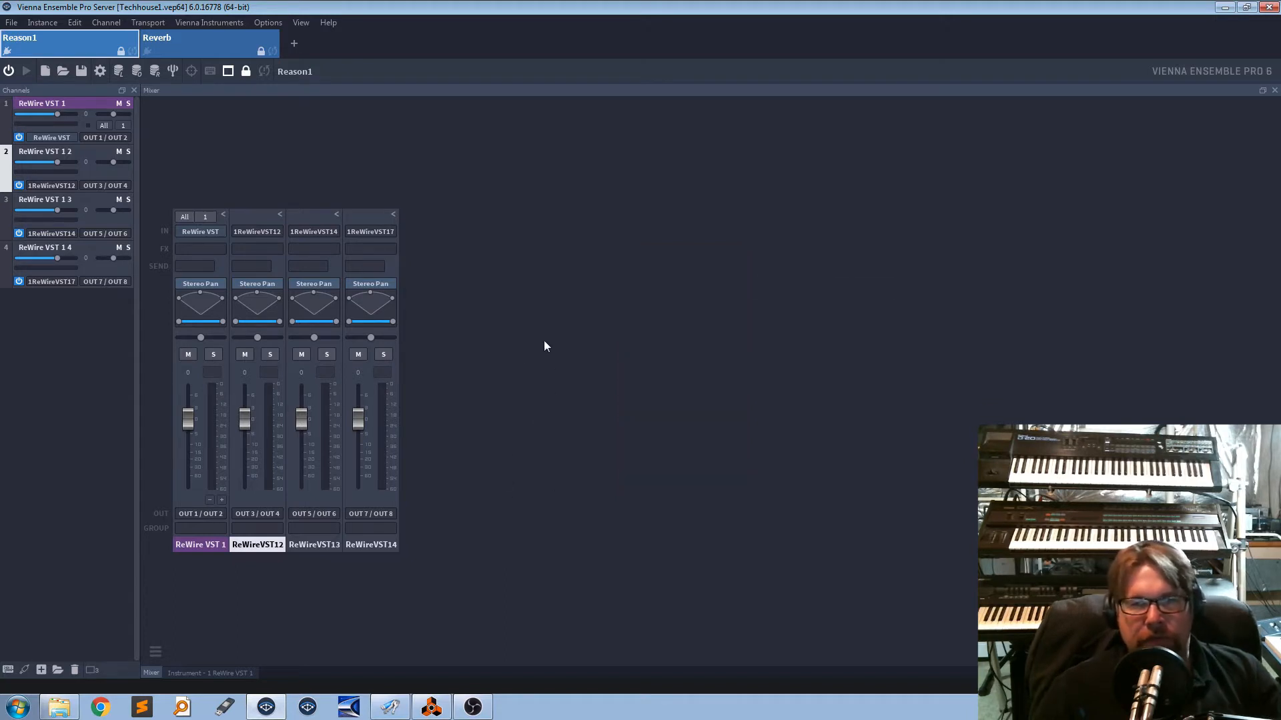
mouse_move(664, 334)
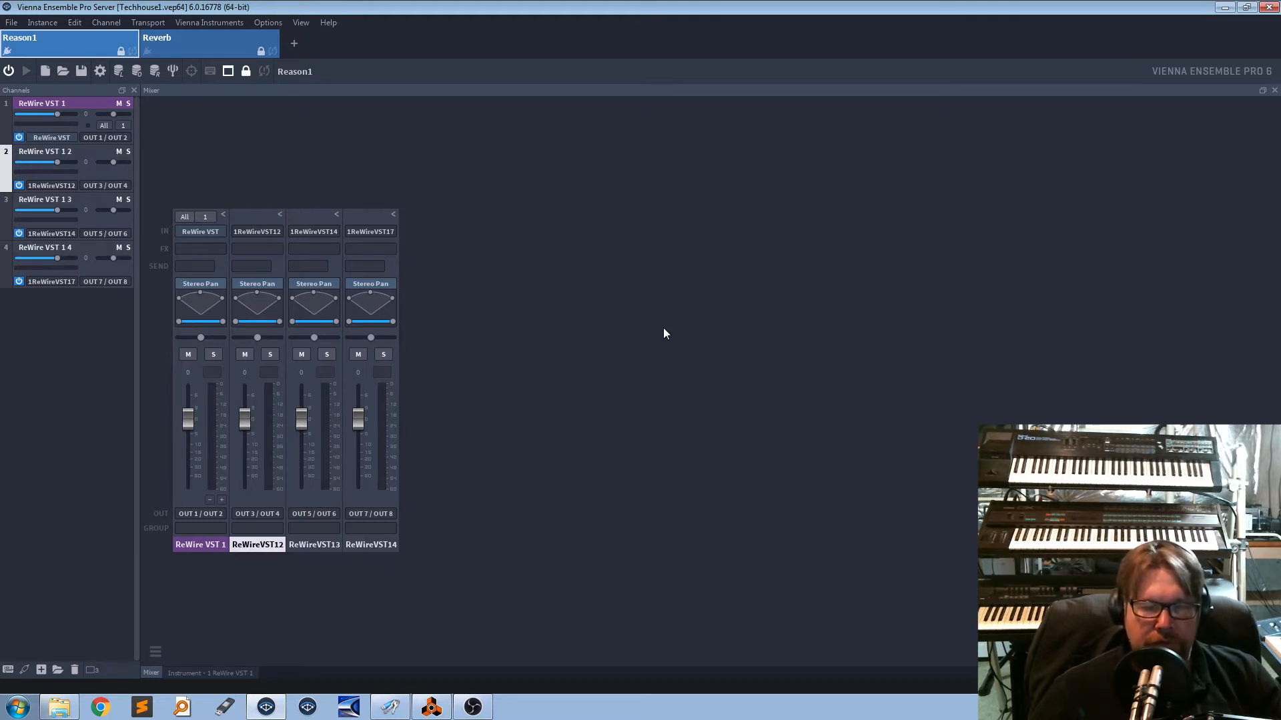
mouse_move(601, 319)
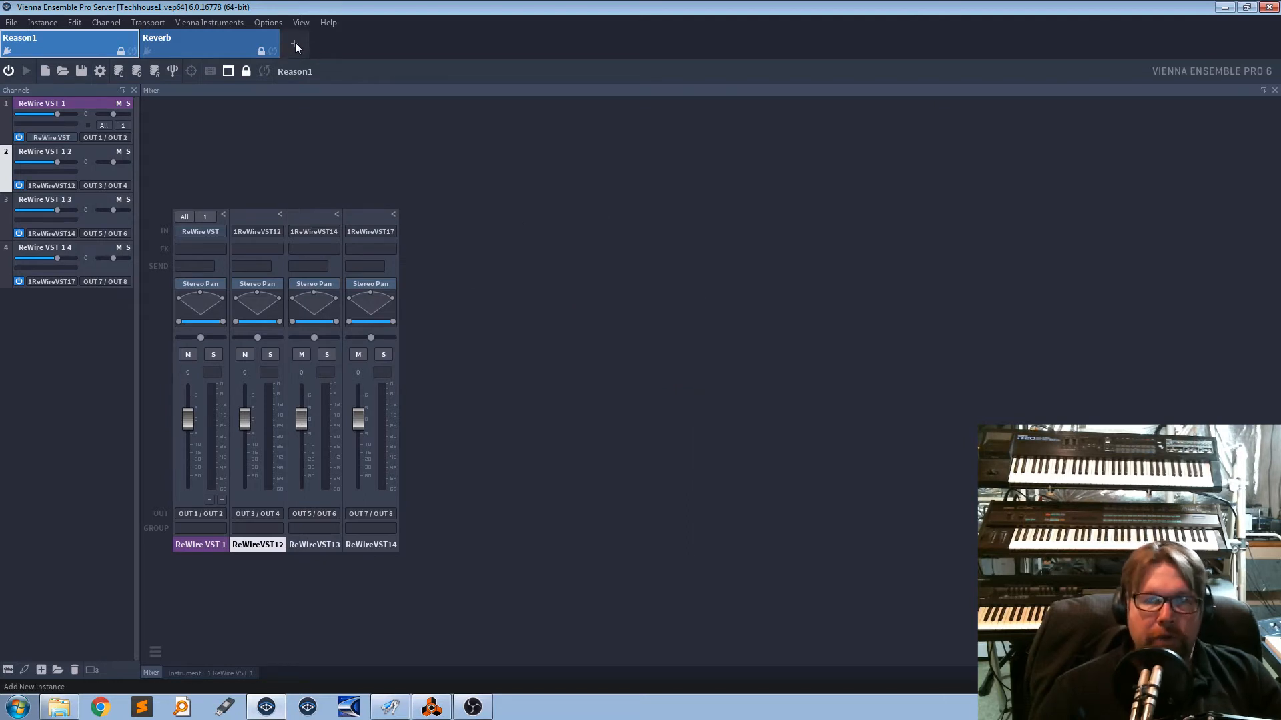
mouse_move(294, 43)
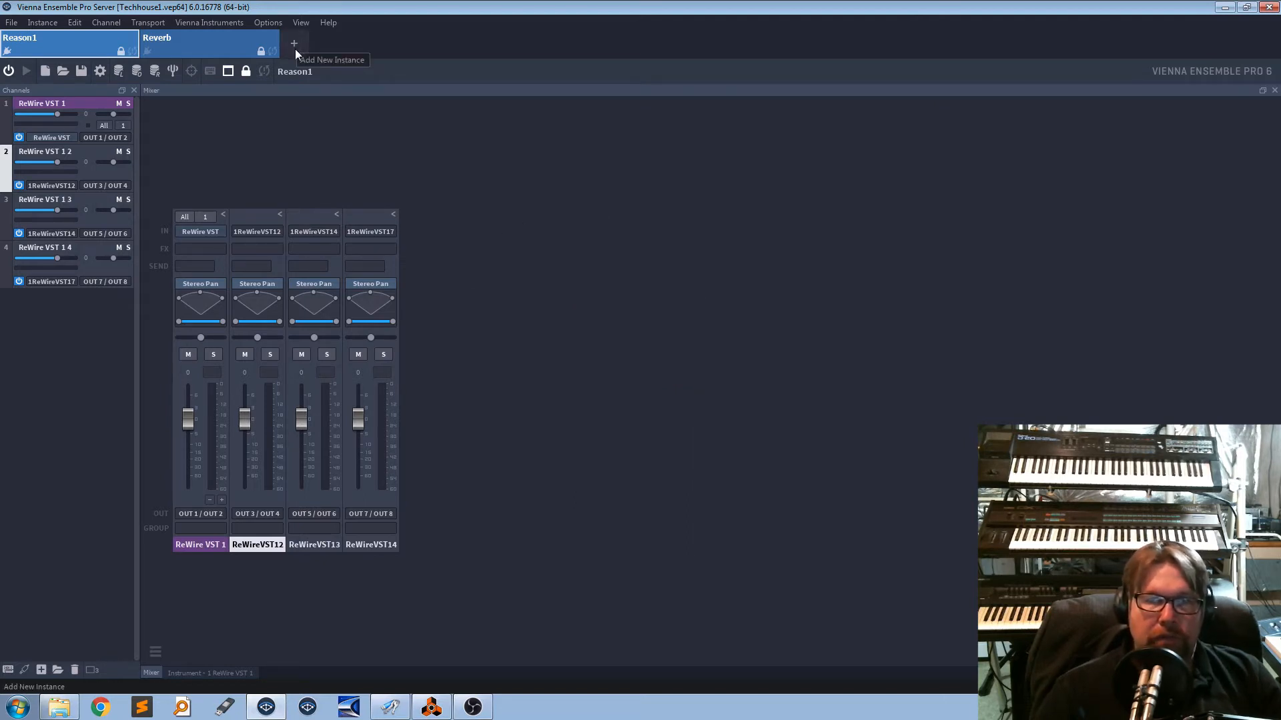
Step: Add a new server instance and rename its Untitled tab to test1
click(294, 42)
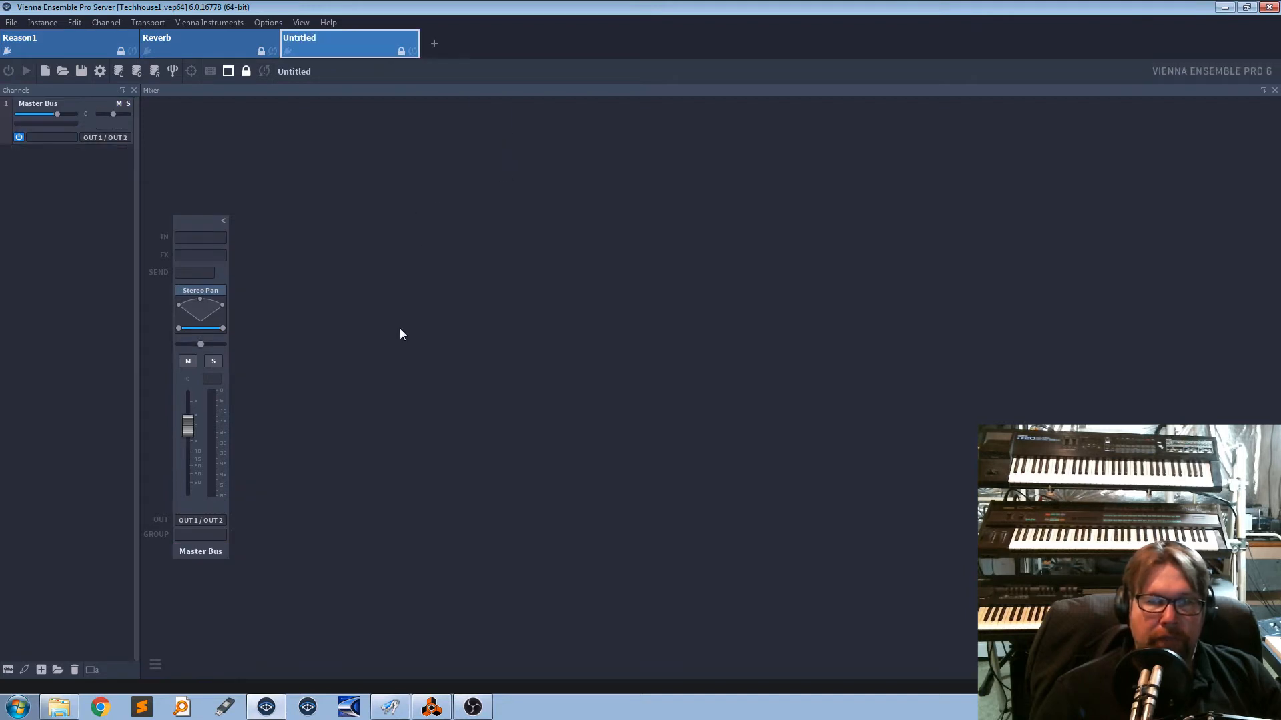
mouse_move(406, 366)
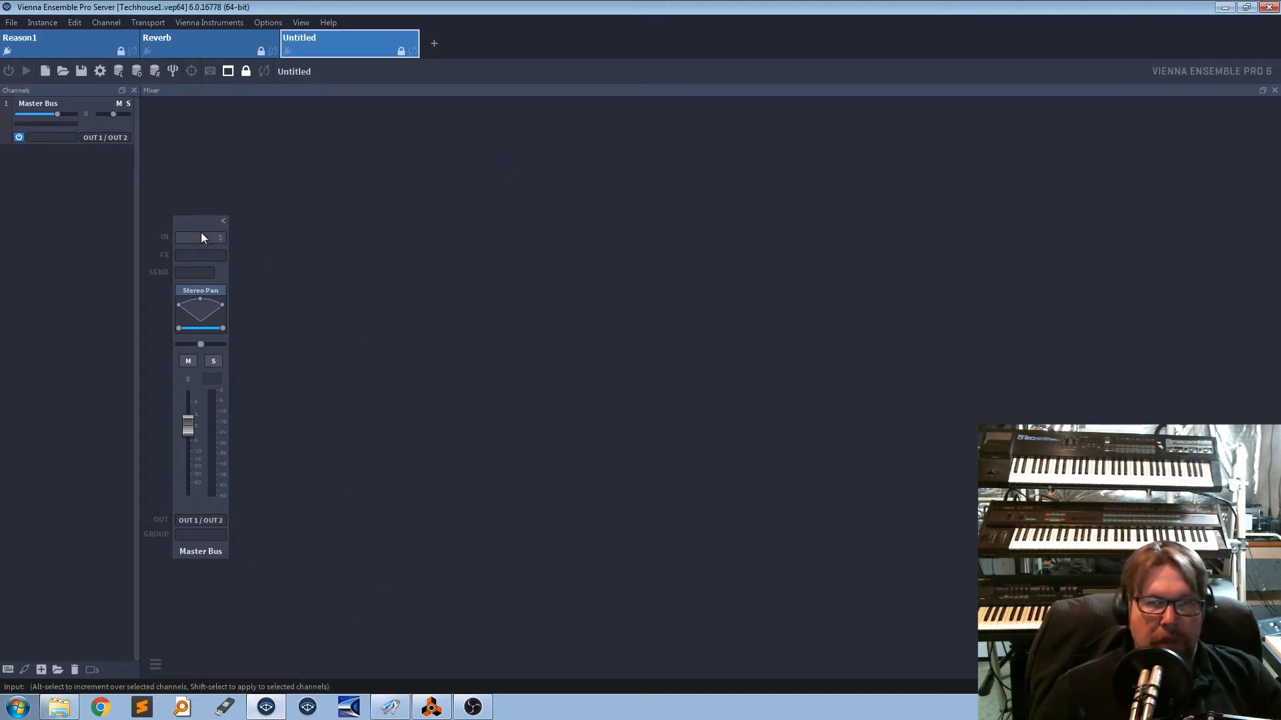
click(196, 238)
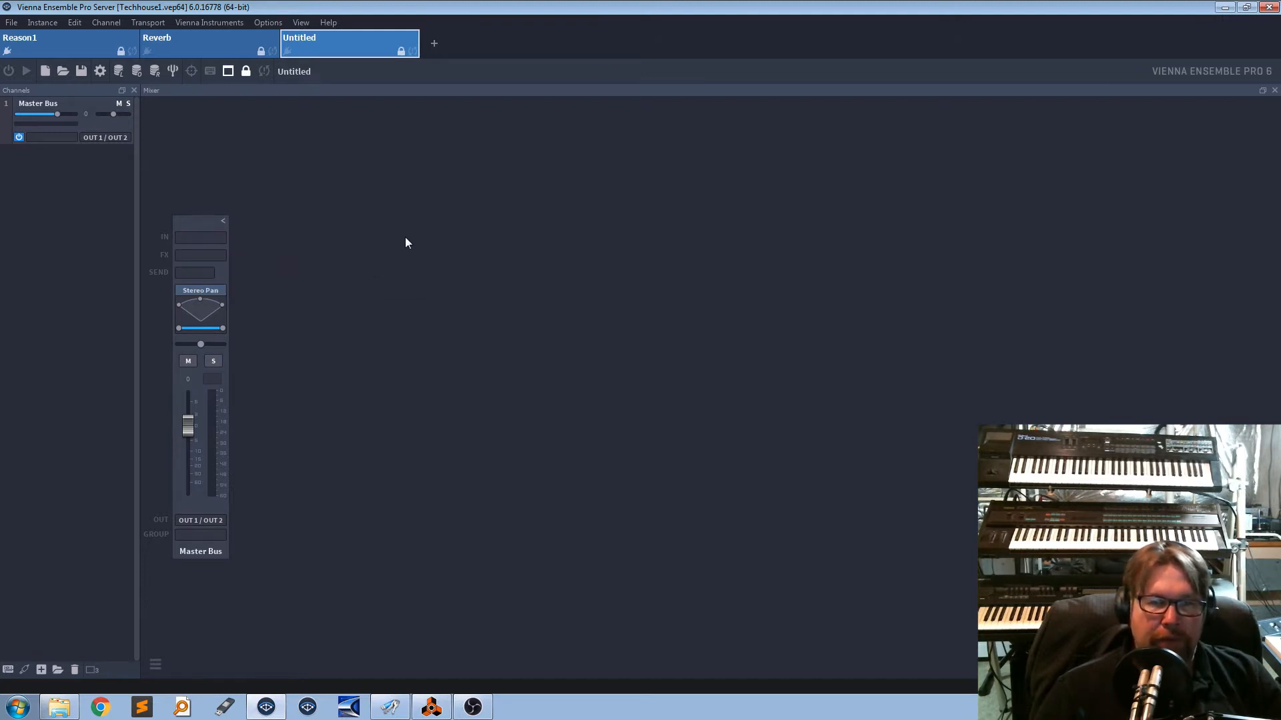
mouse_move(470, 188)
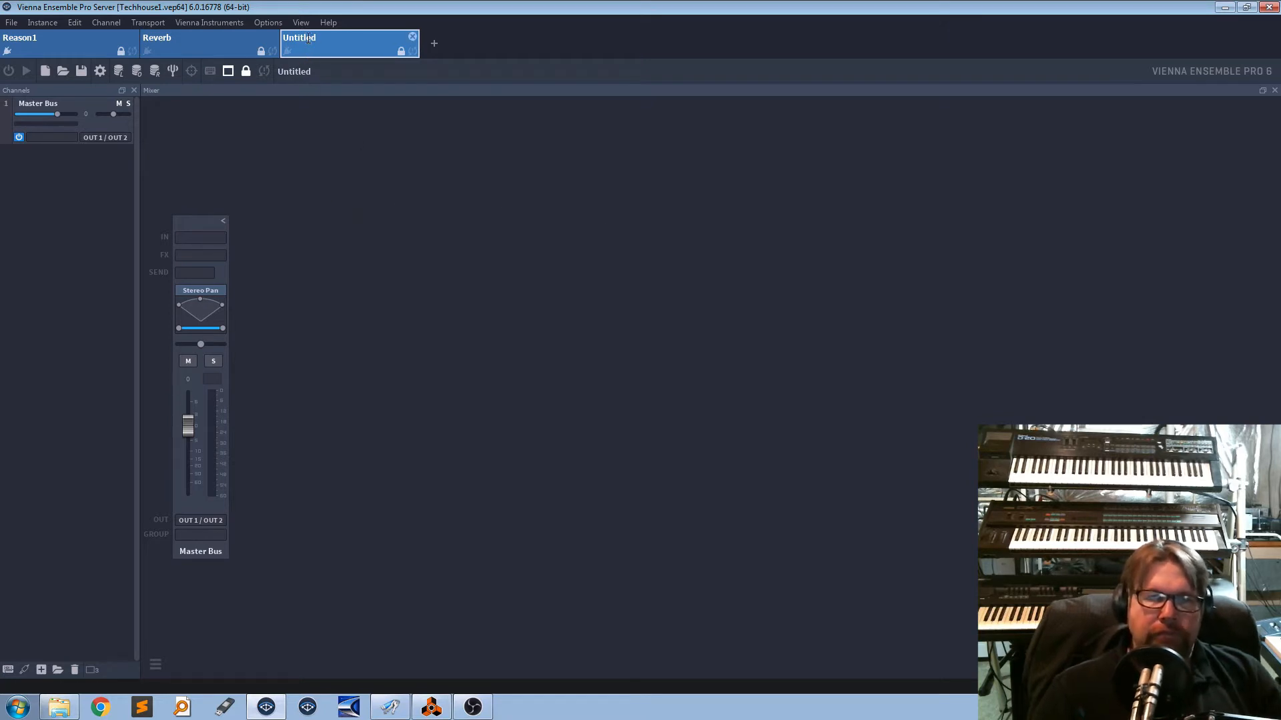
text(t)
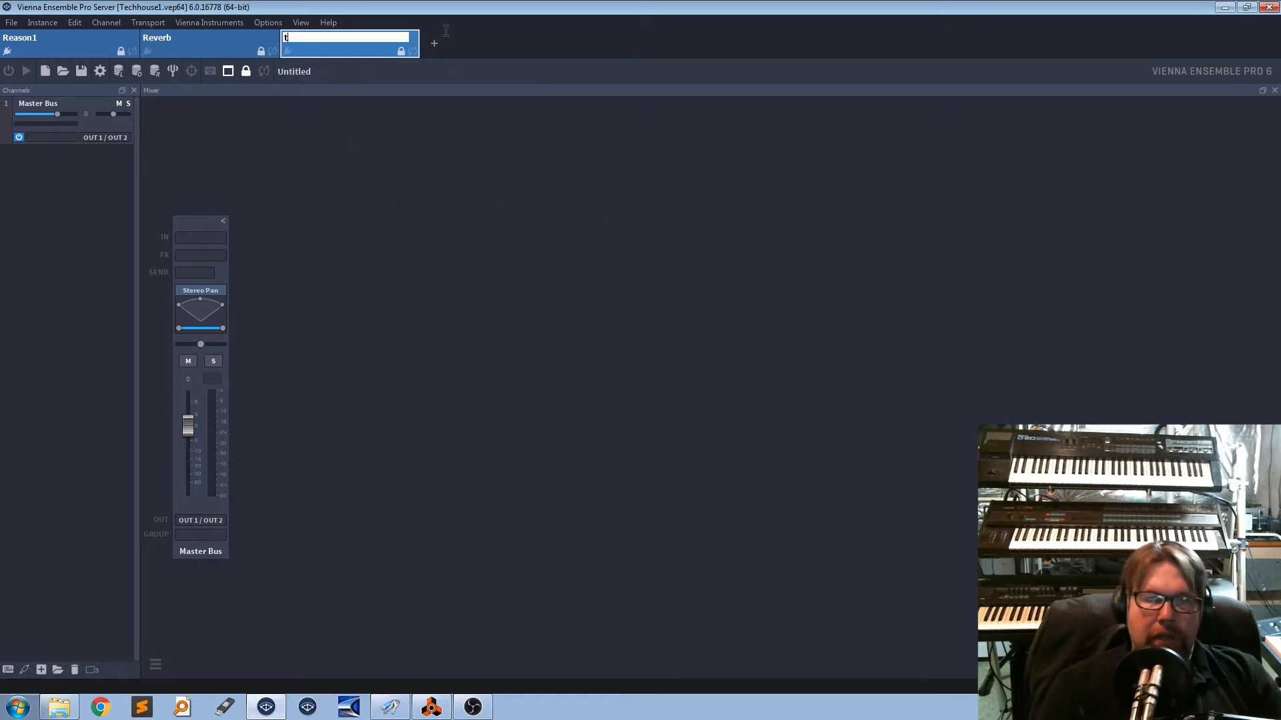
text(est1)
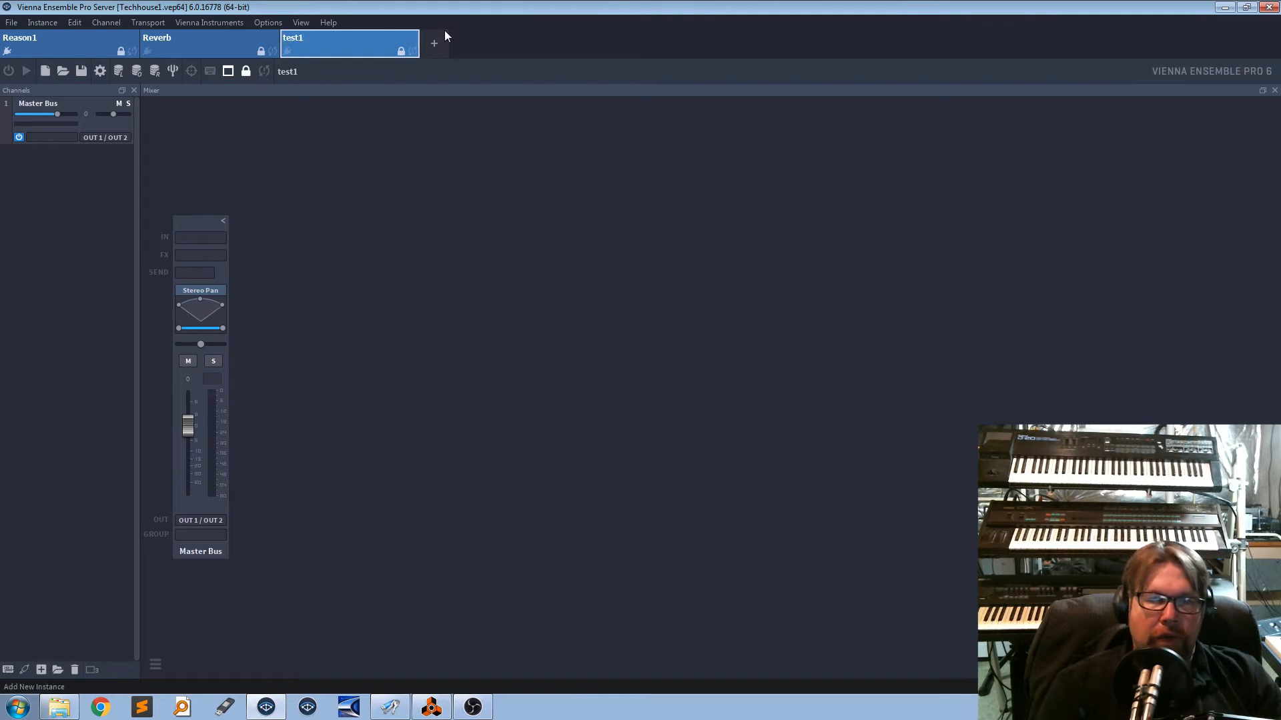
mouse_move(593, 375)
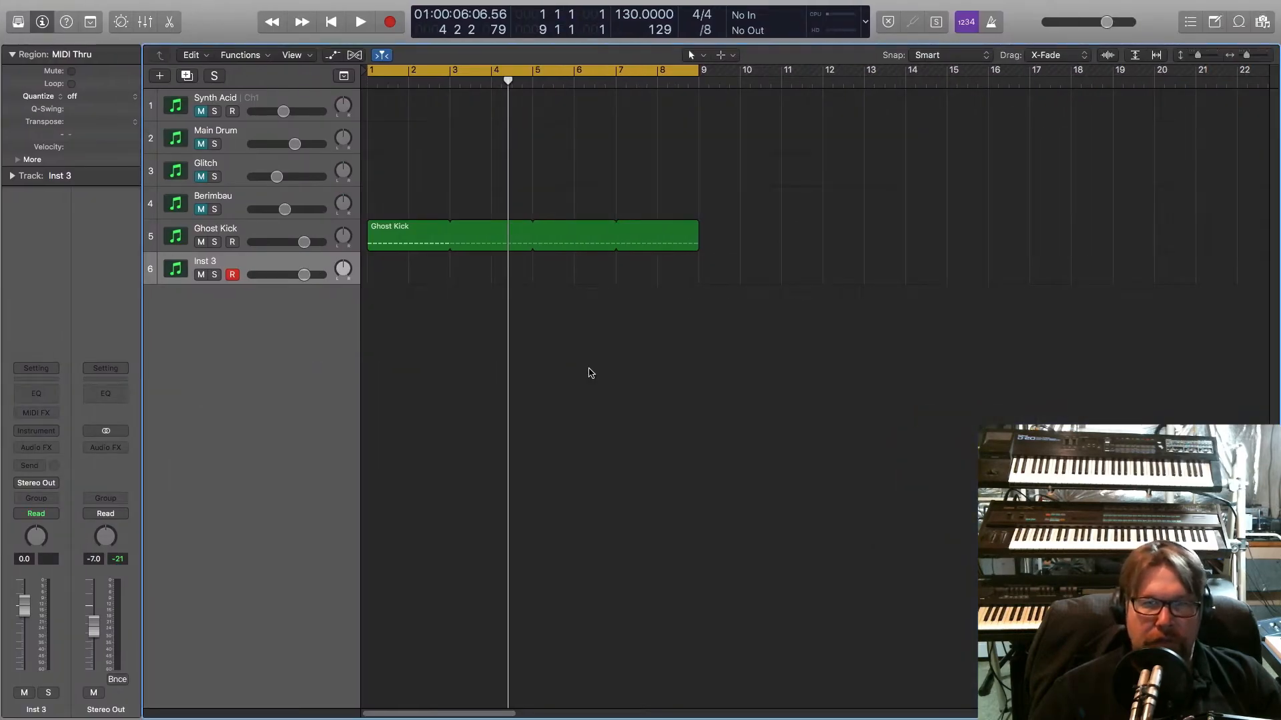
mouse_move(264, 270)
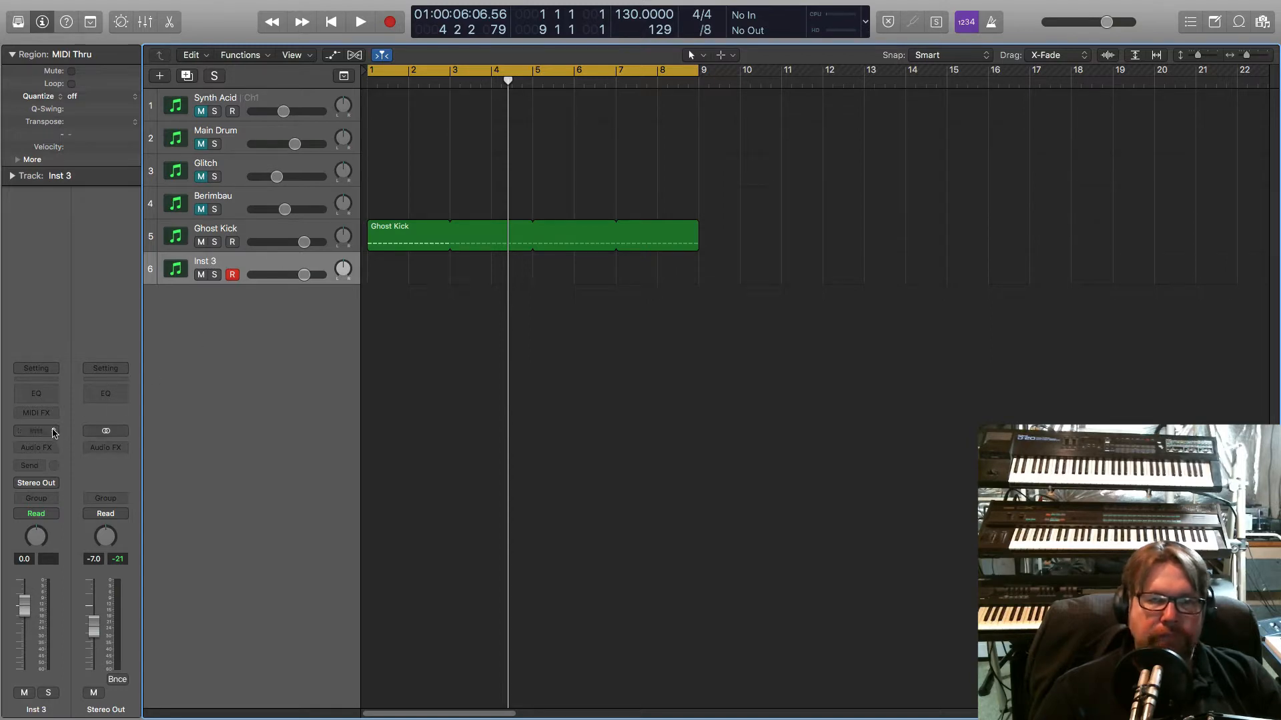
Step: Load a stereo Vienna Ensemble Pro plug-in on Inst 3 and show its window
click(34, 431)
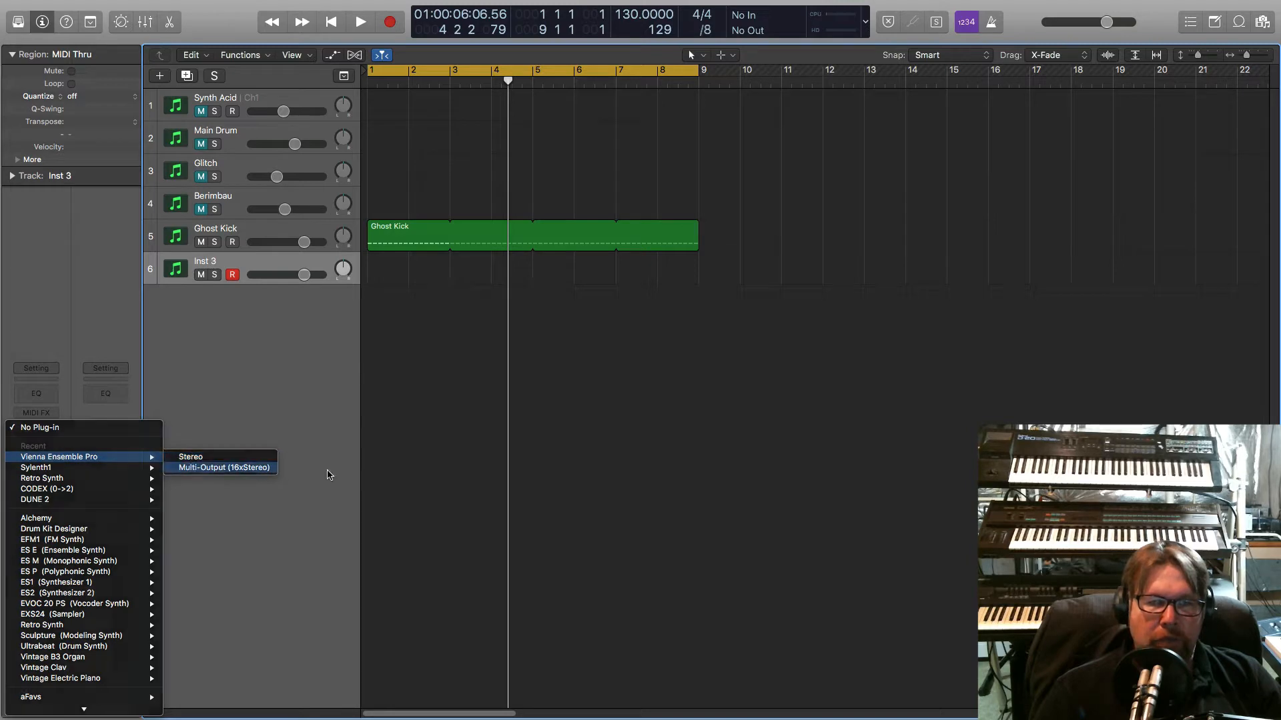
click(191, 457)
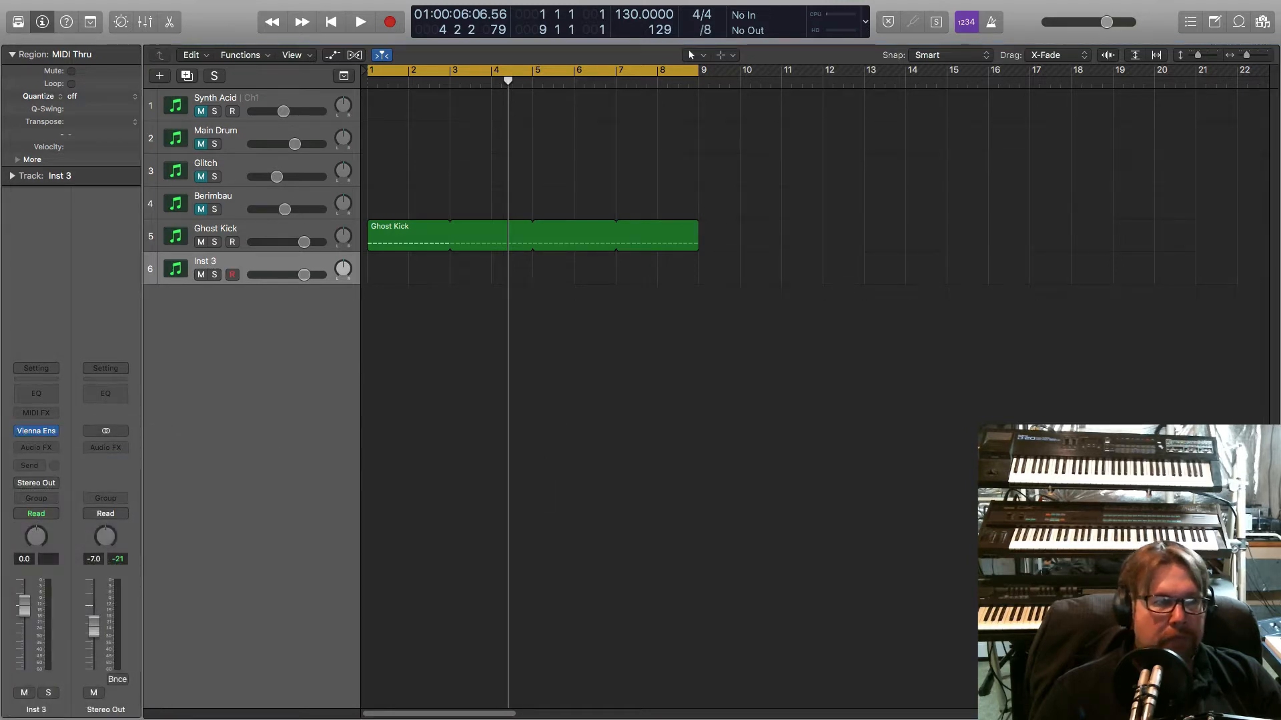
click(35, 431)
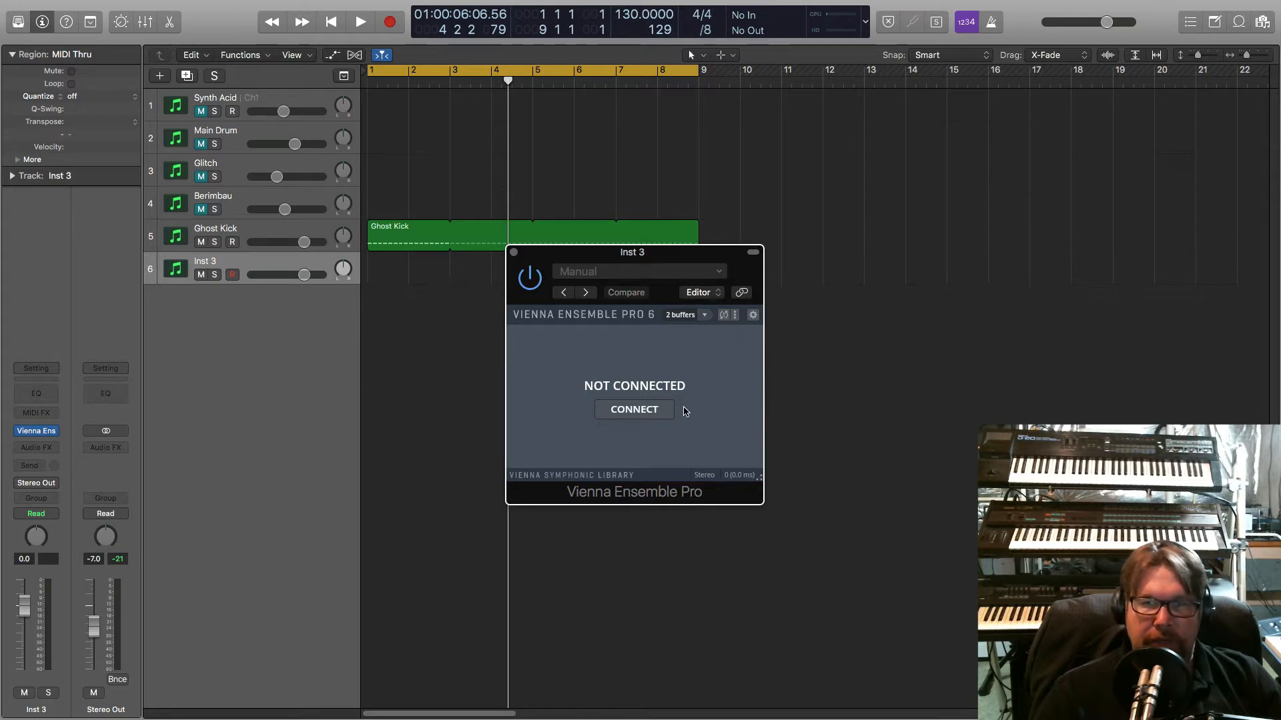
Step: Connect the Inst 3 plug-in to the test1 server instance
click(633, 410)
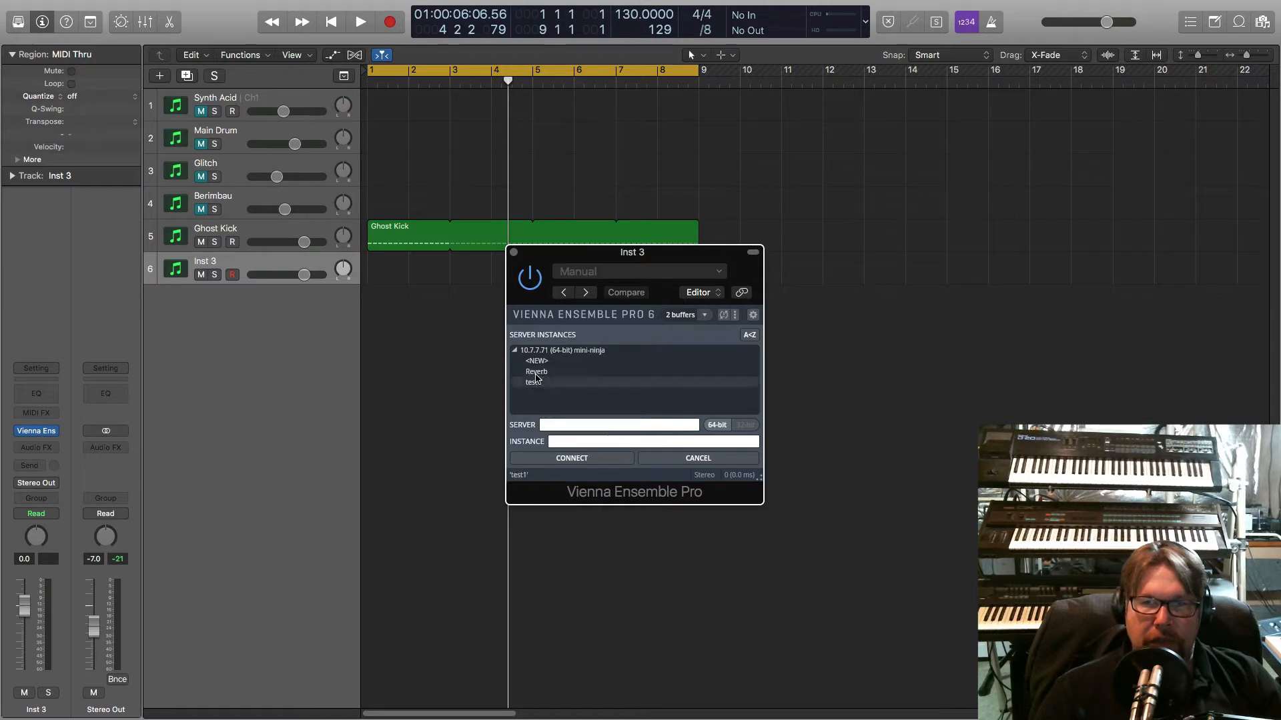
click(533, 383)
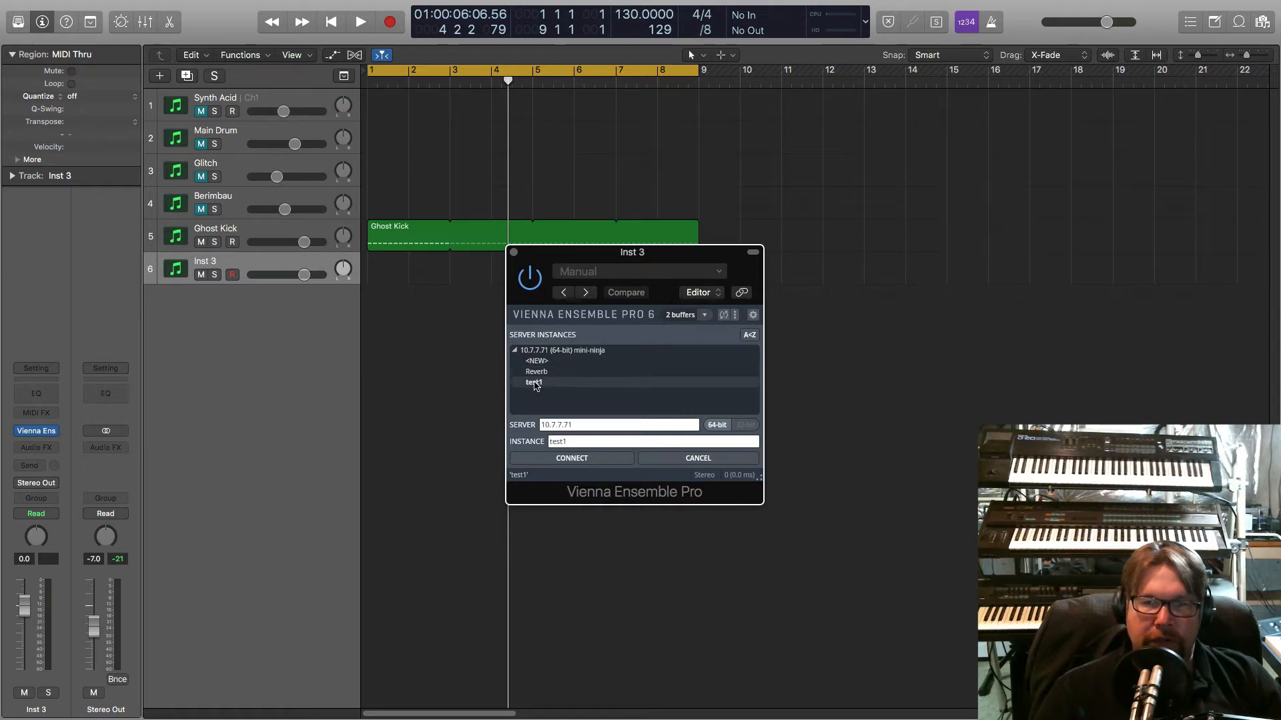
click(534, 383)
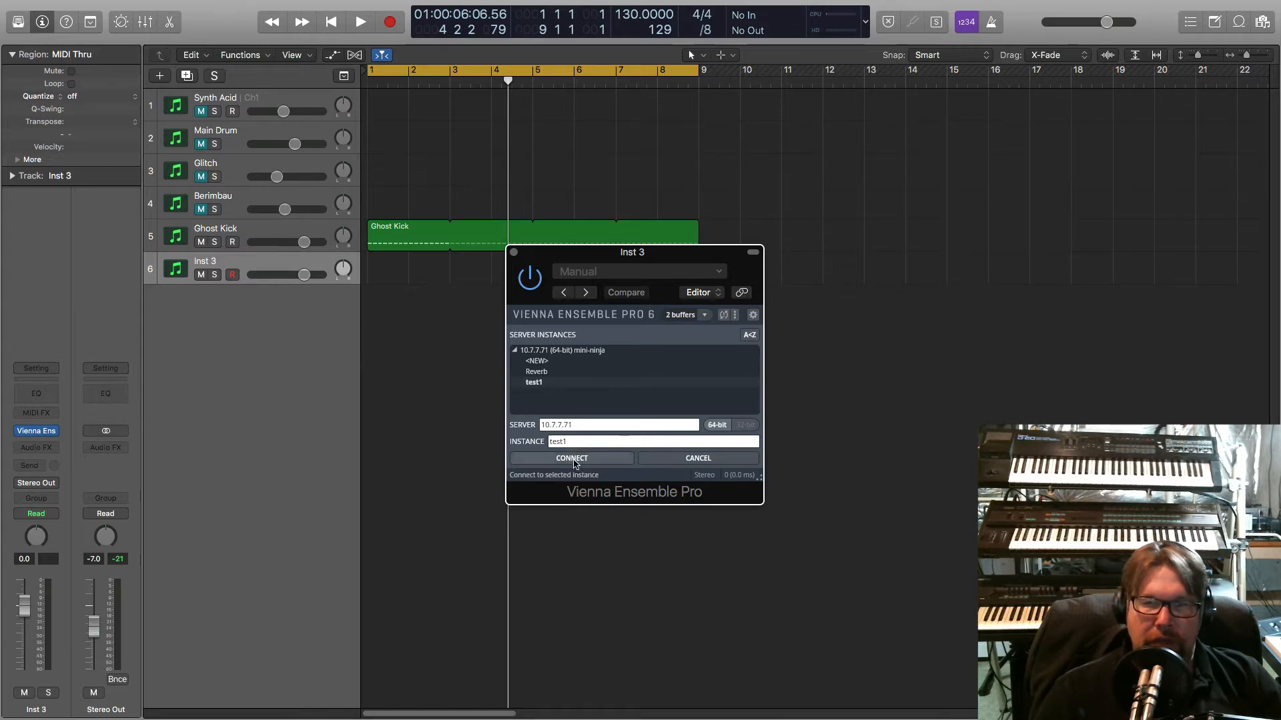
click(571, 458)
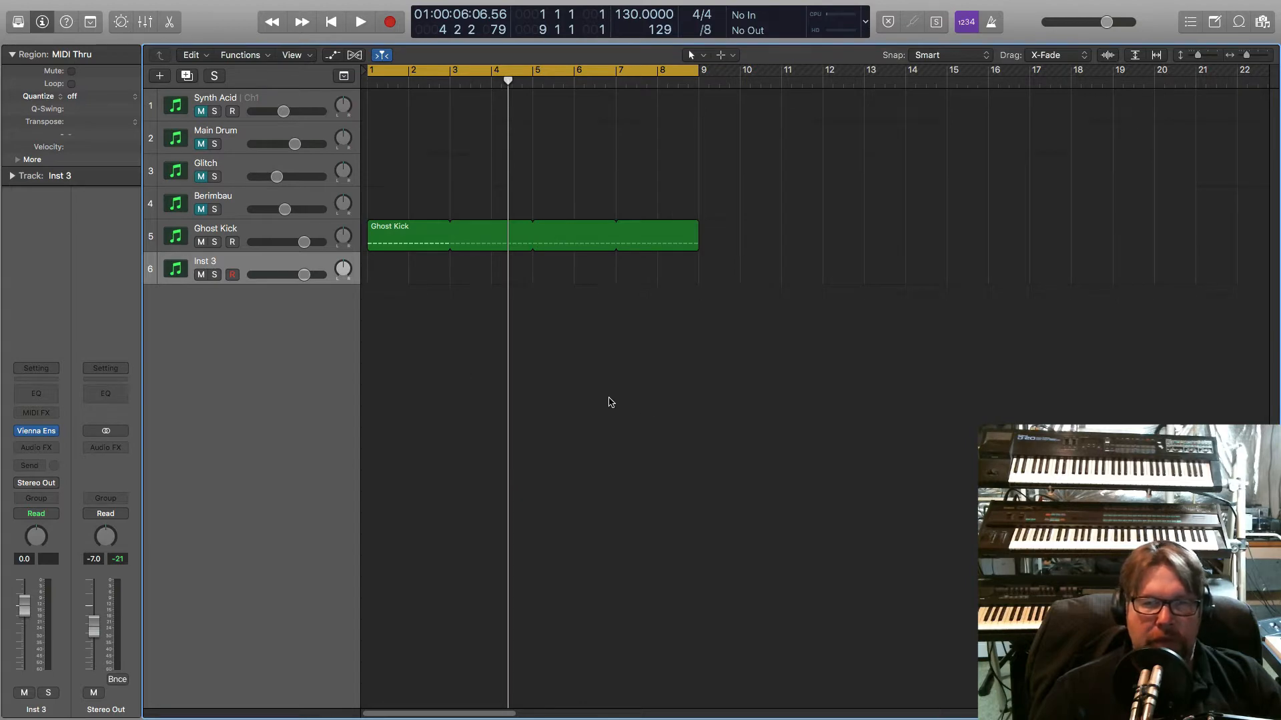
mouse_move(608, 427)
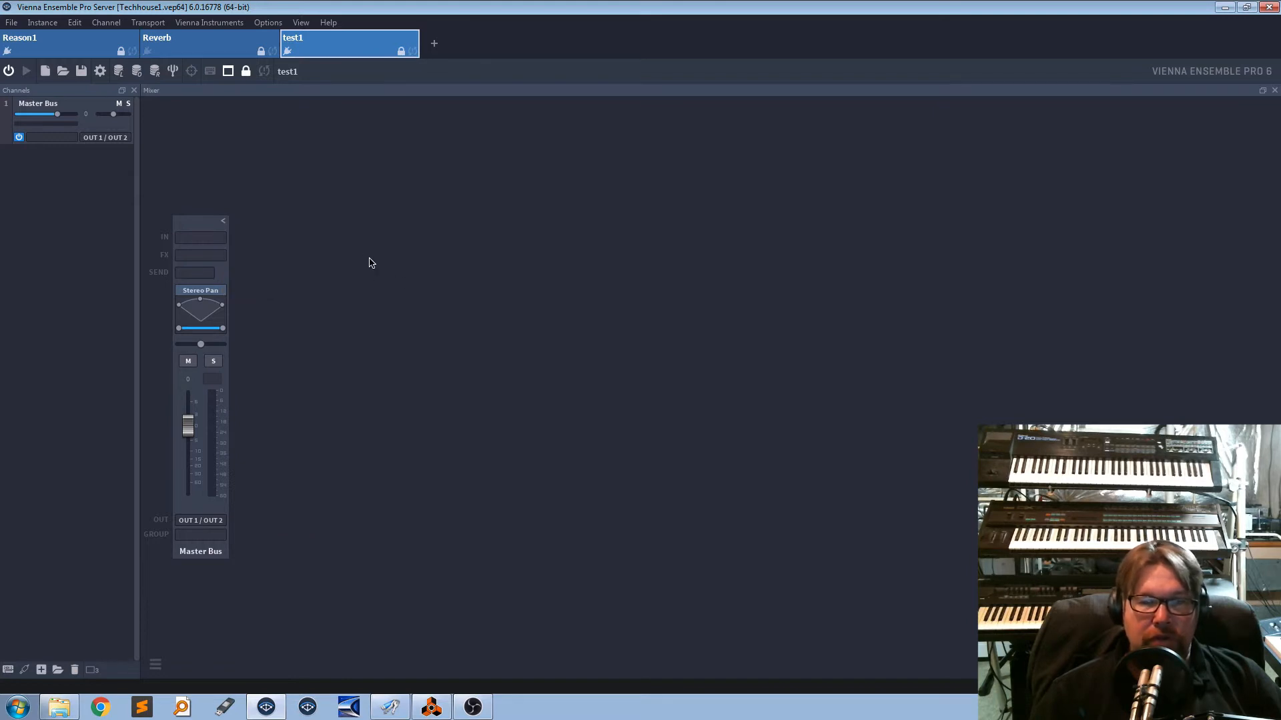
mouse_move(379, 248)
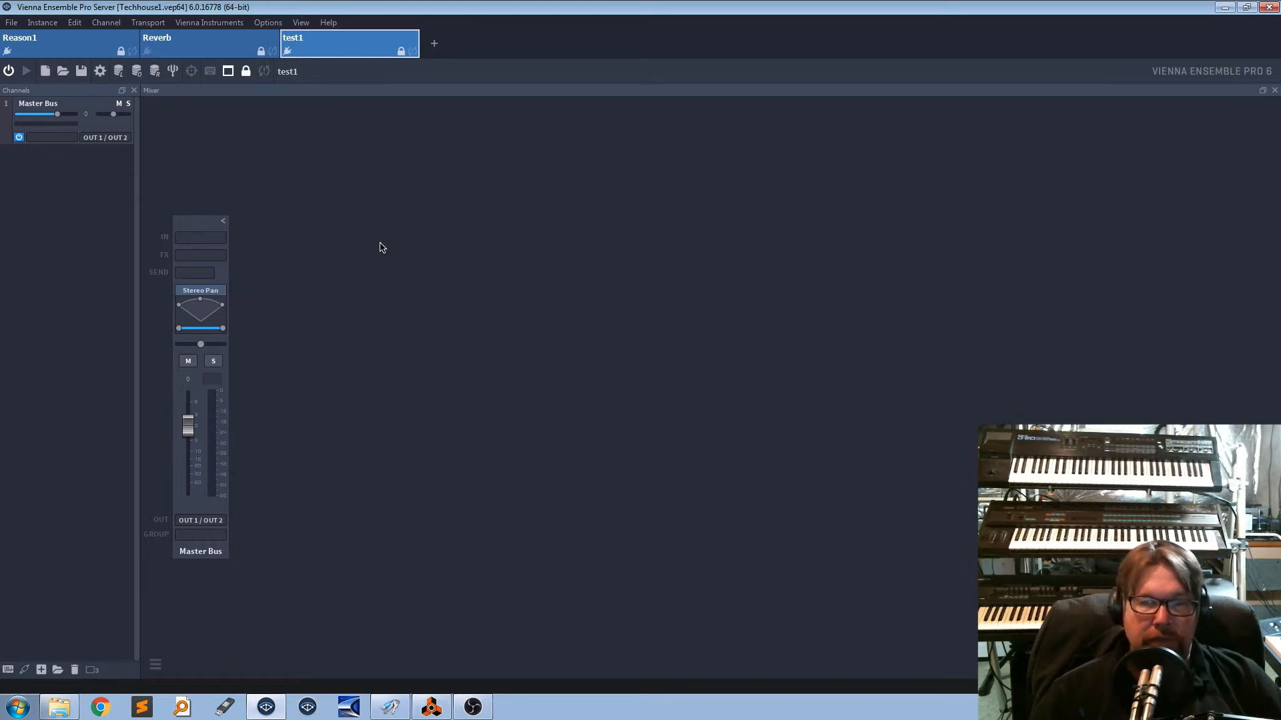
mouse_move(373, 245)
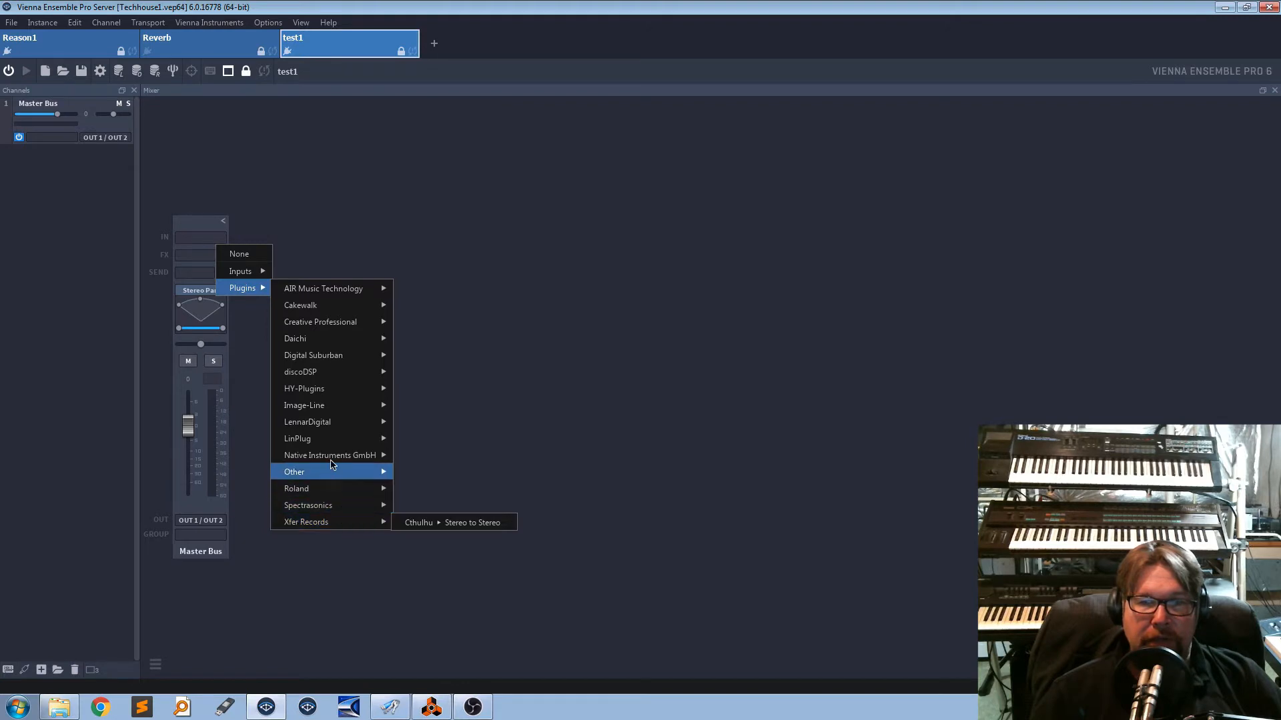
mouse_move(329, 455)
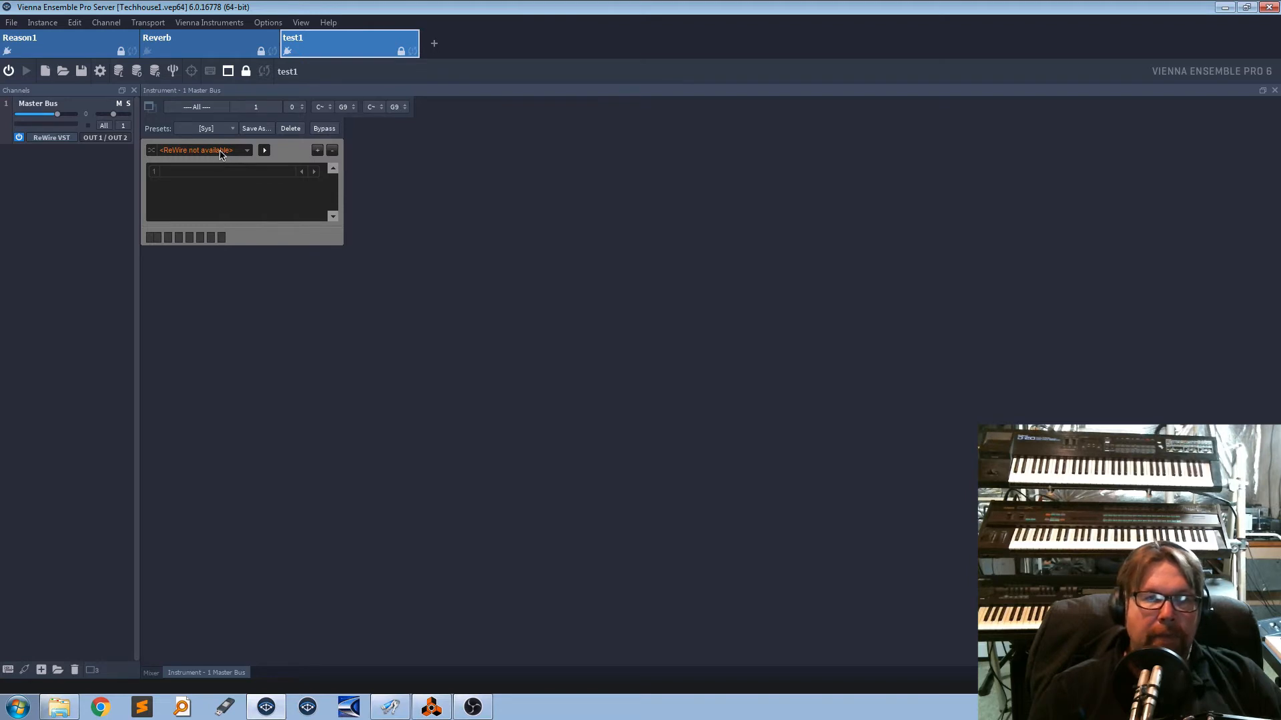
mouse_move(225, 155)
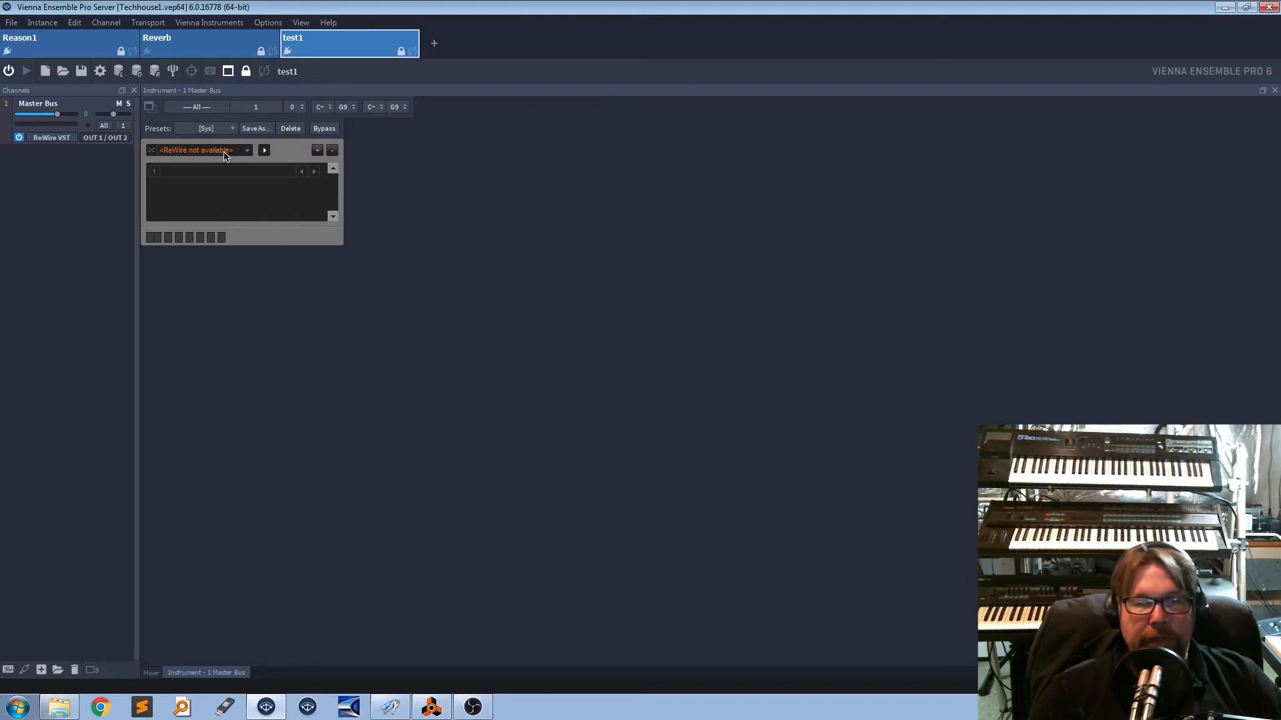
mouse_move(245, 238)
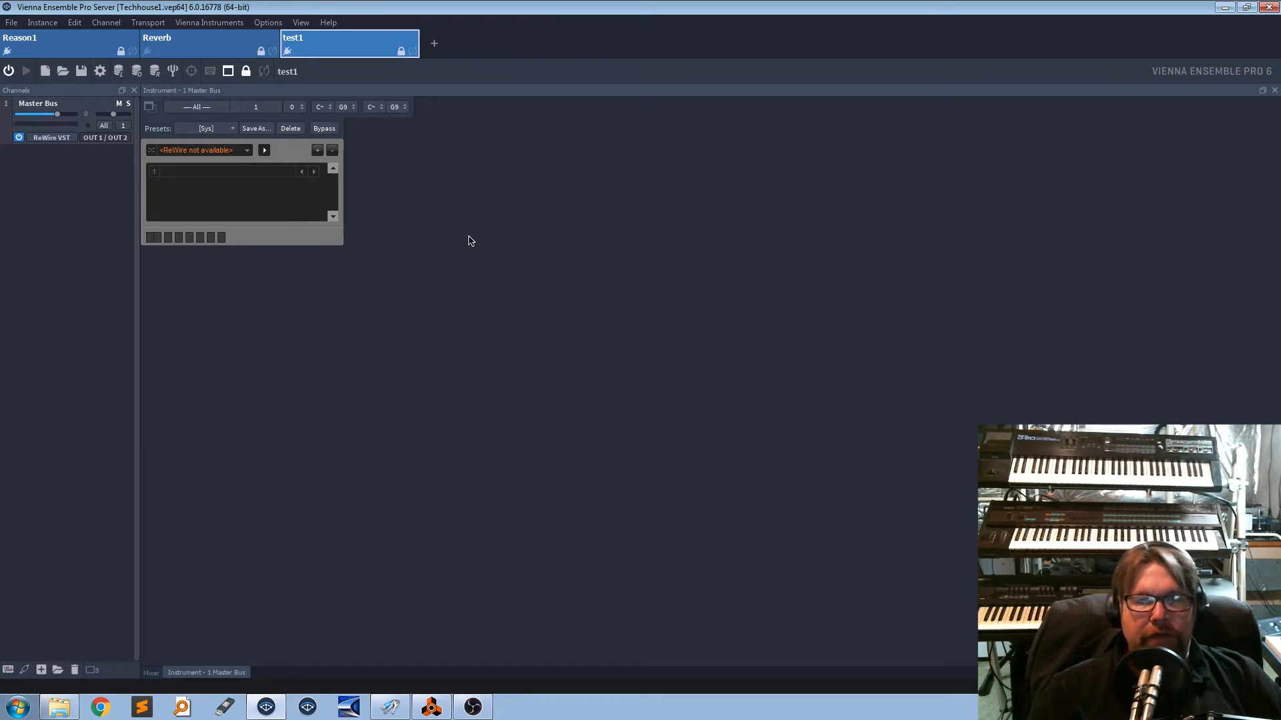
mouse_move(192, 142)
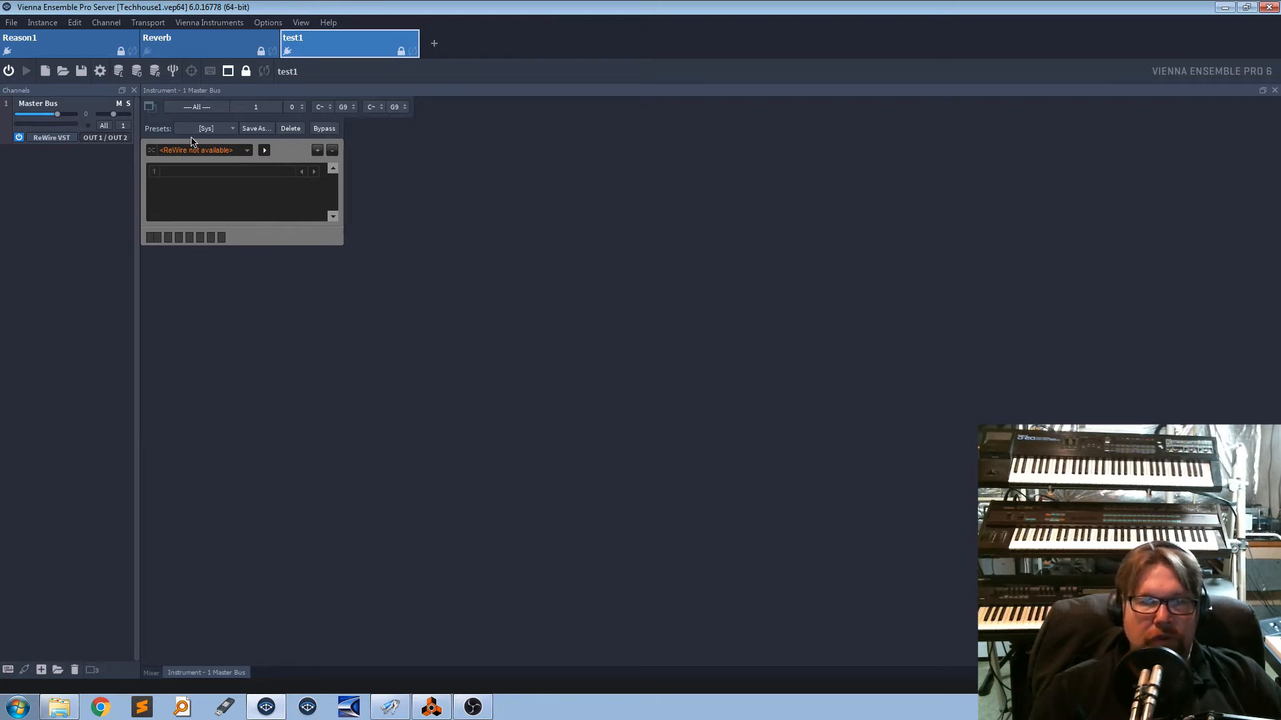
mouse_move(420, 468)
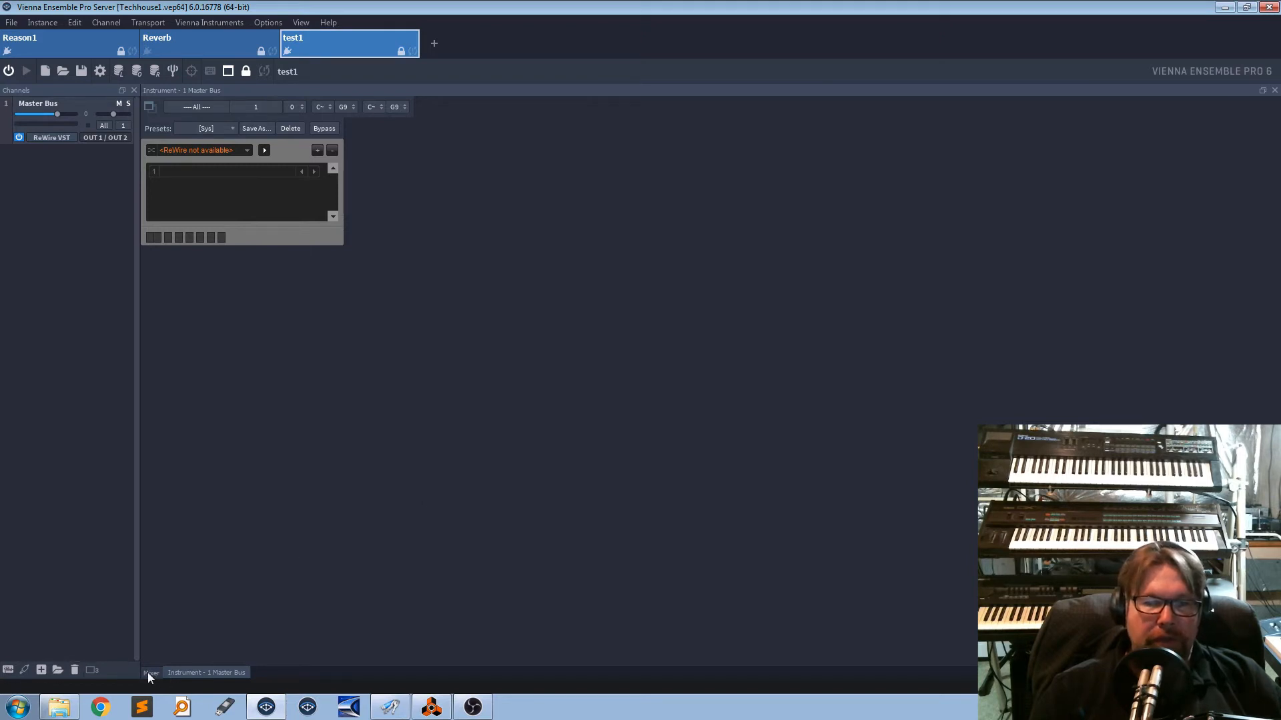
Step: Show test1's mixer with its Master Bus strip, briefly checking the Logic session
click(151, 673)
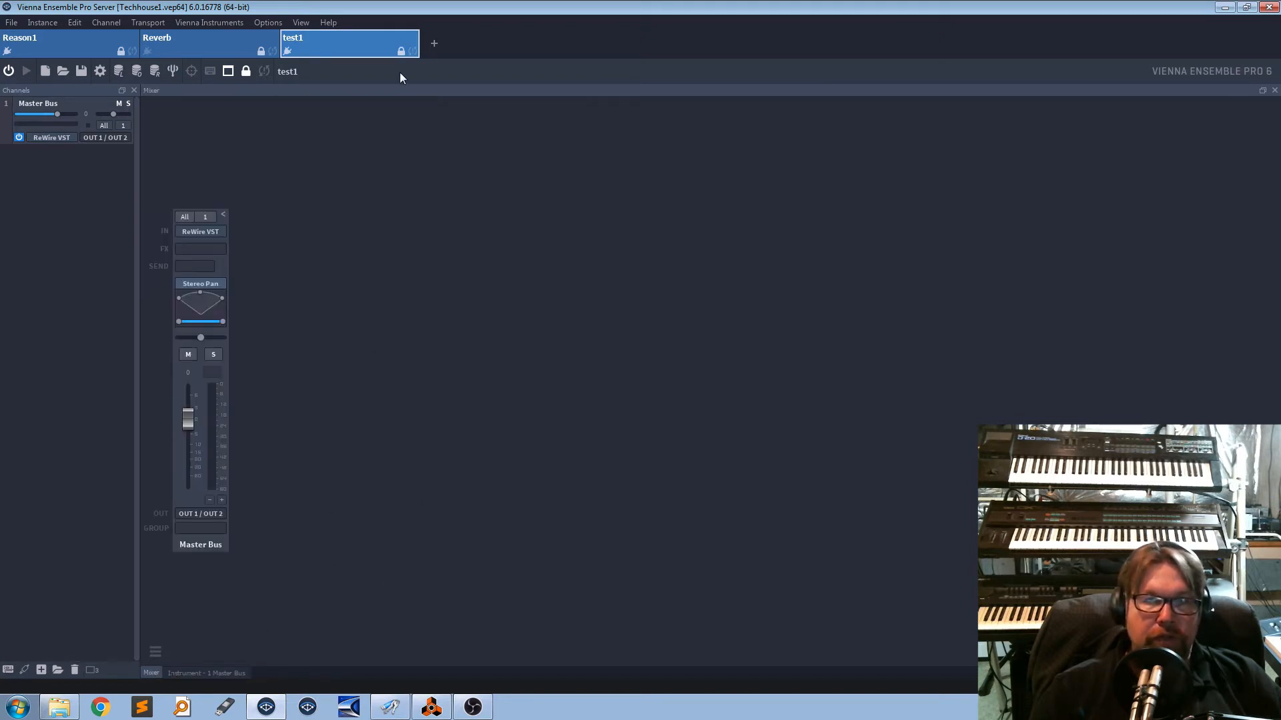
mouse_move(461, 275)
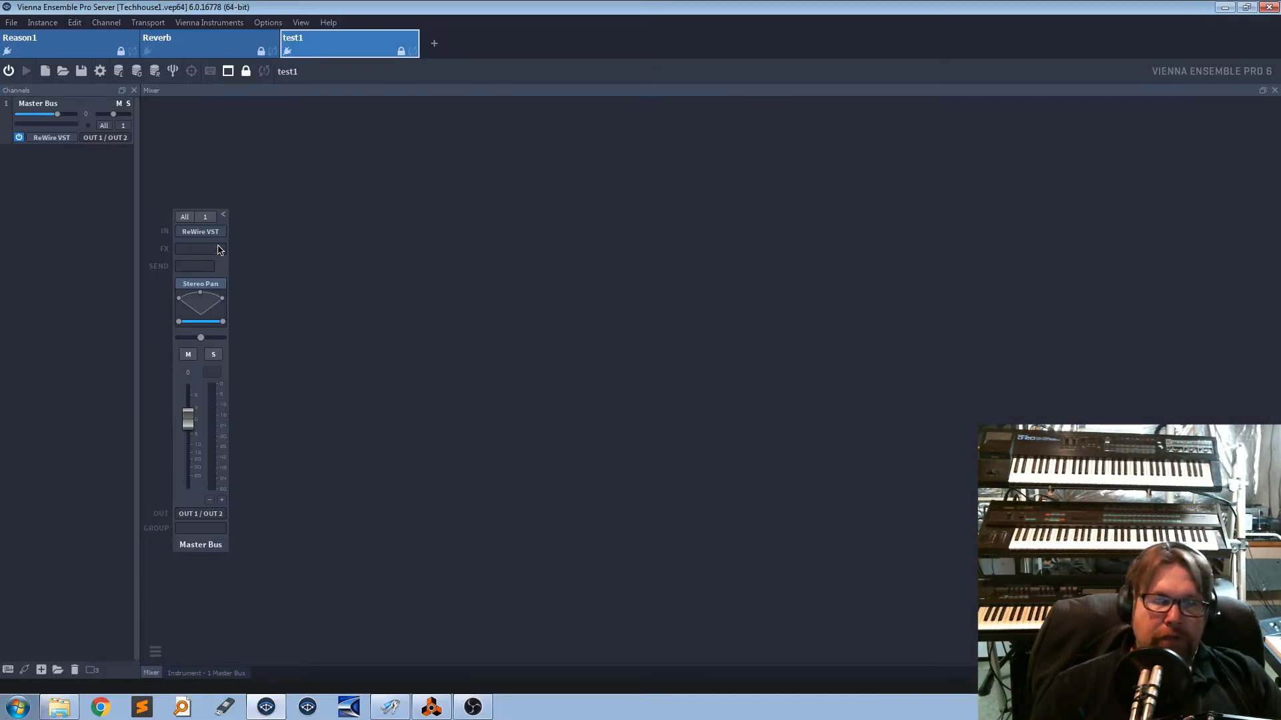
mouse_move(385, 260)
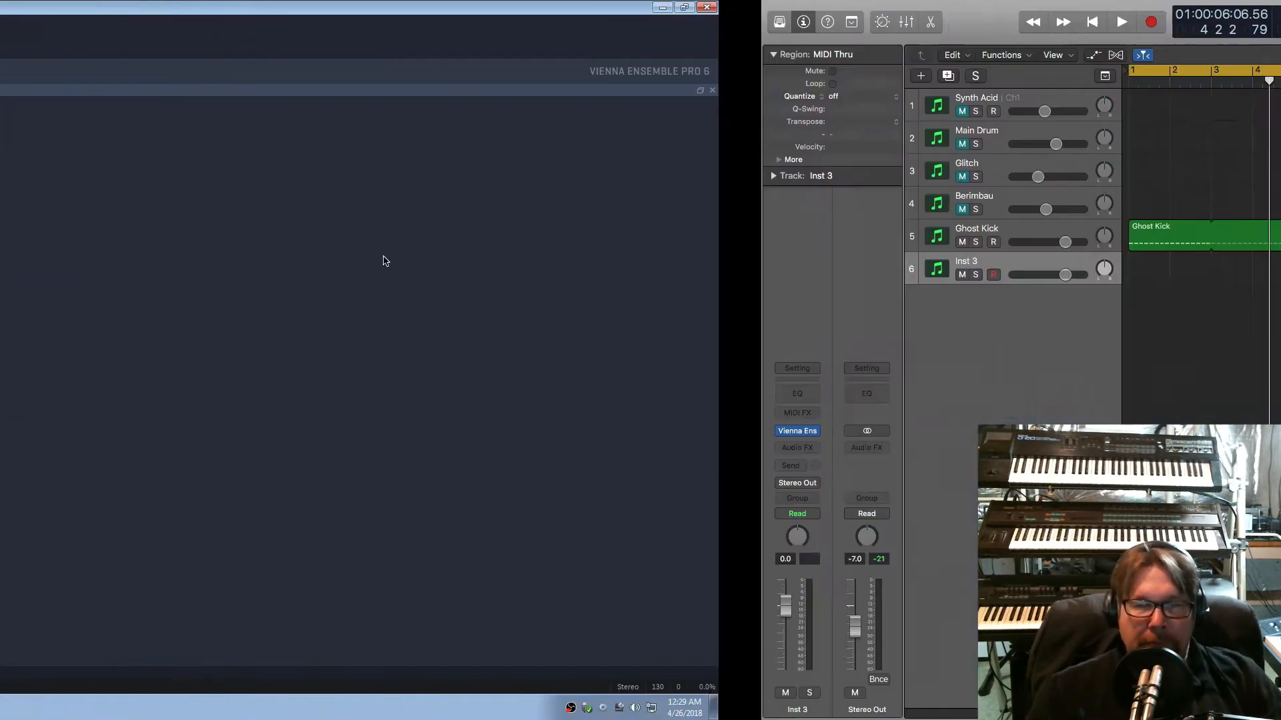
click(706, 8)
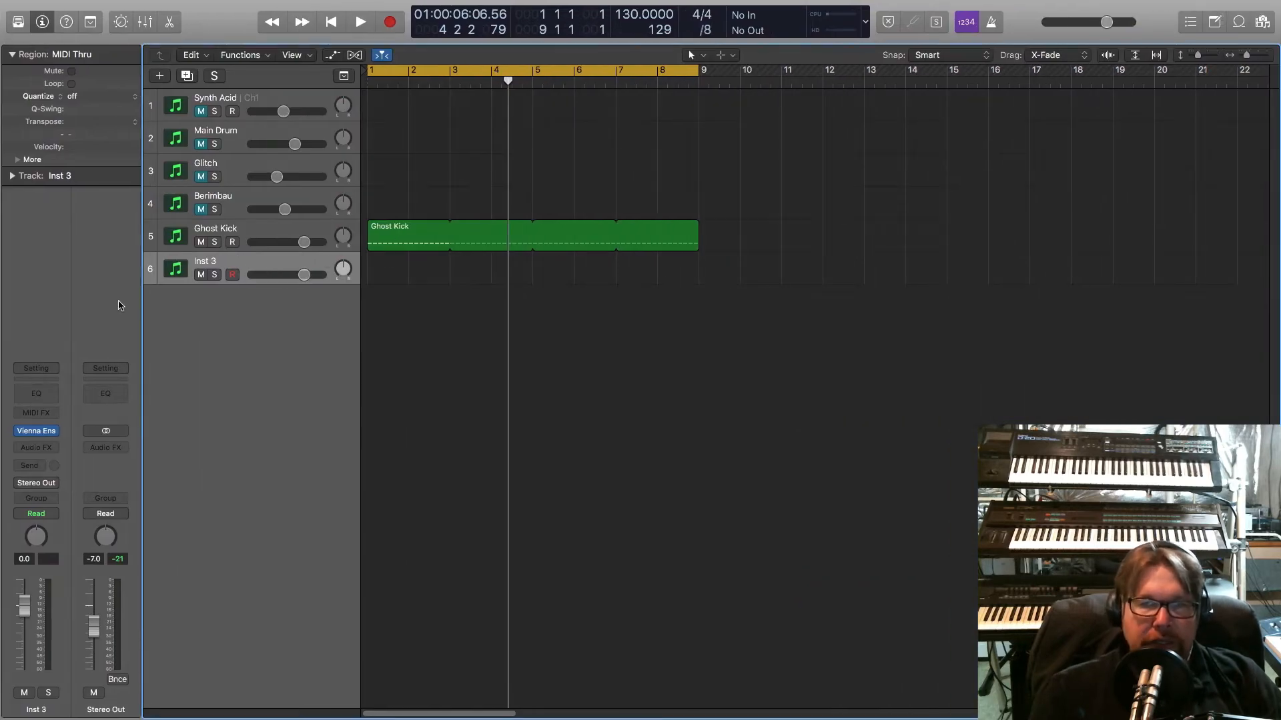
click(34, 431)
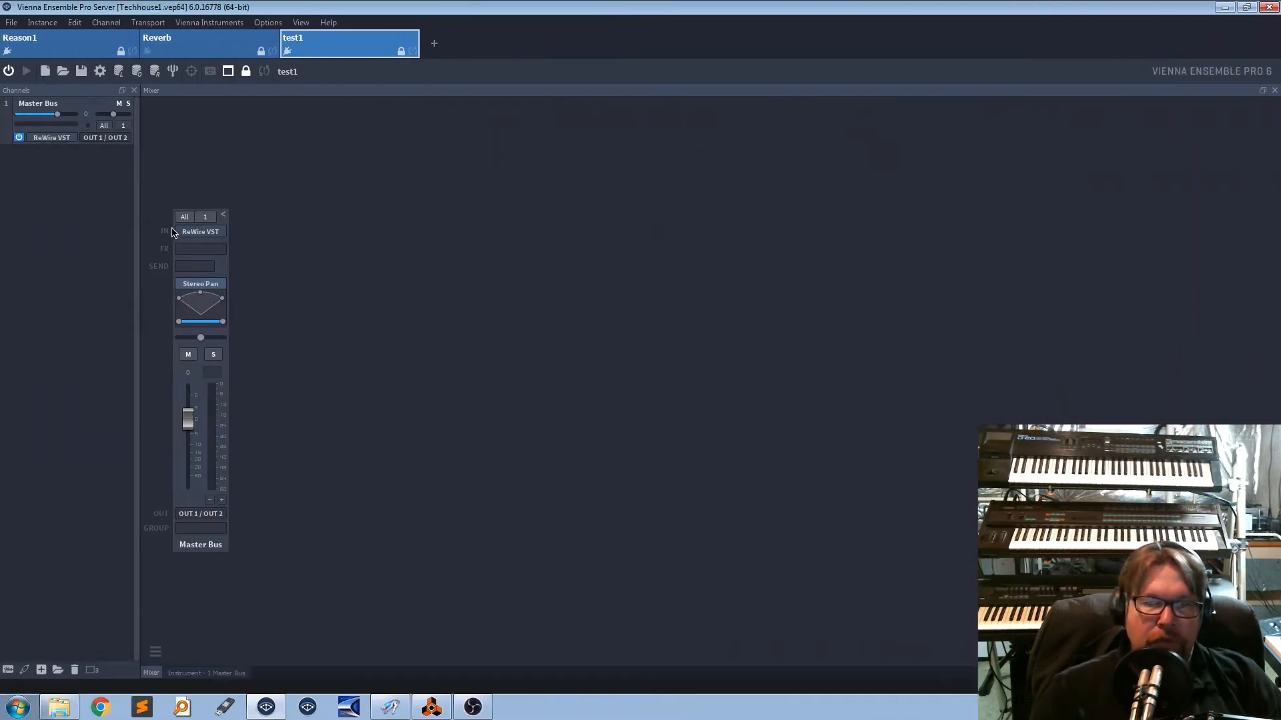
mouse_move(340, 277)
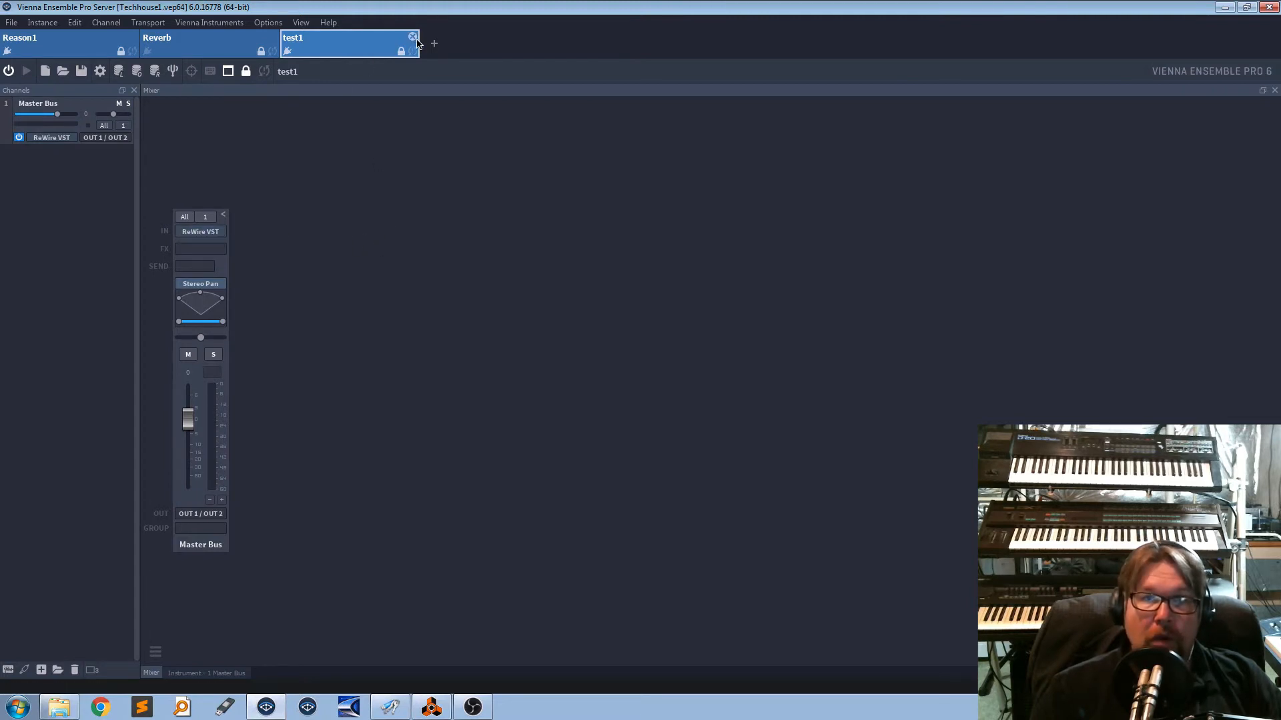
Step: Delete the test1 instance with confirmation and keep Reason as the ReWire device
click(412, 37)
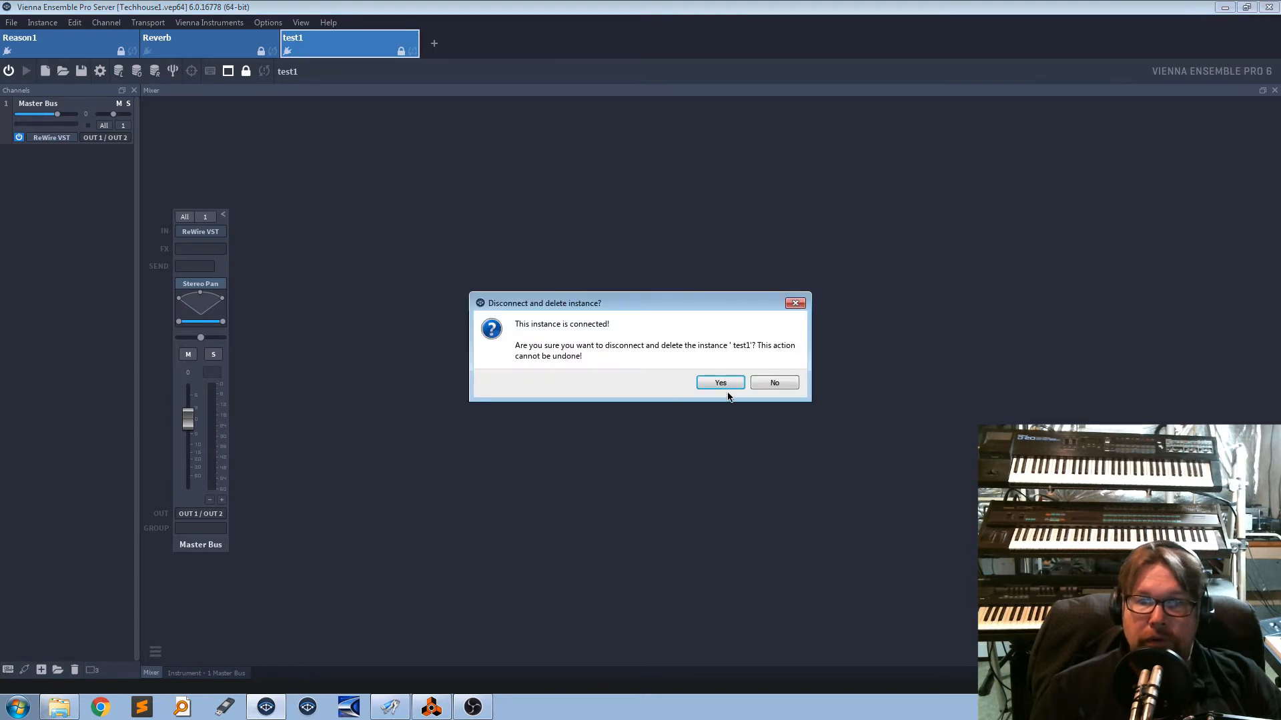
click(719, 383)
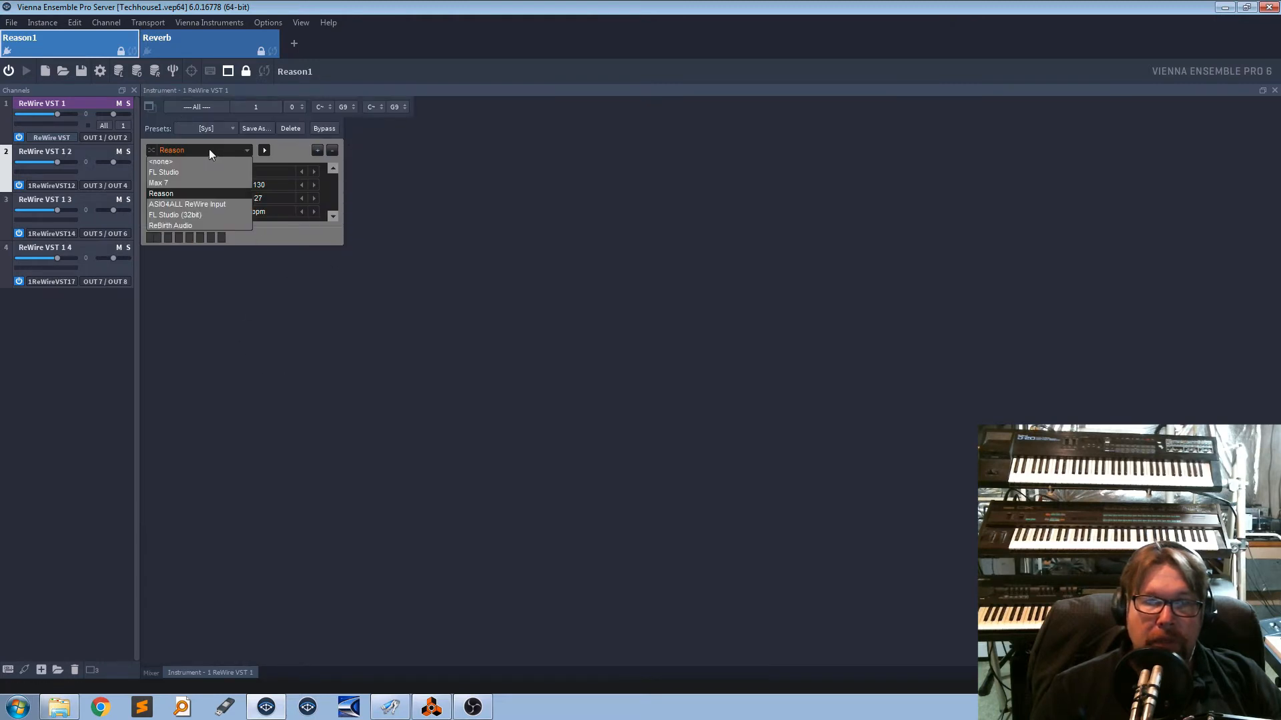
mouse_move(625, 226)
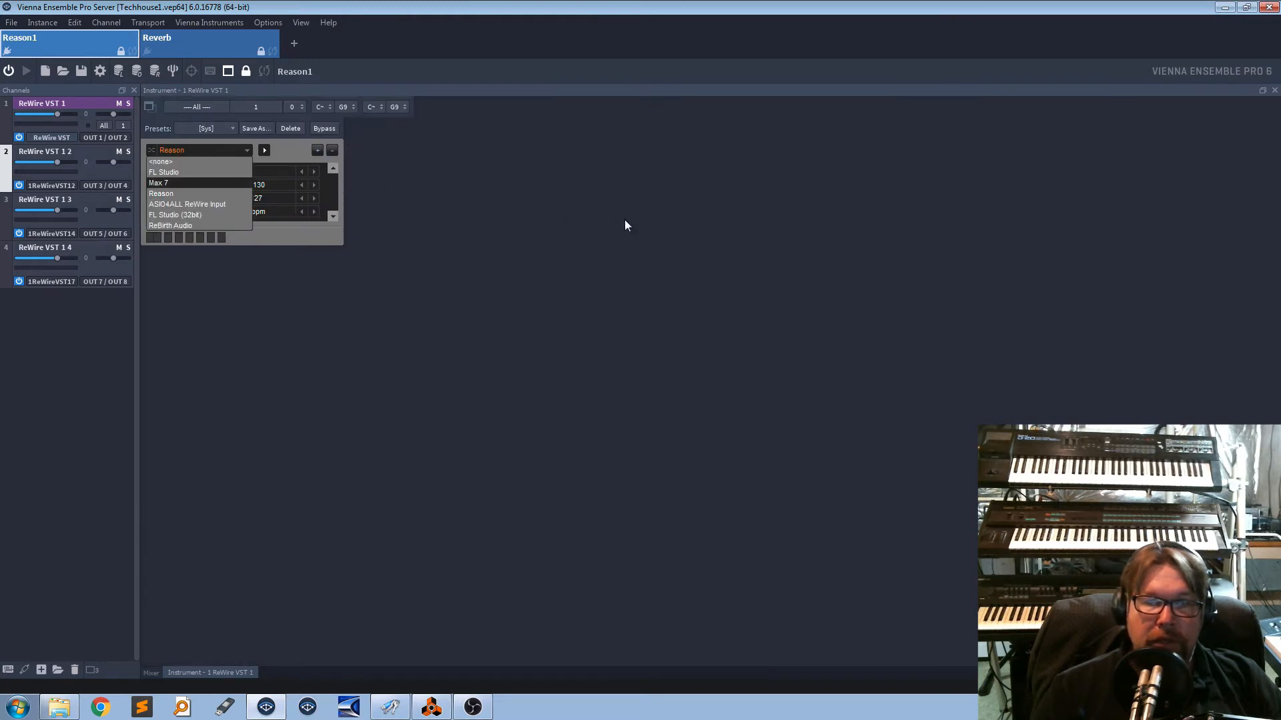
click(161, 194)
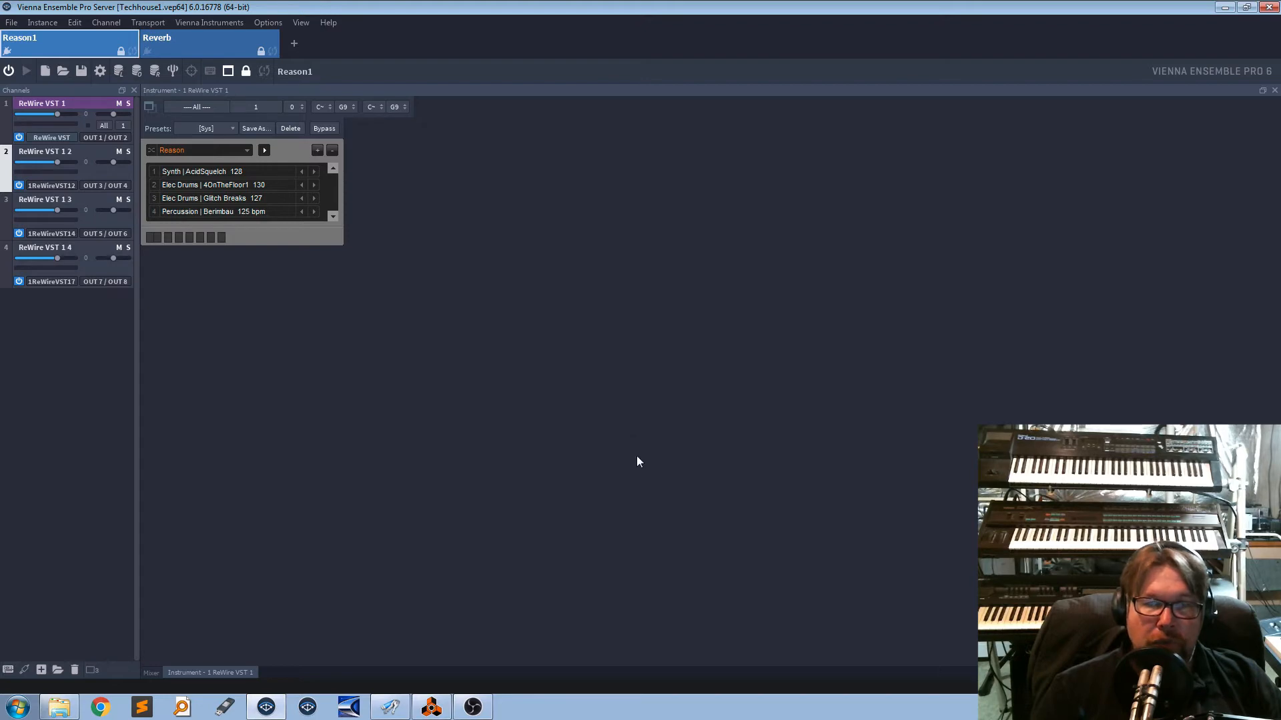
mouse_move(567, 478)
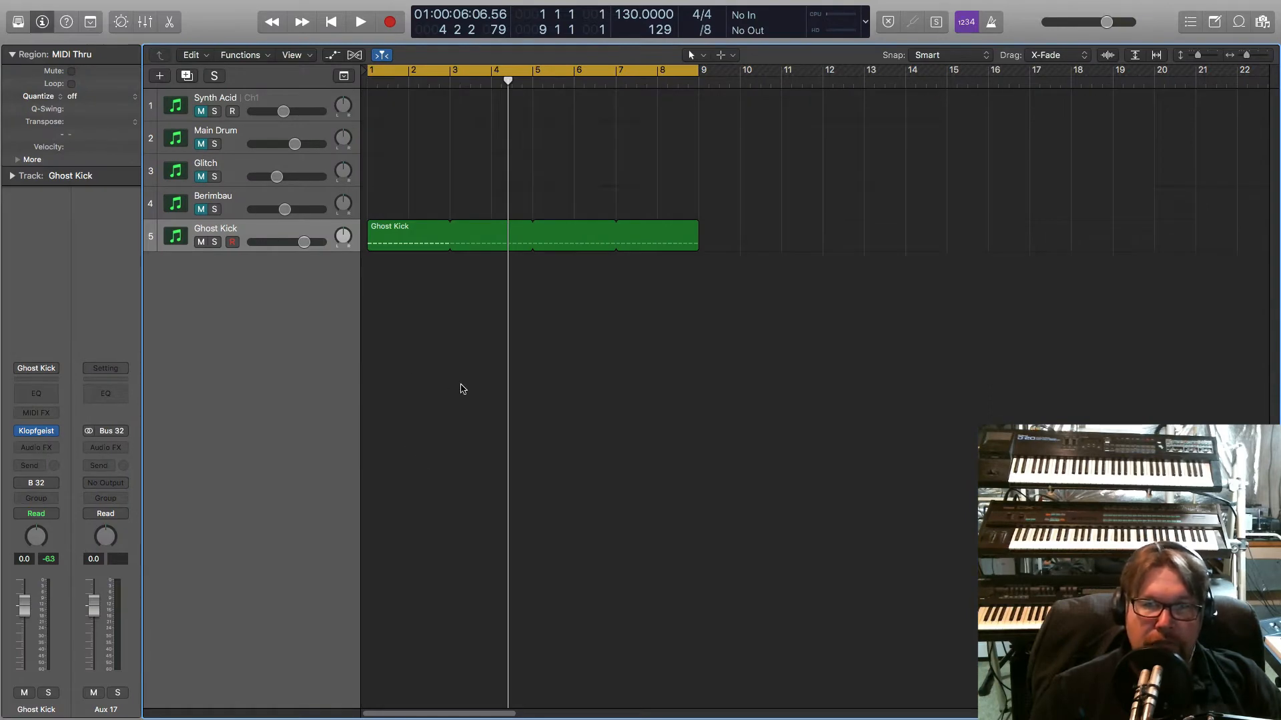
mouse_move(651, 405)
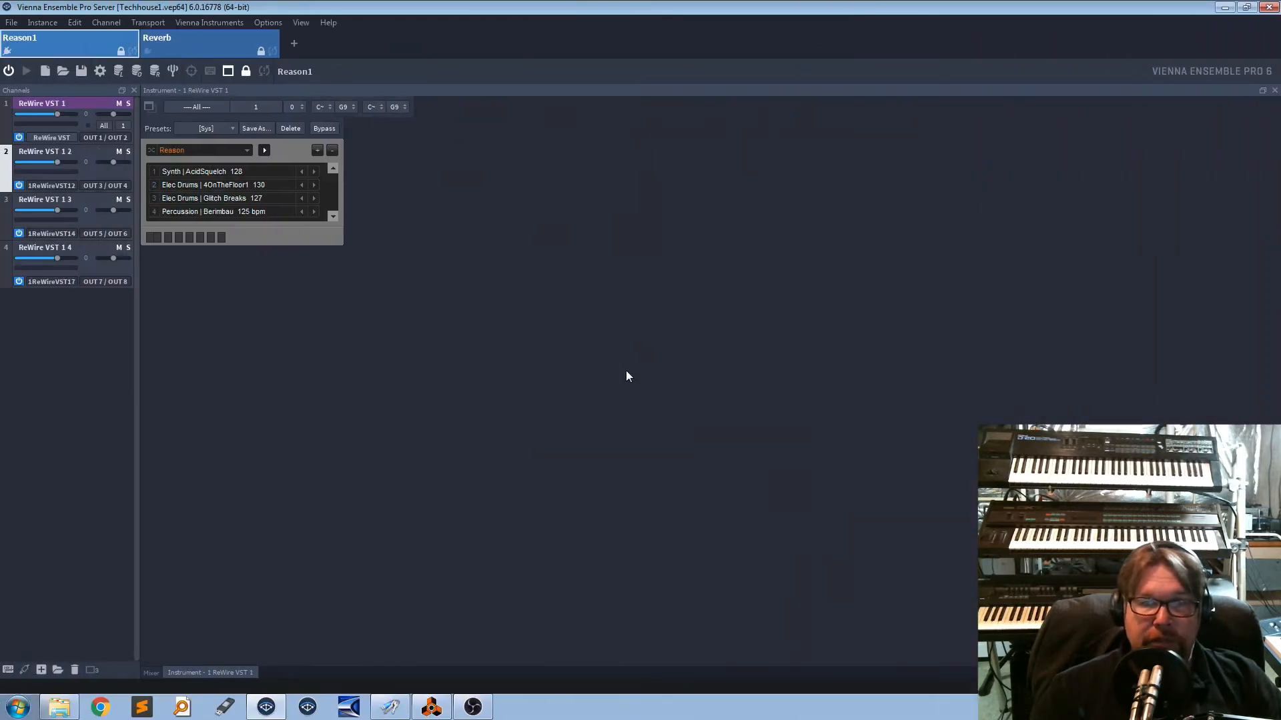
mouse_move(595, 382)
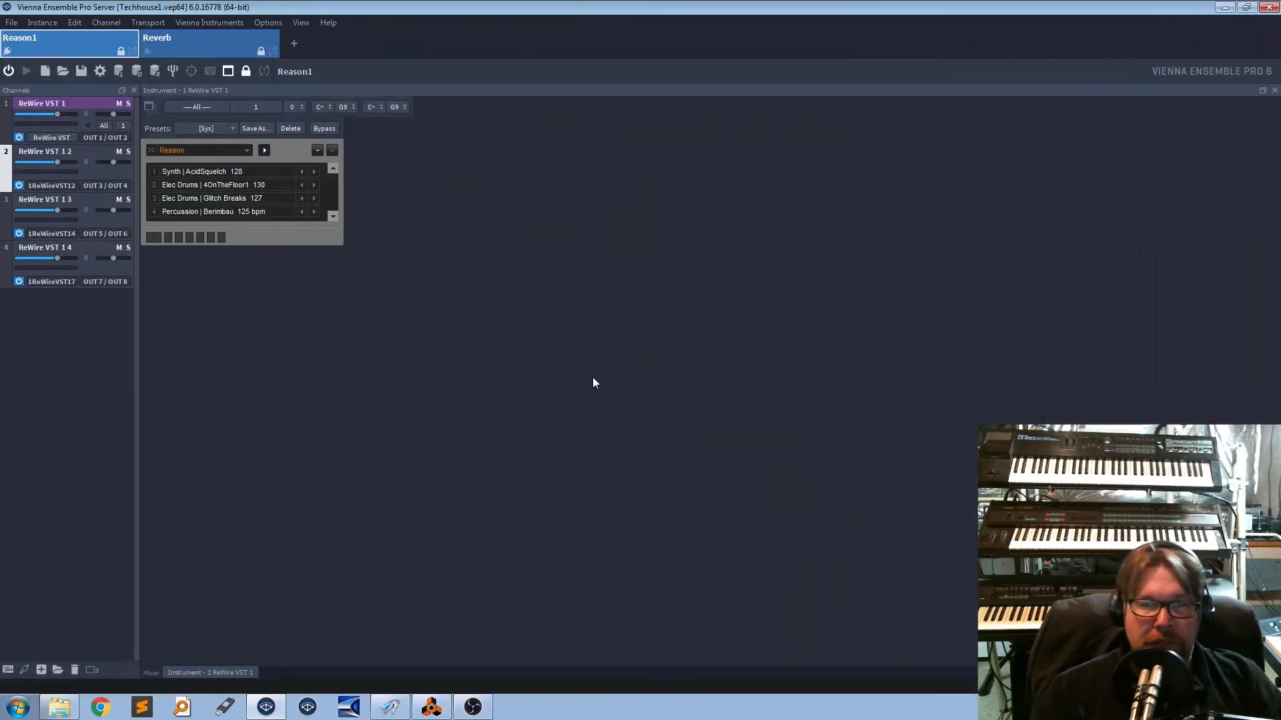
mouse_move(508, 359)
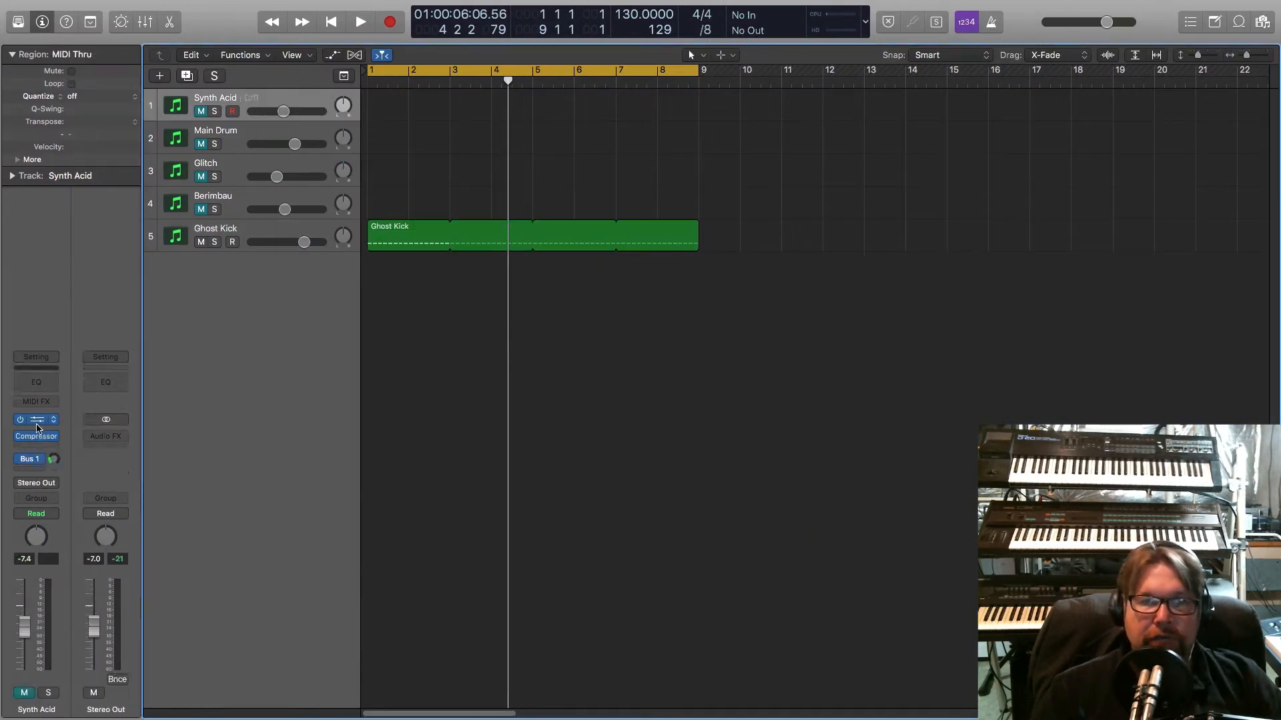
Step: Show Synth Acid's Vienna Ensemble Pro plug-in window connected to Reason1
click(36, 419)
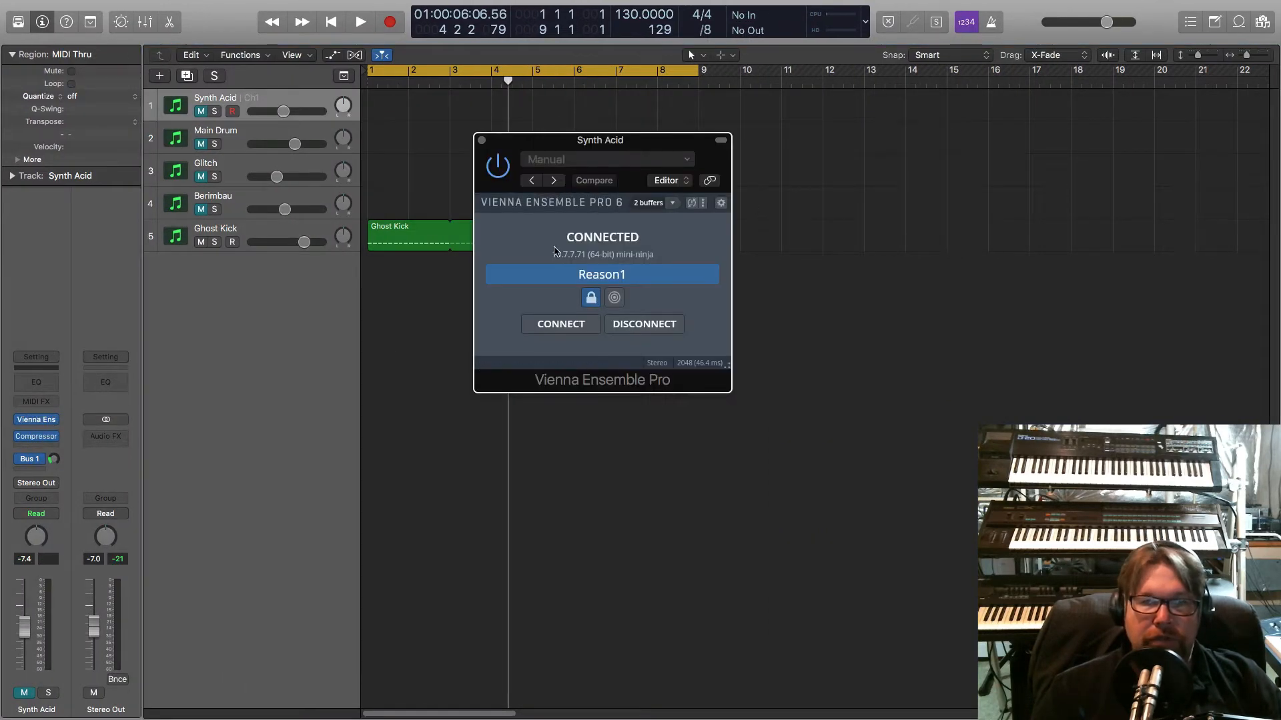
mouse_move(666, 304)
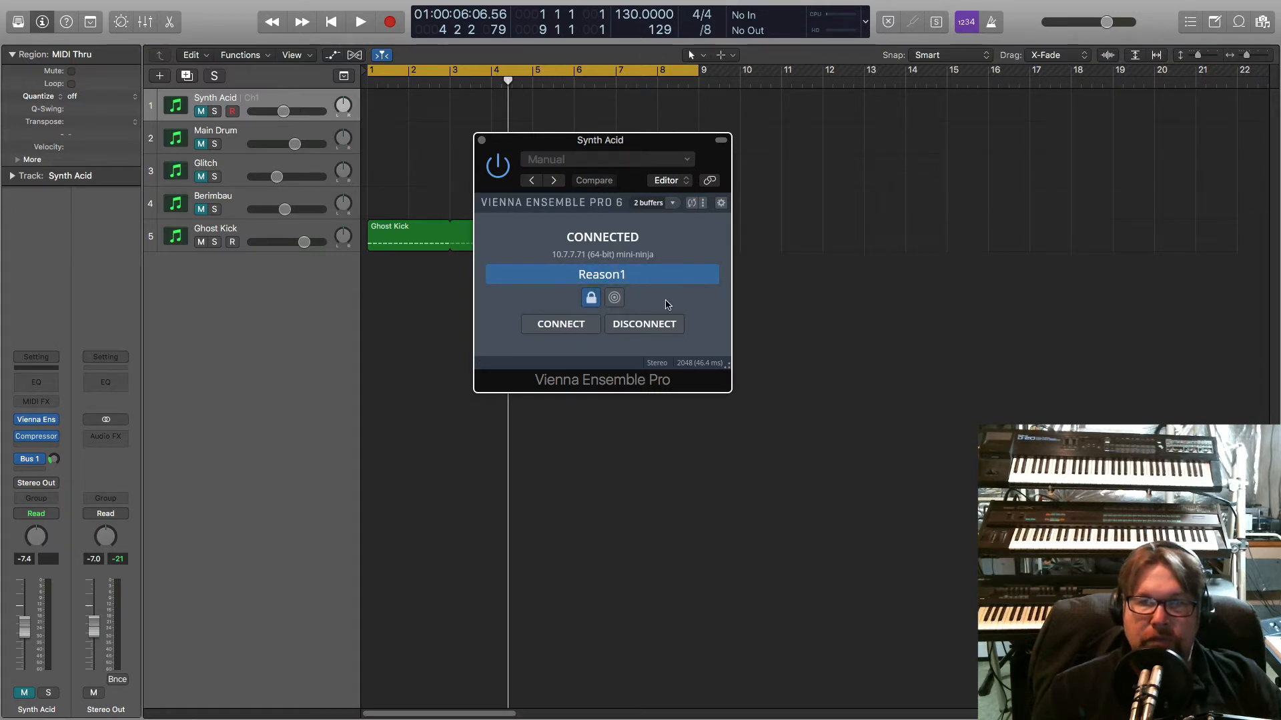
mouse_move(593, 185)
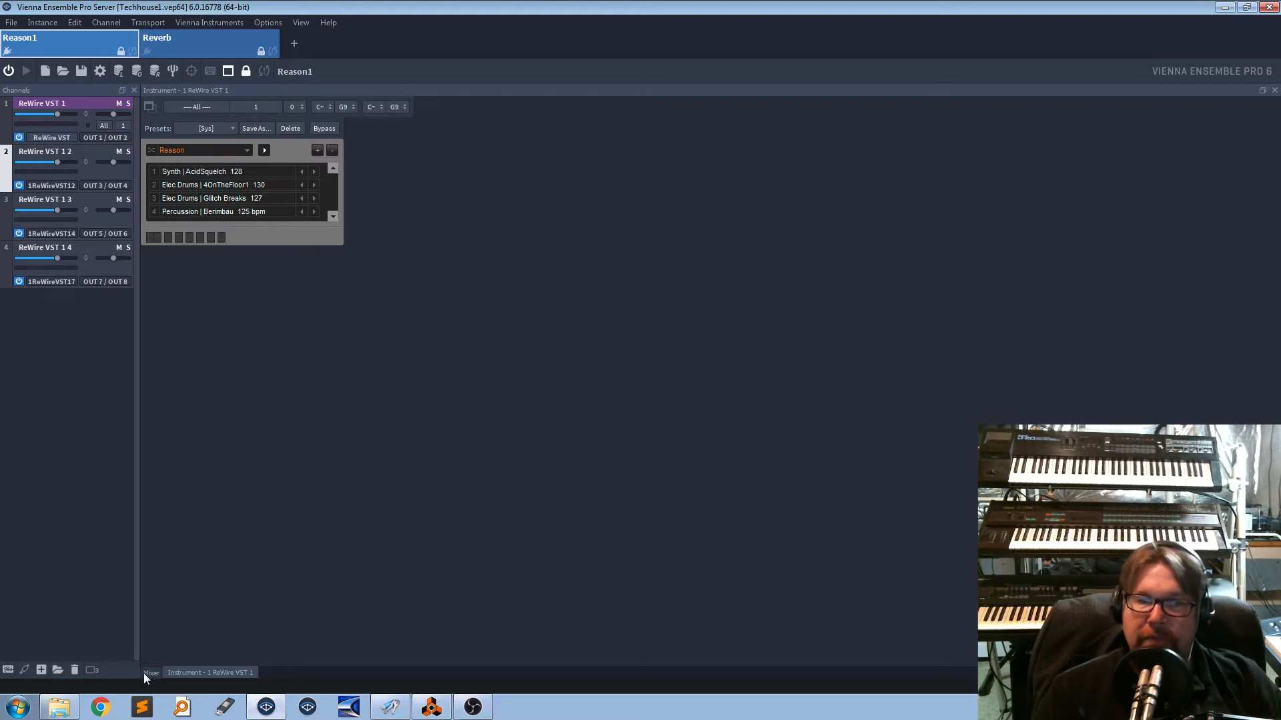
Step: Show Reason1's mixer with its four ReWire VST strips on outputs 1 through 8
click(151, 673)
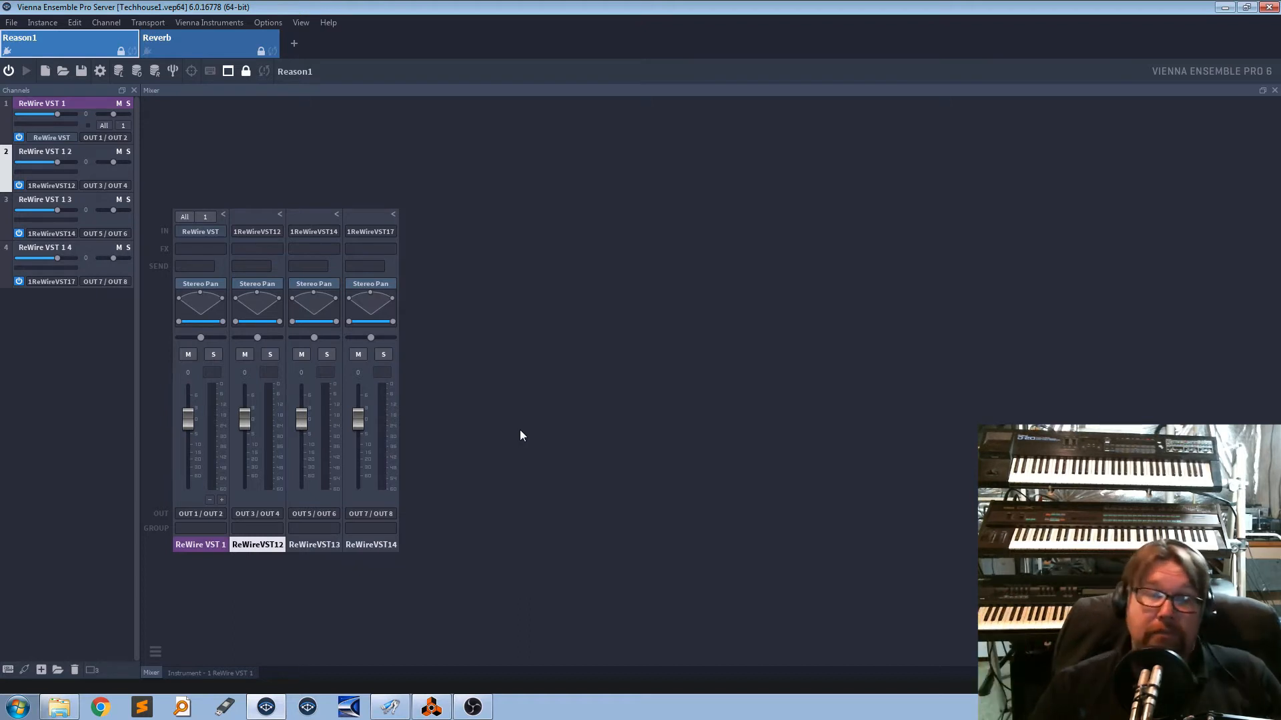
mouse_move(366, 283)
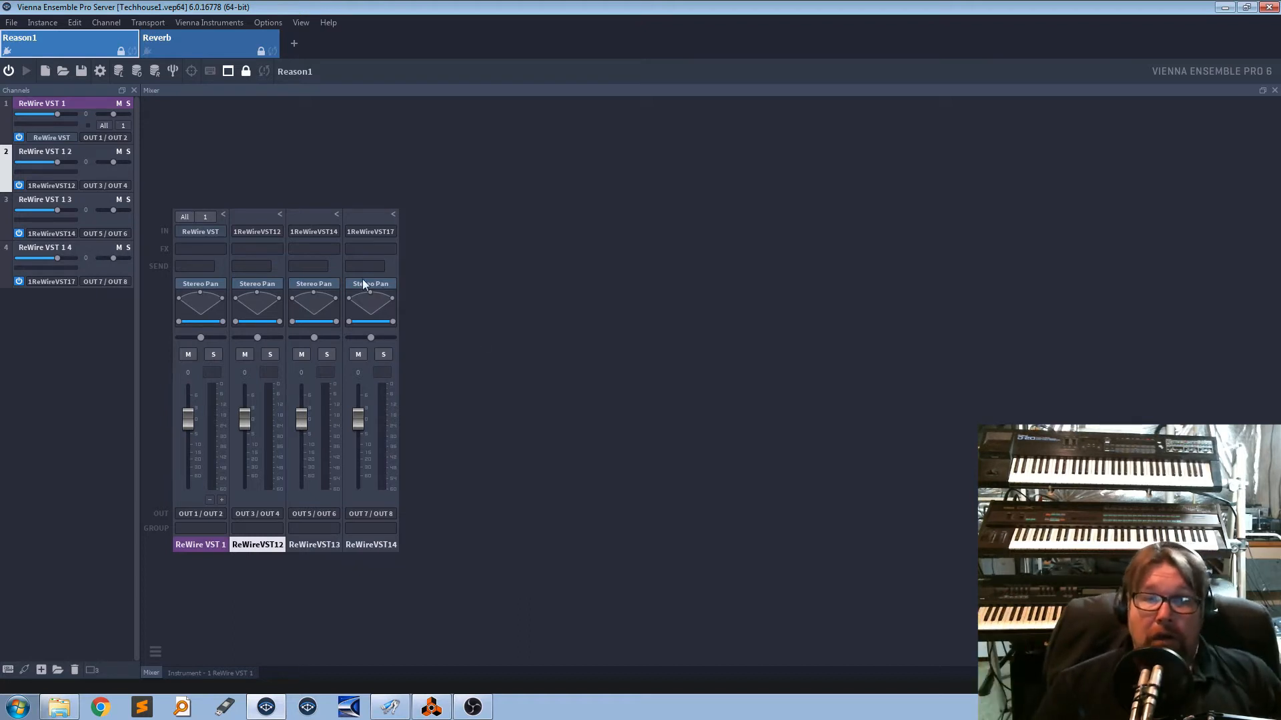
mouse_move(595, 384)
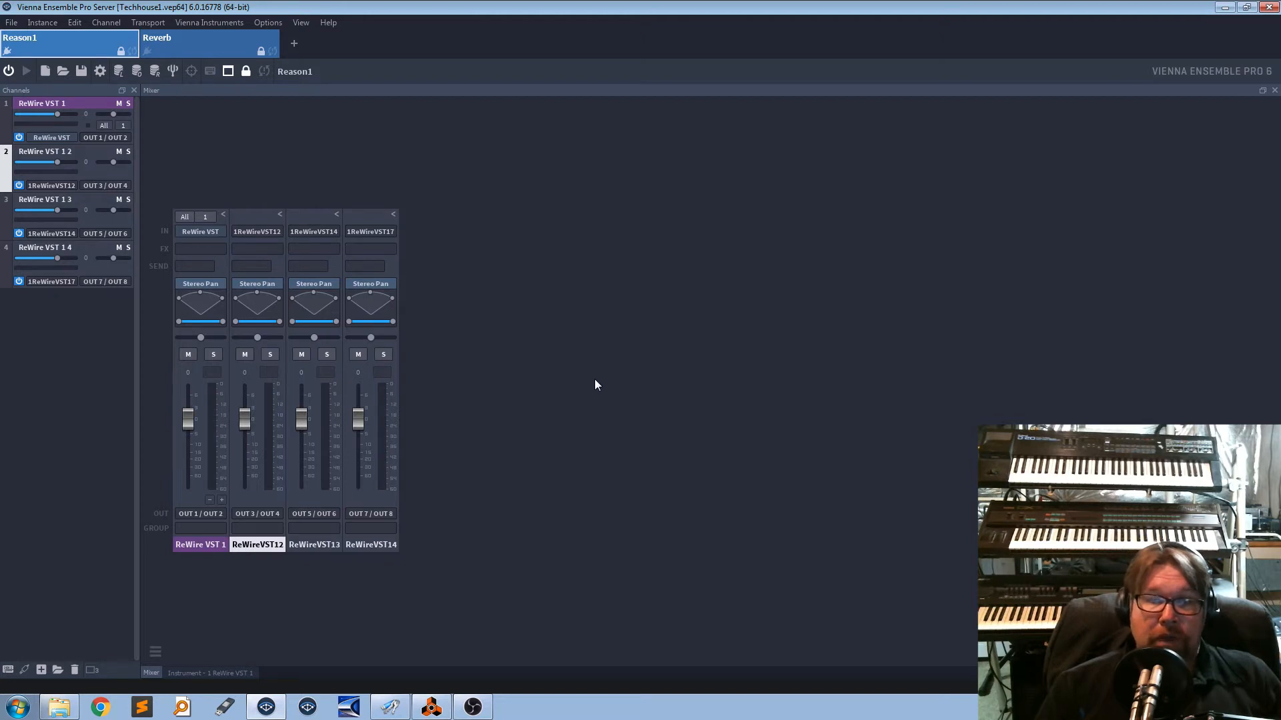
mouse_move(213, 587)
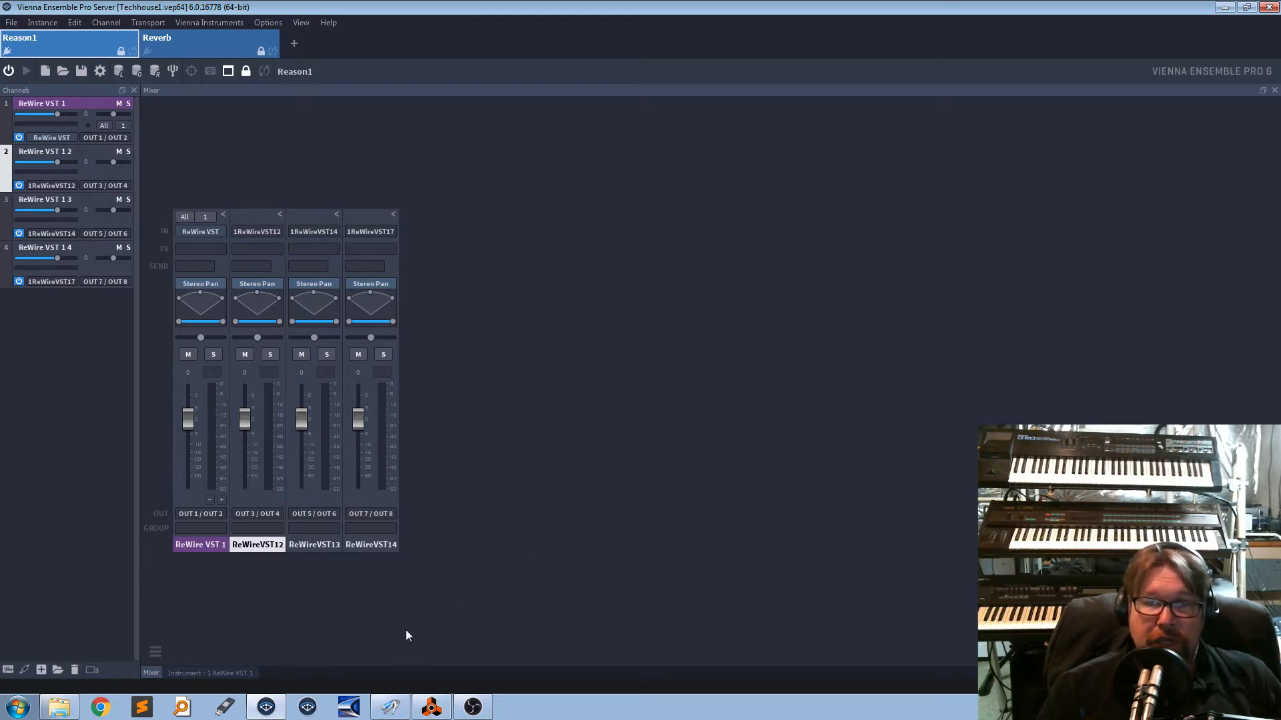
mouse_move(204, 618)
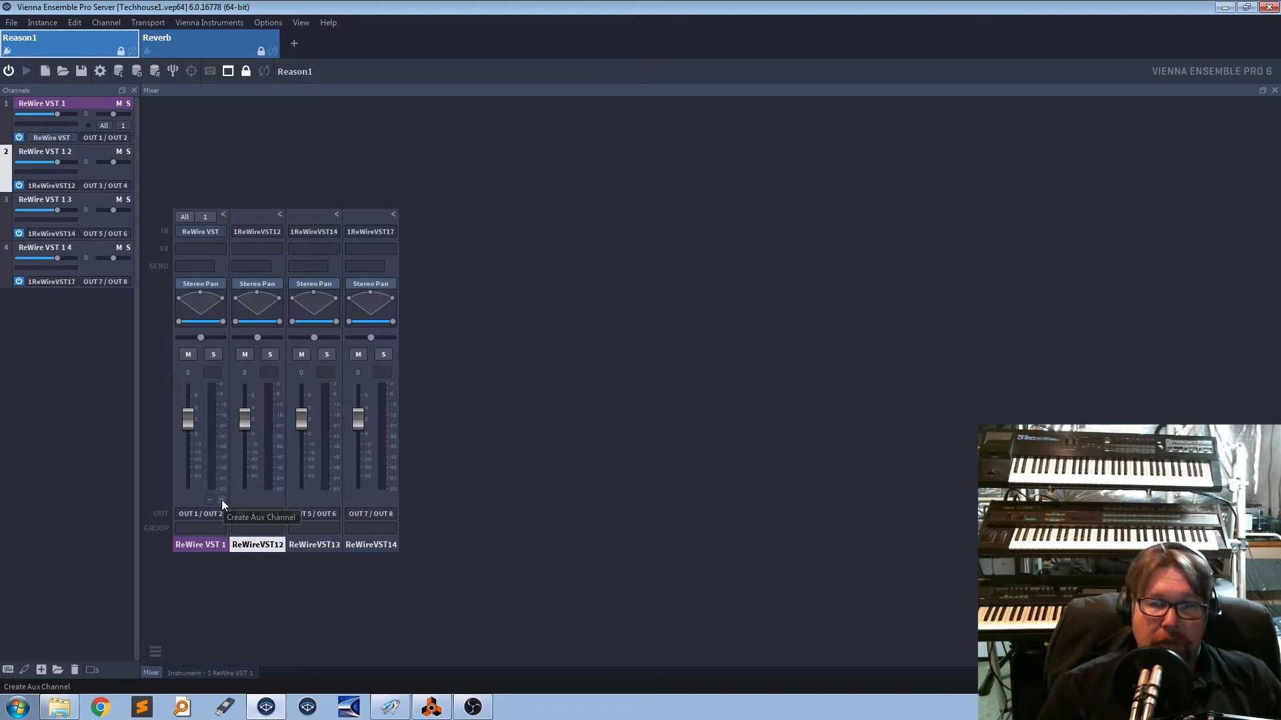
mouse_move(317, 591)
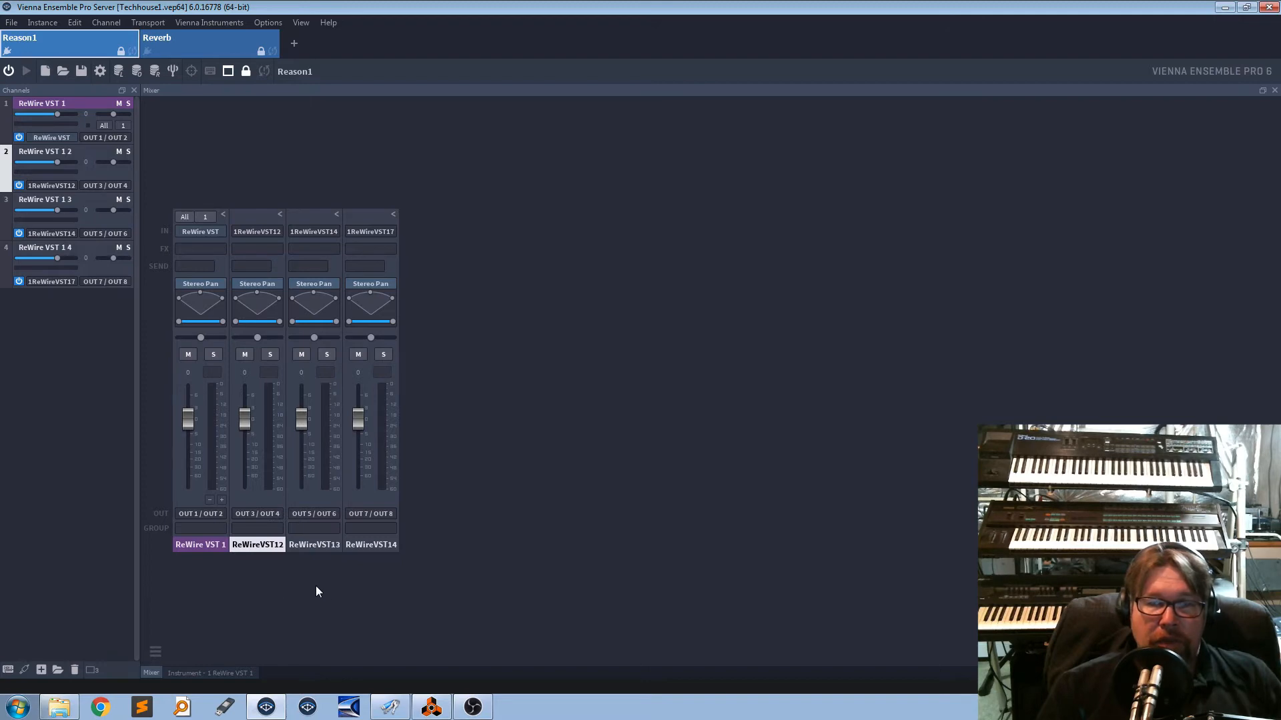
mouse_move(263, 580)
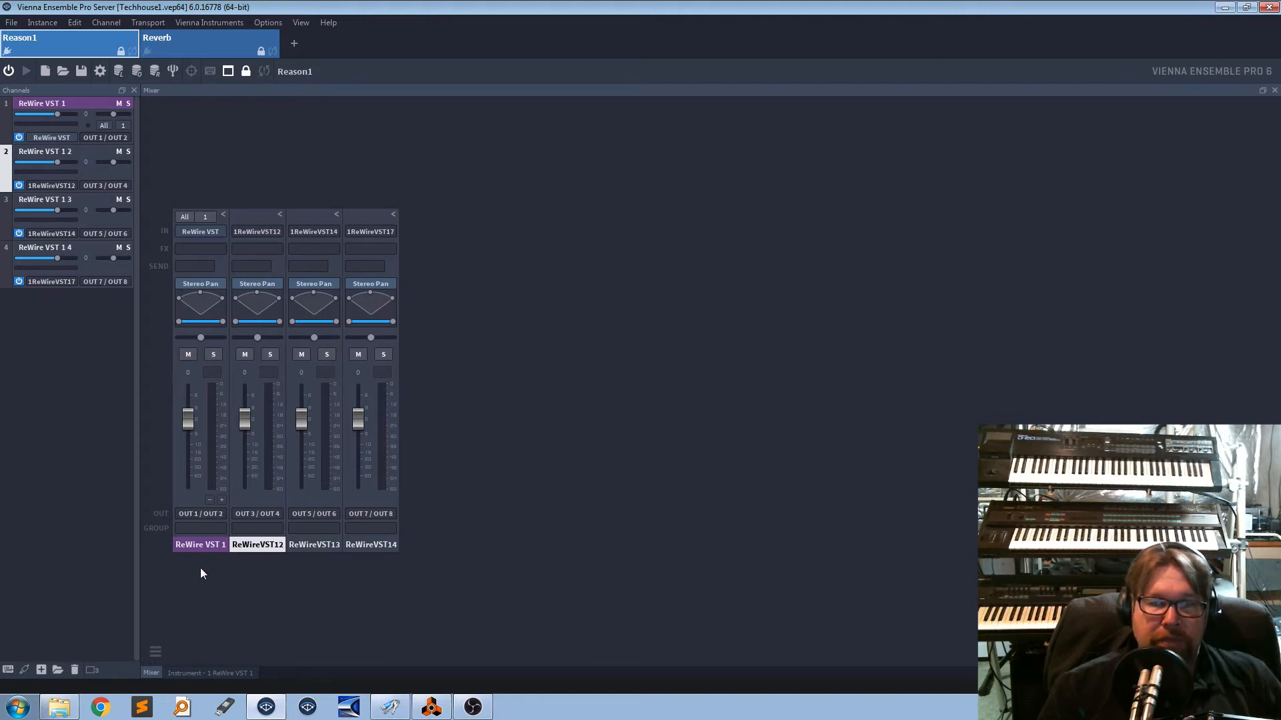
mouse_move(198, 584)
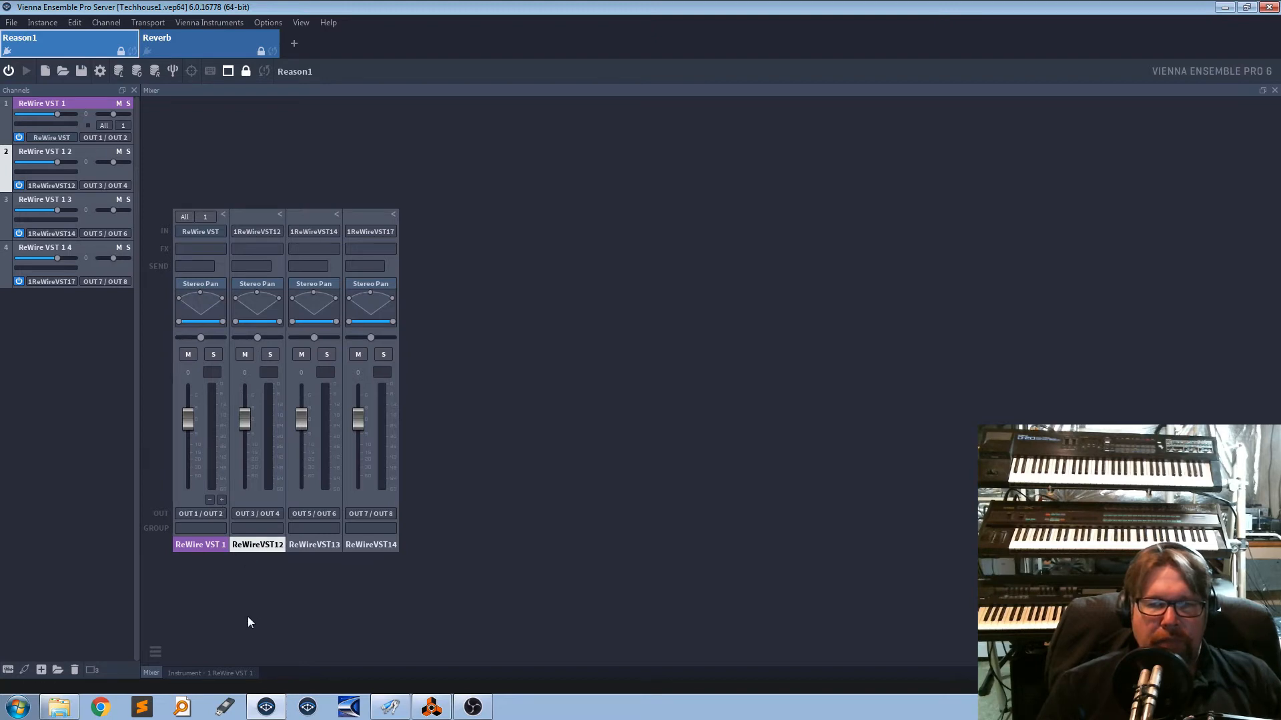
mouse_move(317, 609)
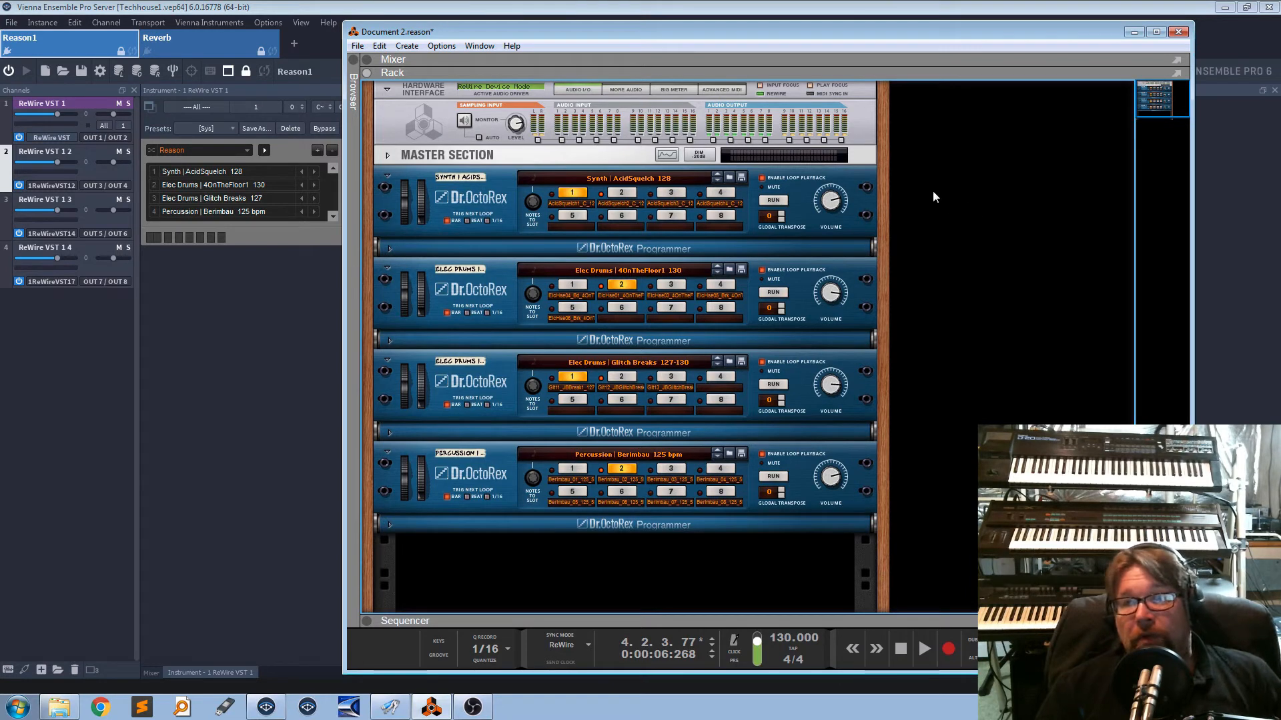
mouse_move(783, 137)
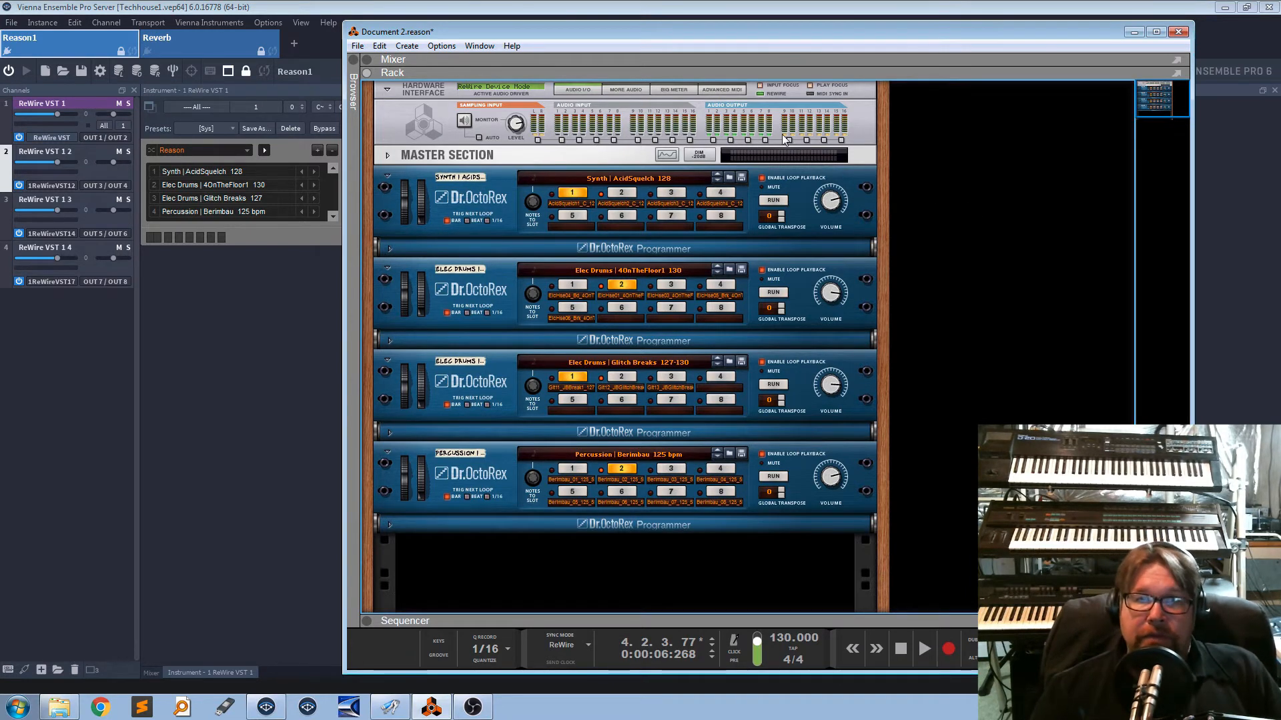
mouse_move(697, 206)
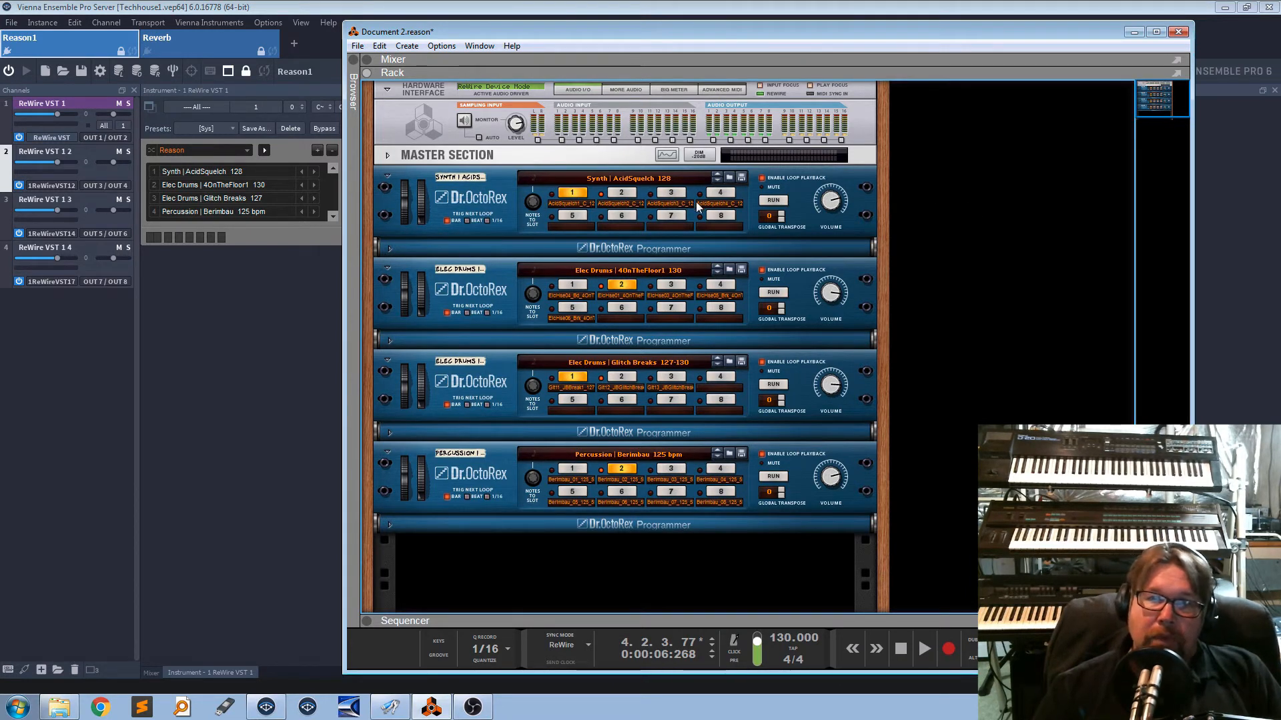
mouse_move(973, 236)
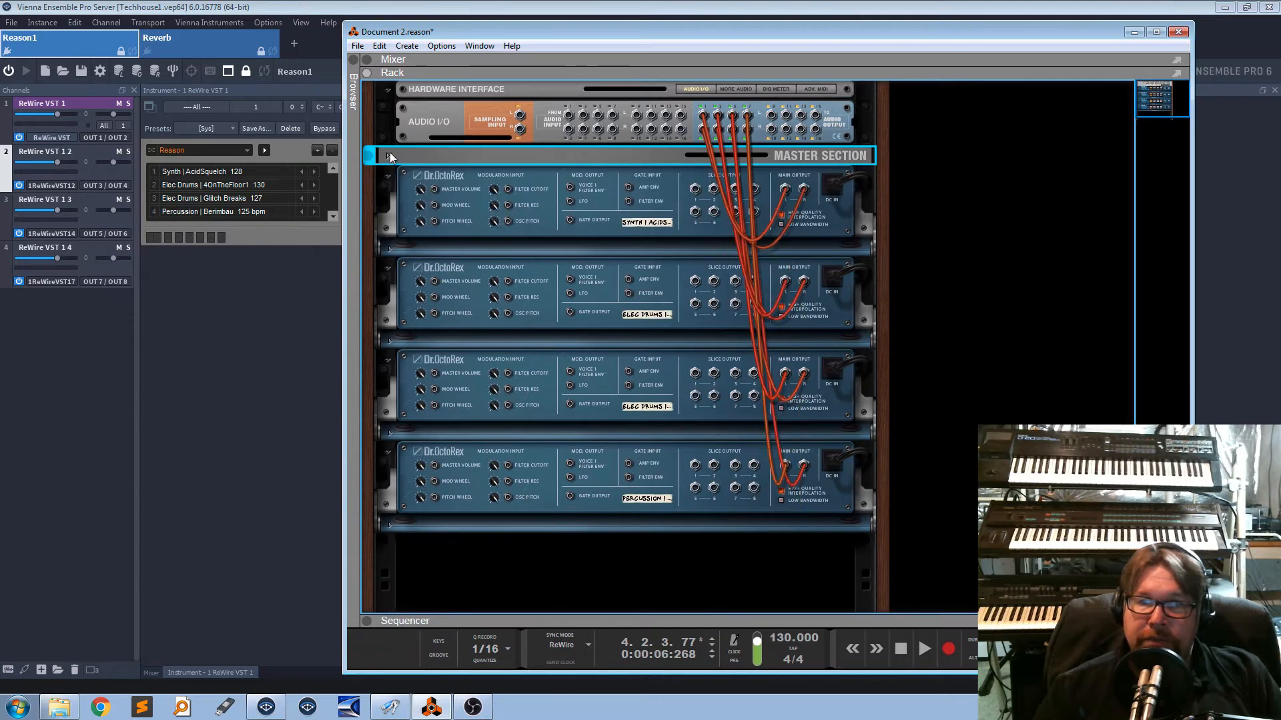
mouse_move(991, 210)
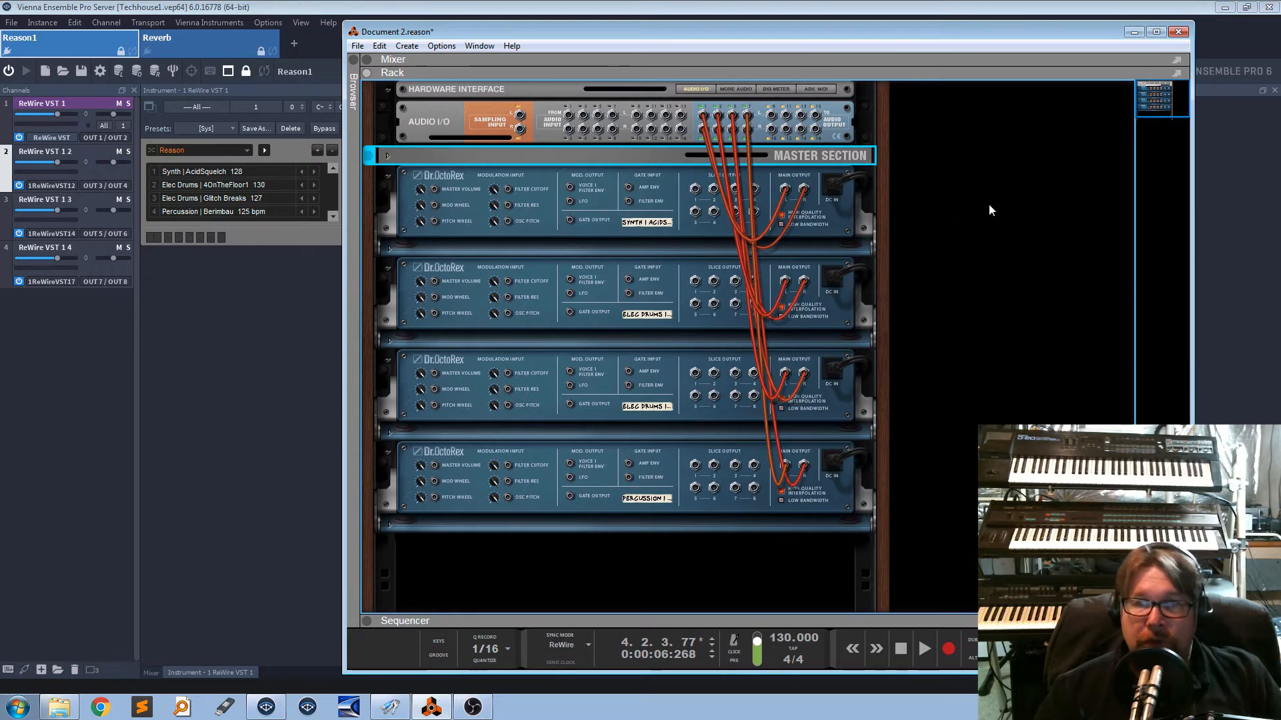
mouse_move(994, 243)
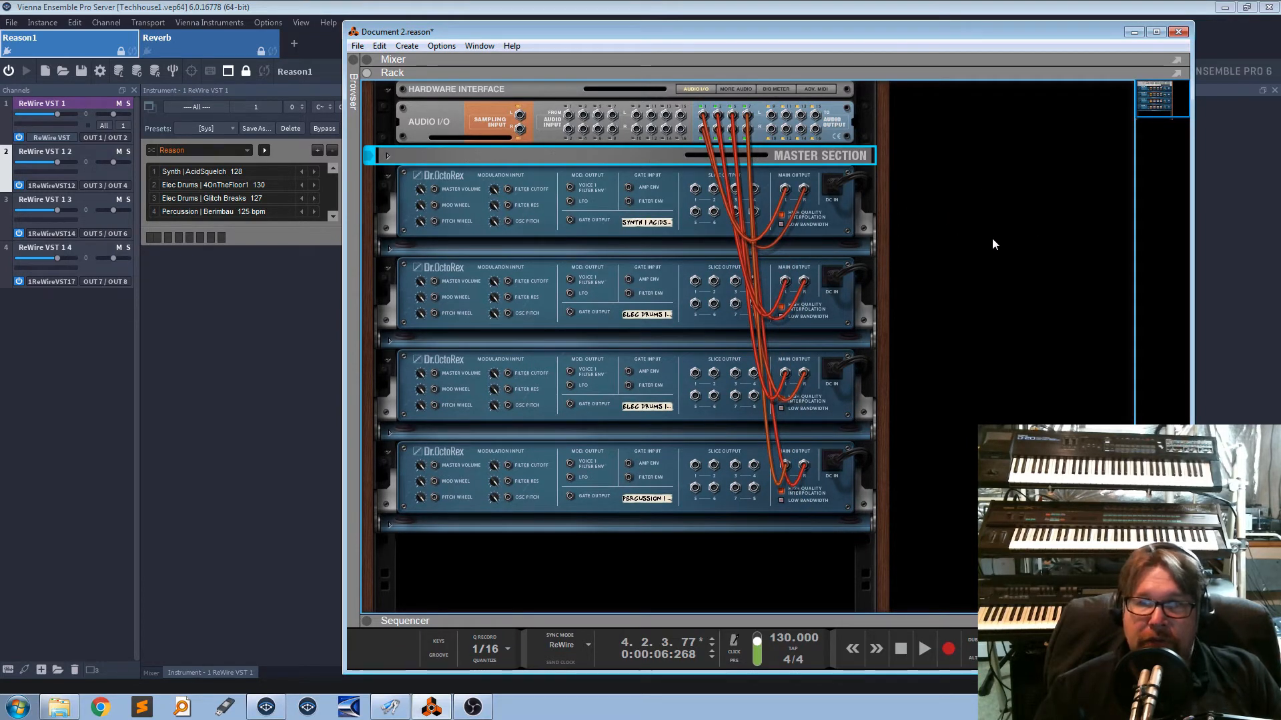
mouse_move(955, 228)
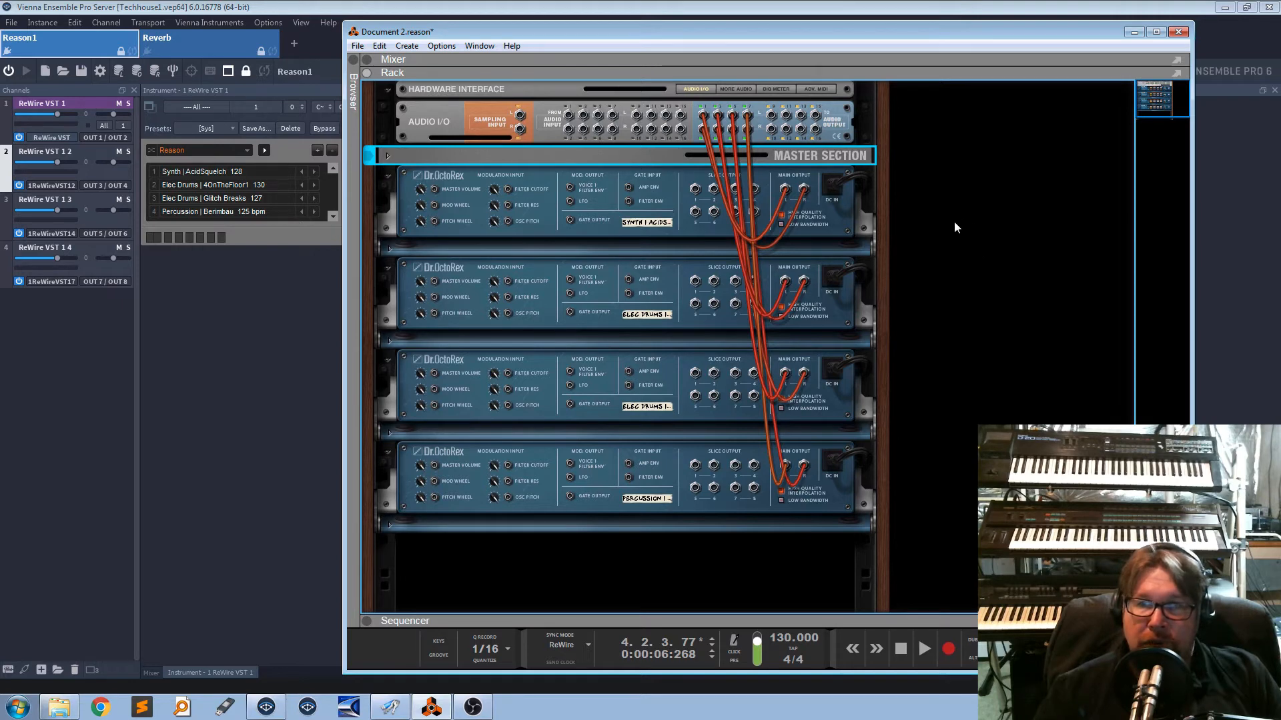
mouse_move(705, 122)
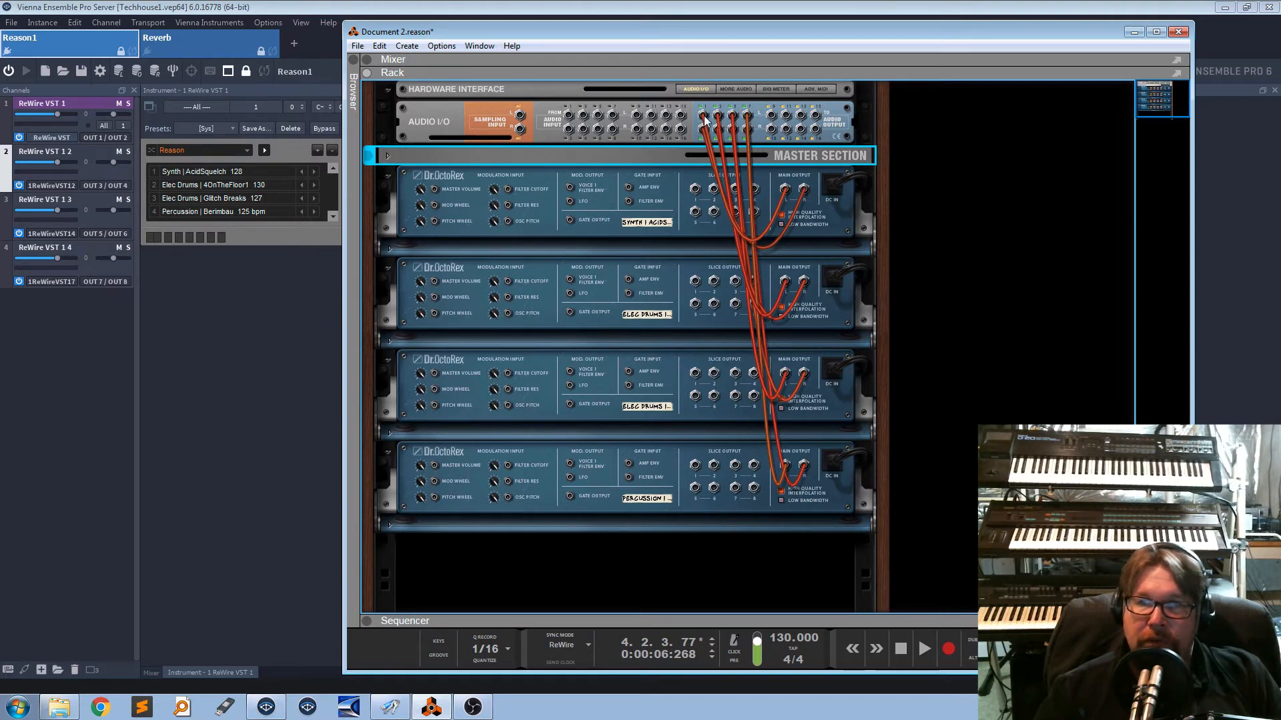
mouse_move(750, 176)
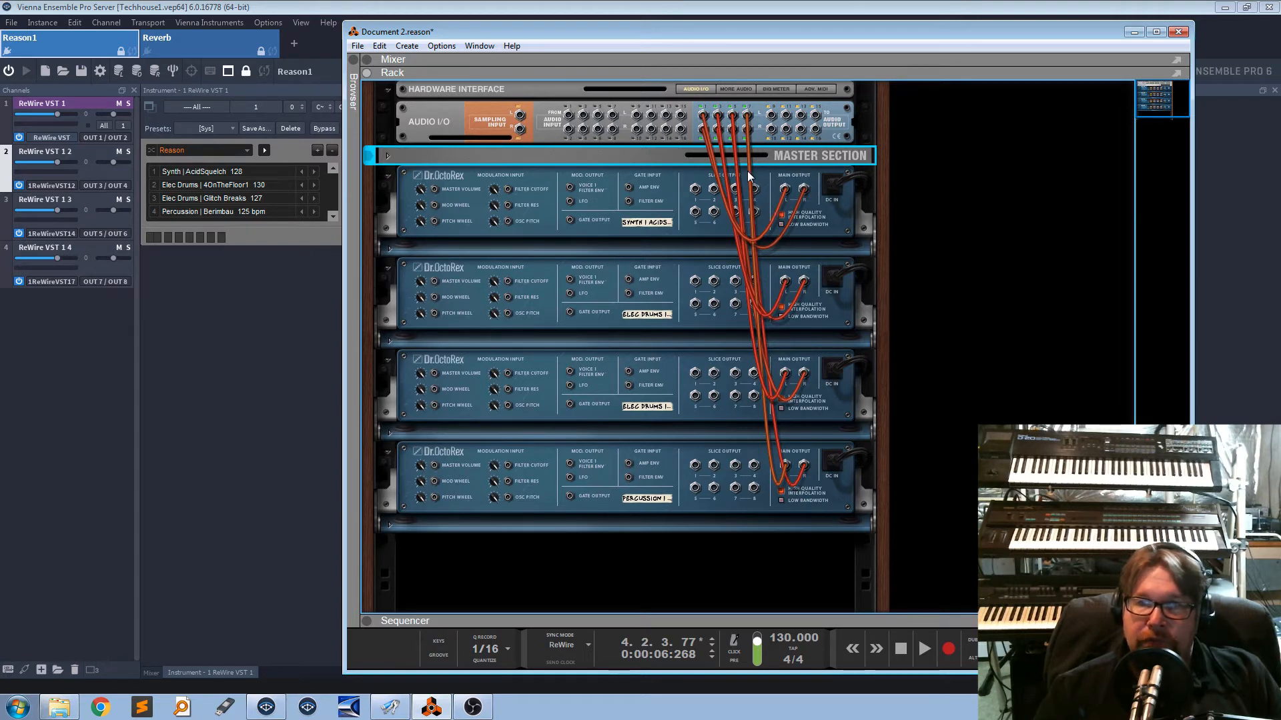
mouse_move(727, 121)
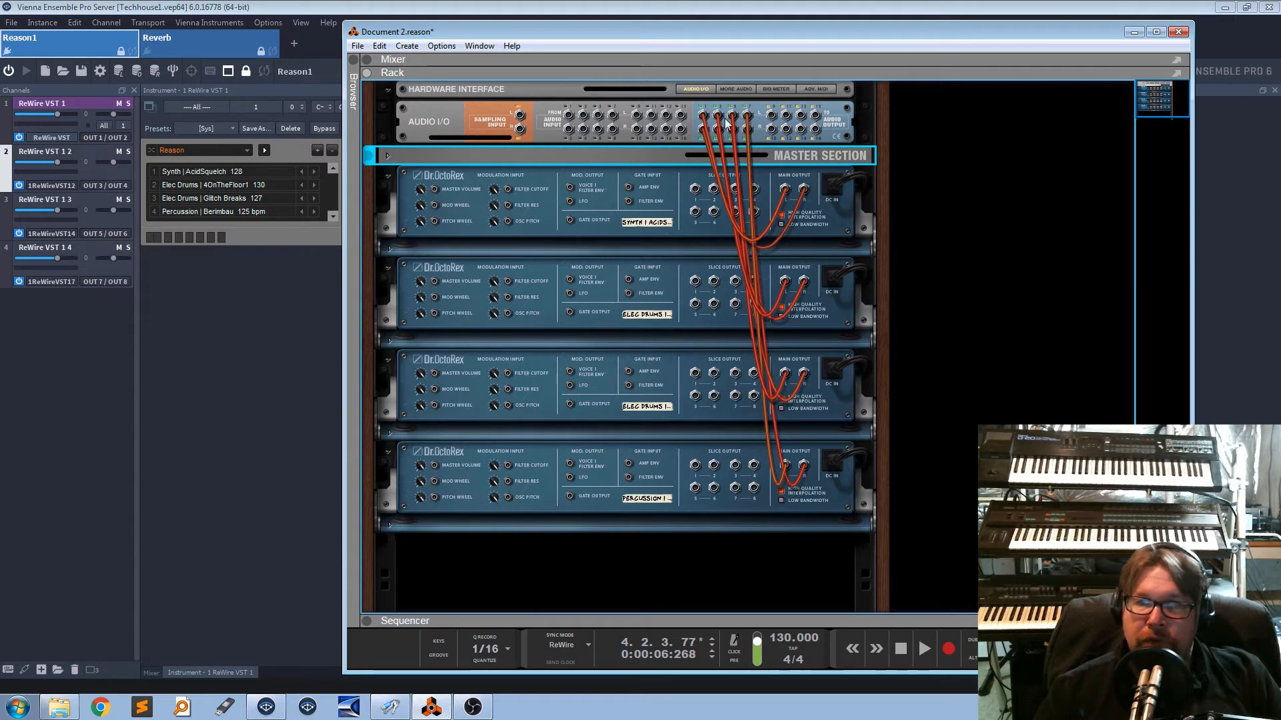
mouse_move(731, 131)
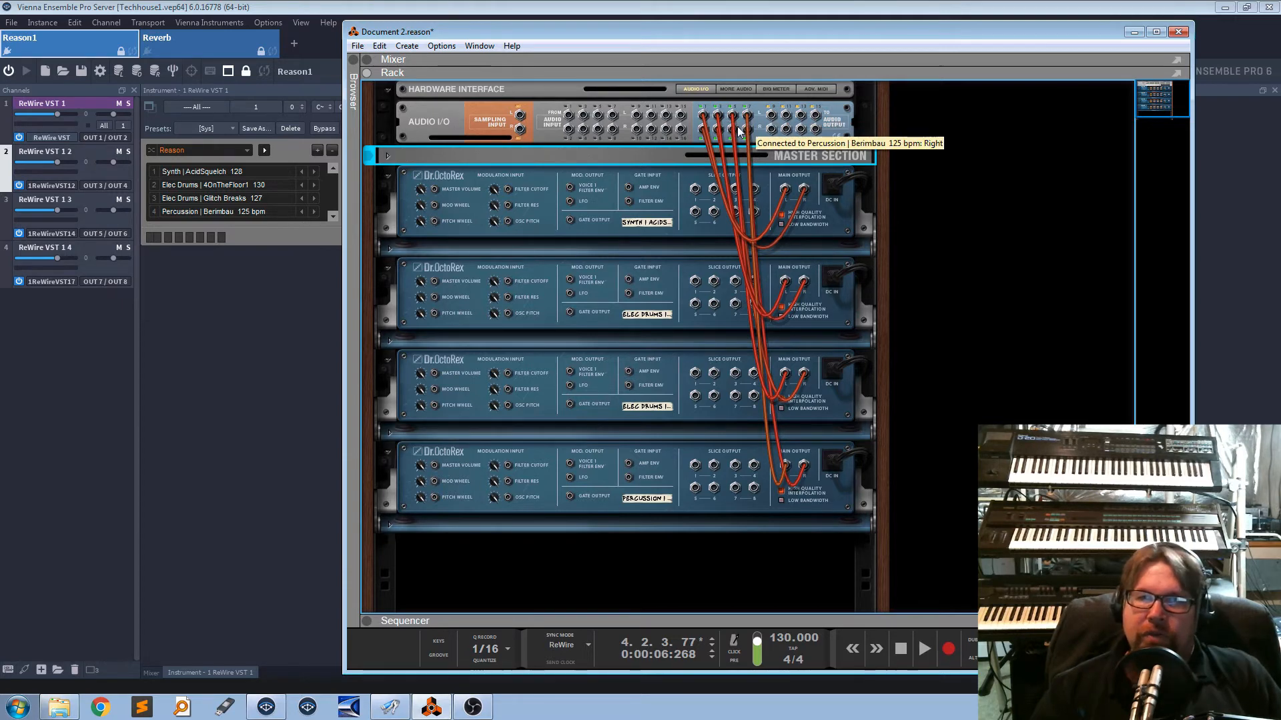
mouse_move(813, 117)
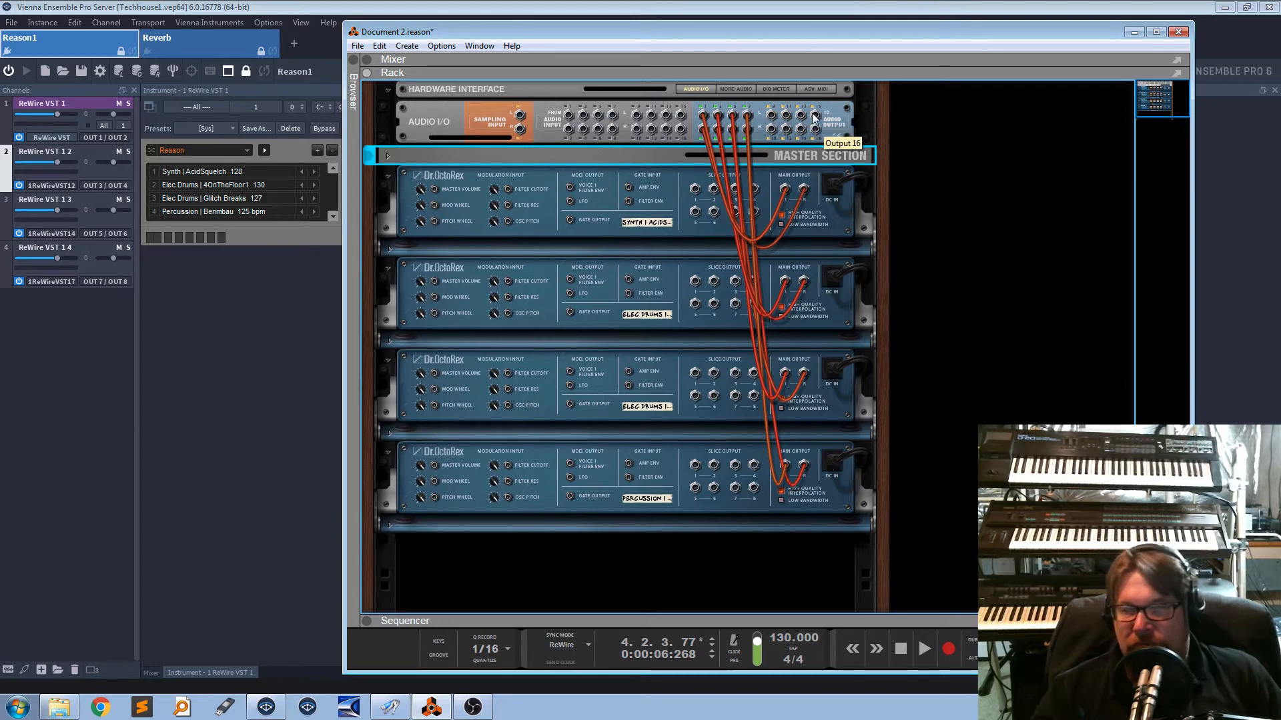
mouse_move(782, 187)
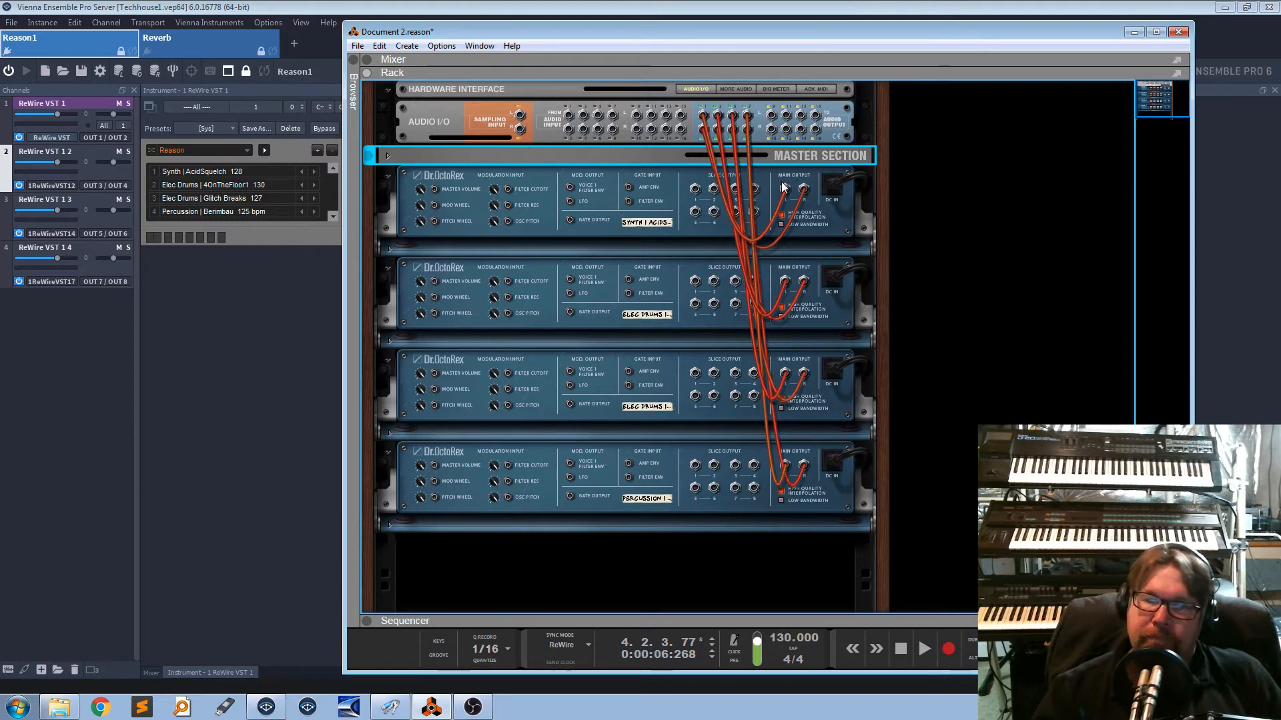
mouse_move(951, 324)
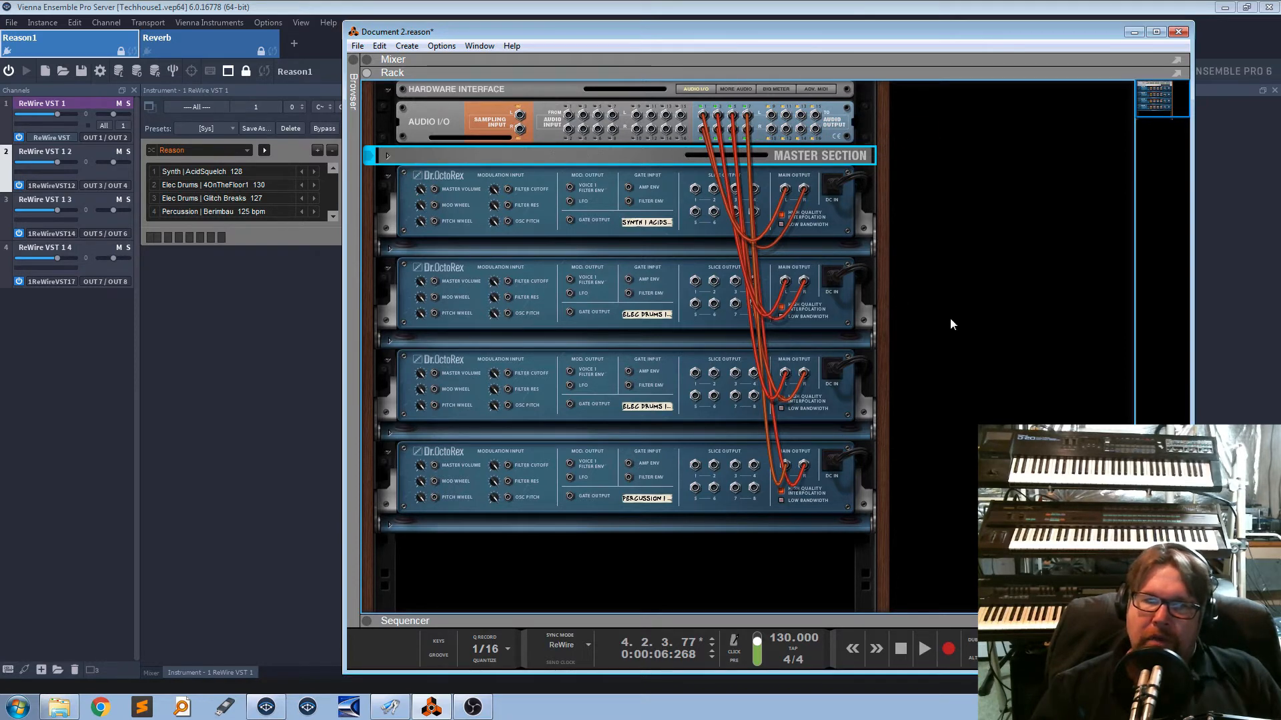
mouse_move(808, 204)
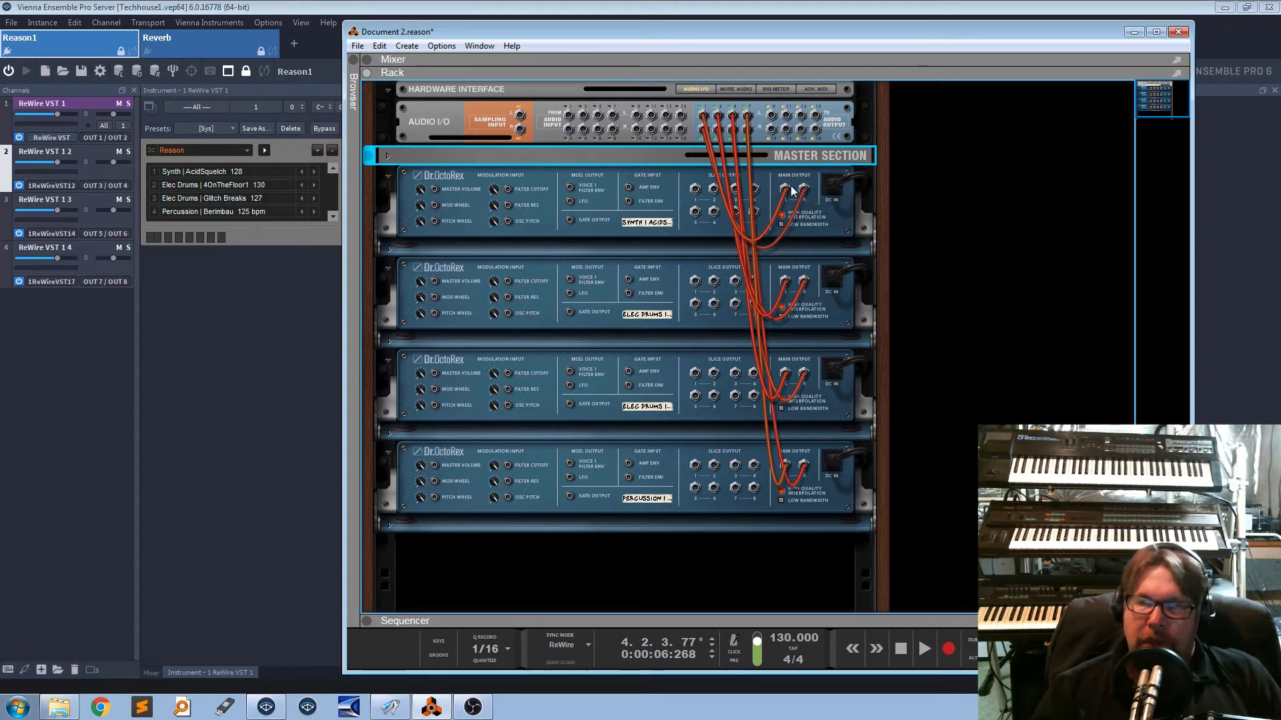
mouse_move(793, 432)
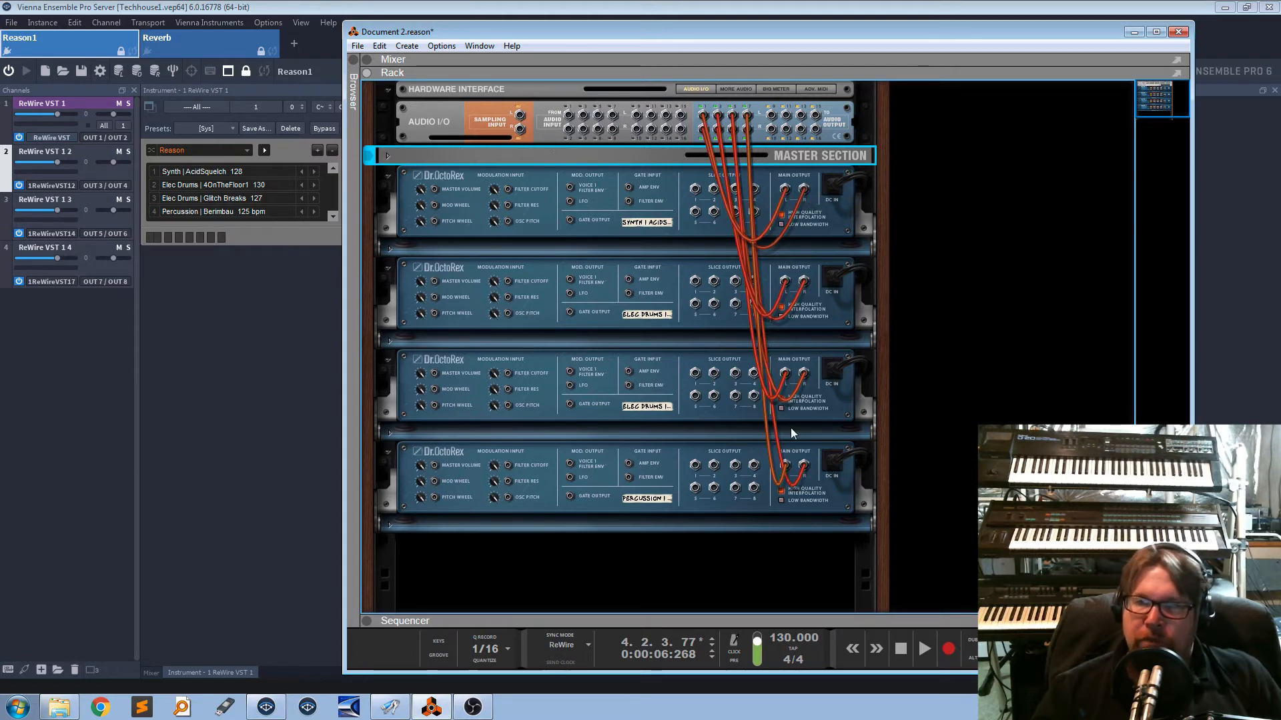
mouse_move(960, 411)
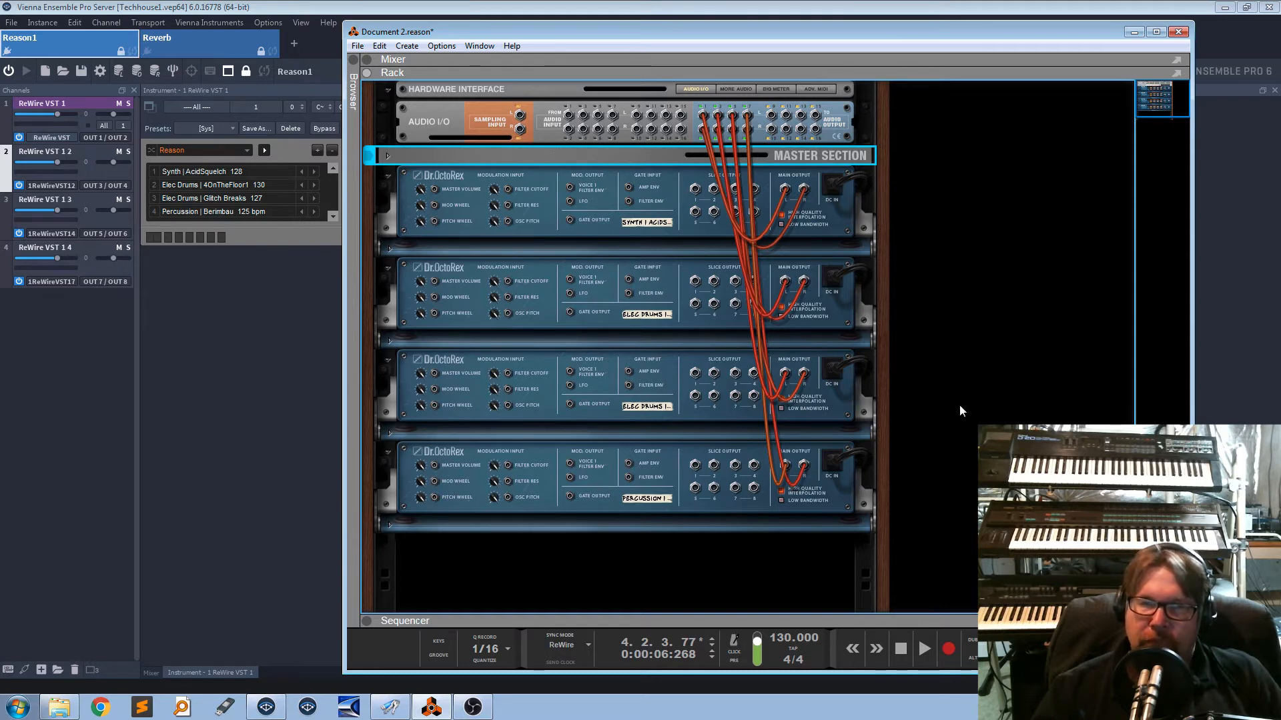
mouse_move(290, 433)
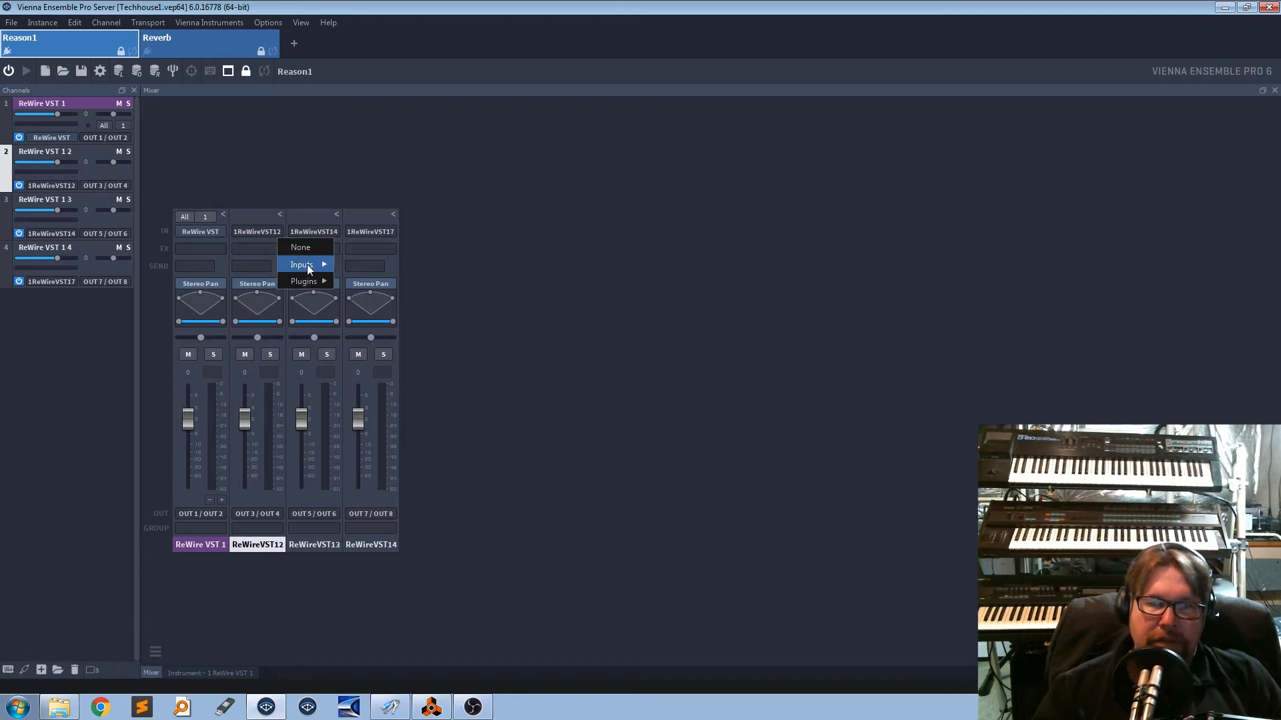
mouse_move(302, 265)
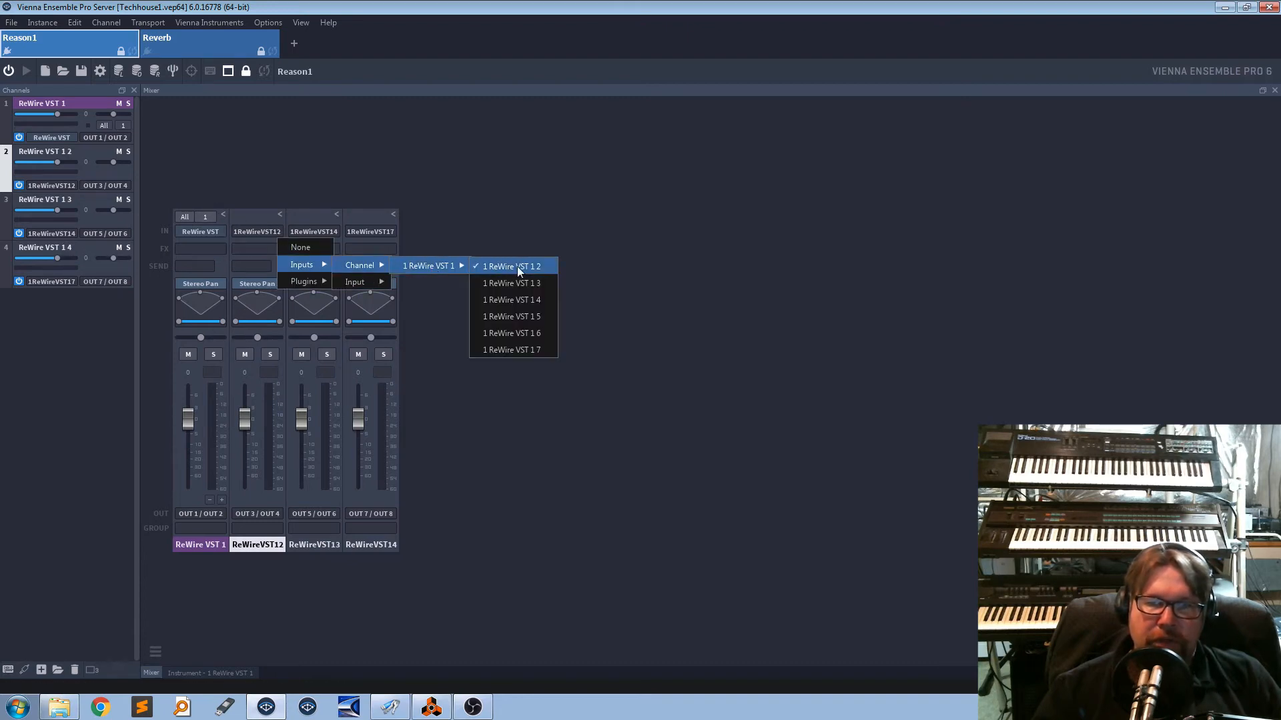
mouse_move(547, 272)
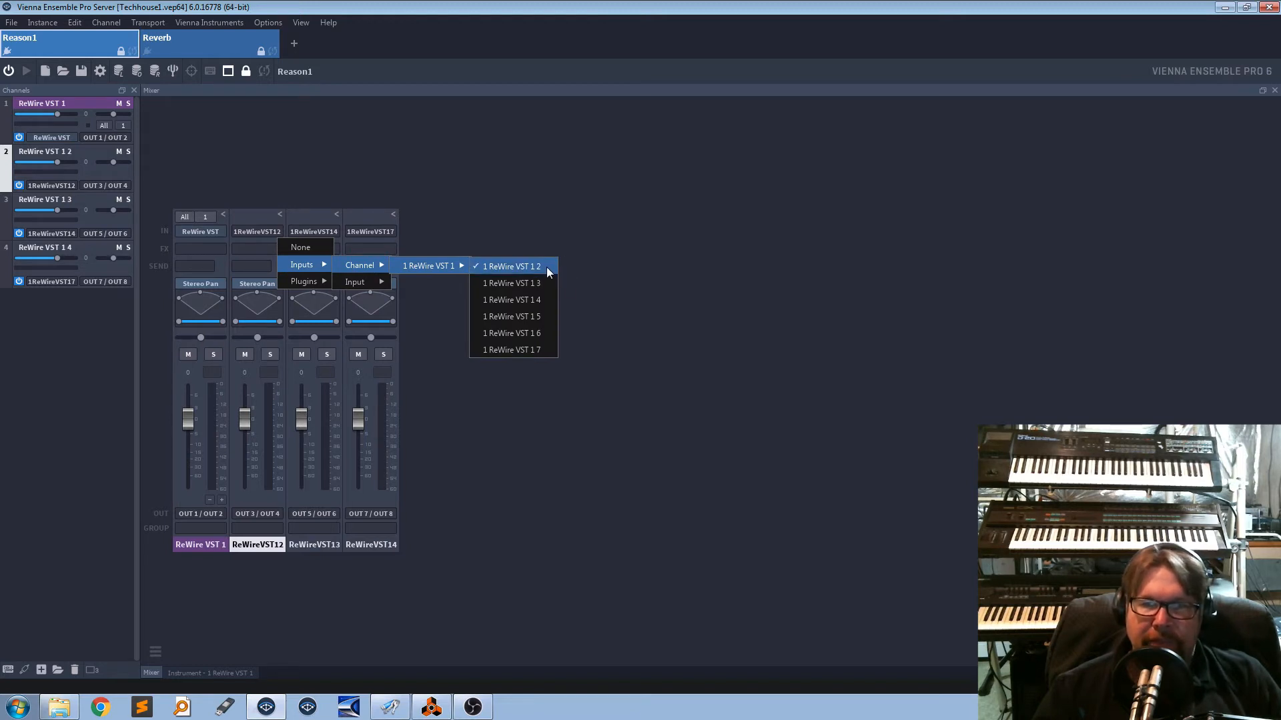
Step: Check the second, third and fourth channels' ReWire VST input sources without changing them
click(511, 266)
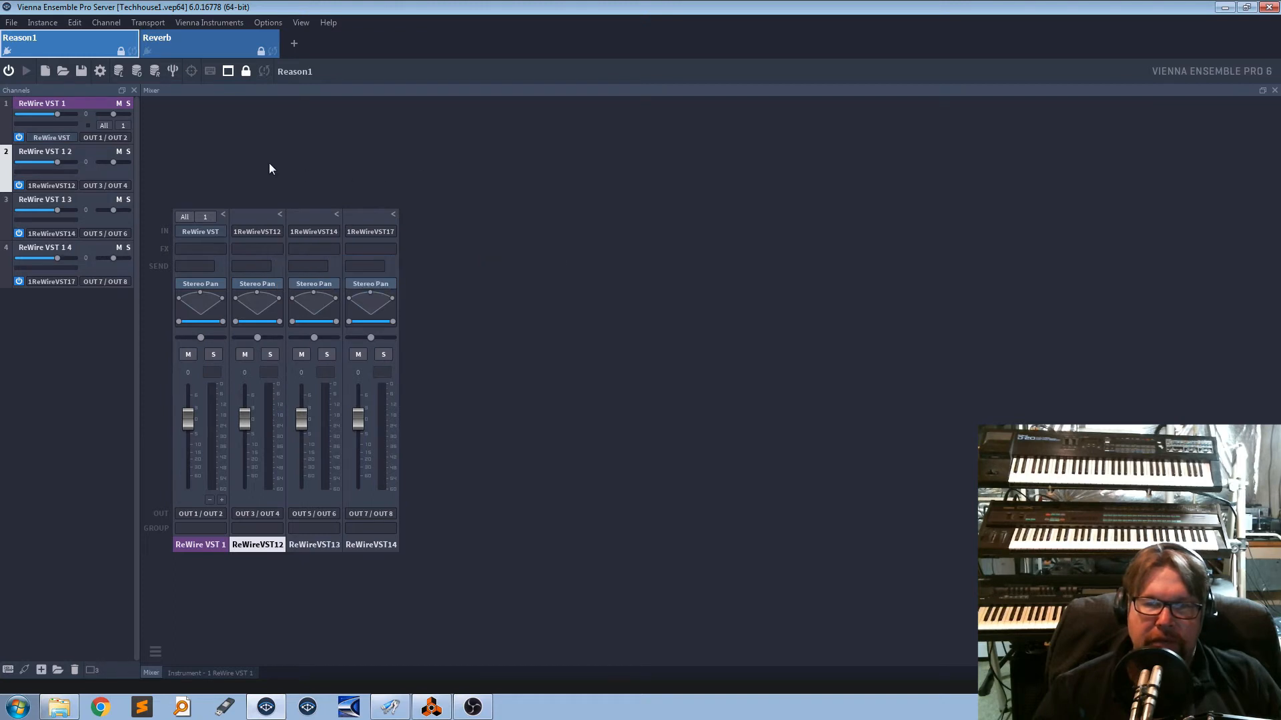
mouse_move(284, 241)
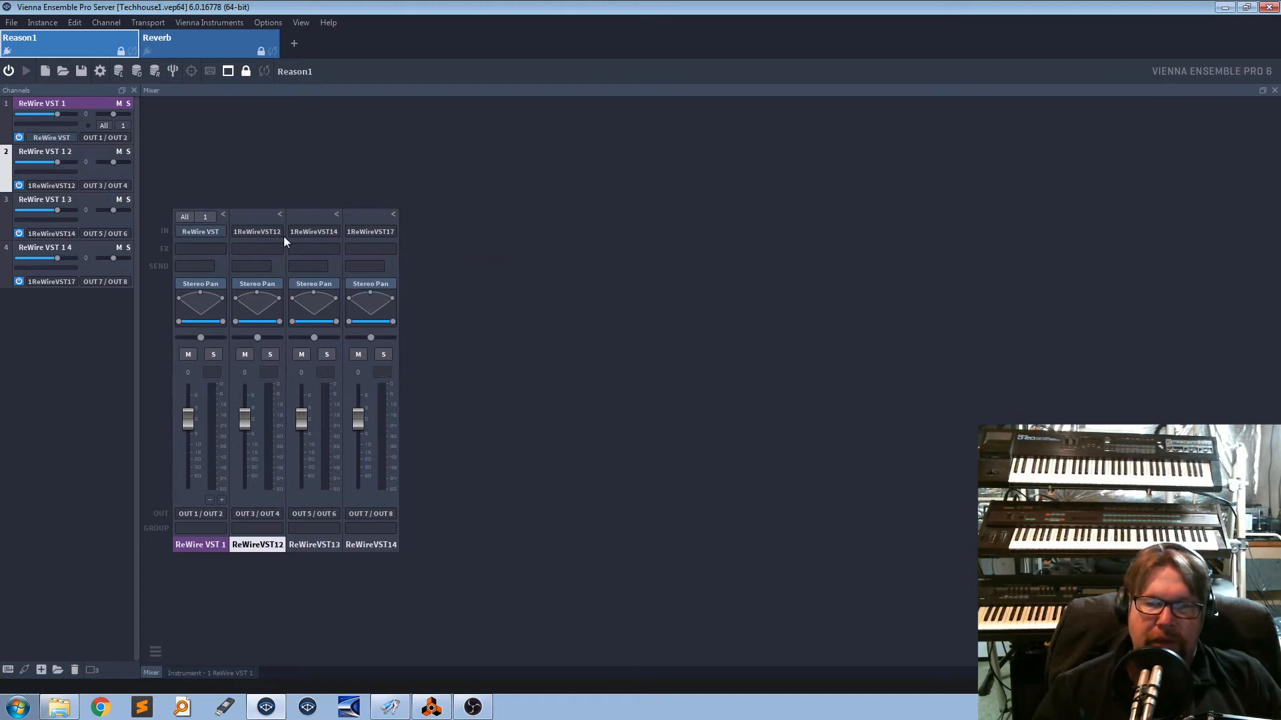
mouse_move(333, 233)
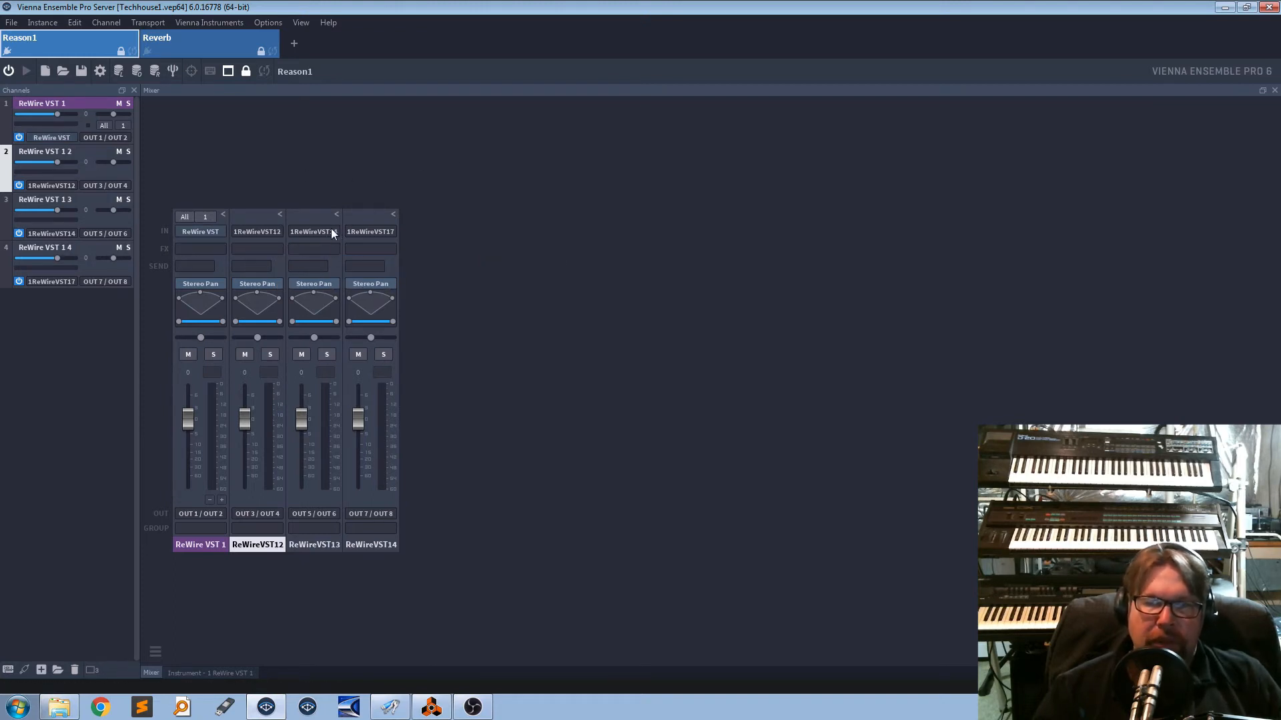
click(312, 248)
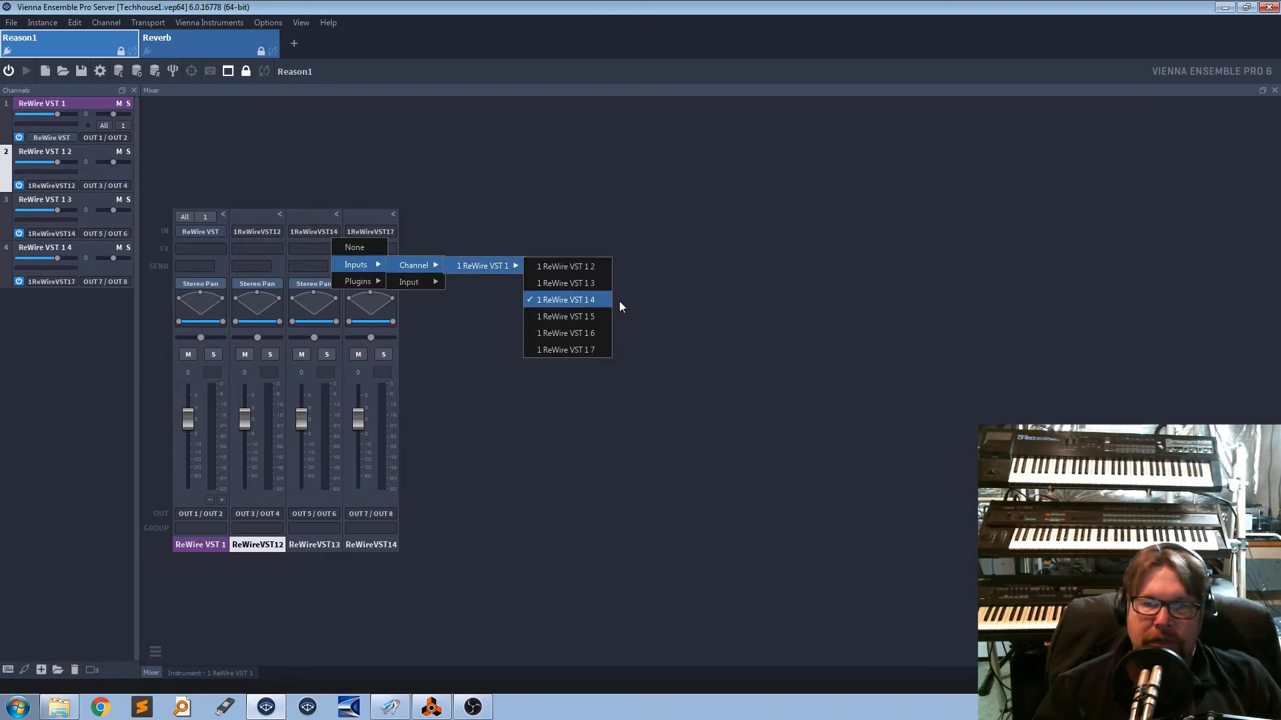
click(311, 182)
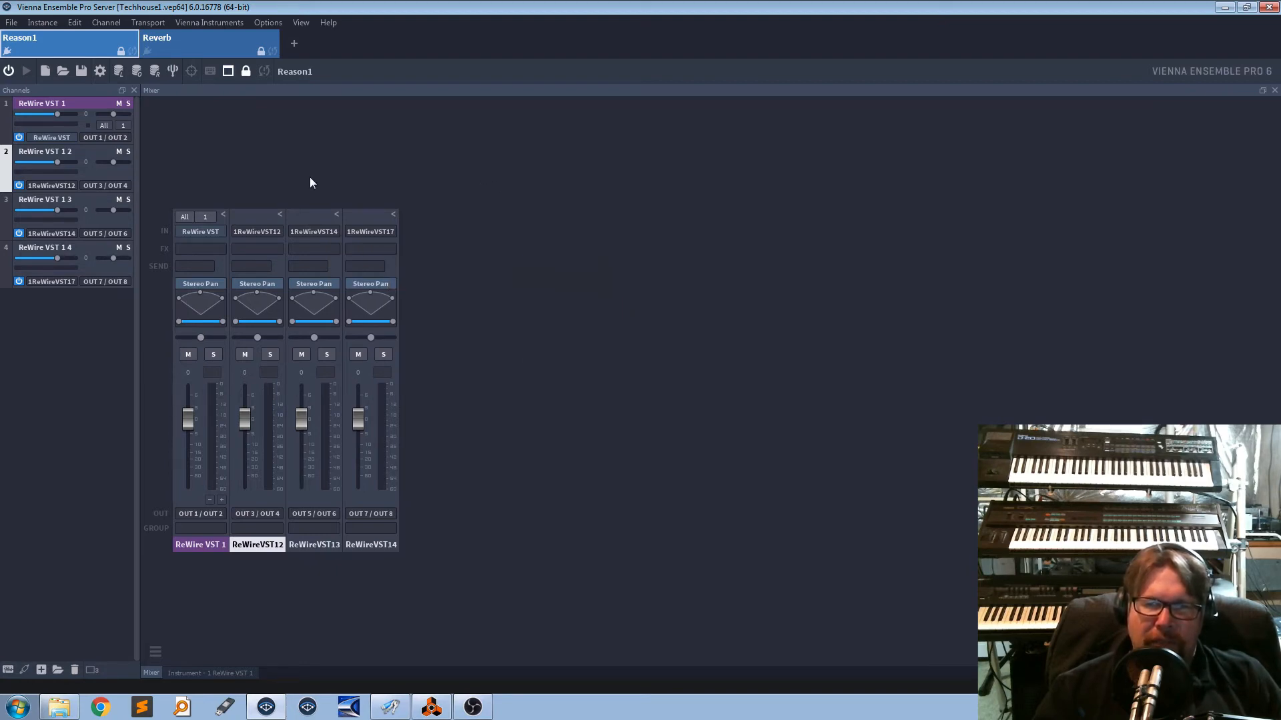
mouse_move(463, 283)
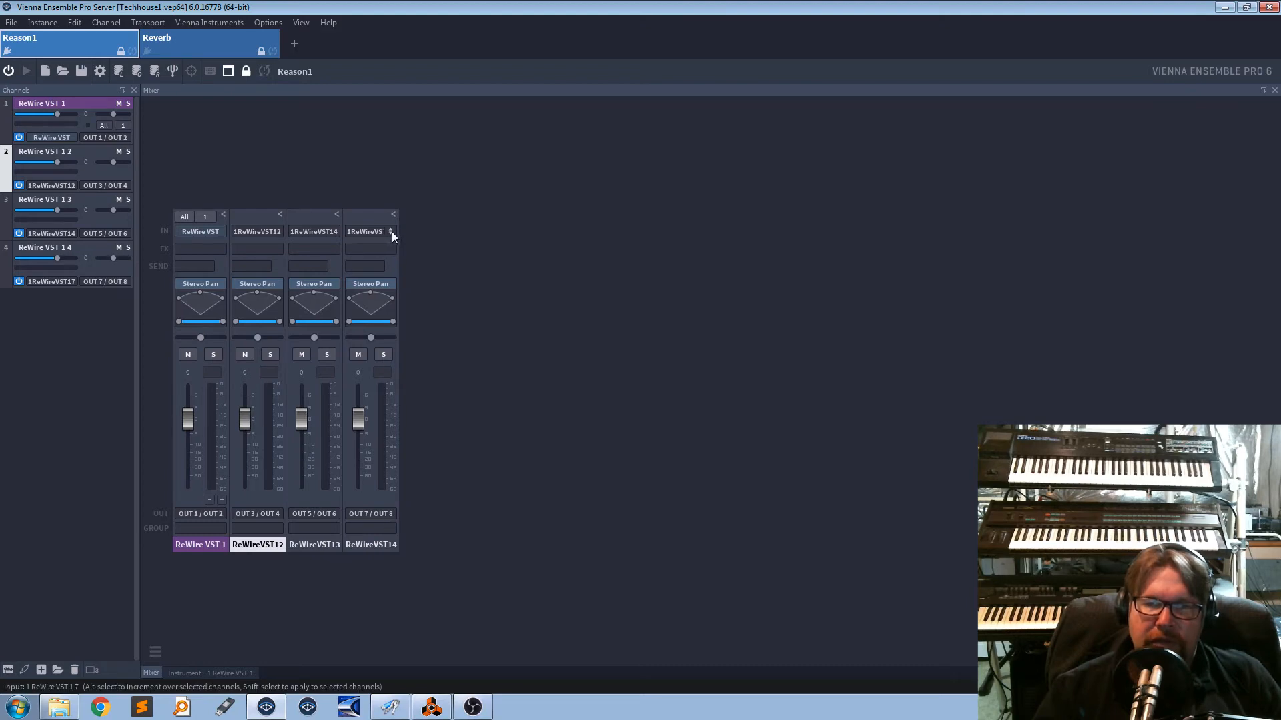
mouse_move(391, 237)
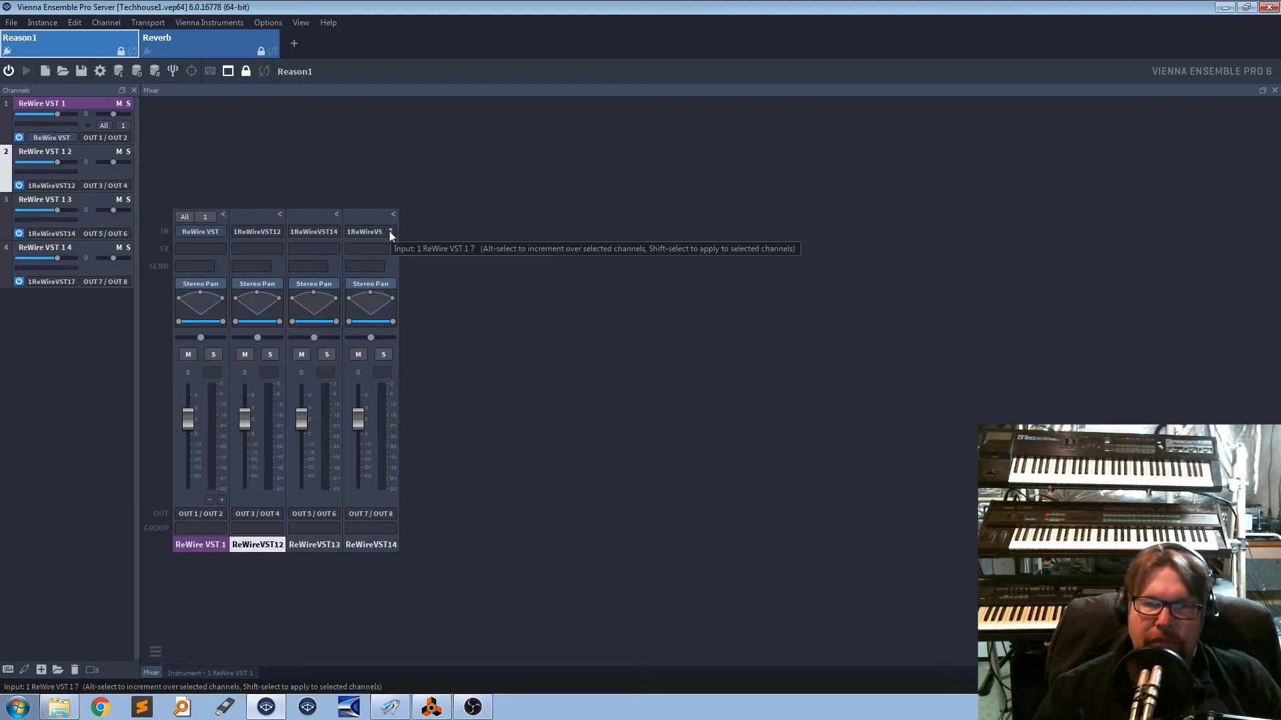
click(370, 231)
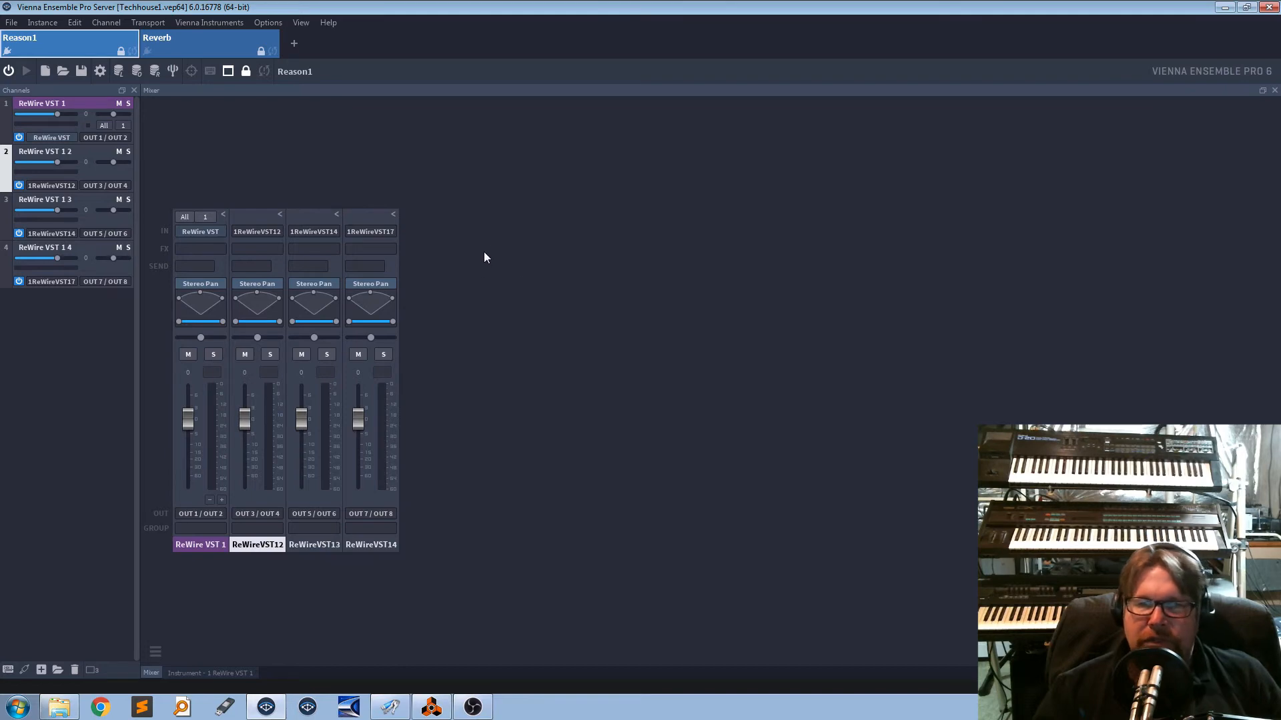
mouse_move(357, 168)
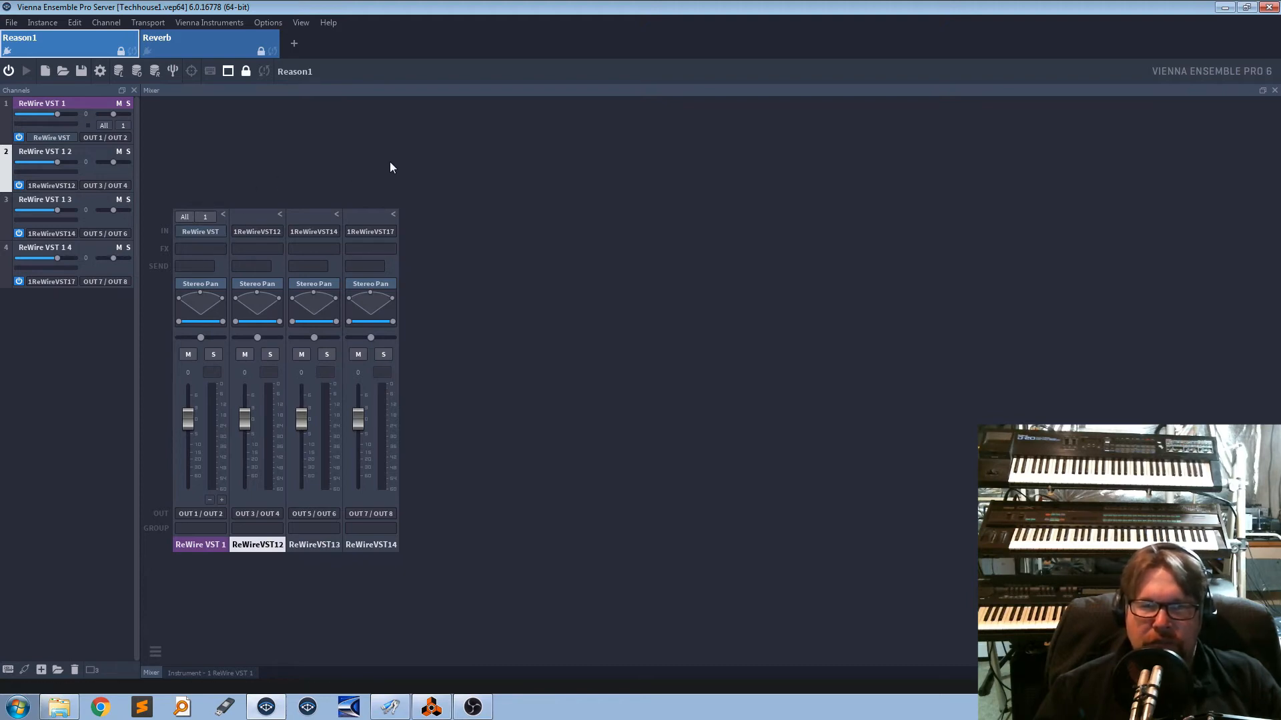
mouse_move(400, 169)
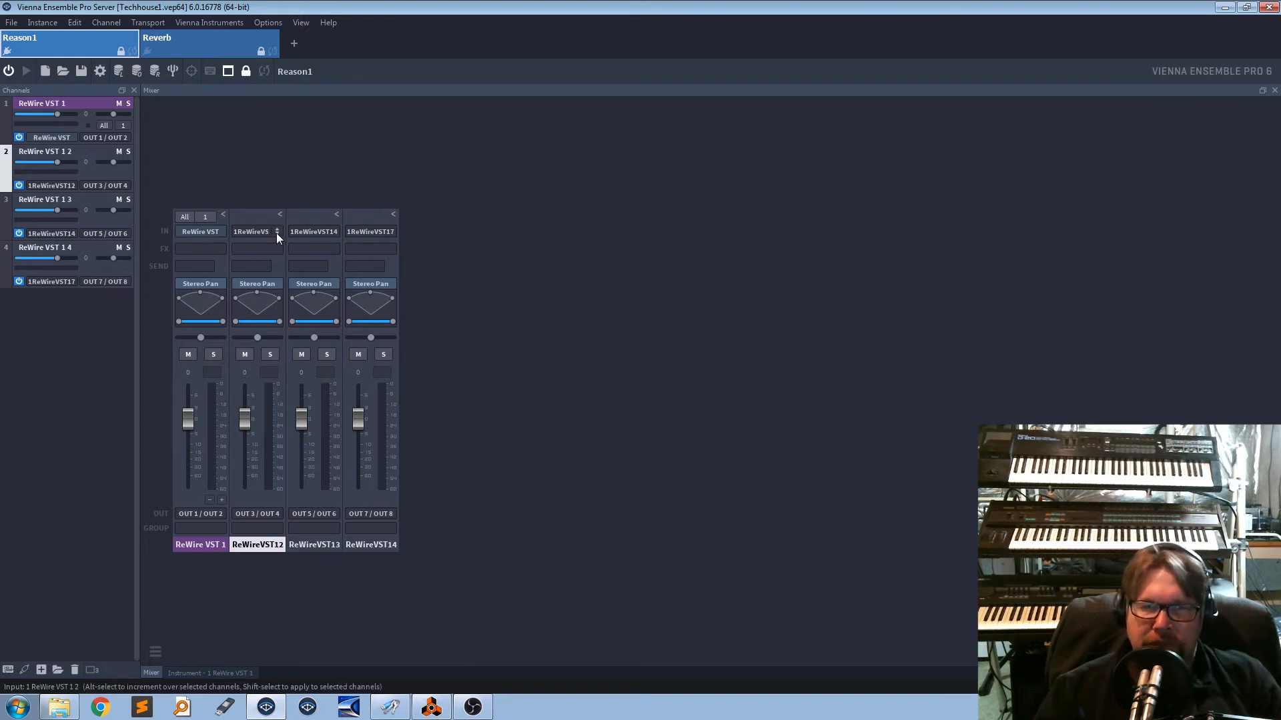
click(277, 231)
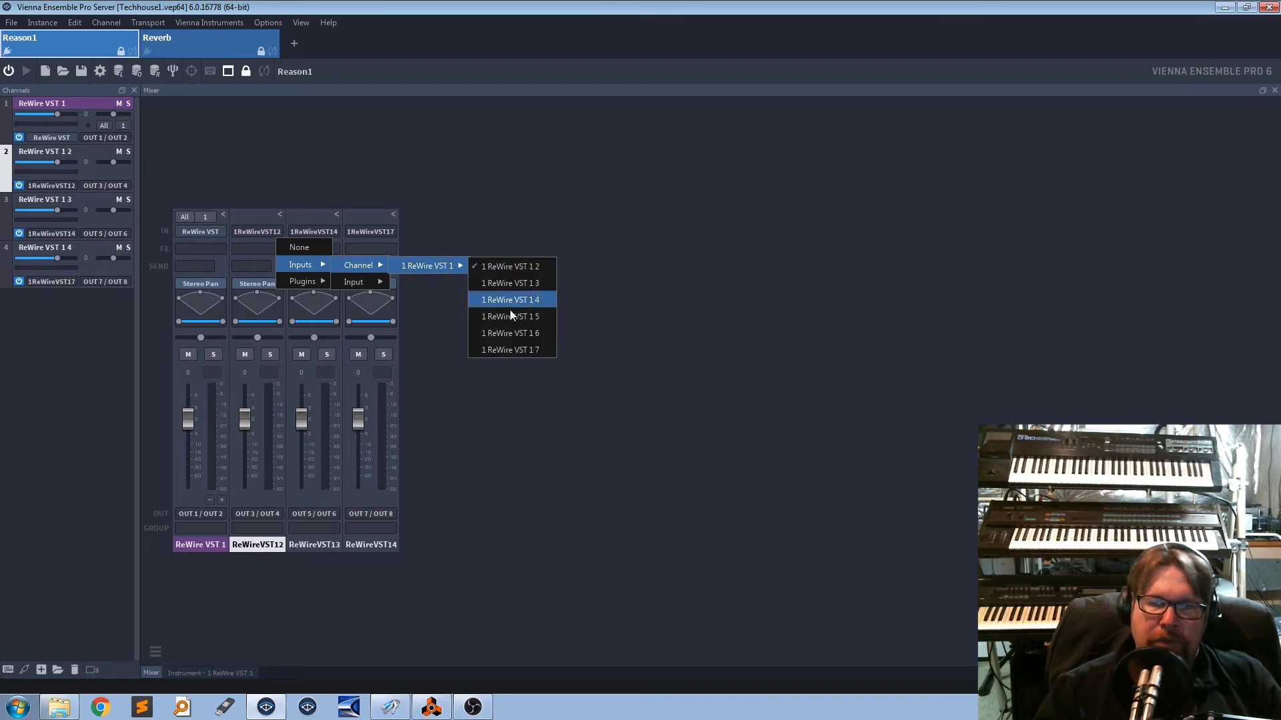
mouse_move(511, 316)
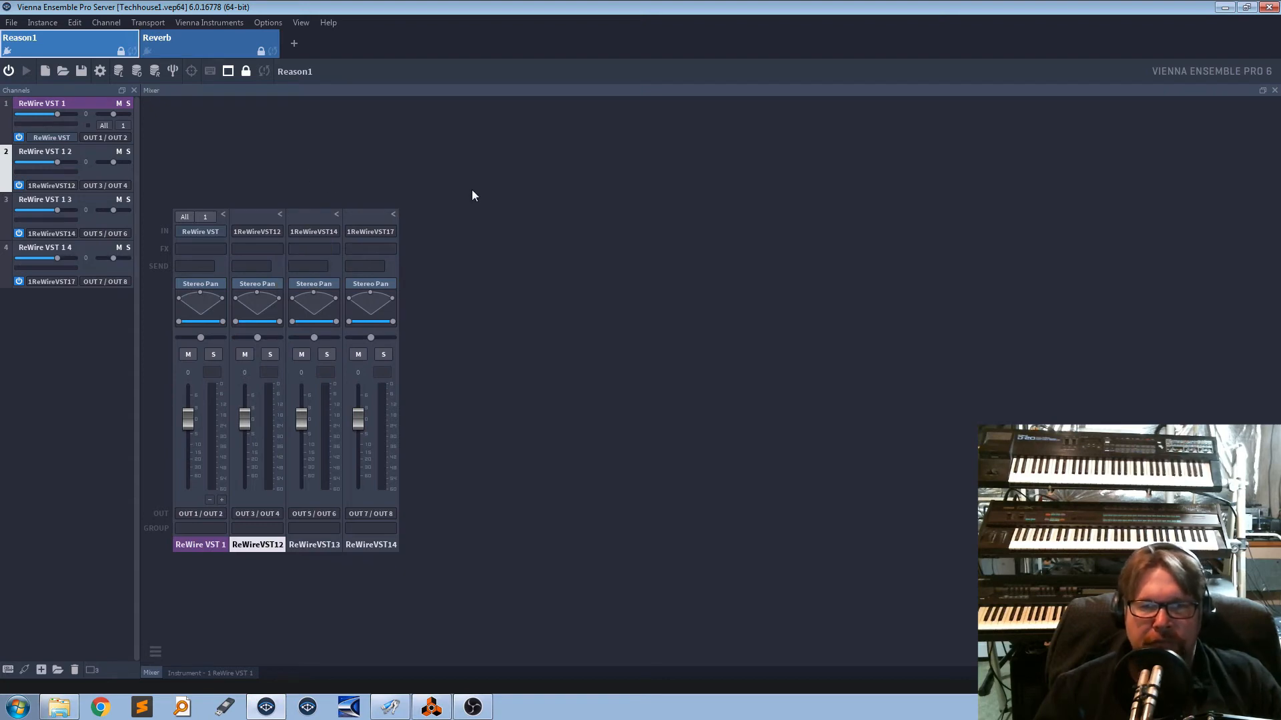
mouse_move(605, 329)
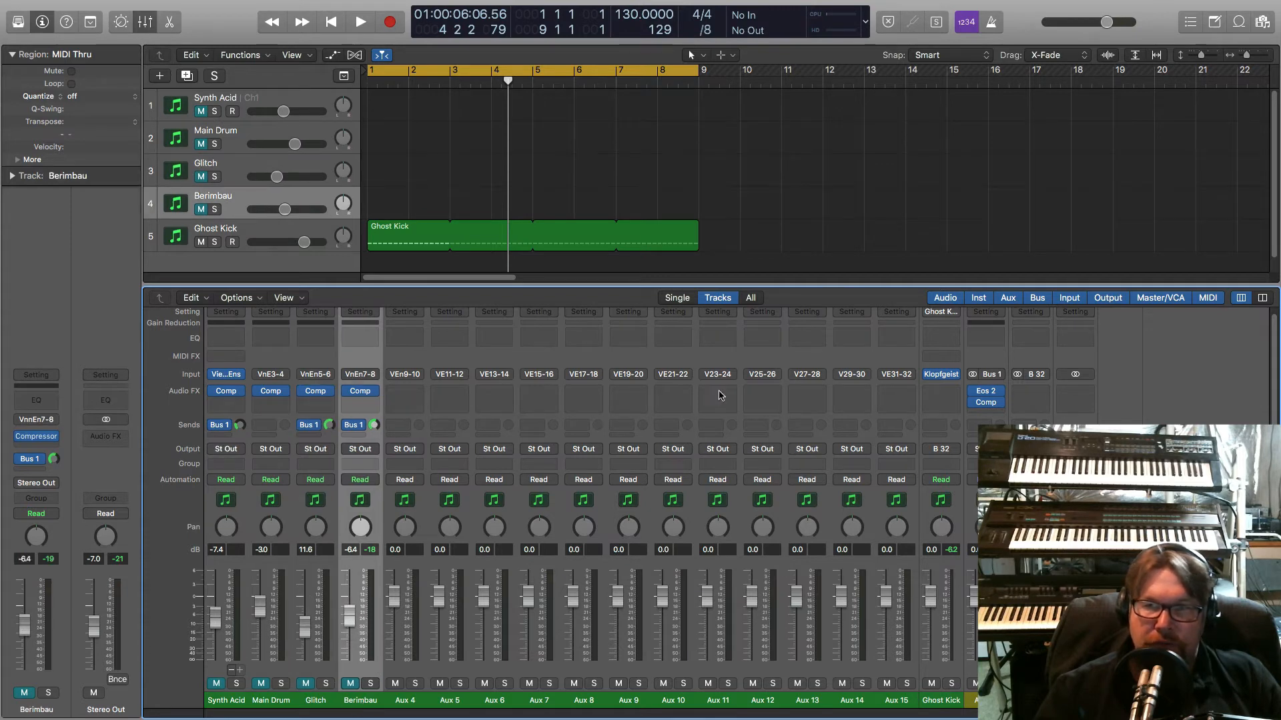
mouse_move(407, 708)
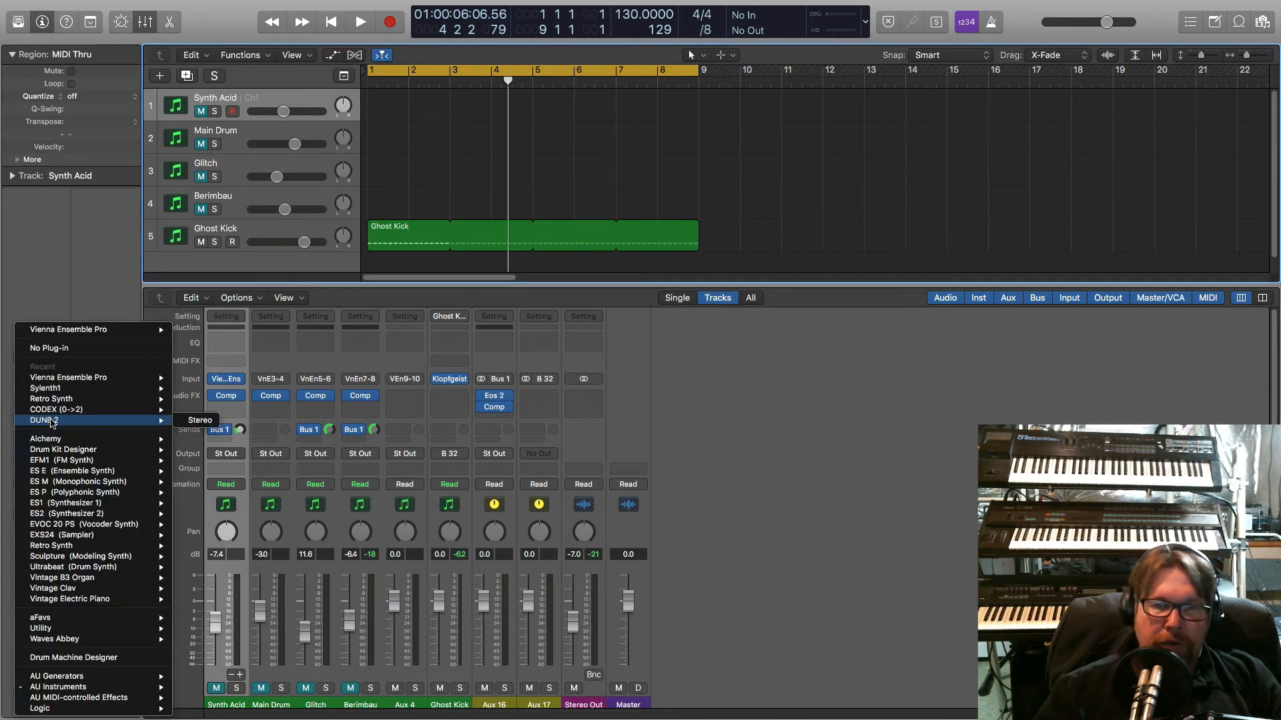
mouse_move(68, 376)
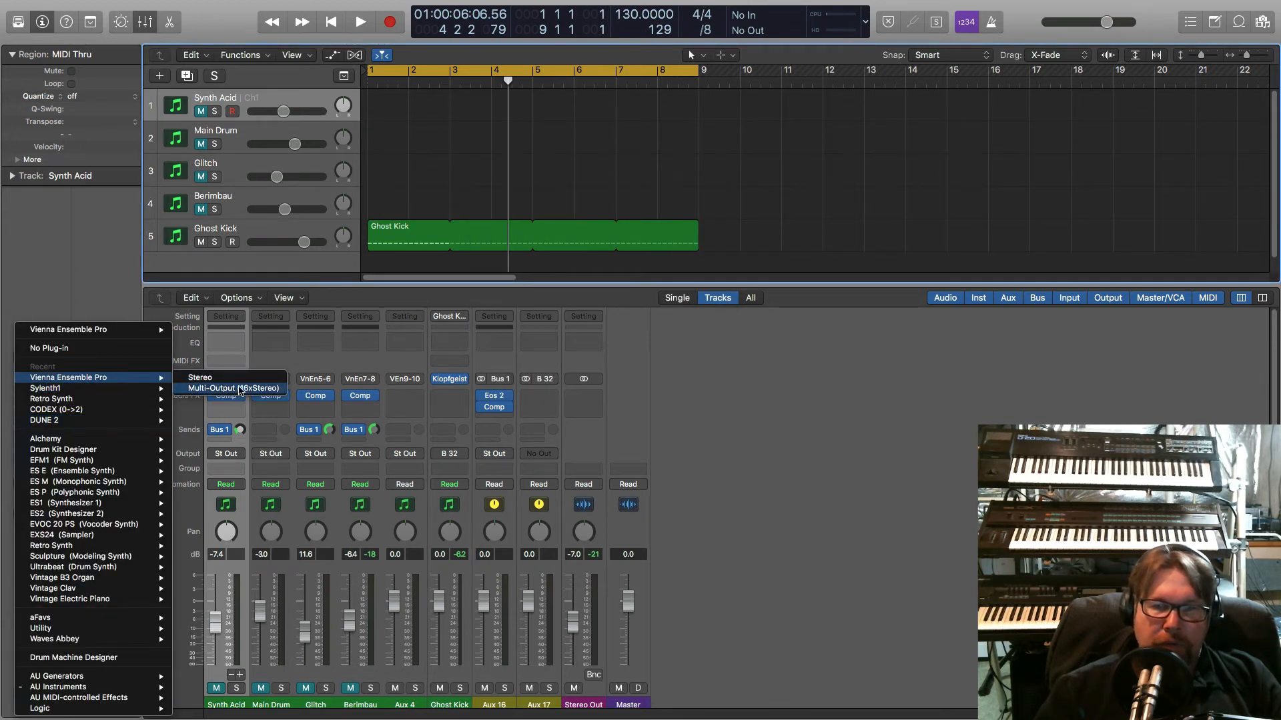
Step: Load Vienna Ensemble Pro Multi-Output (16xStereo) as the Synth Acid track's instrument
click(198, 376)
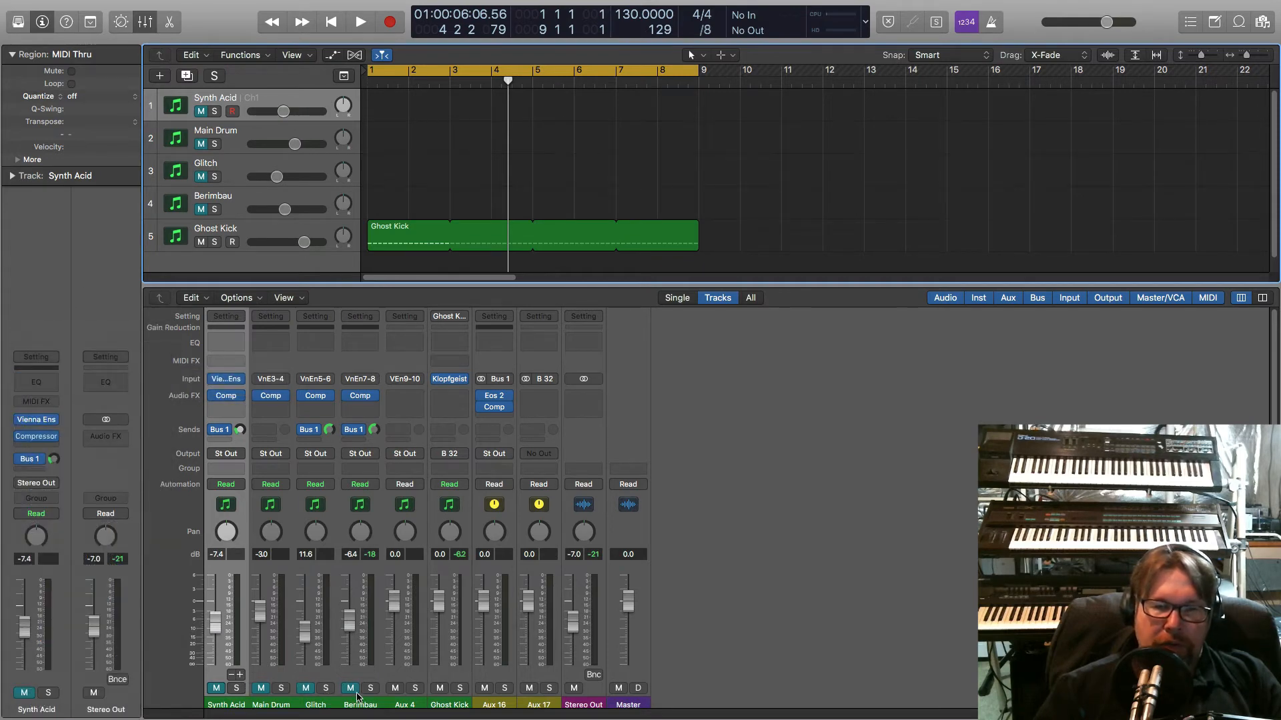
mouse_move(504, 523)
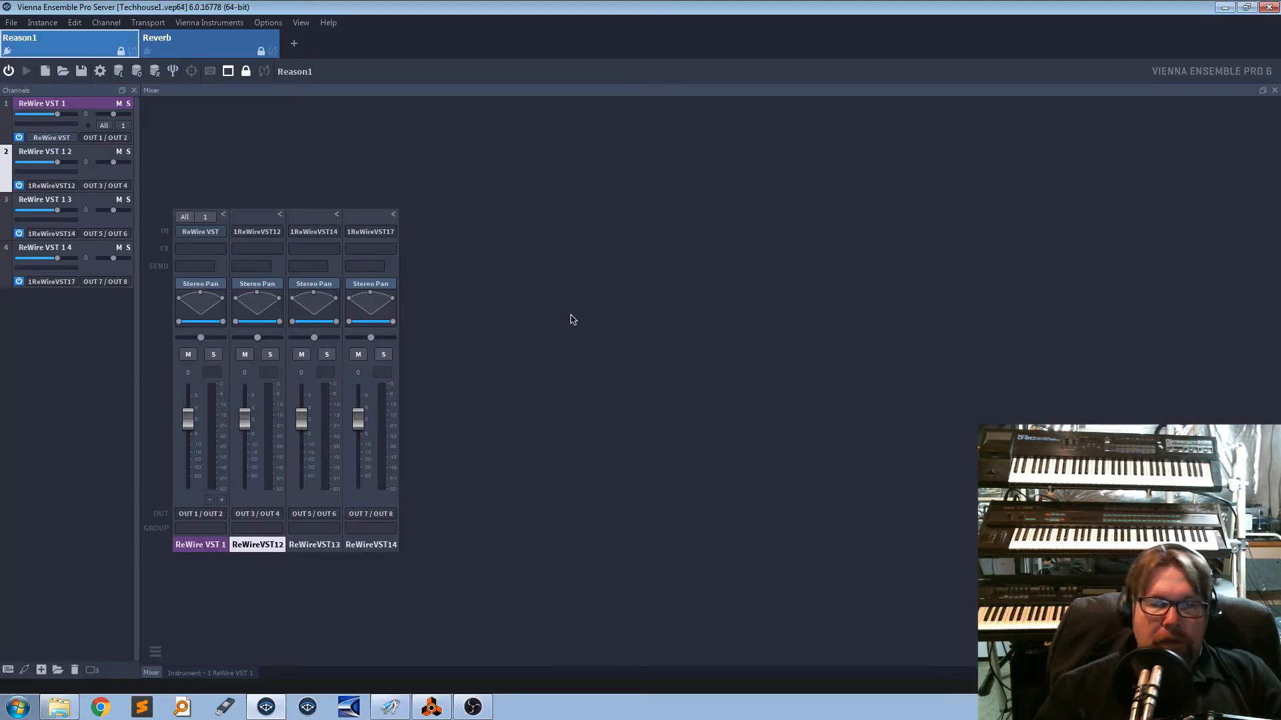
Step: Switch to the Reason rack and run the first Dr. OctoRex's Synth AcidSquelch 128 loop
click(431, 707)
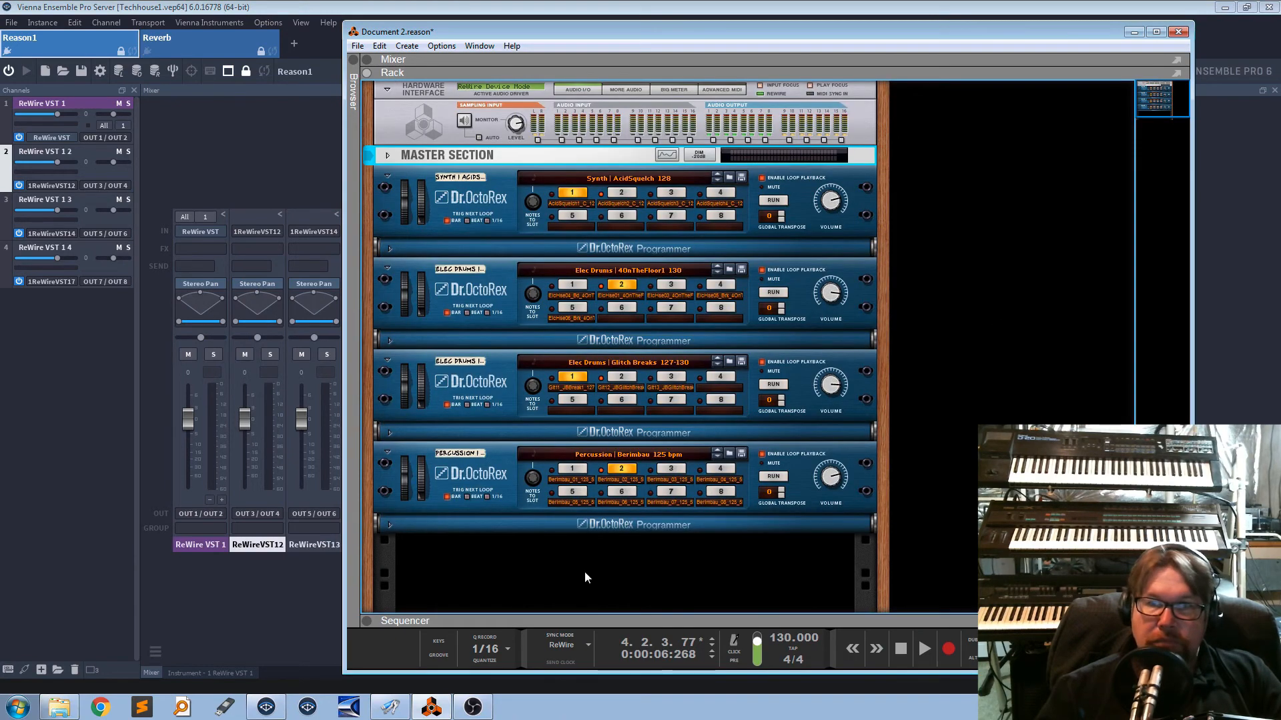
mouse_move(781, 203)
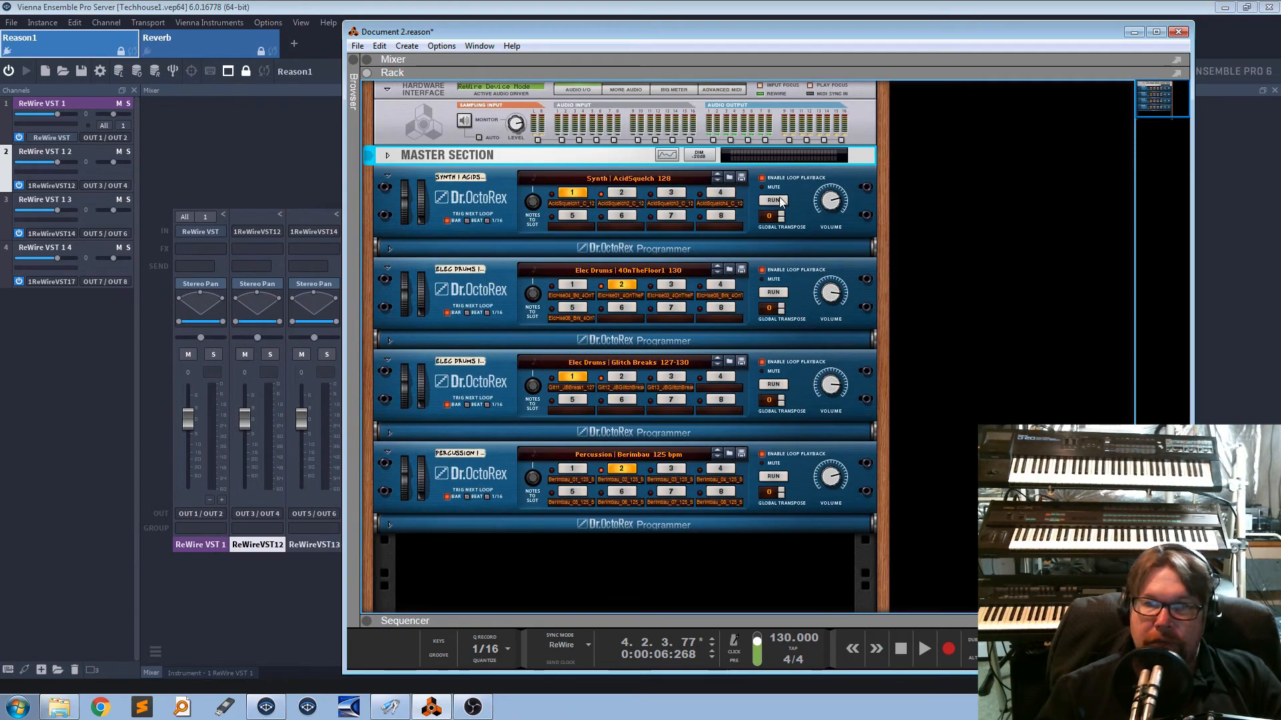
mouse_move(777, 202)
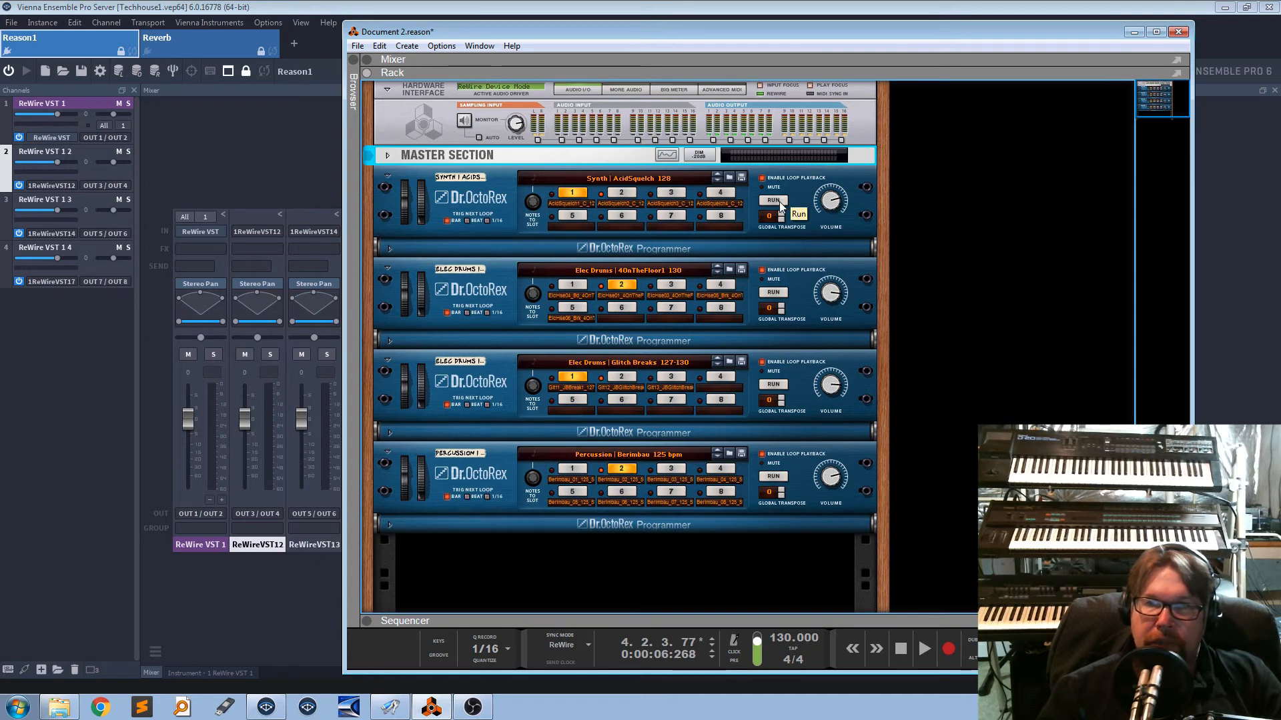
click(772, 201)
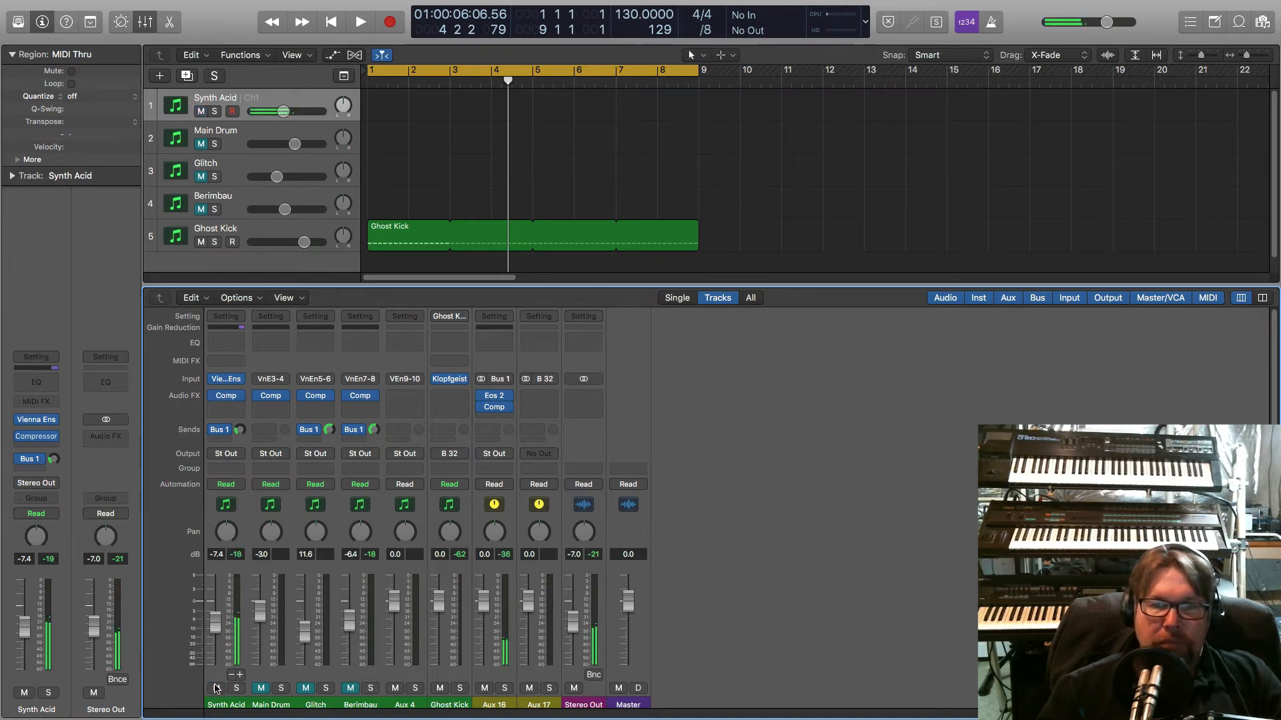
click(217, 690)
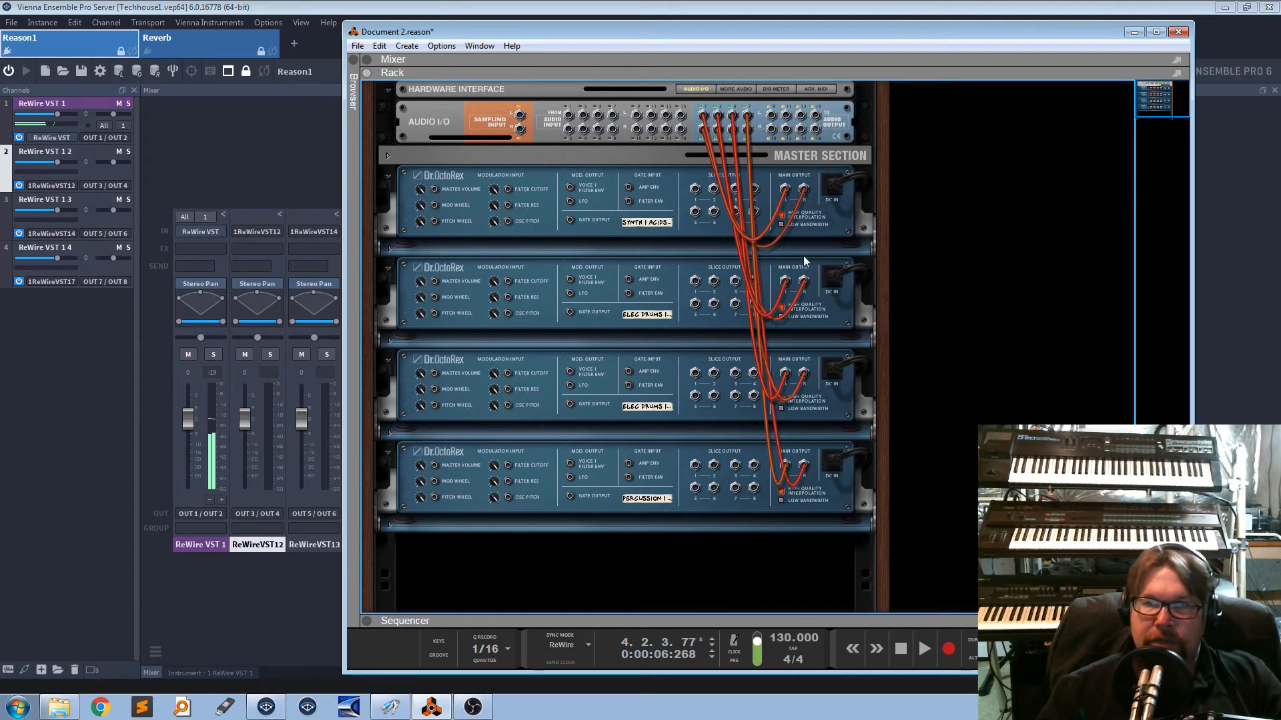
Step: Flip the rack back to the fronts, run the second Dr. OctoRex's 40OnTheFloor1 loop, and check the VEP mixer
click(780, 277)
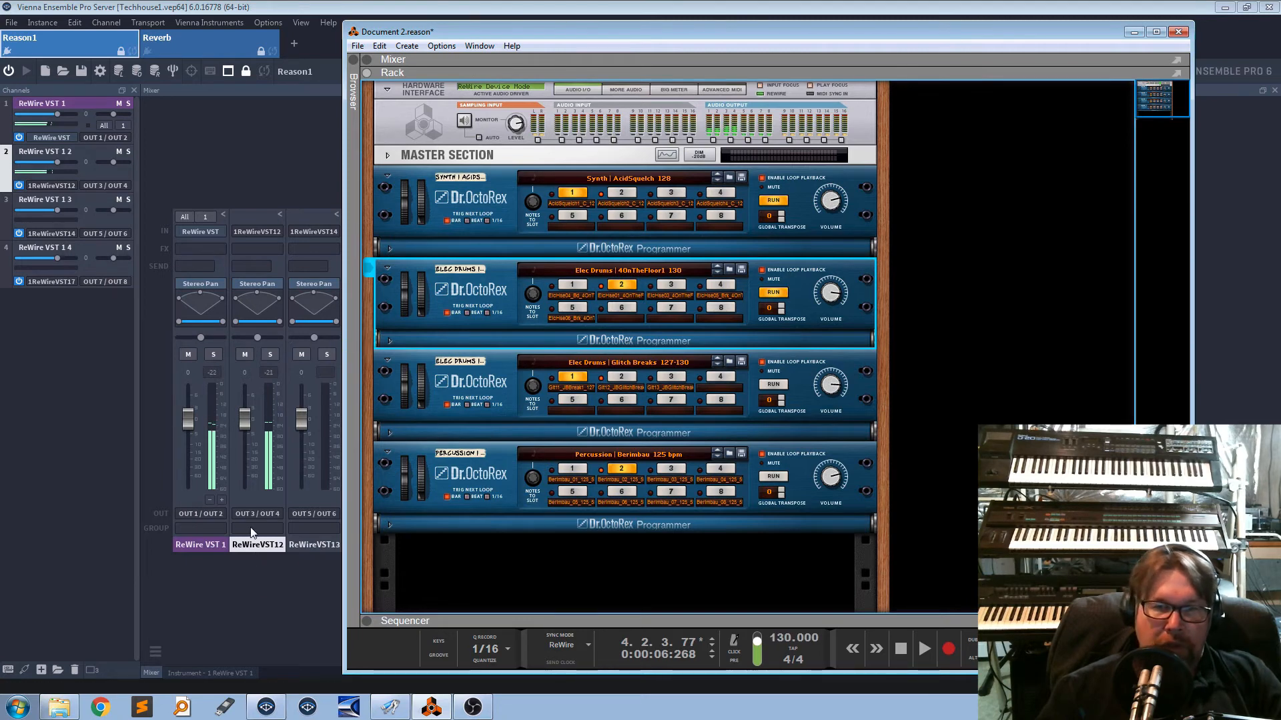
click(256, 514)
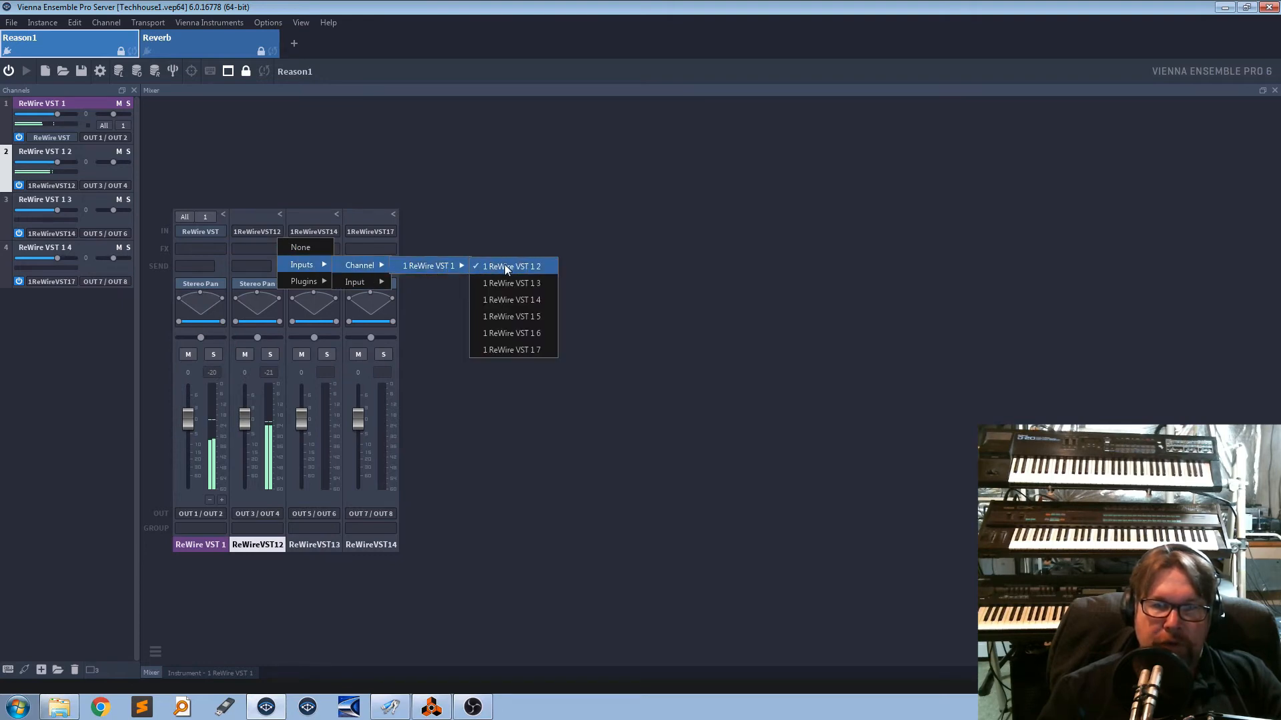
mouse_move(513, 283)
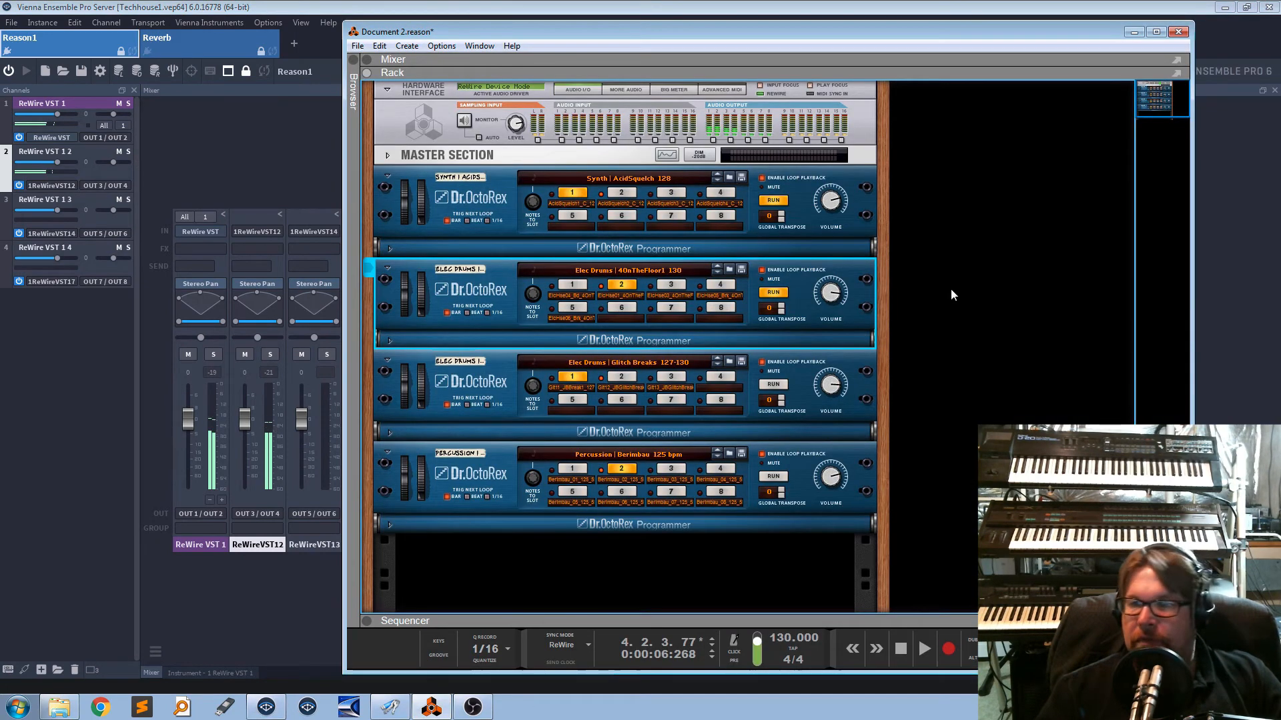
mouse_move(774, 387)
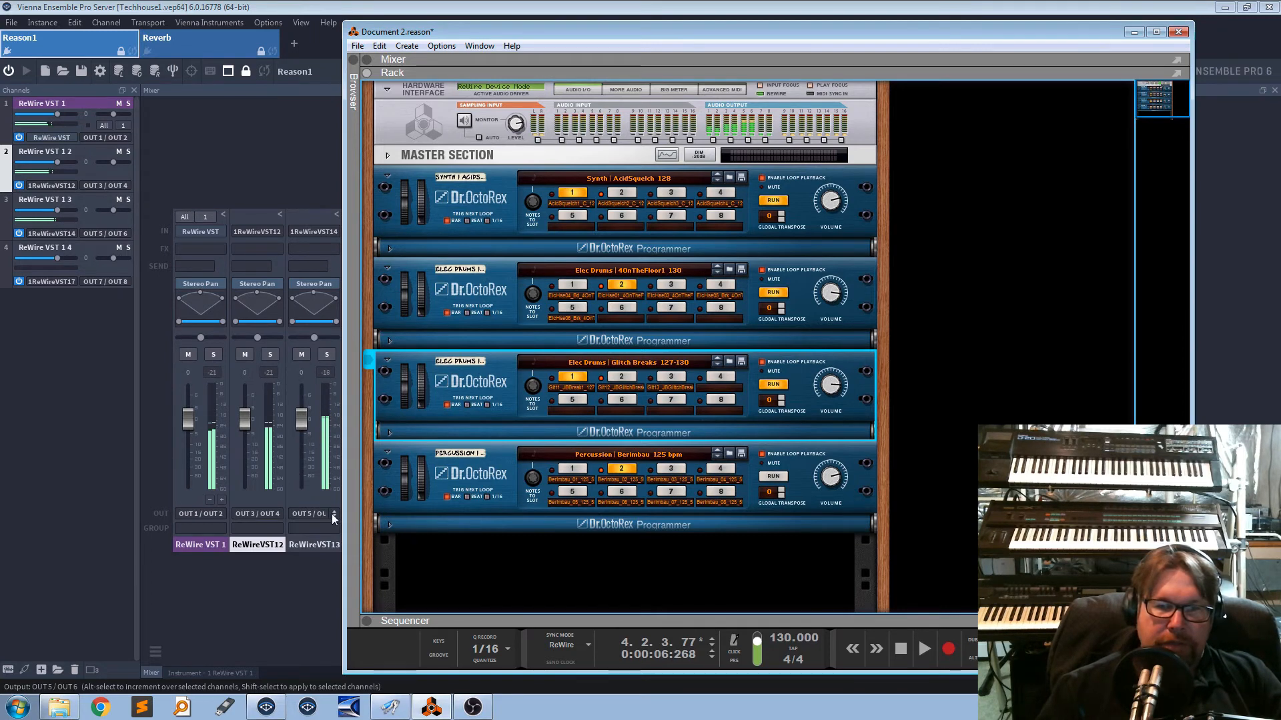
Step: Run the third Dr. OctoRex's Glitch Breaks loop and bring the Vienna Ensemble Pro mixer forward
click(327, 512)
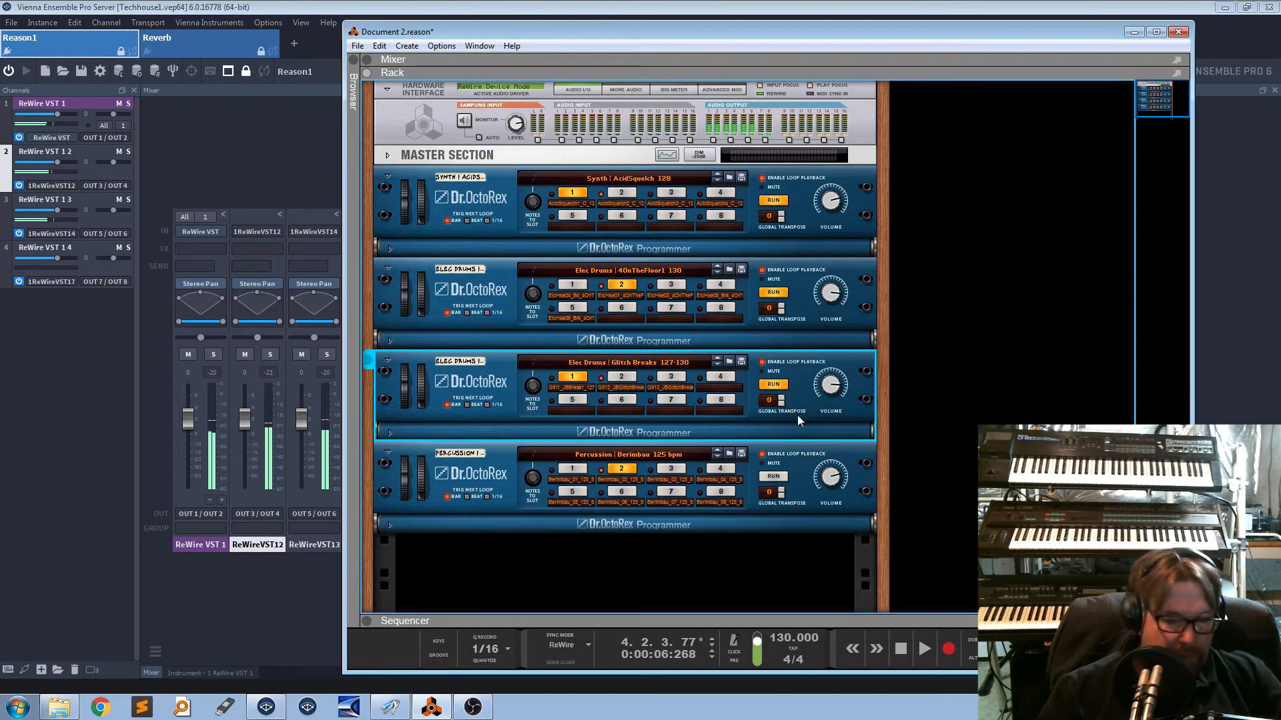
key(Tab)
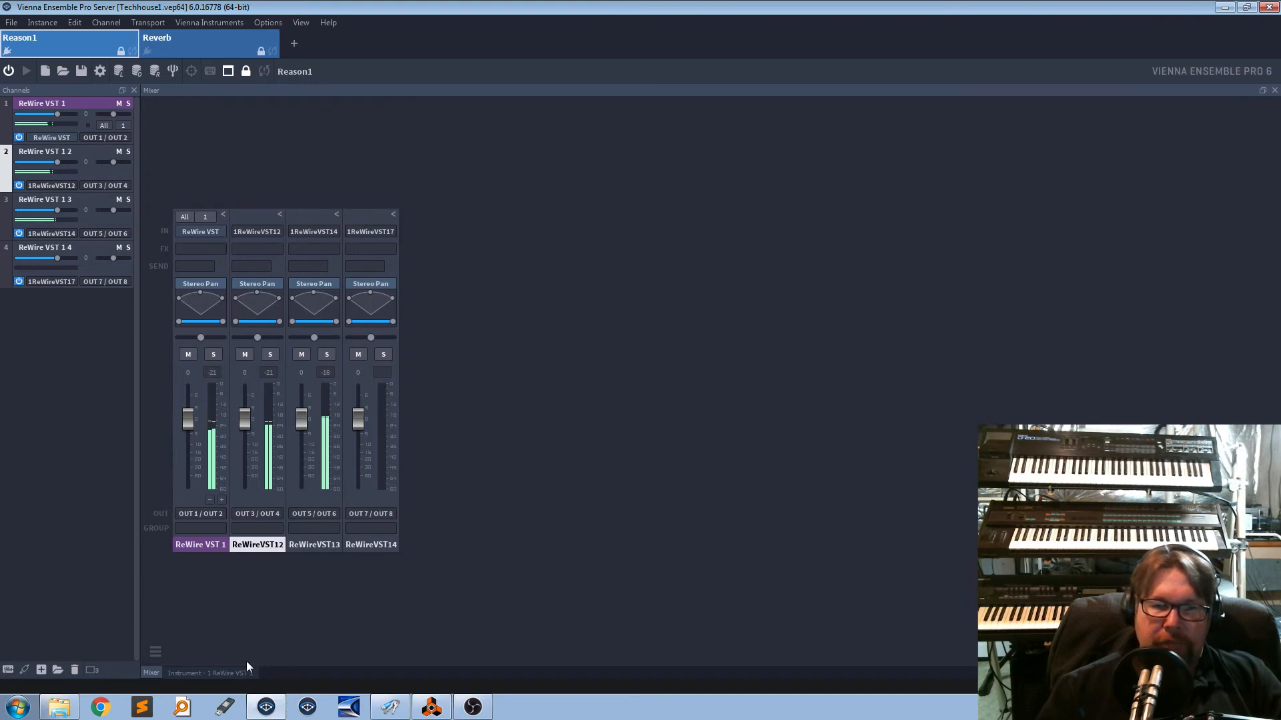
click(208, 671)
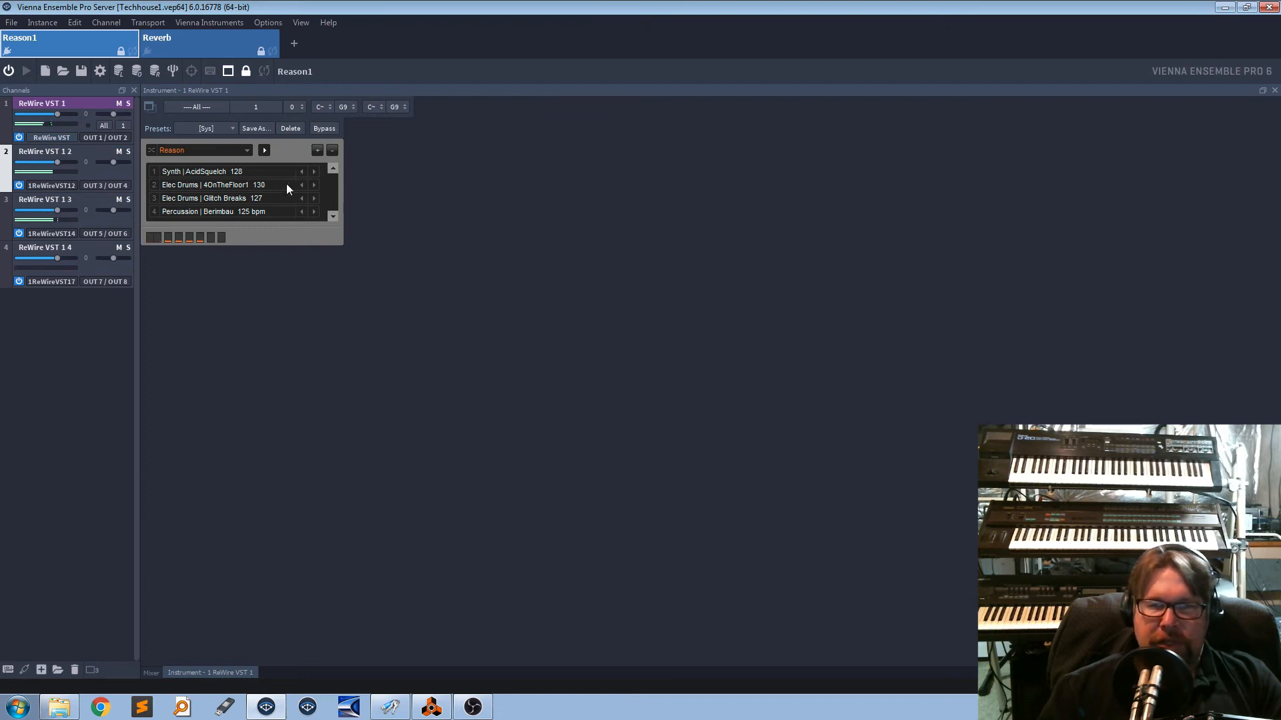
mouse_move(400, 324)
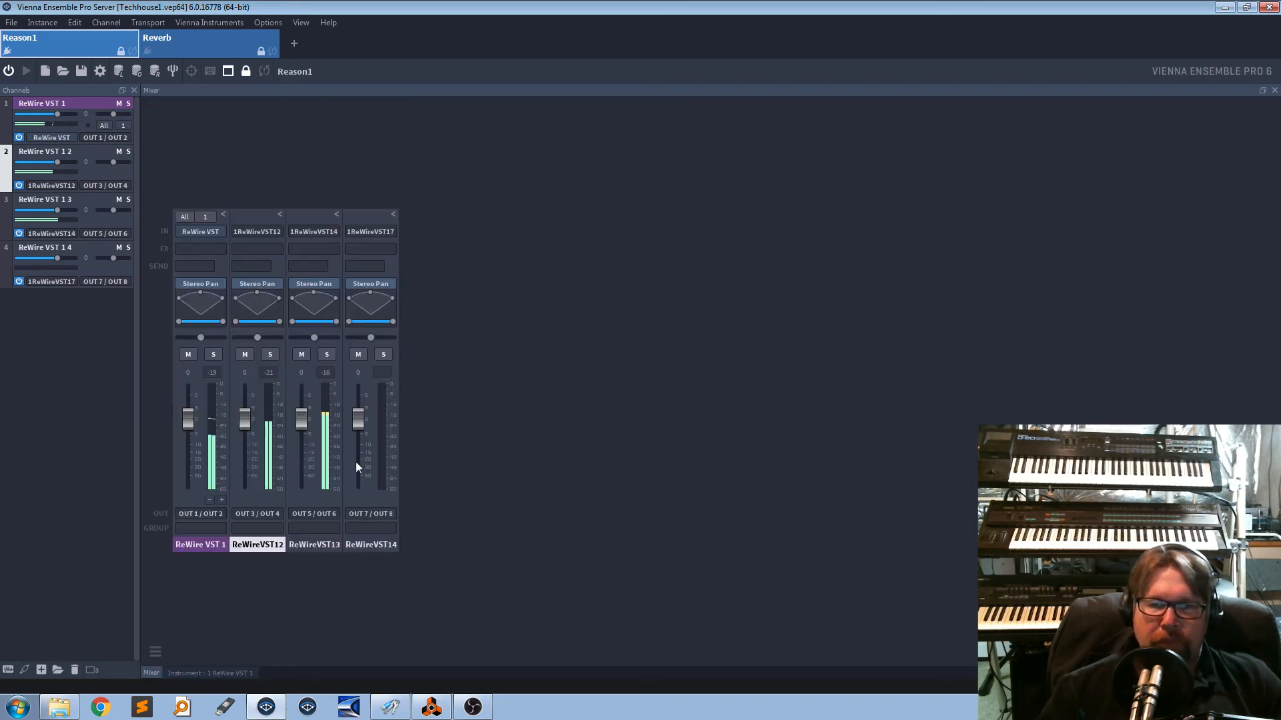
click(312, 249)
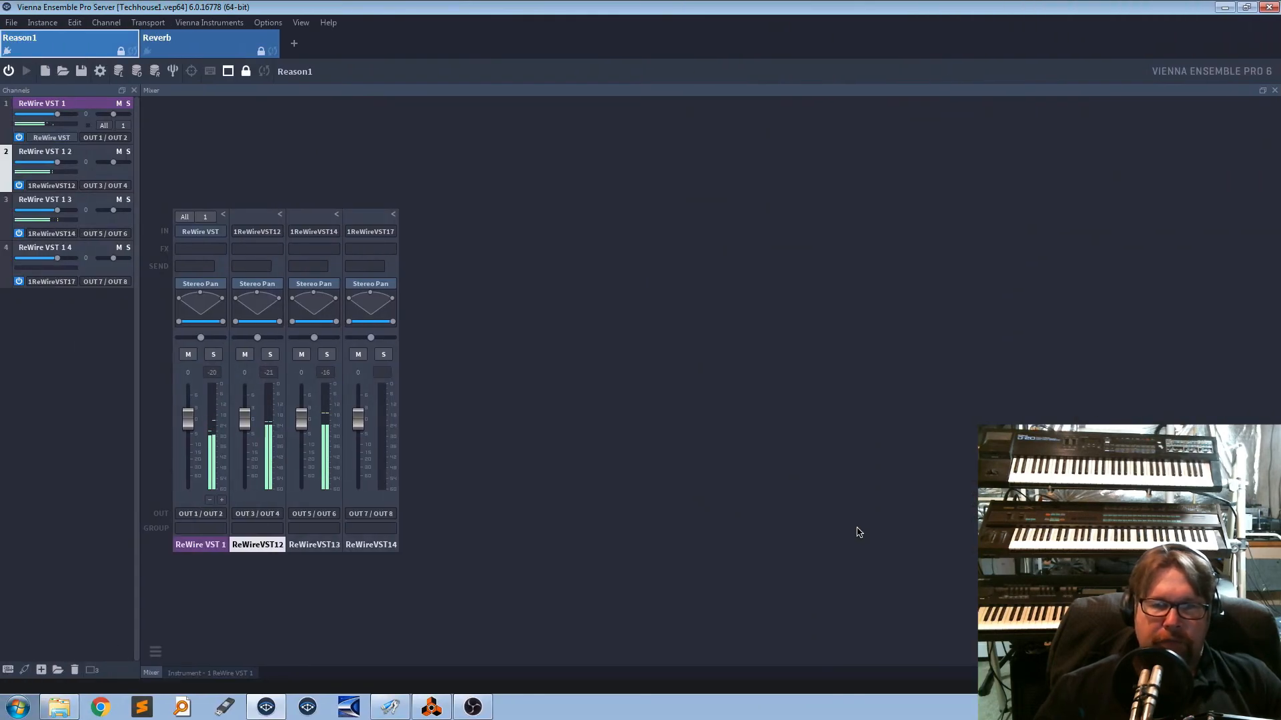
mouse_move(678, 419)
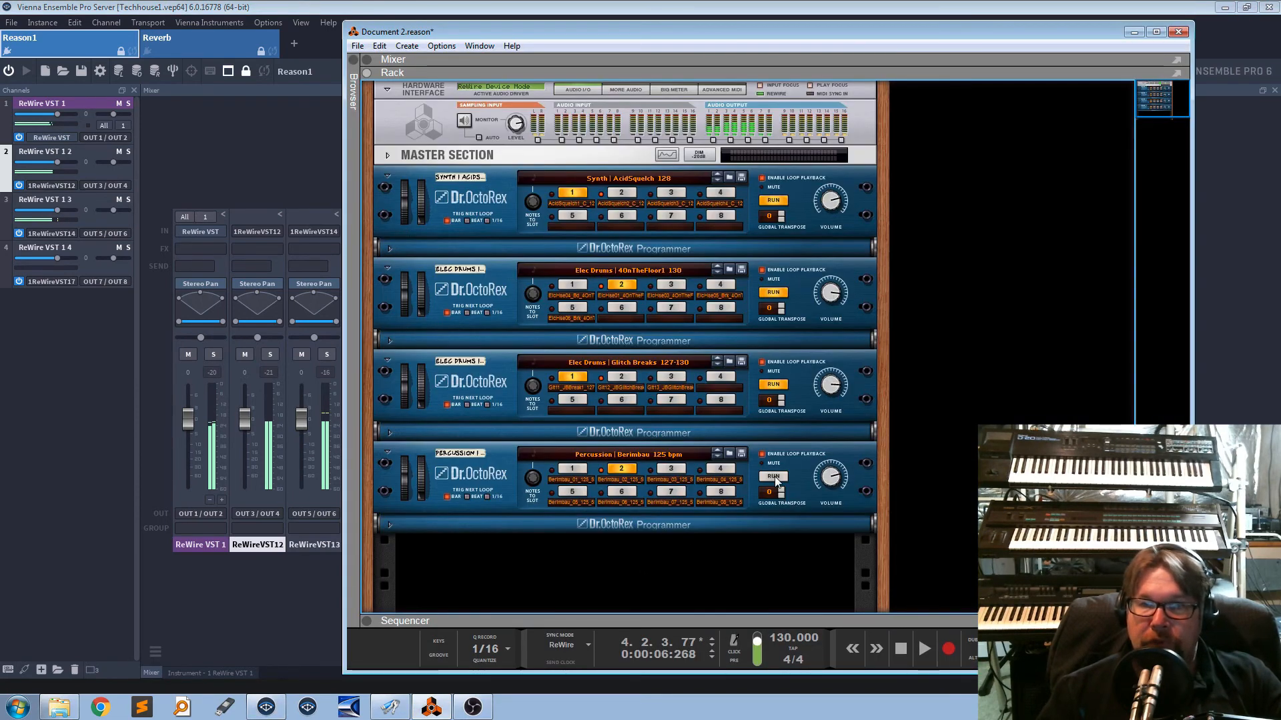
Step: Run the fourth Dr. OctoRex's Berimbau percussion loop
click(773, 477)
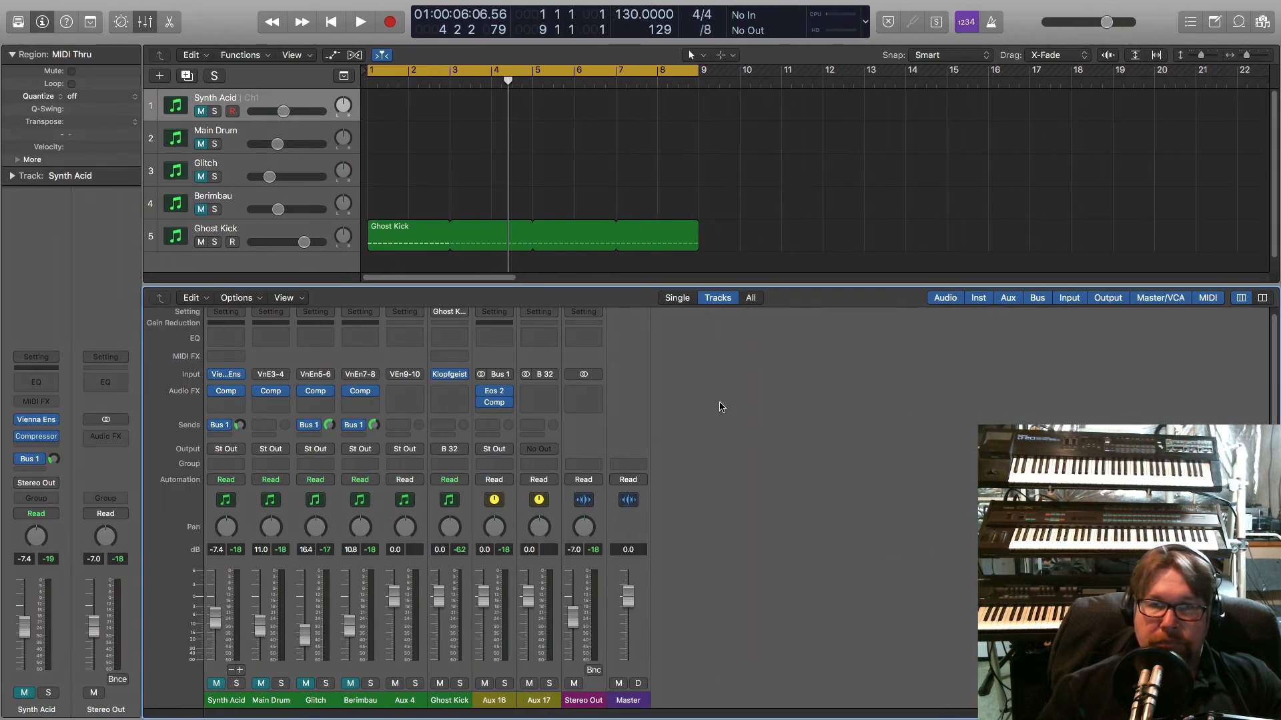
mouse_move(416, 661)
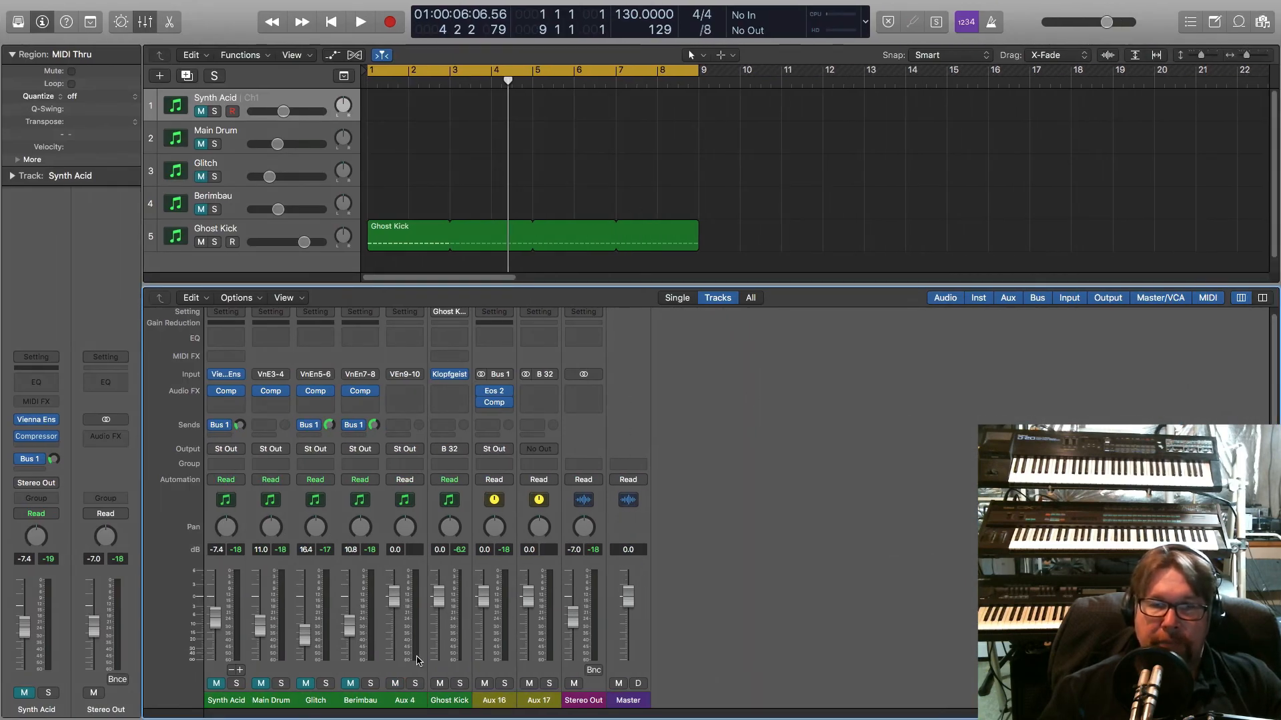
mouse_move(894, 519)
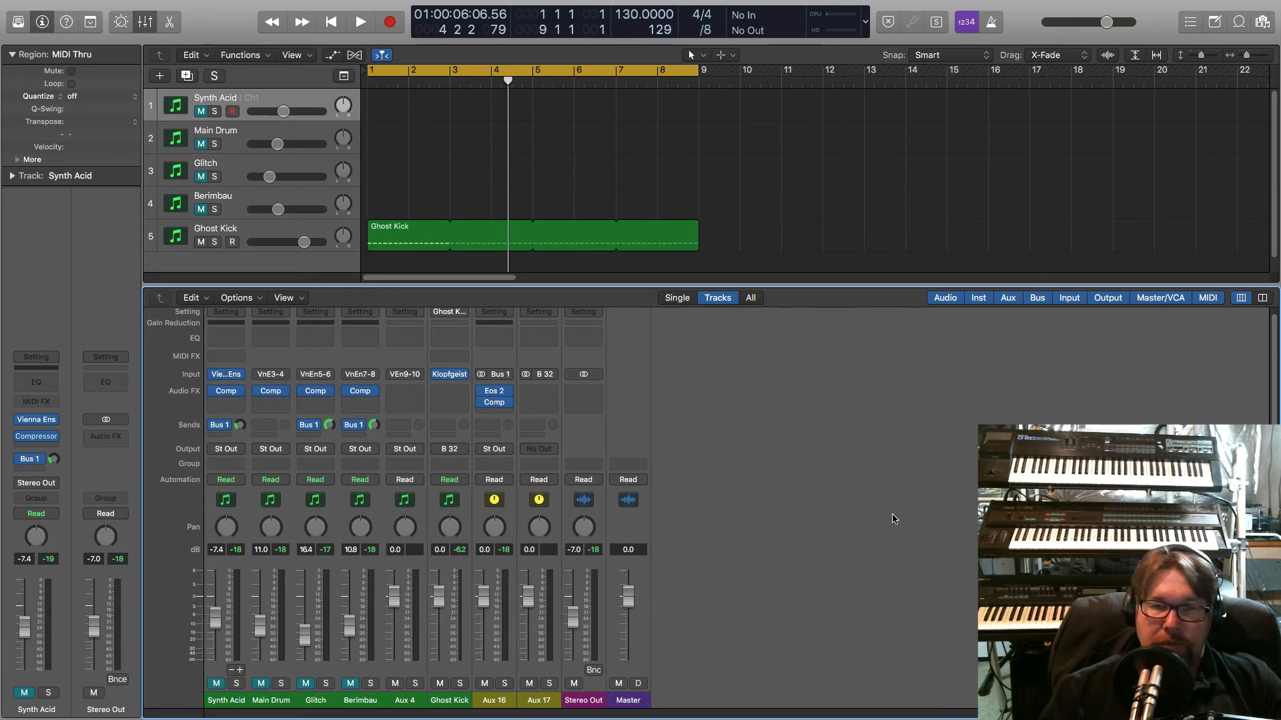
mouse_move(797, 512)
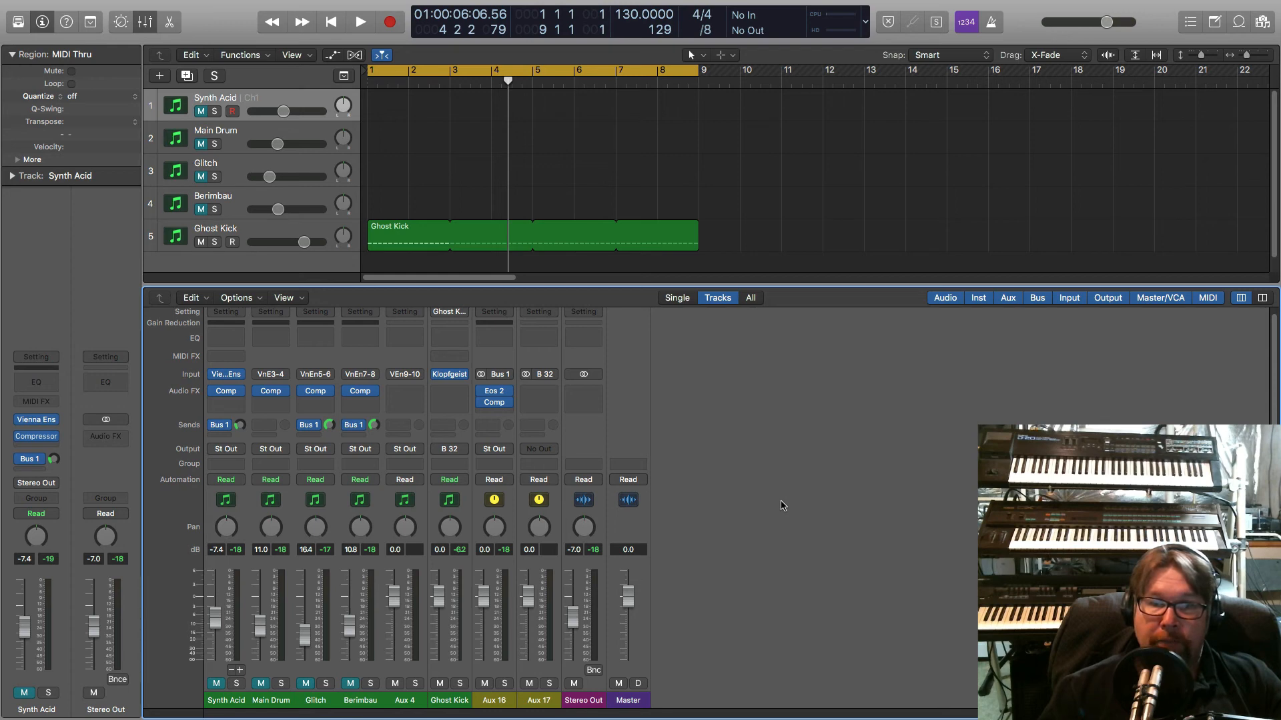
Step: Start Logic playback with Synth Acid, Main Drum, Glitch and Berimbau unmuted alongside Ghost Kick
click(359, 23)
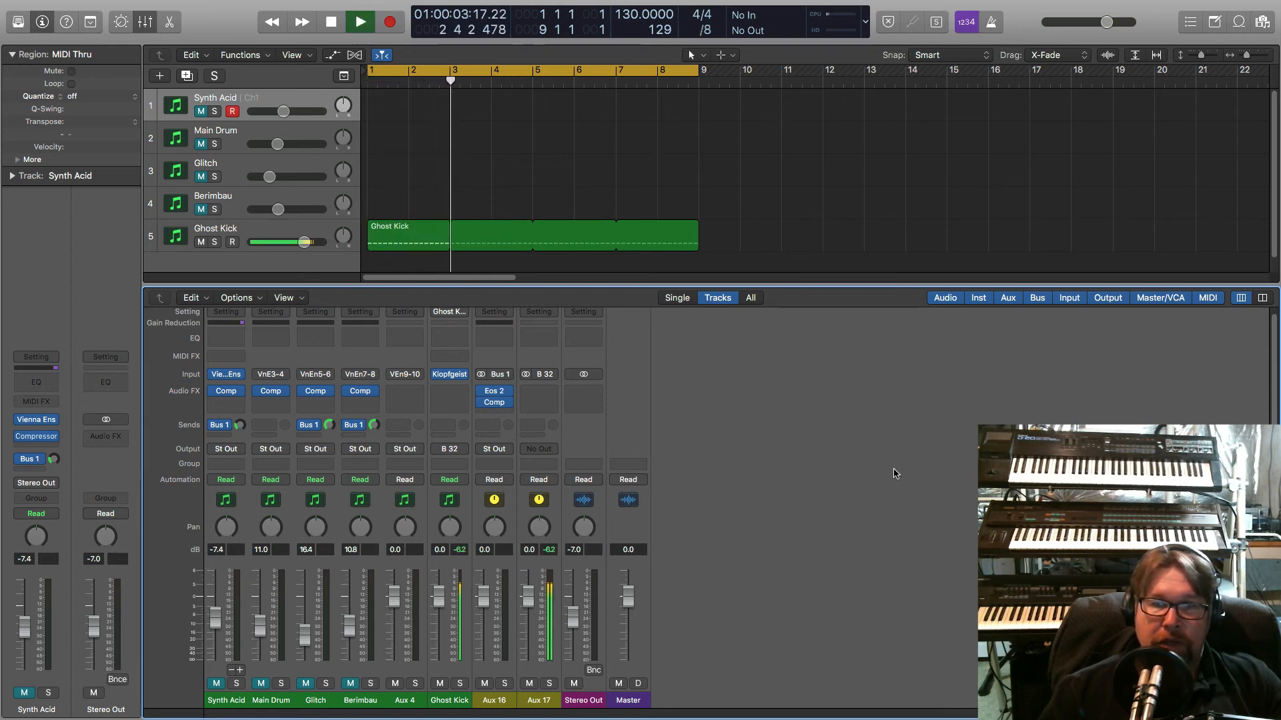
click(358, 22)
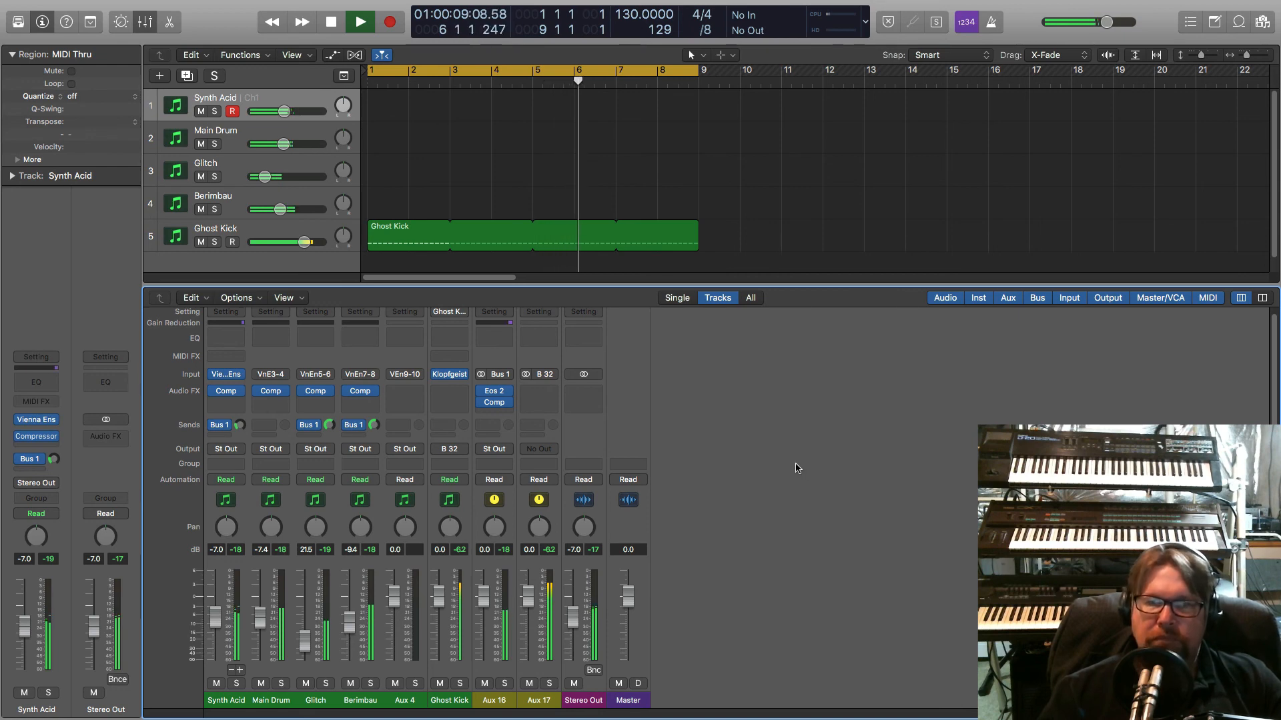
Step: Stop Logic's transport so the Reason loops fall silent
click(388, 23)
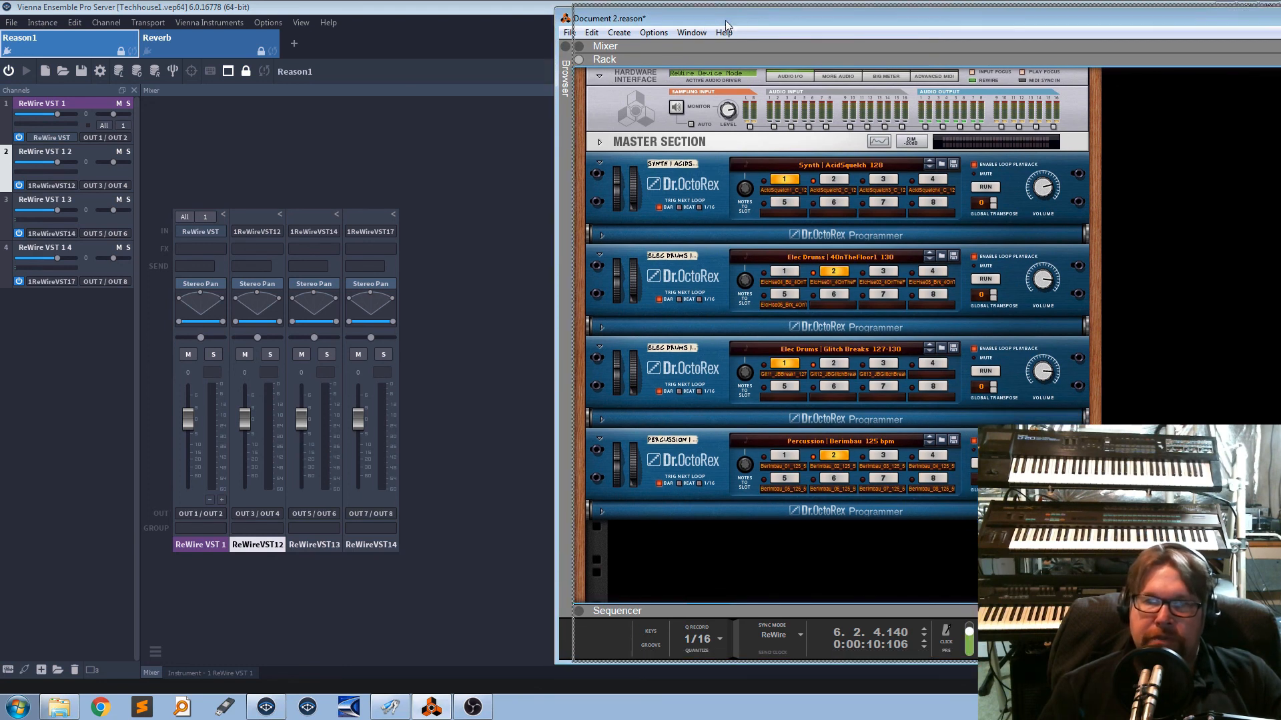
drag(726, 18, 731, 18)
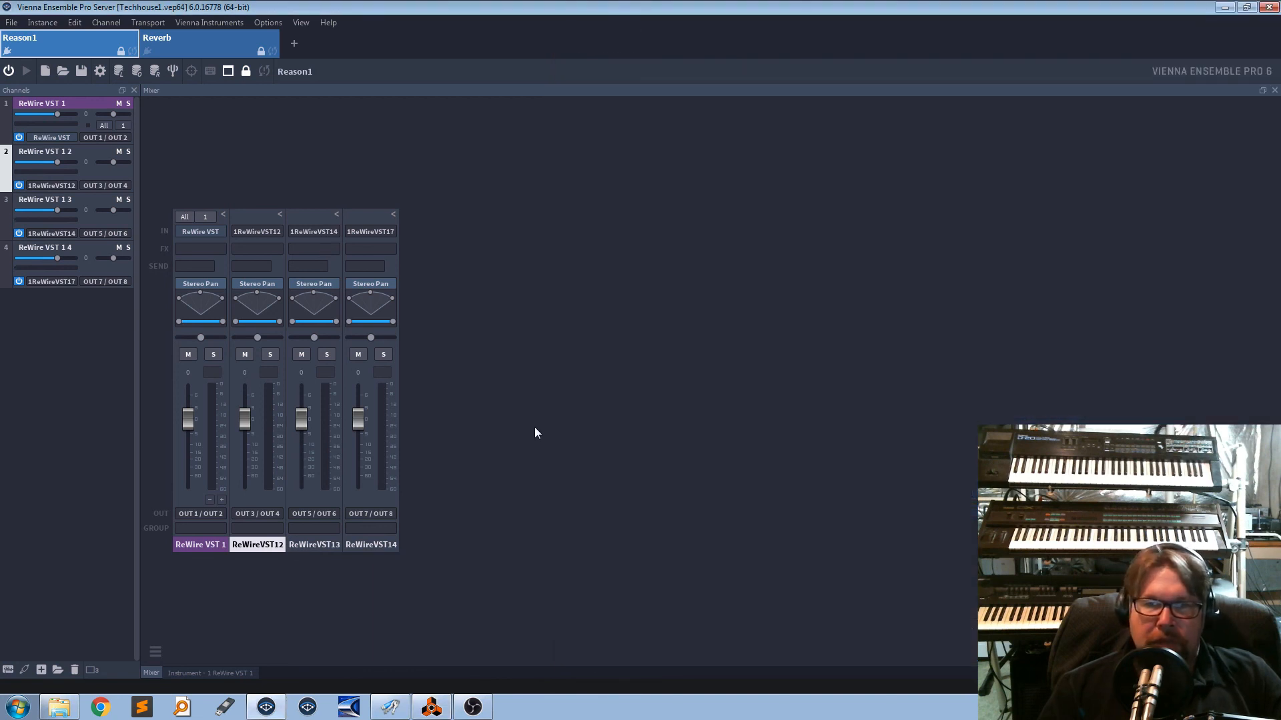
mouse_move(625, 442)
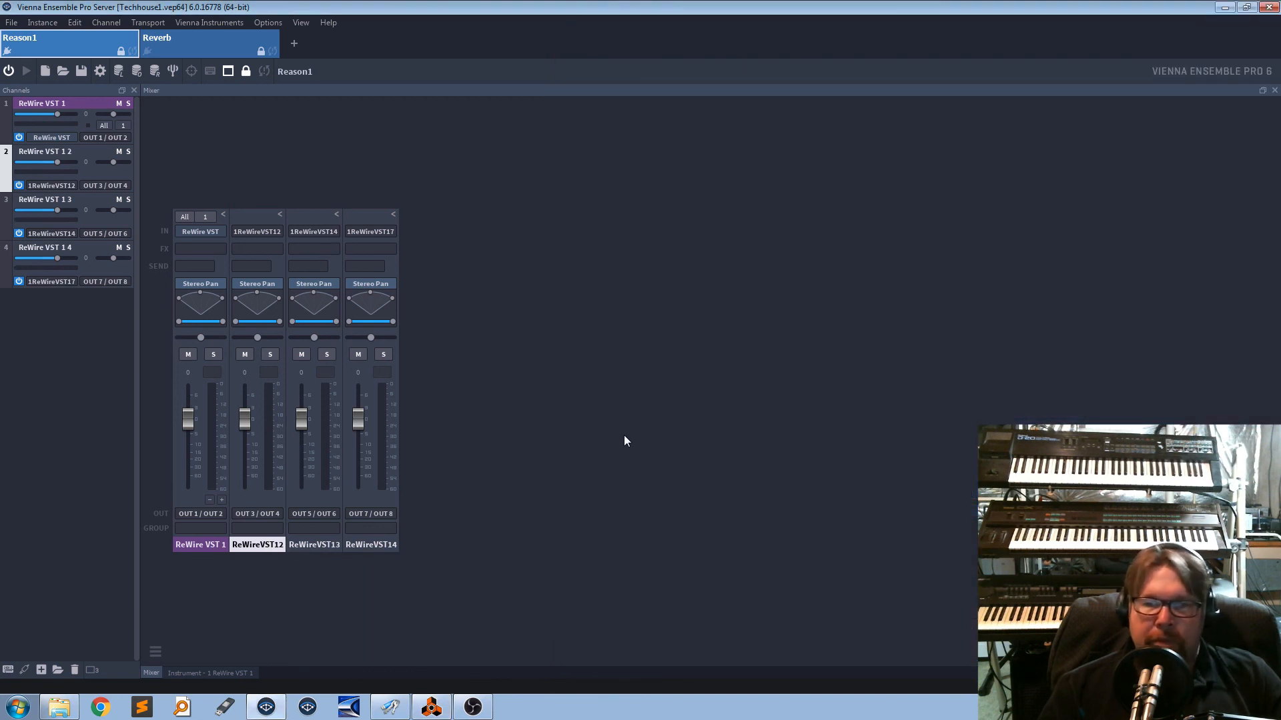
mouse_move(620, 448)
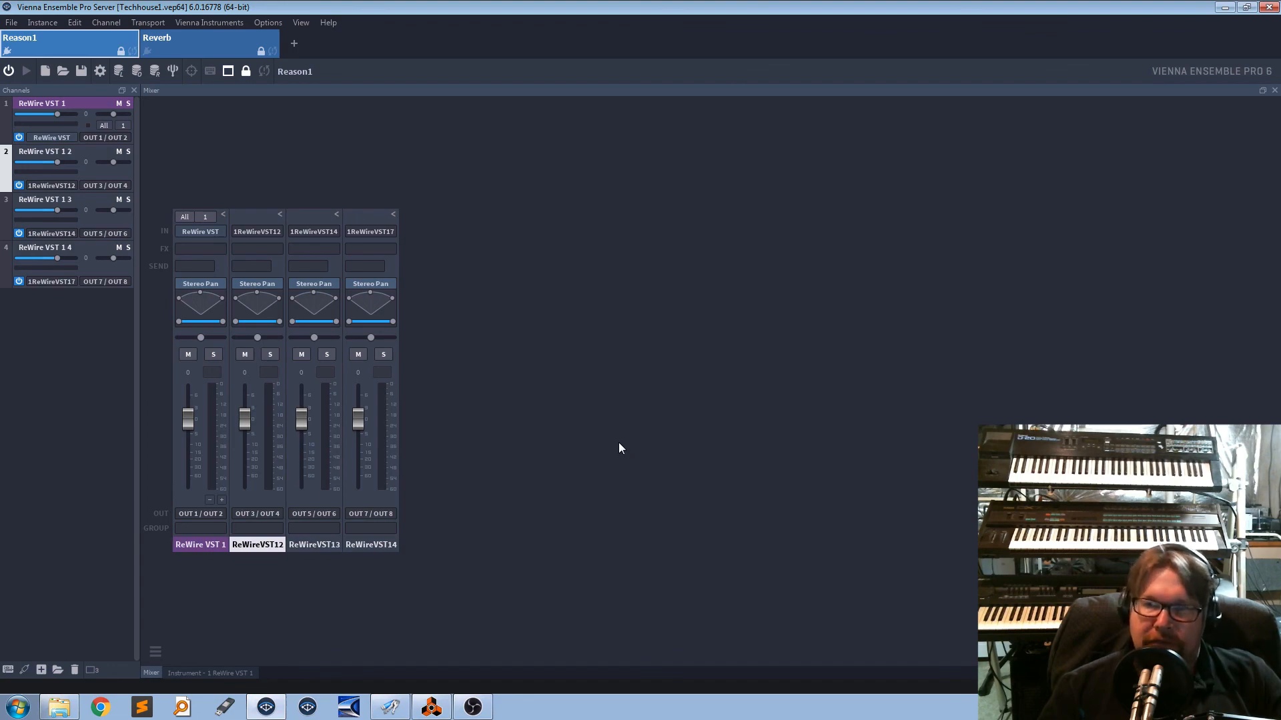